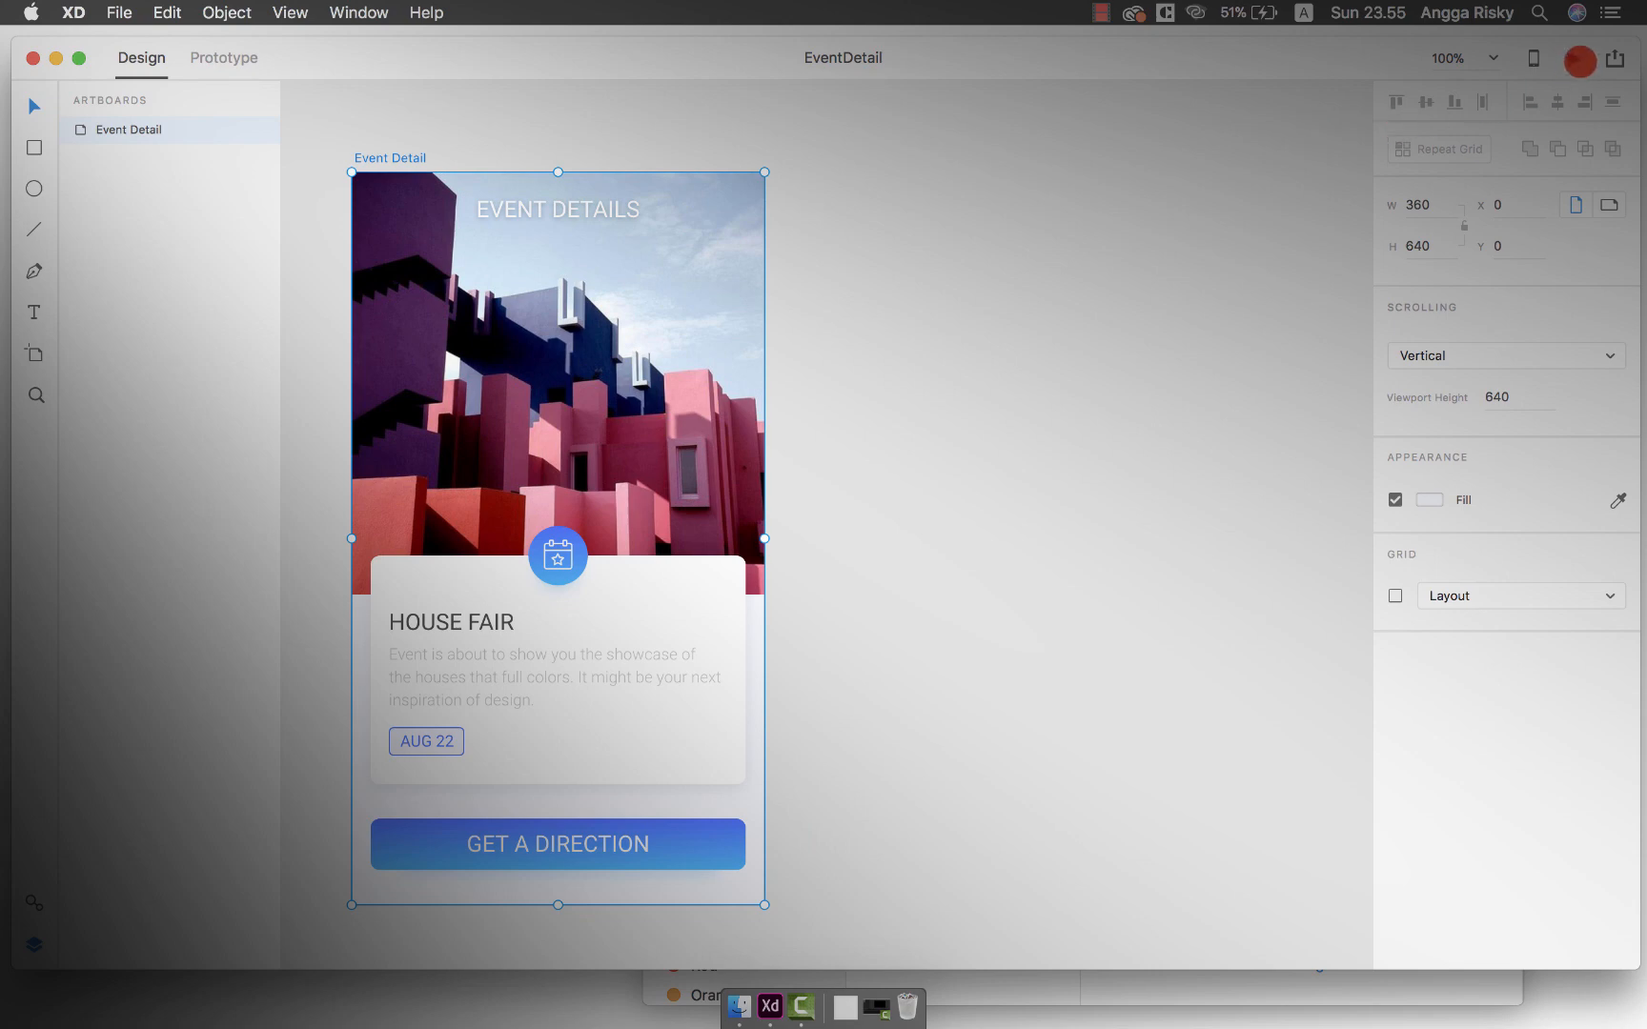
Hide the Adobe XD window so the desktop with the two image files is visible
left_click(1572, 57)
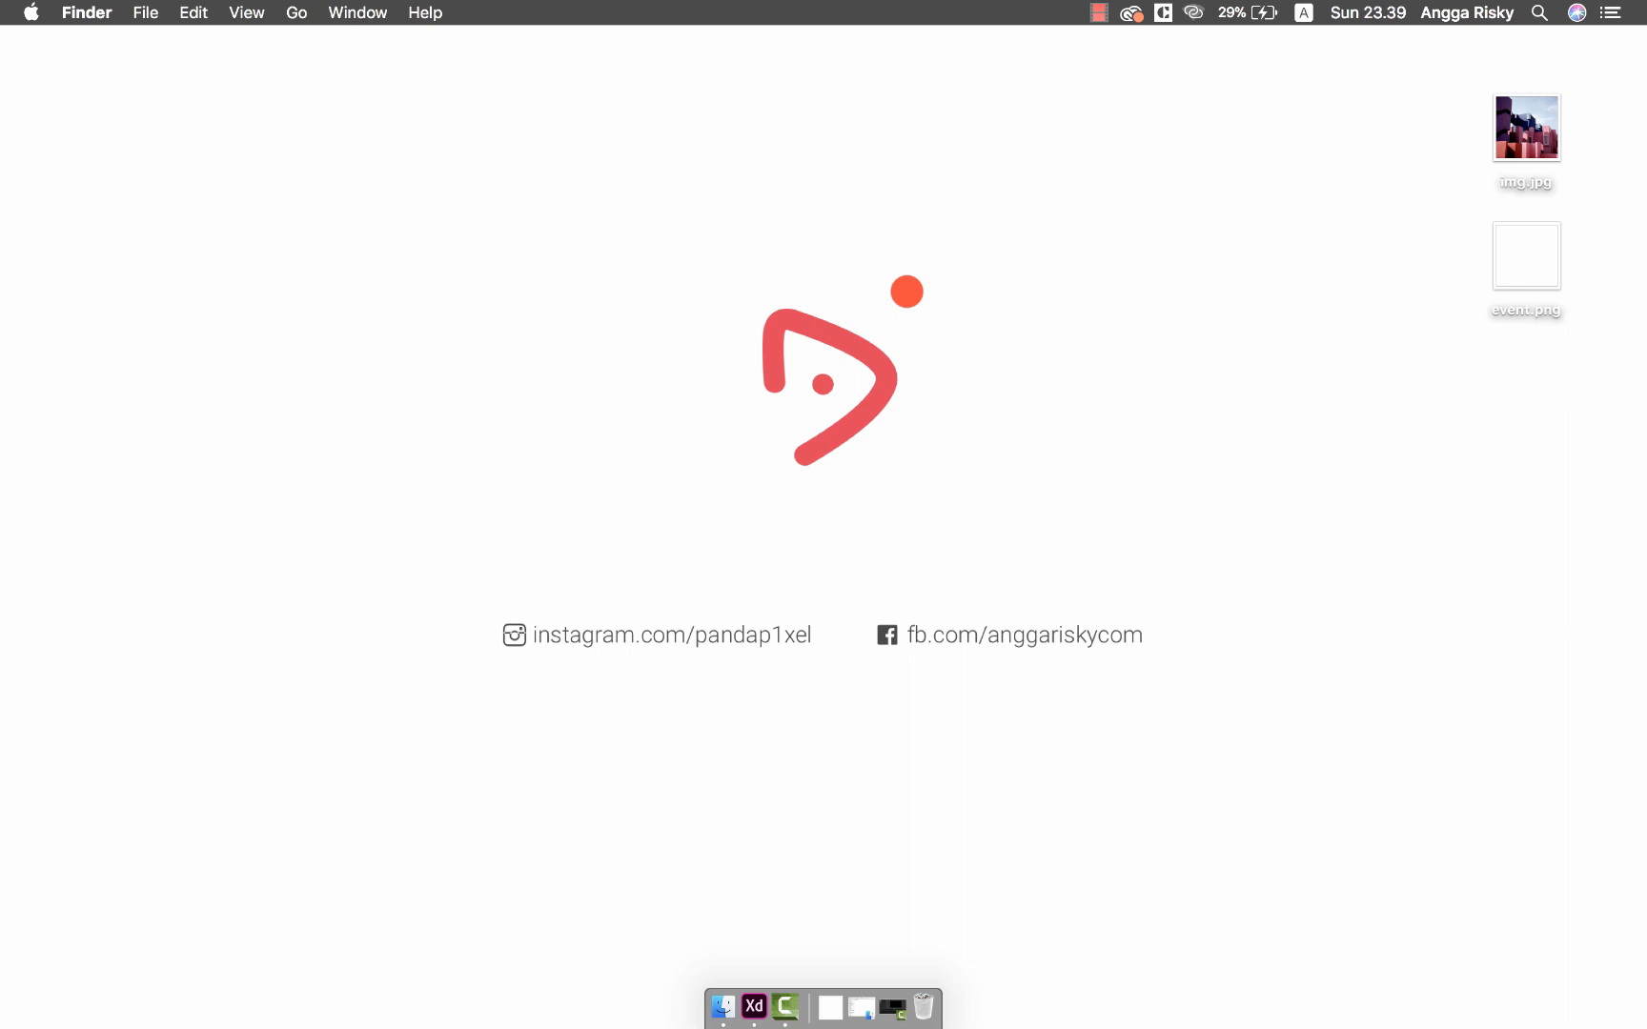
left_click(1525, 128)
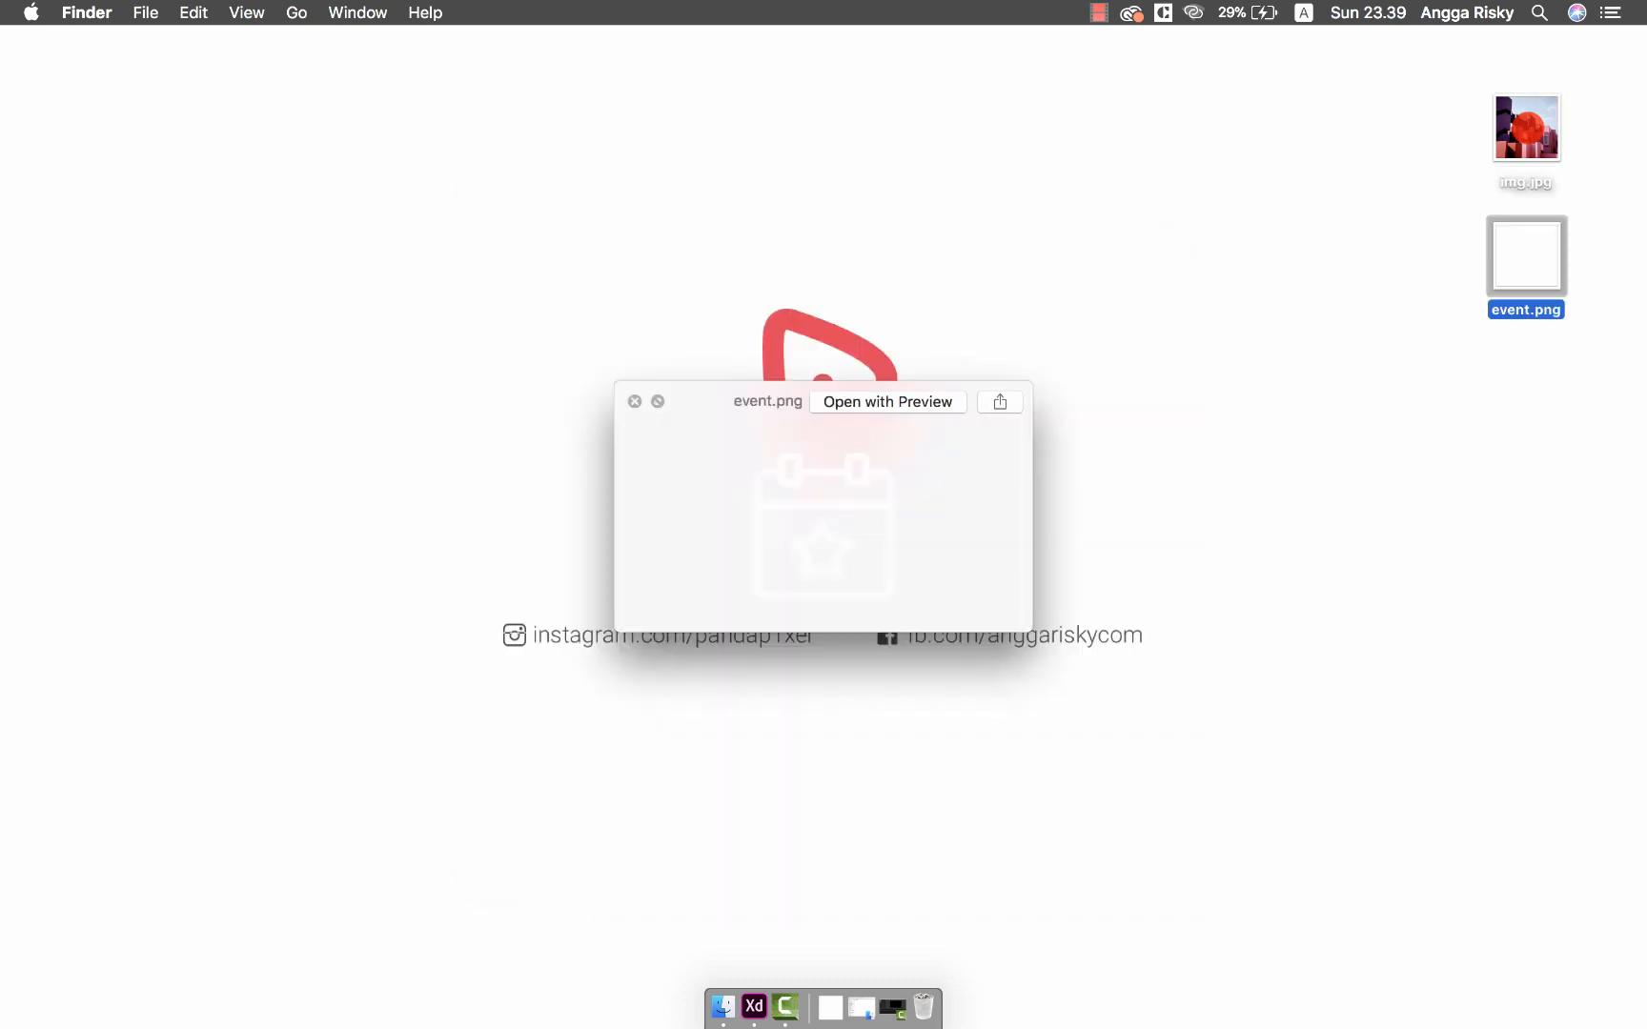
left_click(1525, 128)
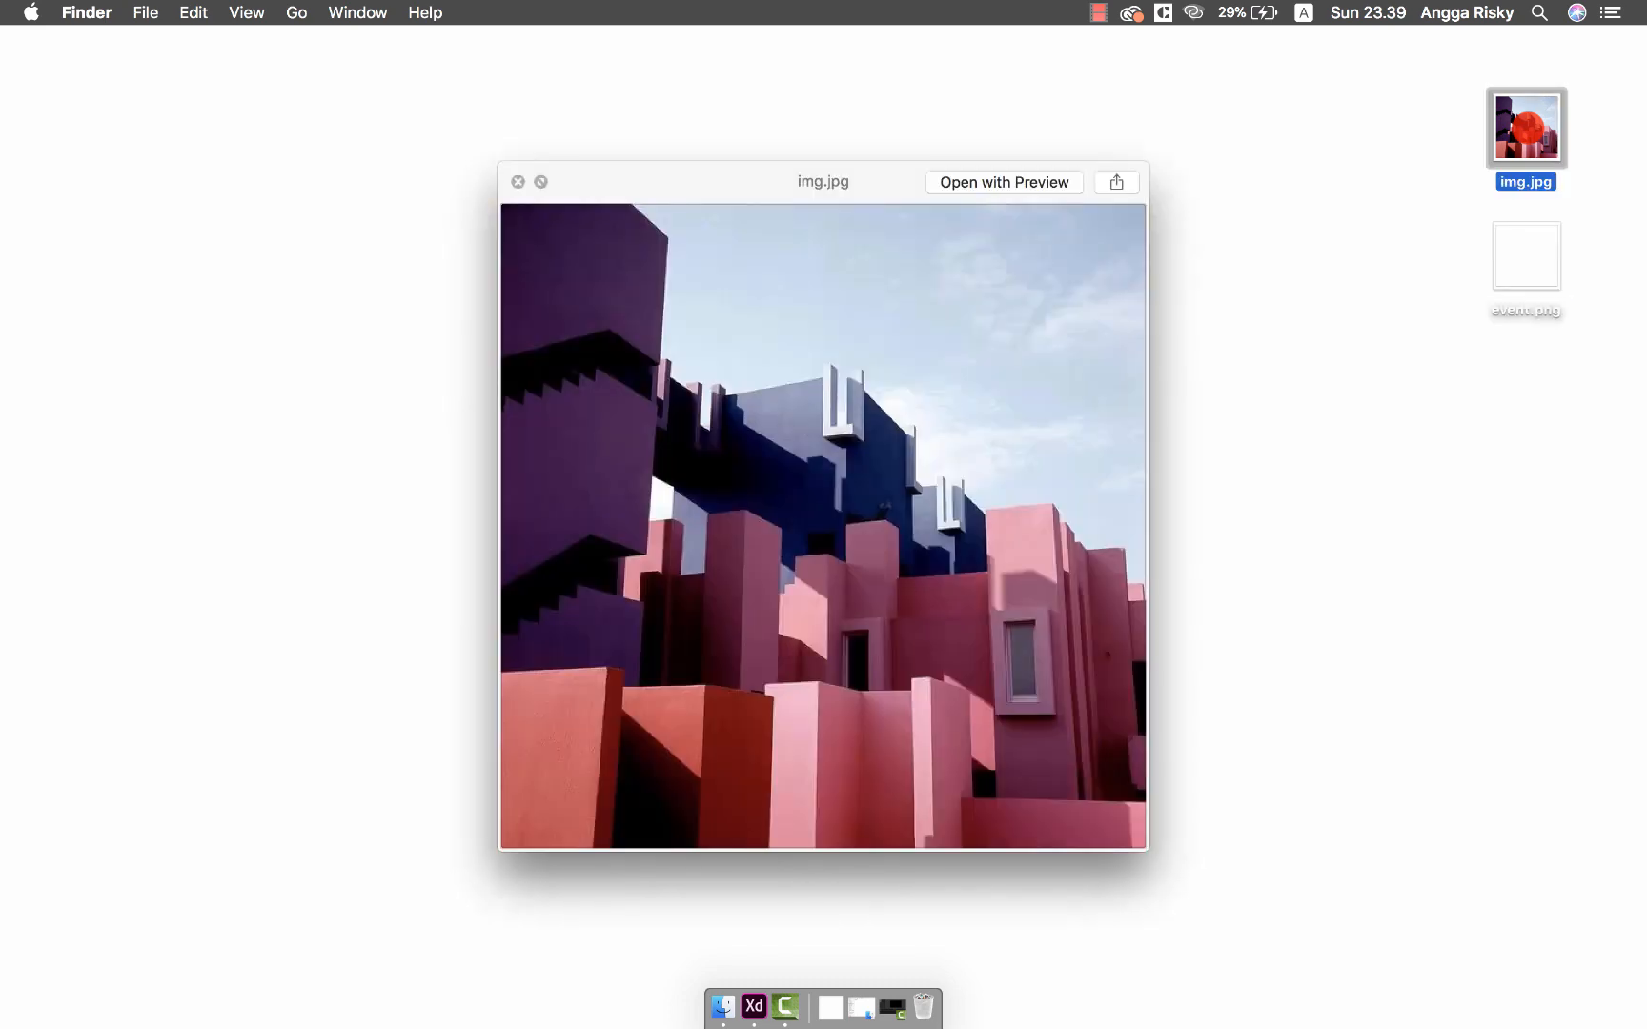
left_click(1526, 255)
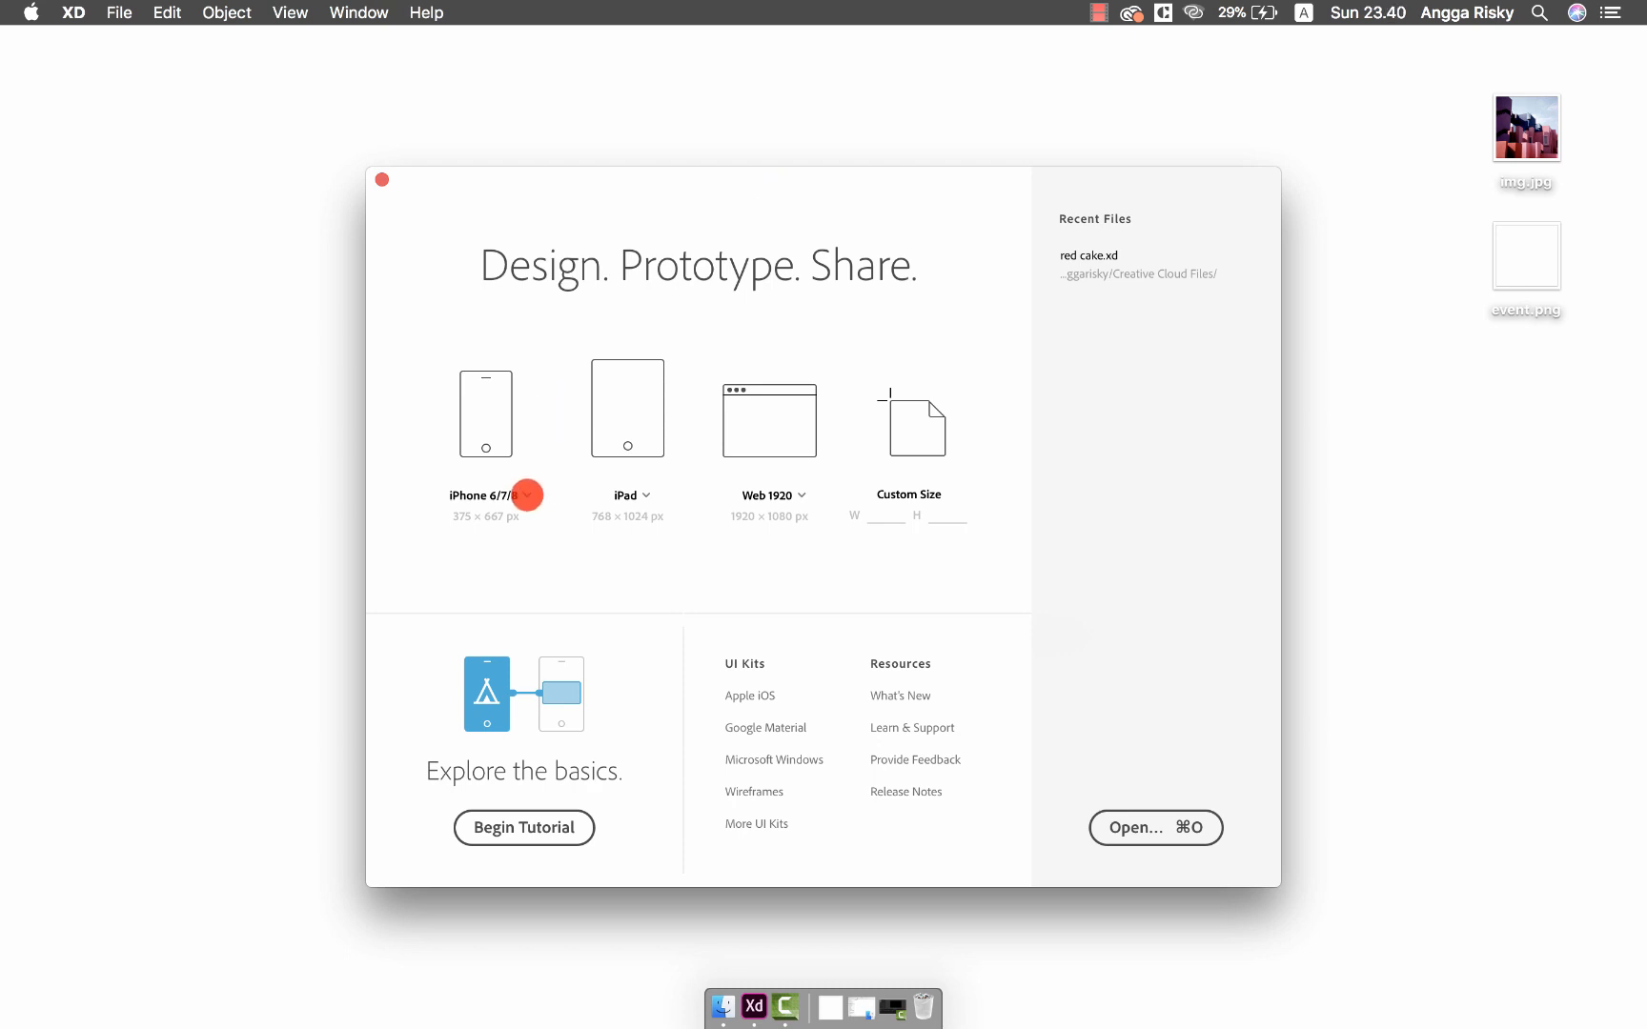
Start a new Android Mobile 360×640 document with its artboard named Event Detail
left_click(530, 495)
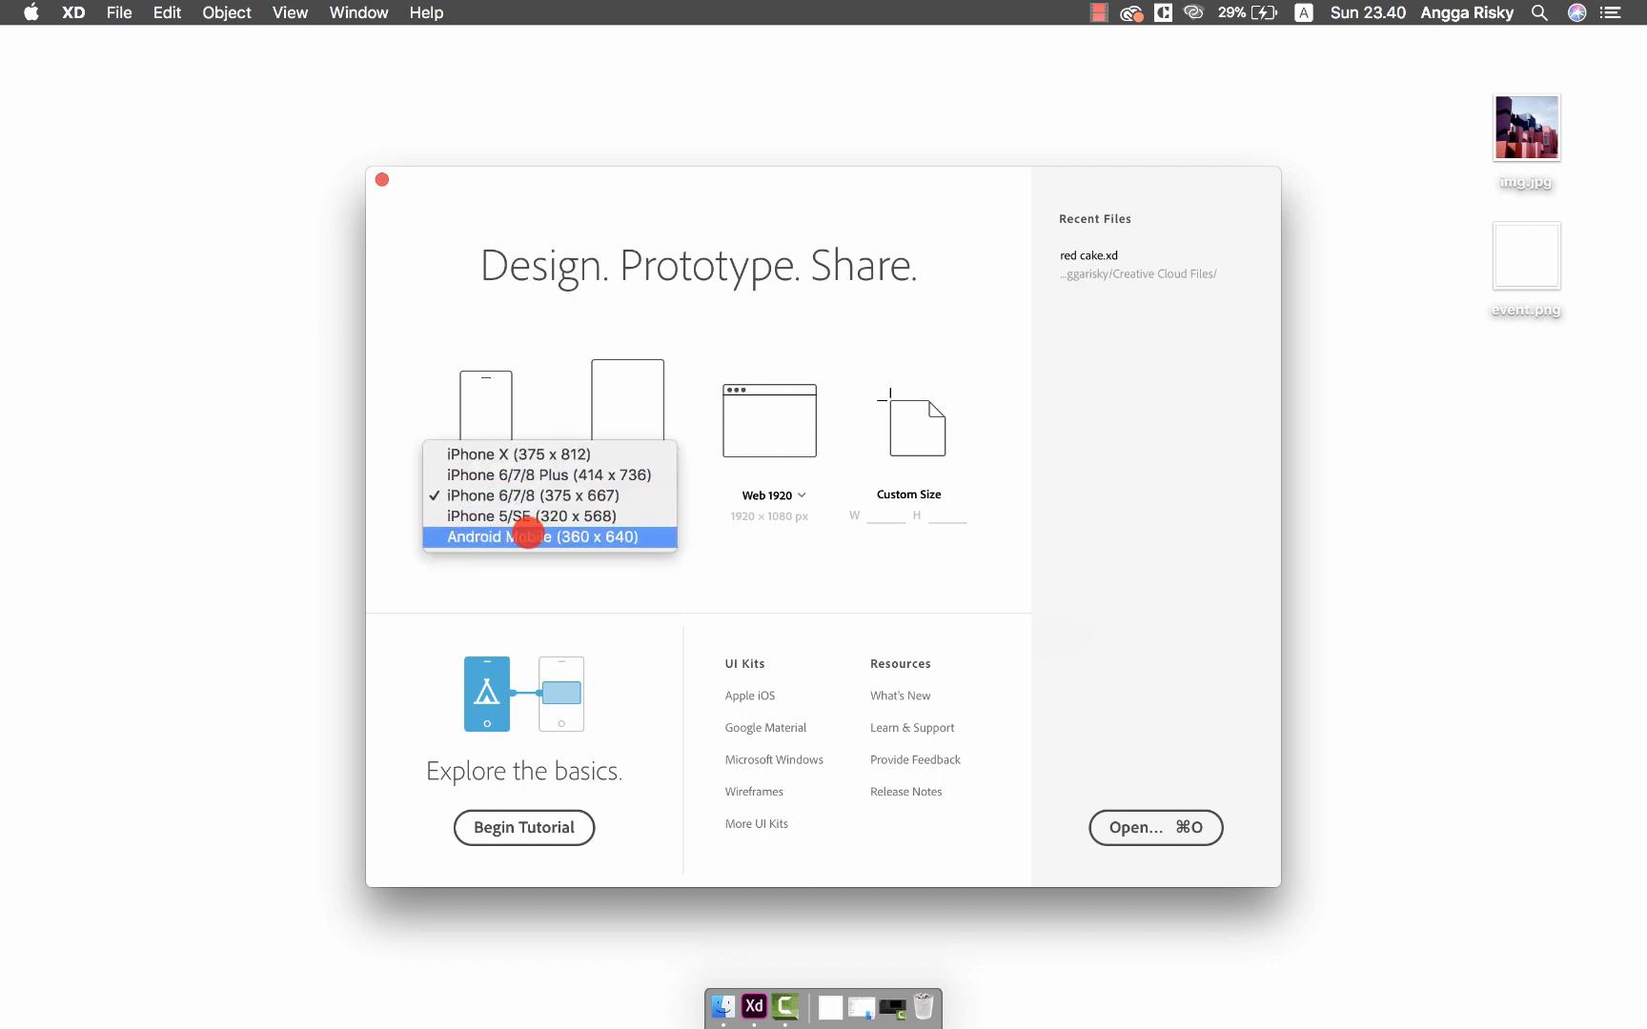
left_click(549, 537)
type("Eve")
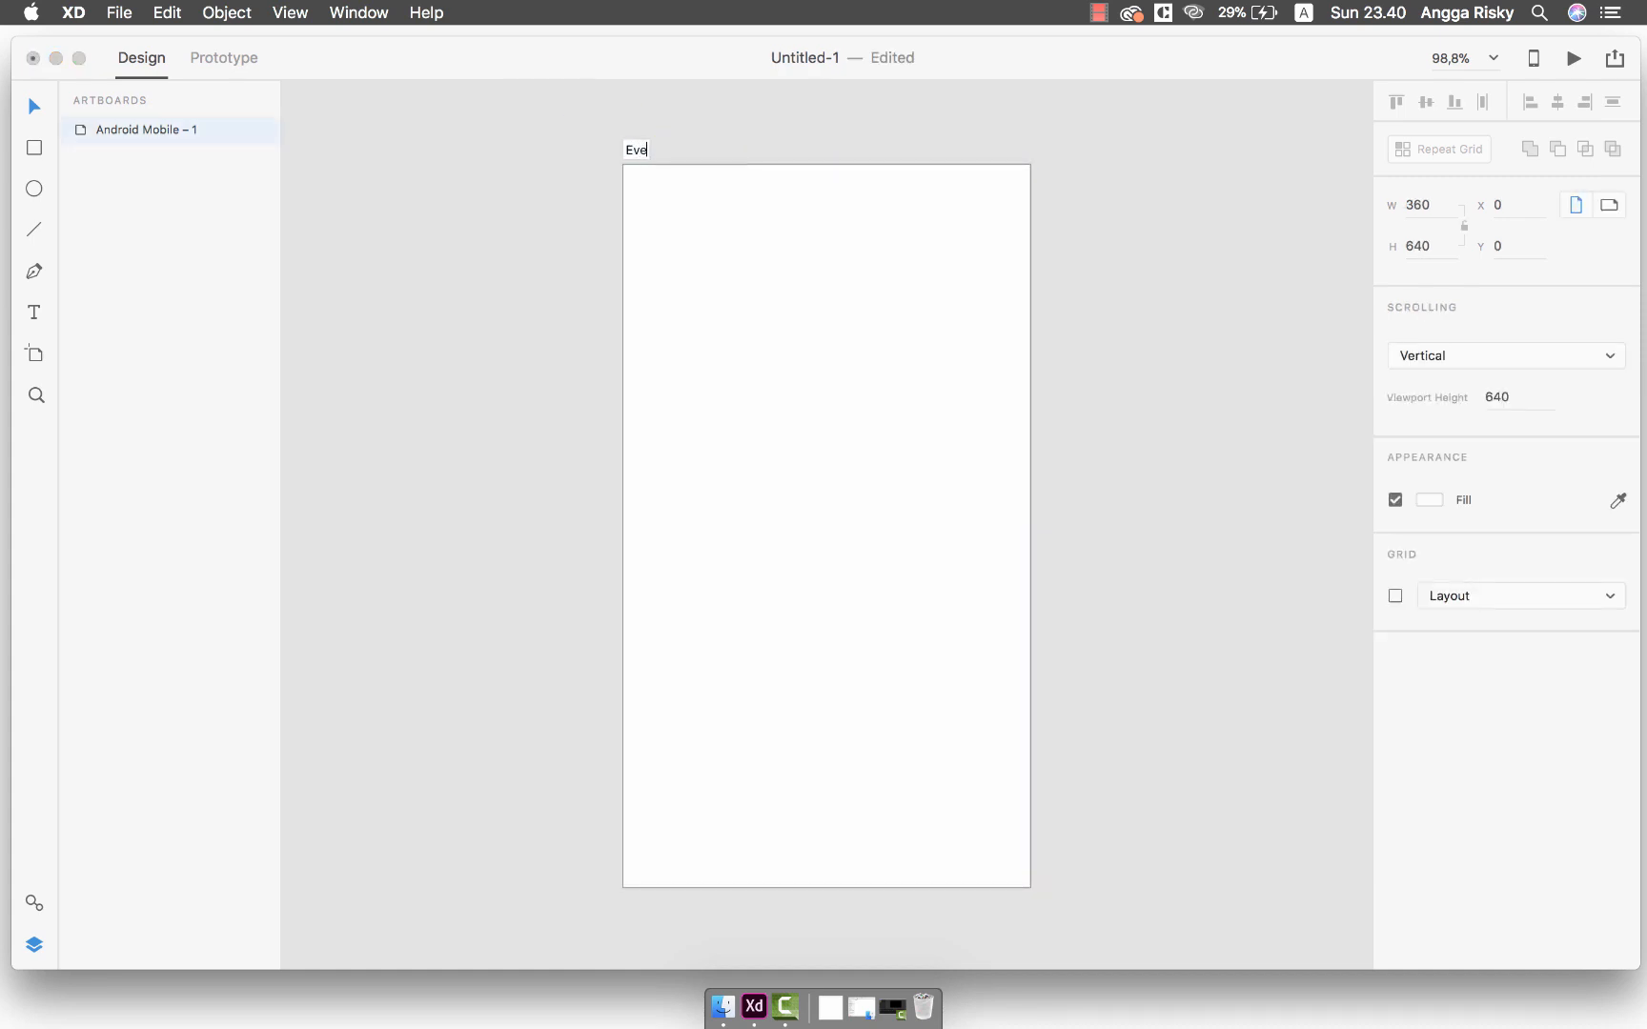
key("cmd+s")
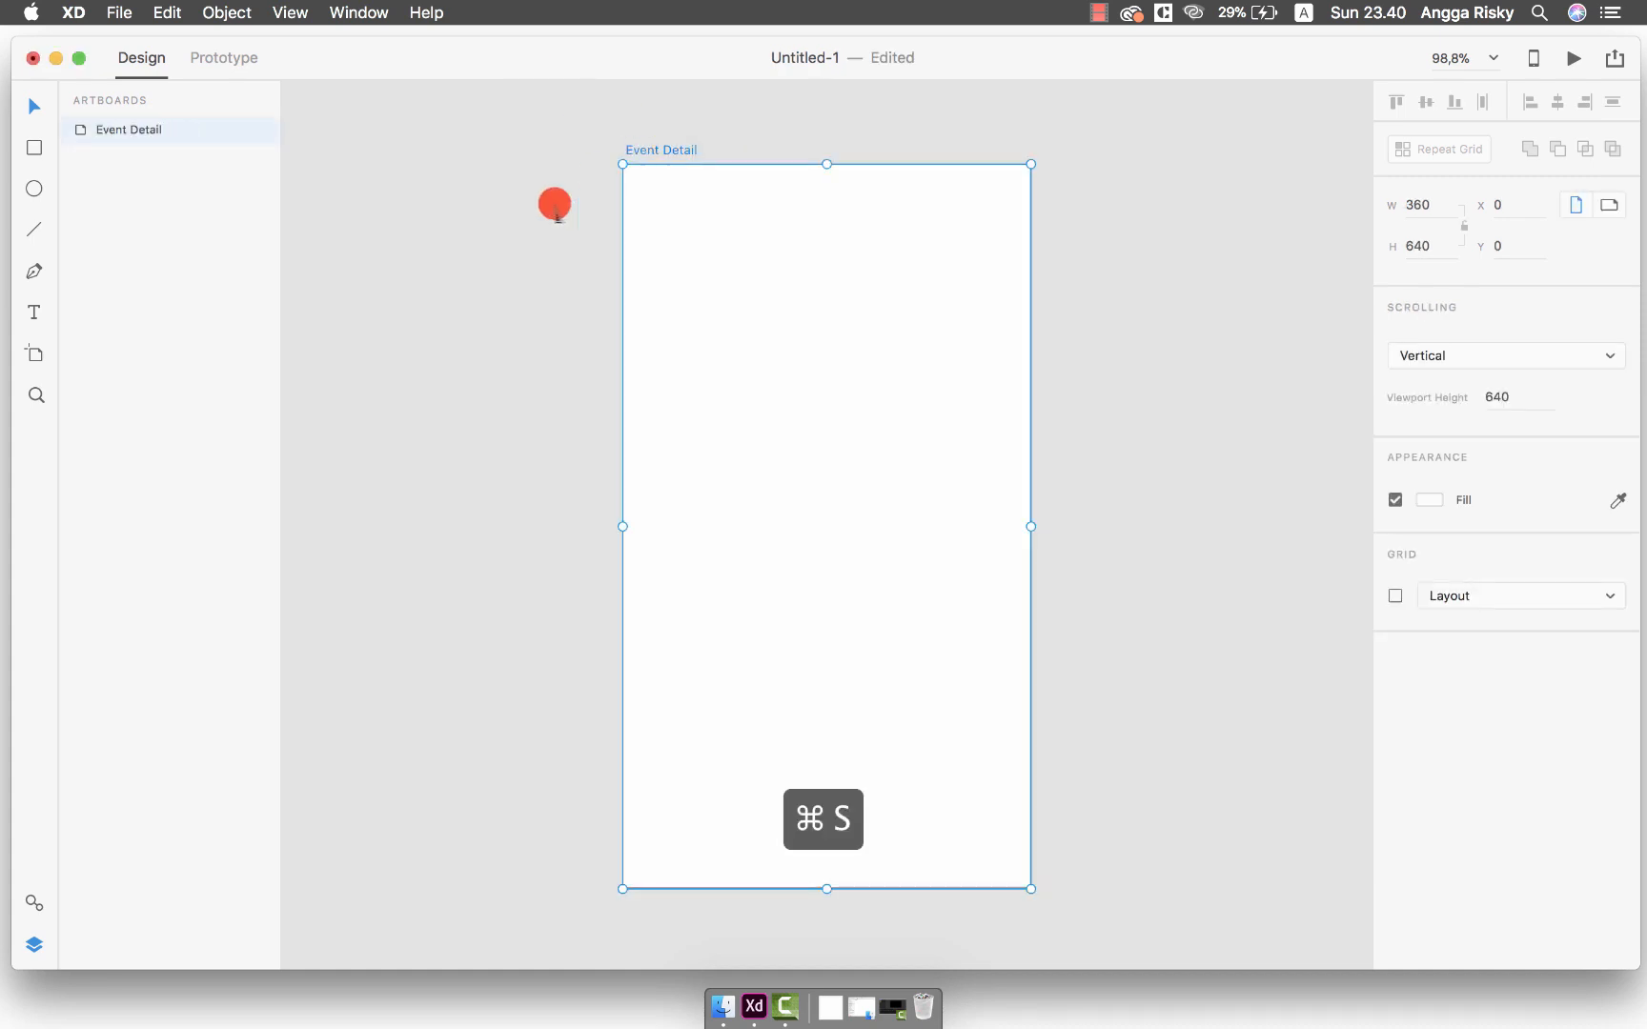
Save the new document to the desktop as EventDetail
key("cmd+s")
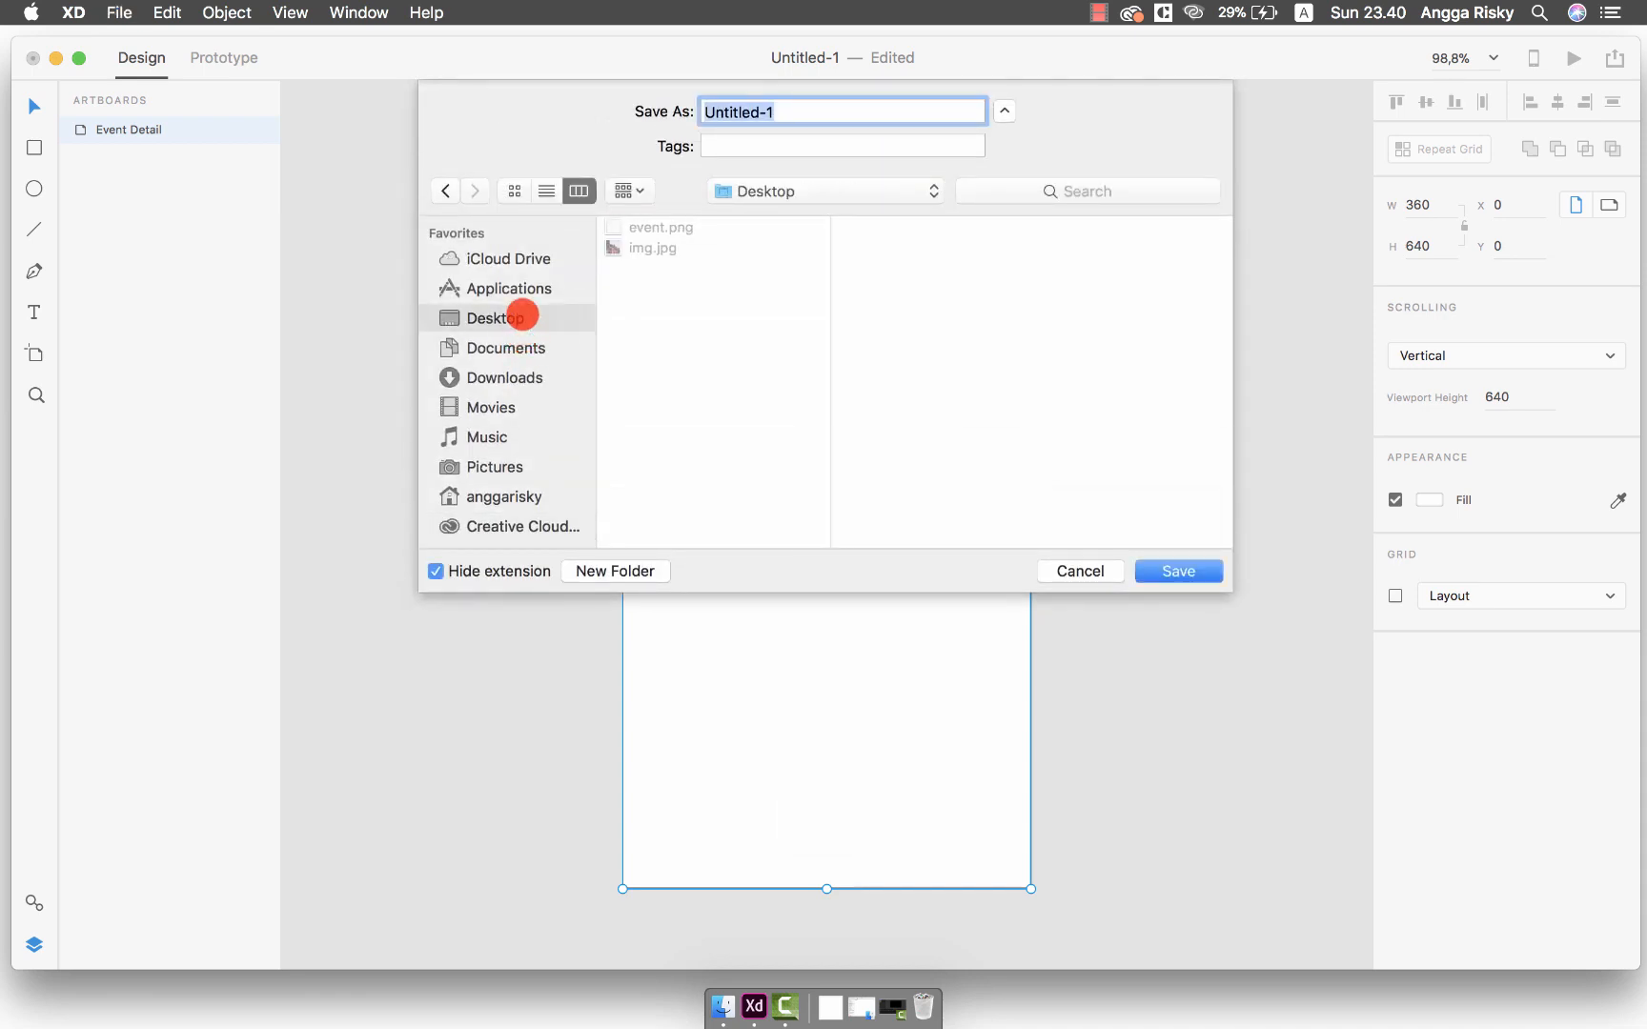
type("EventDetail")
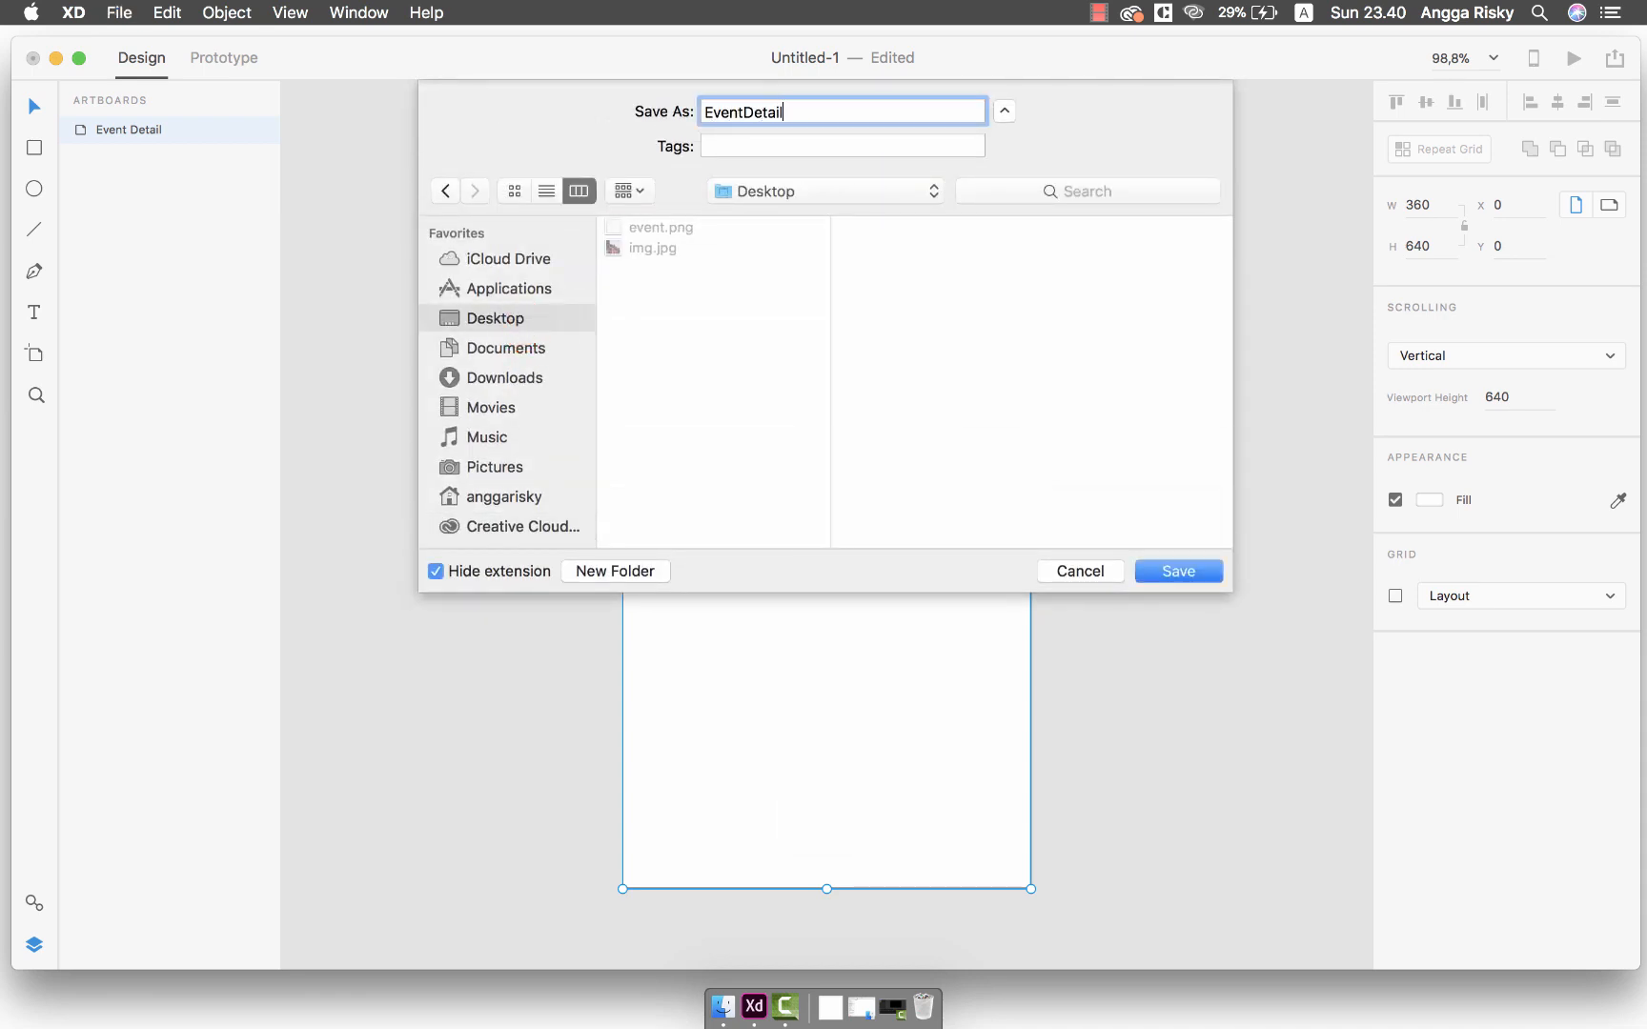
left_click(1178, 572)
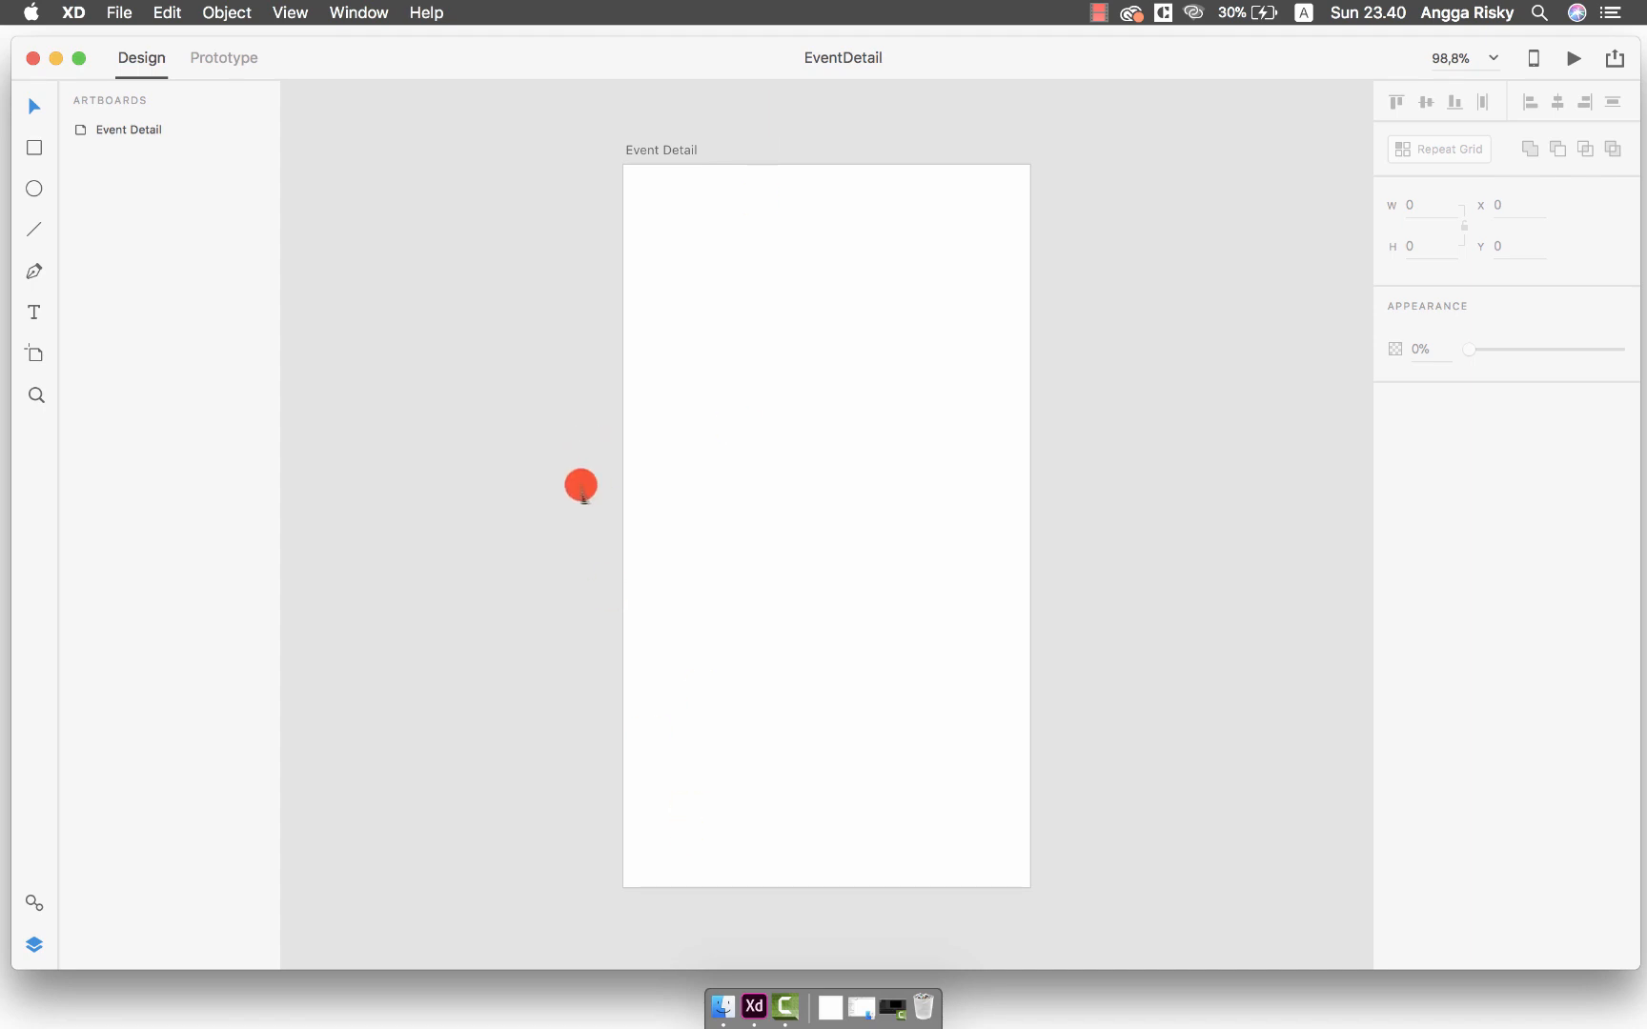
Draw a full-width 360×388 rectangle across the top of the artboard
left_click_drag(581, 487, 654, 202)
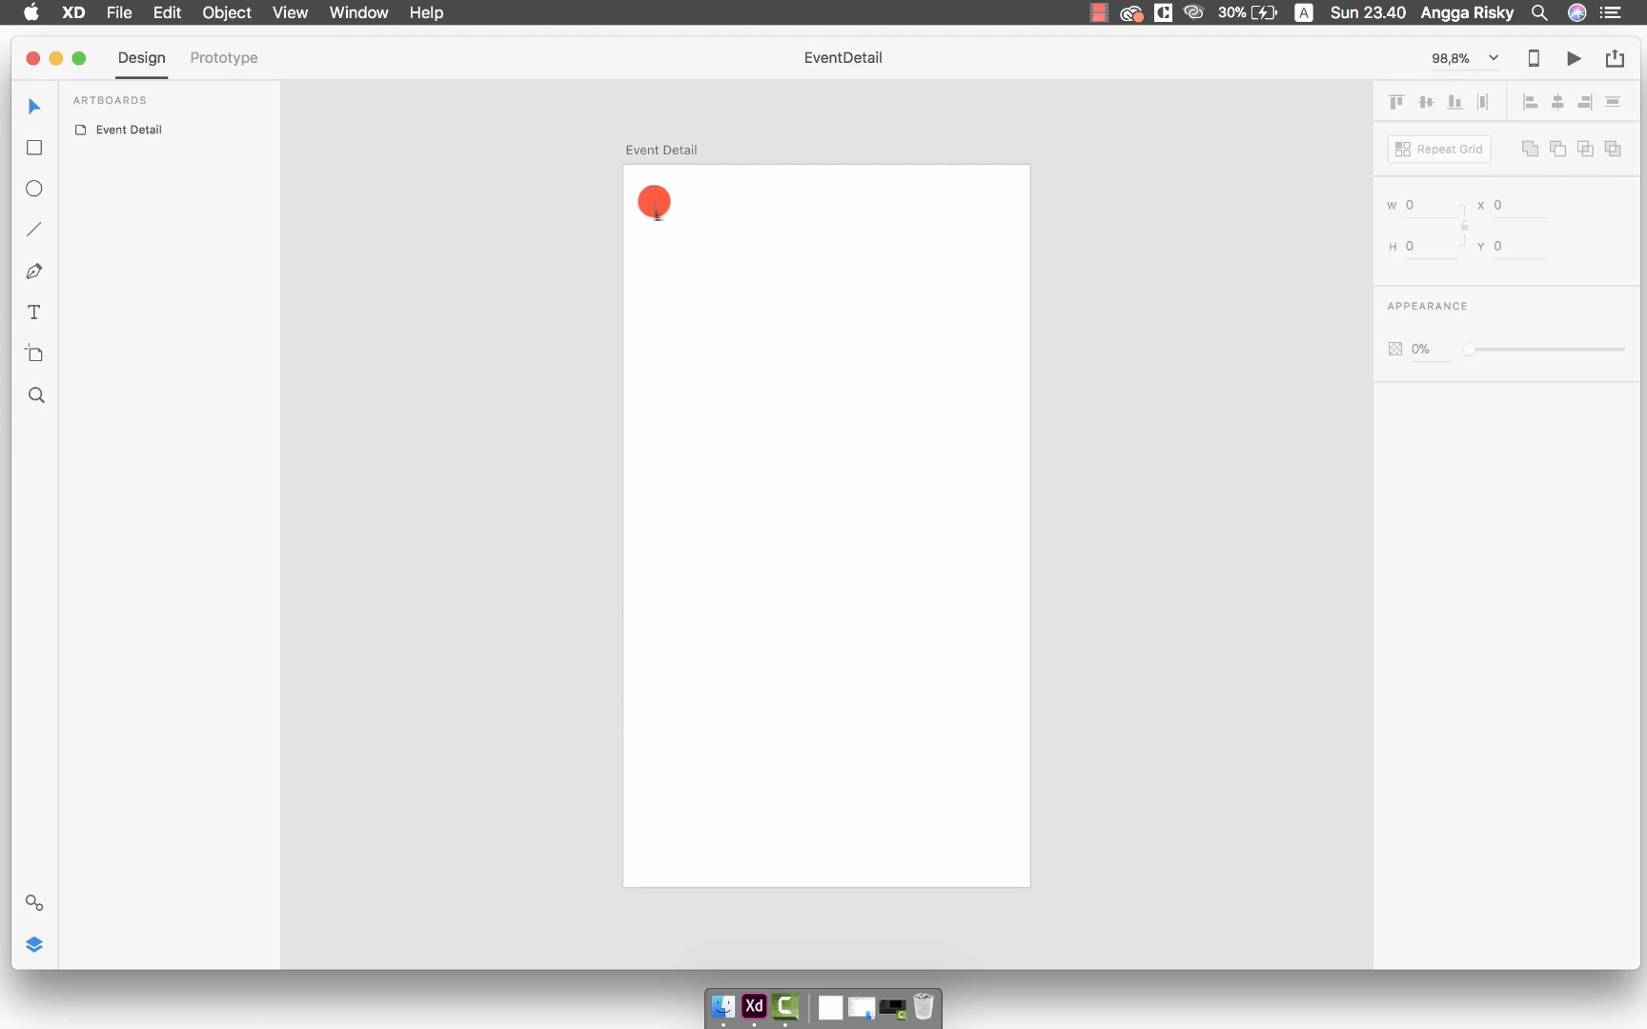
left_click_drag(654, 202, 1031, 574)
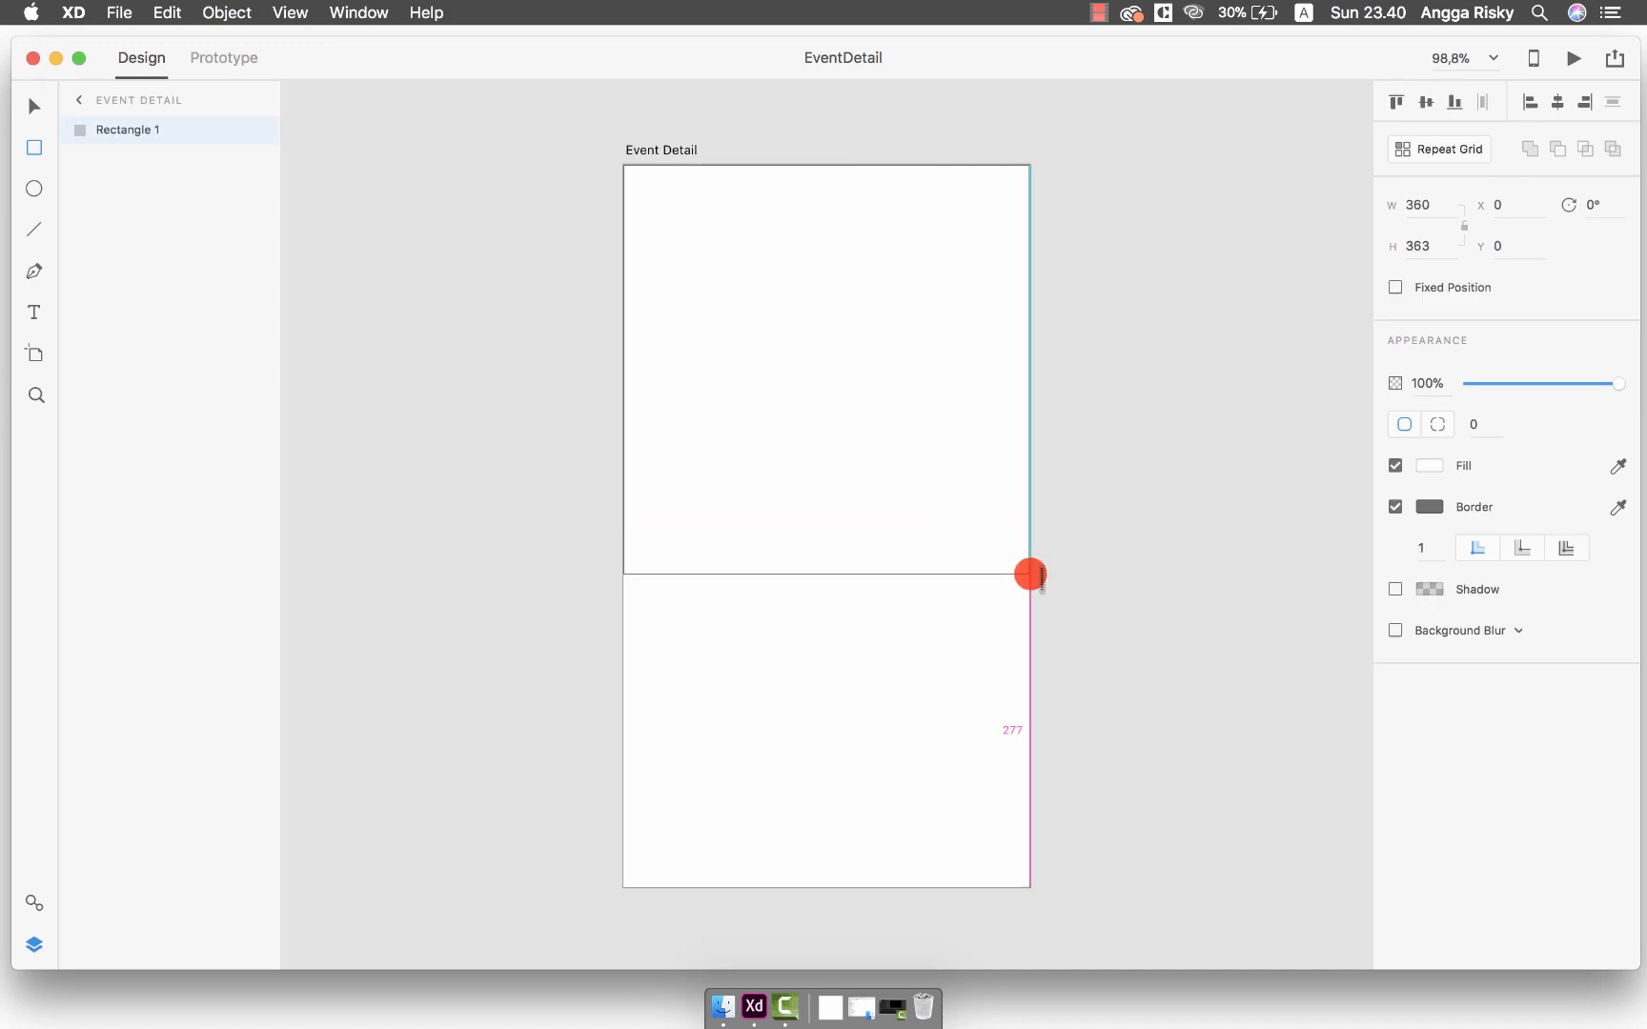
left_click_drag(1029, 574, 1029, 578)
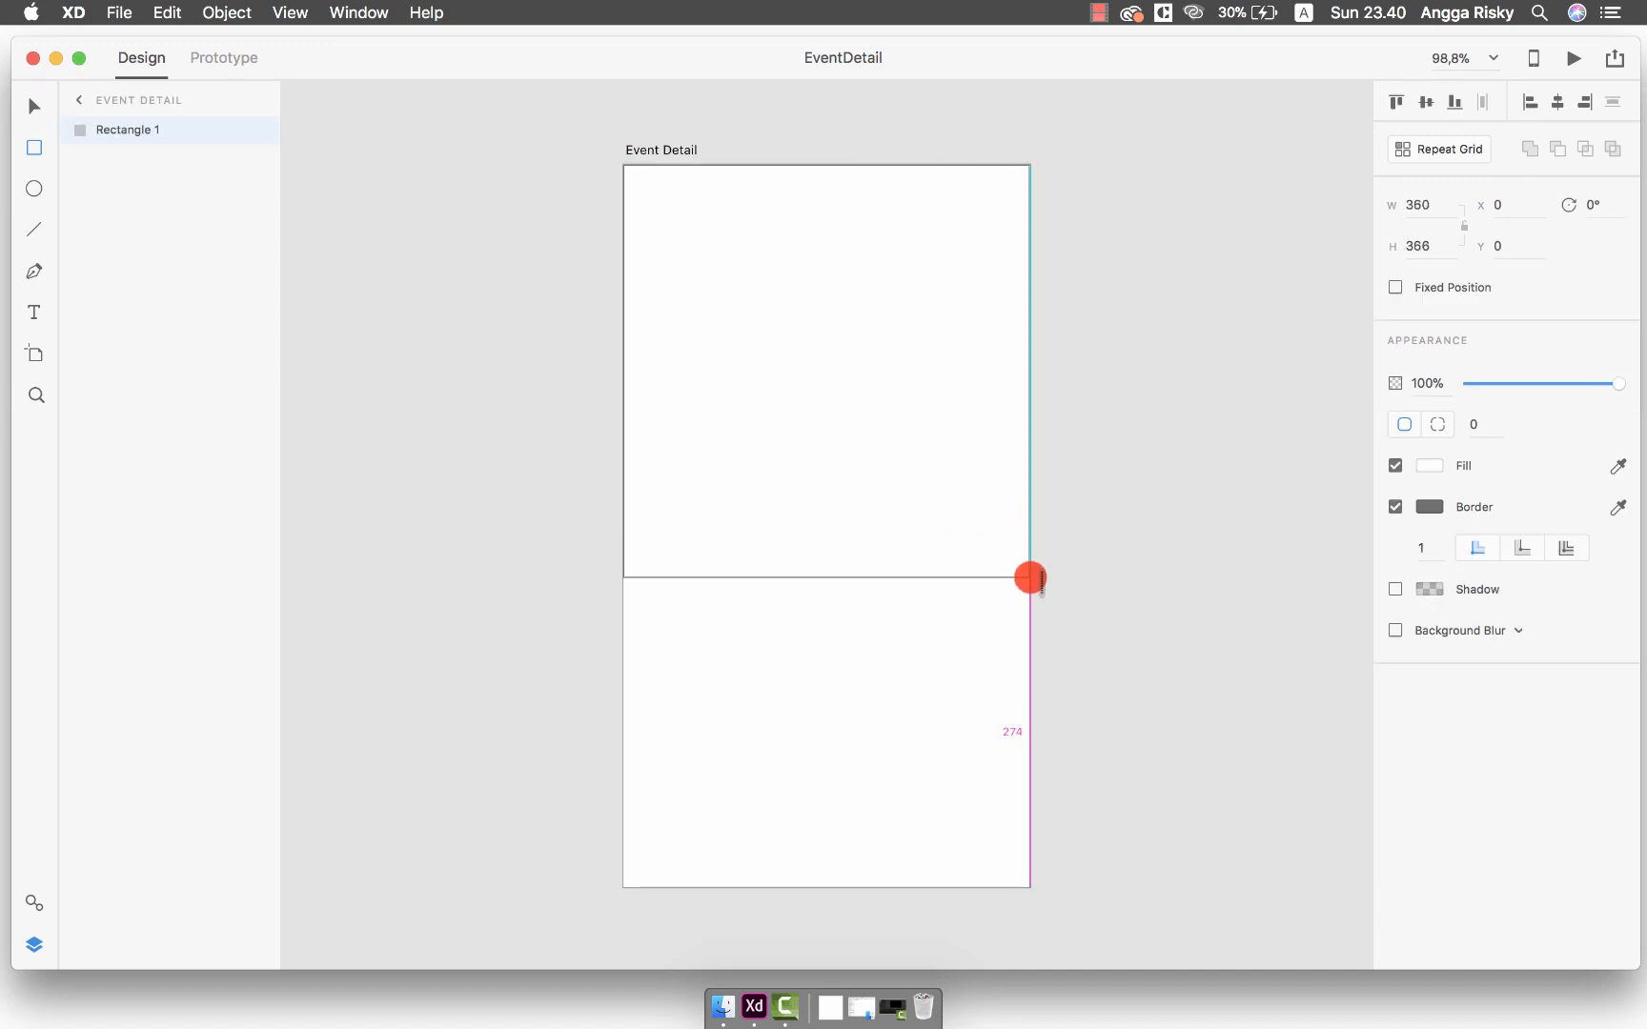
left_click_drag(1028, 575, 1028, 602)
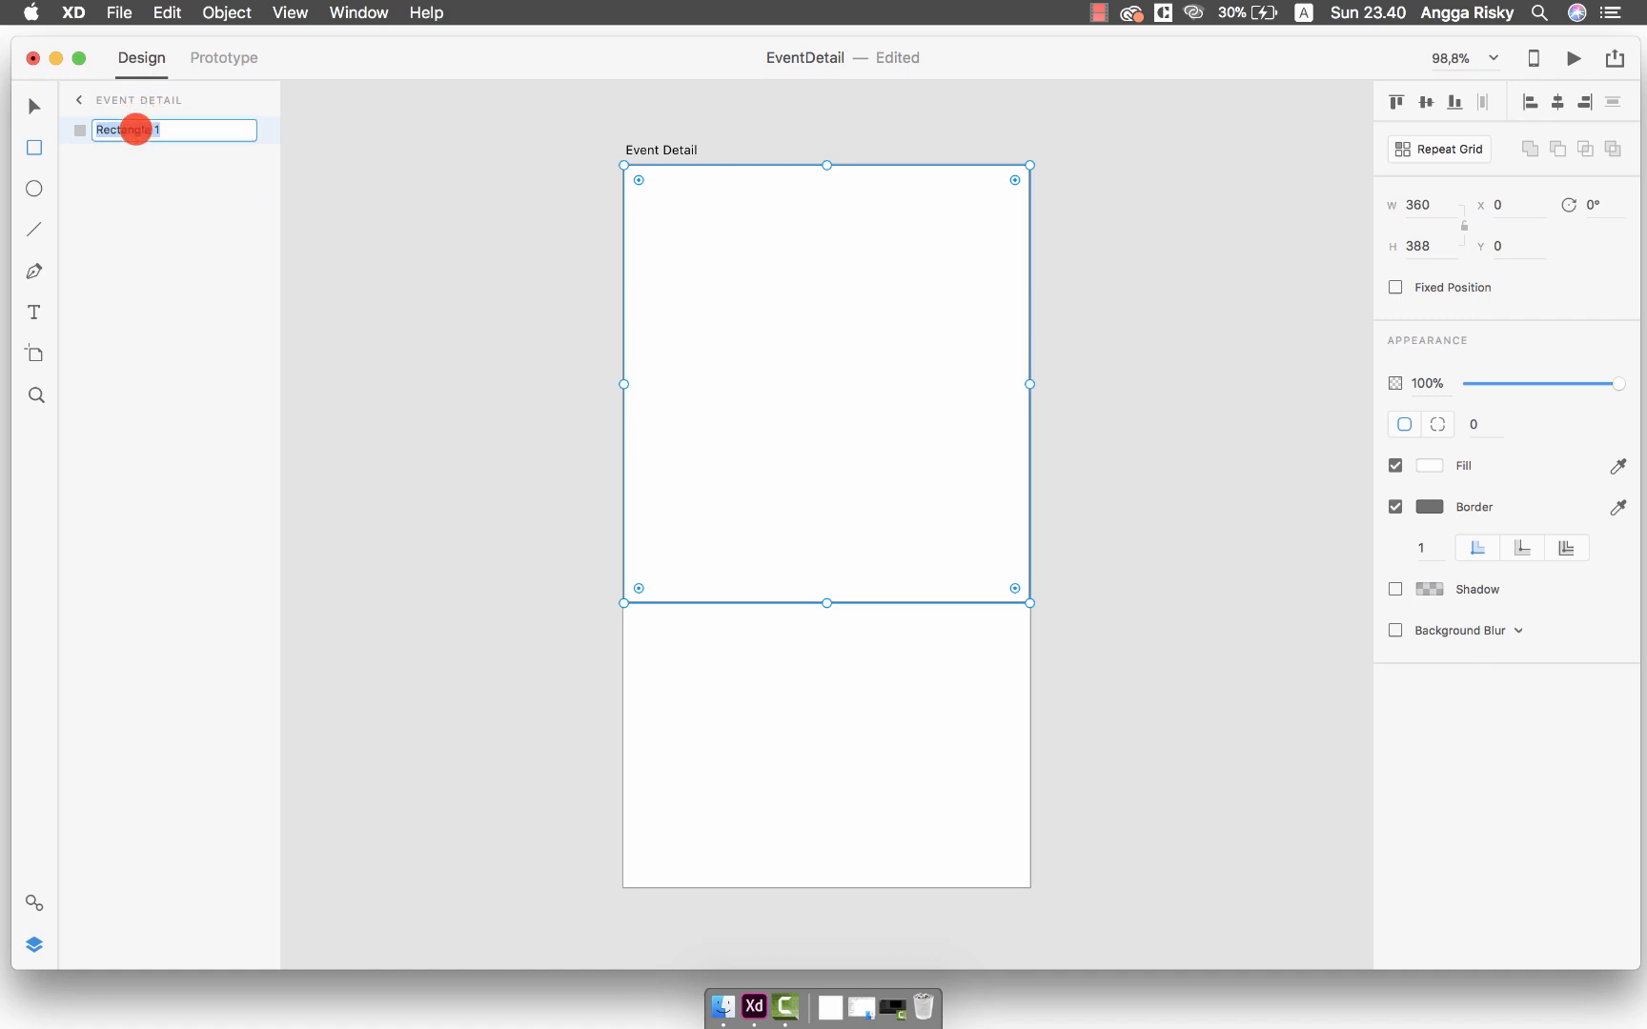
Name the rectangle eventimg, remove its border and fill it with the building photo img.jpg
type("eventimg")
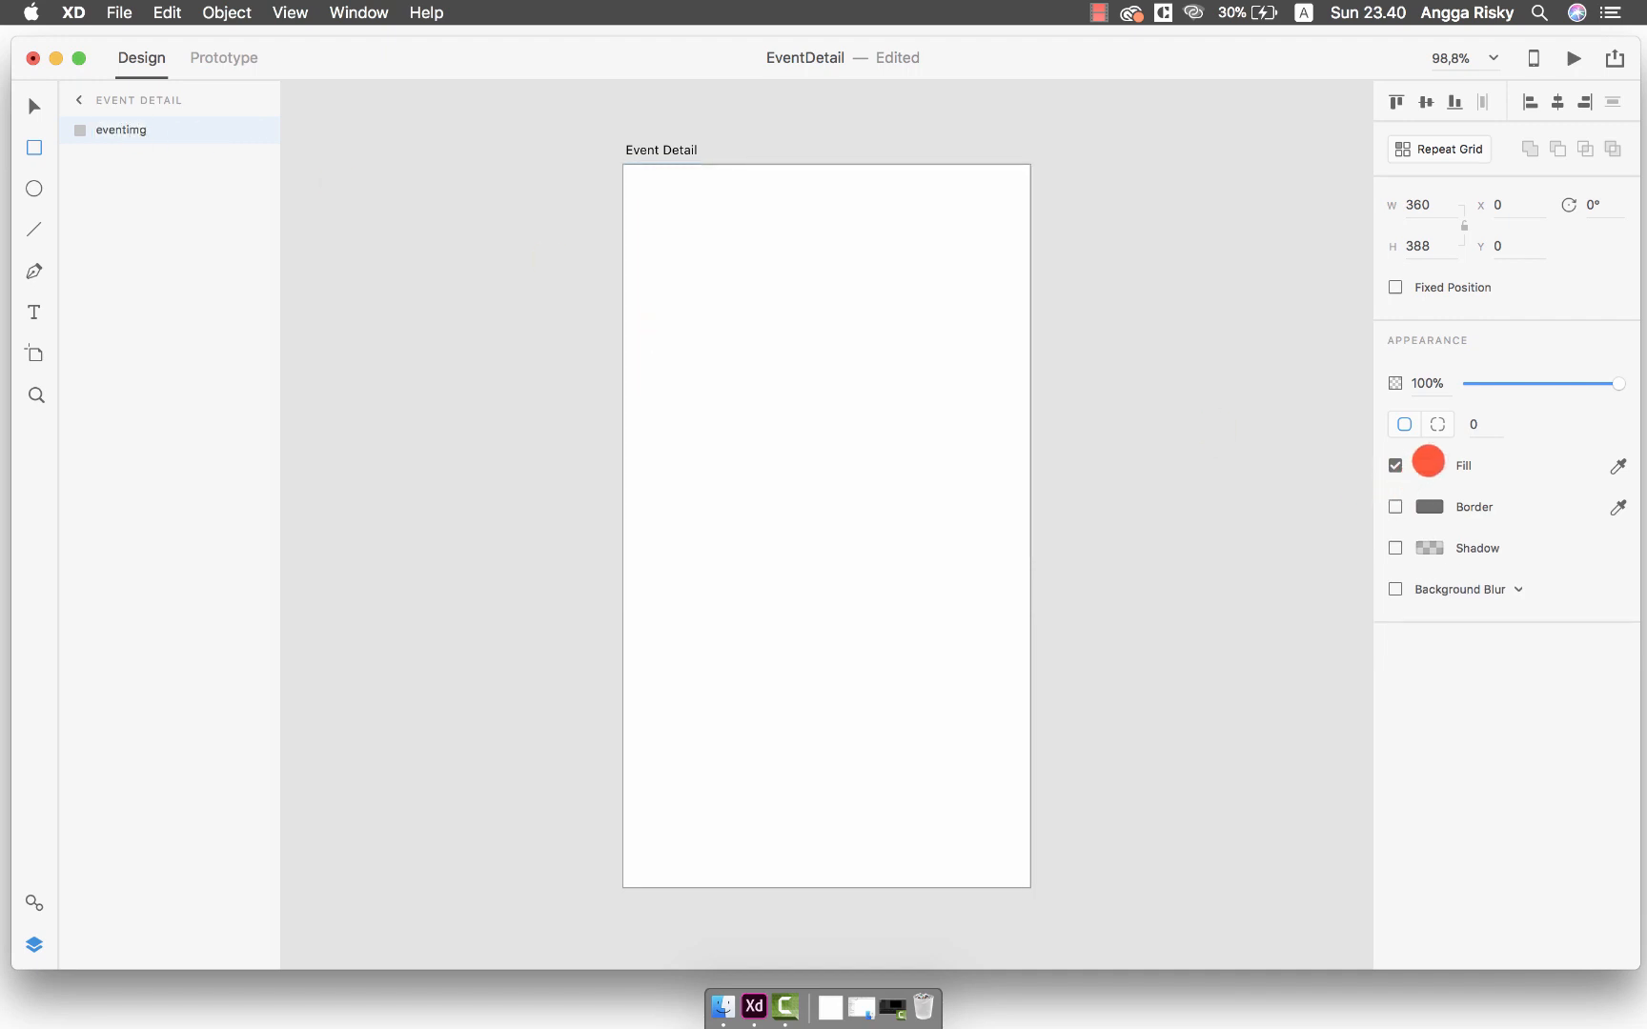
left_click(1427, 465)
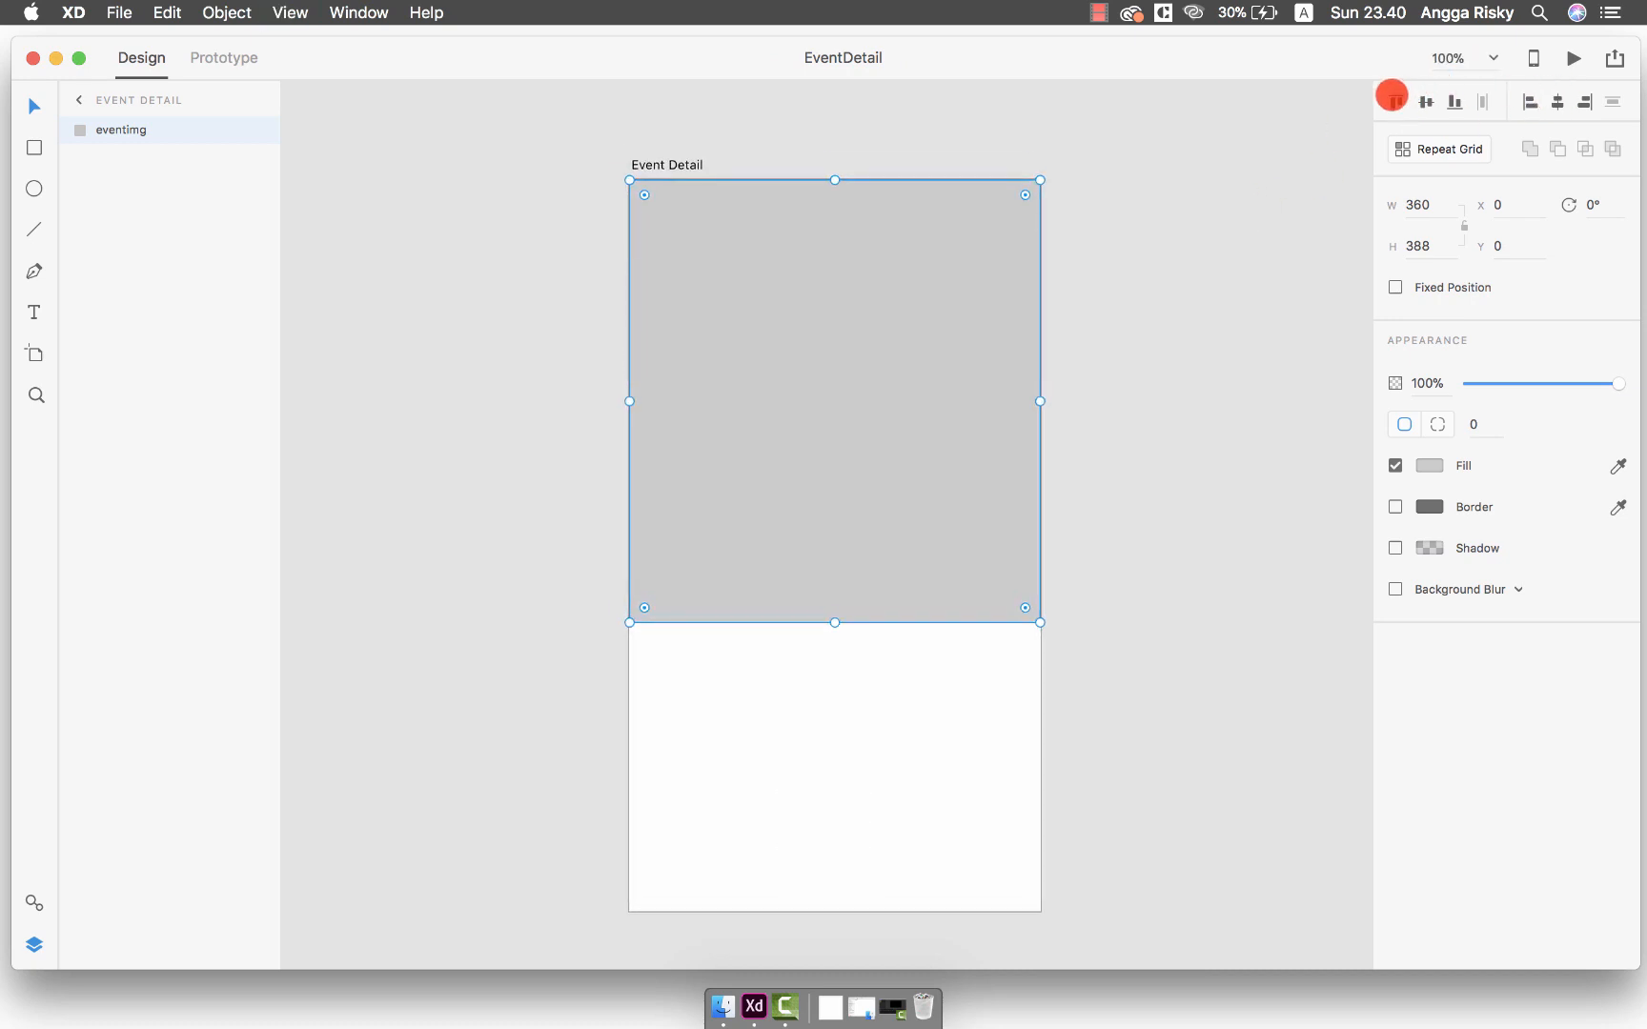
key("cmd+s")
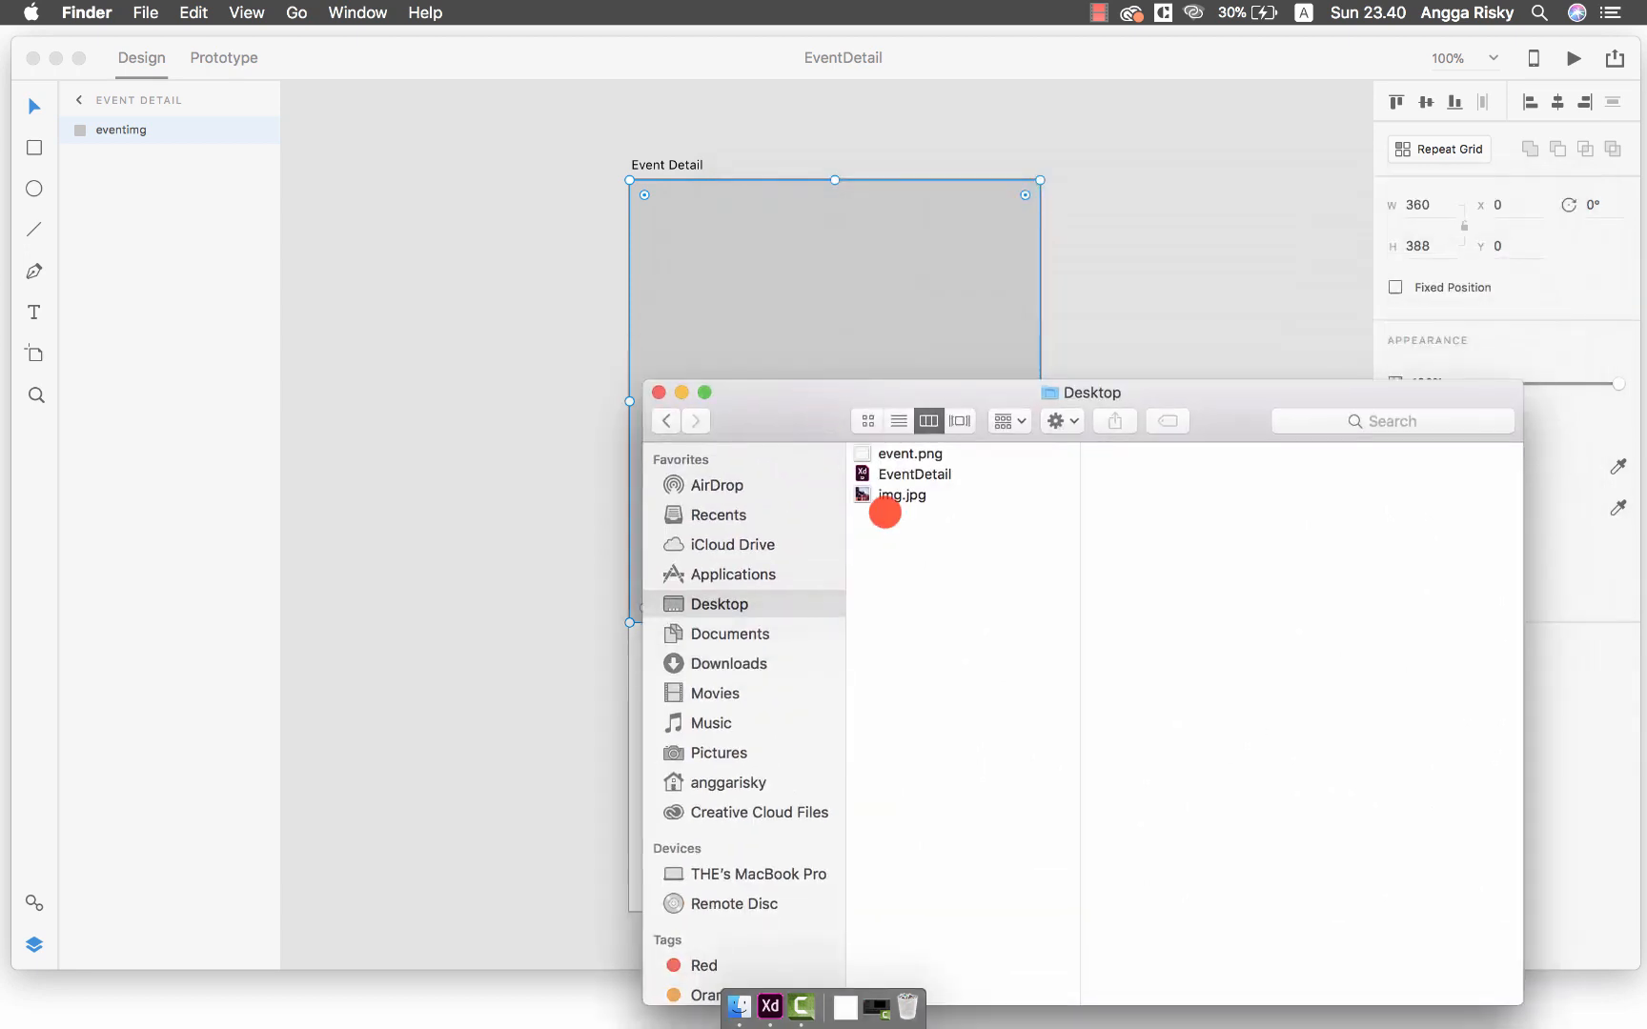
left_click(900, 496)
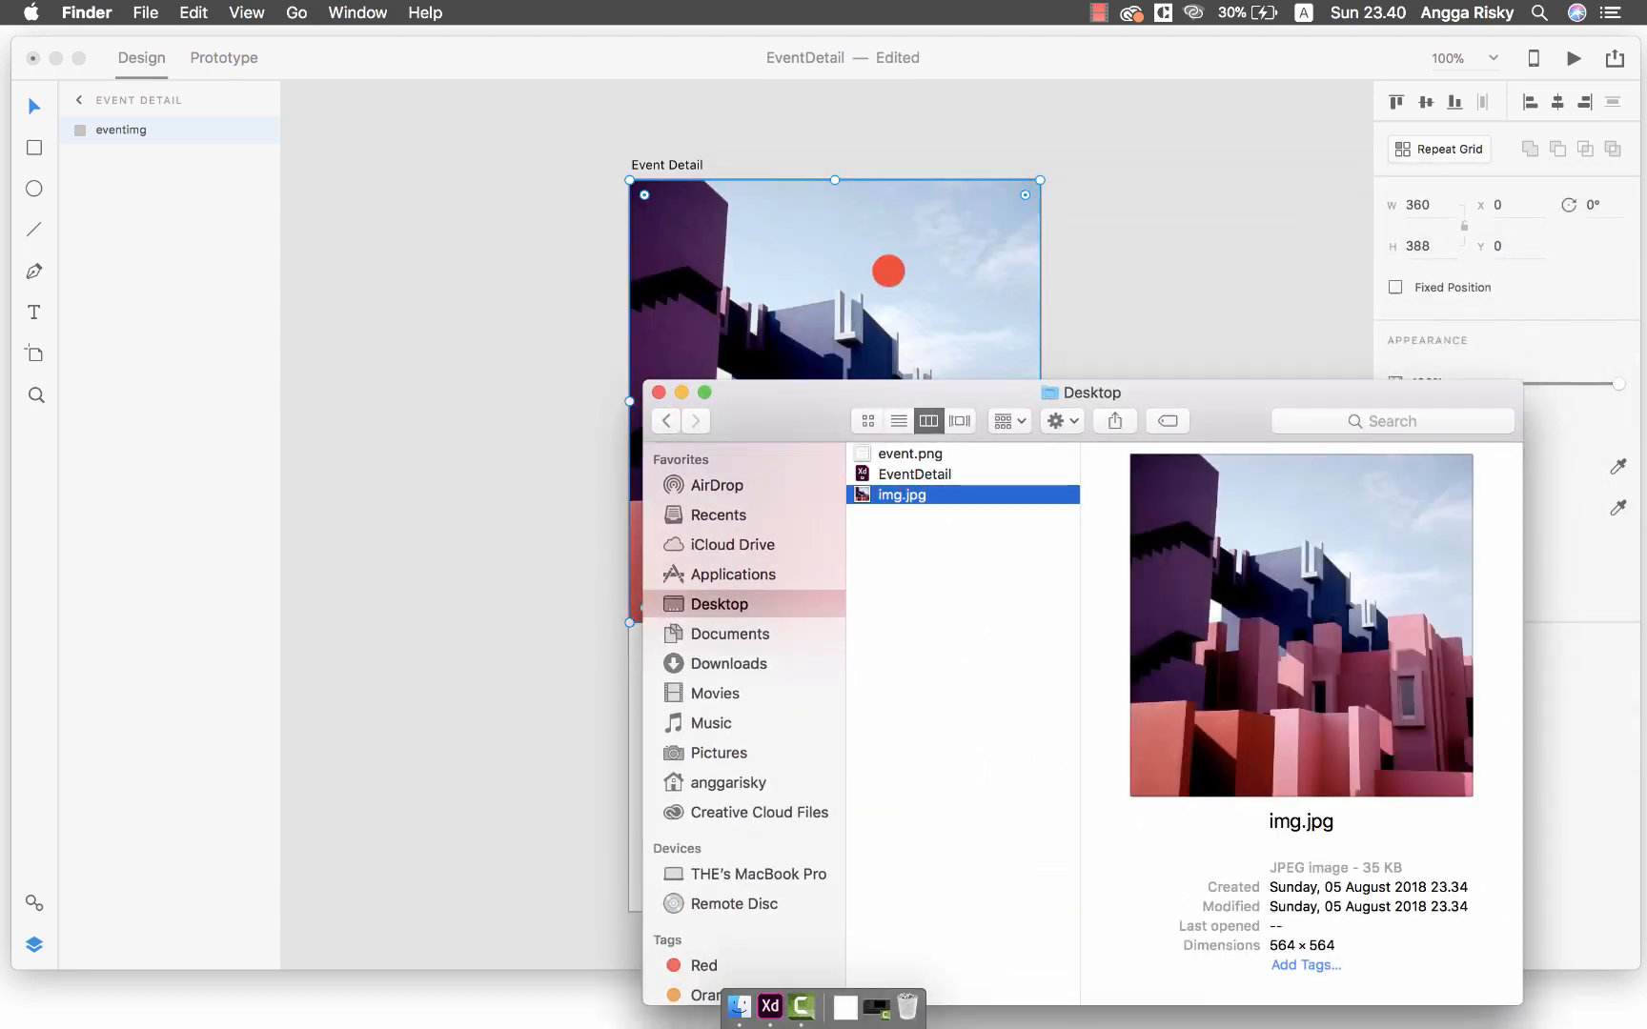
key("cmd+s")
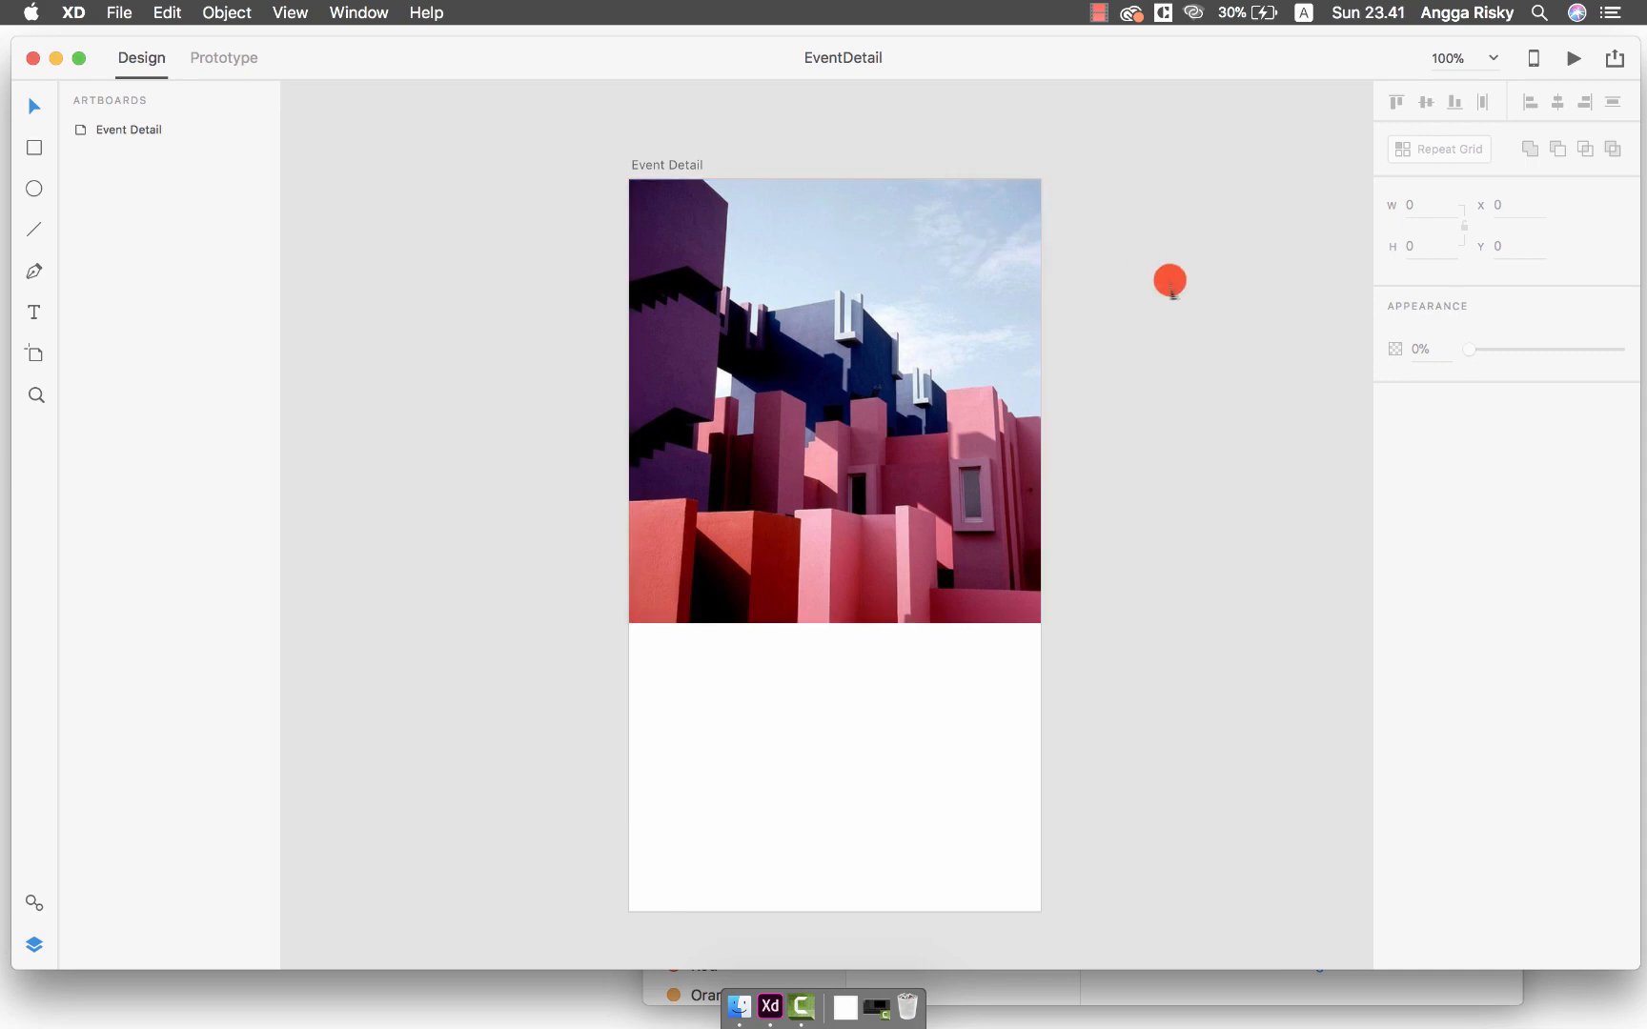
Set the artboard's fill colour to pale bluish-white #FAFCFF
key("cmd+=")
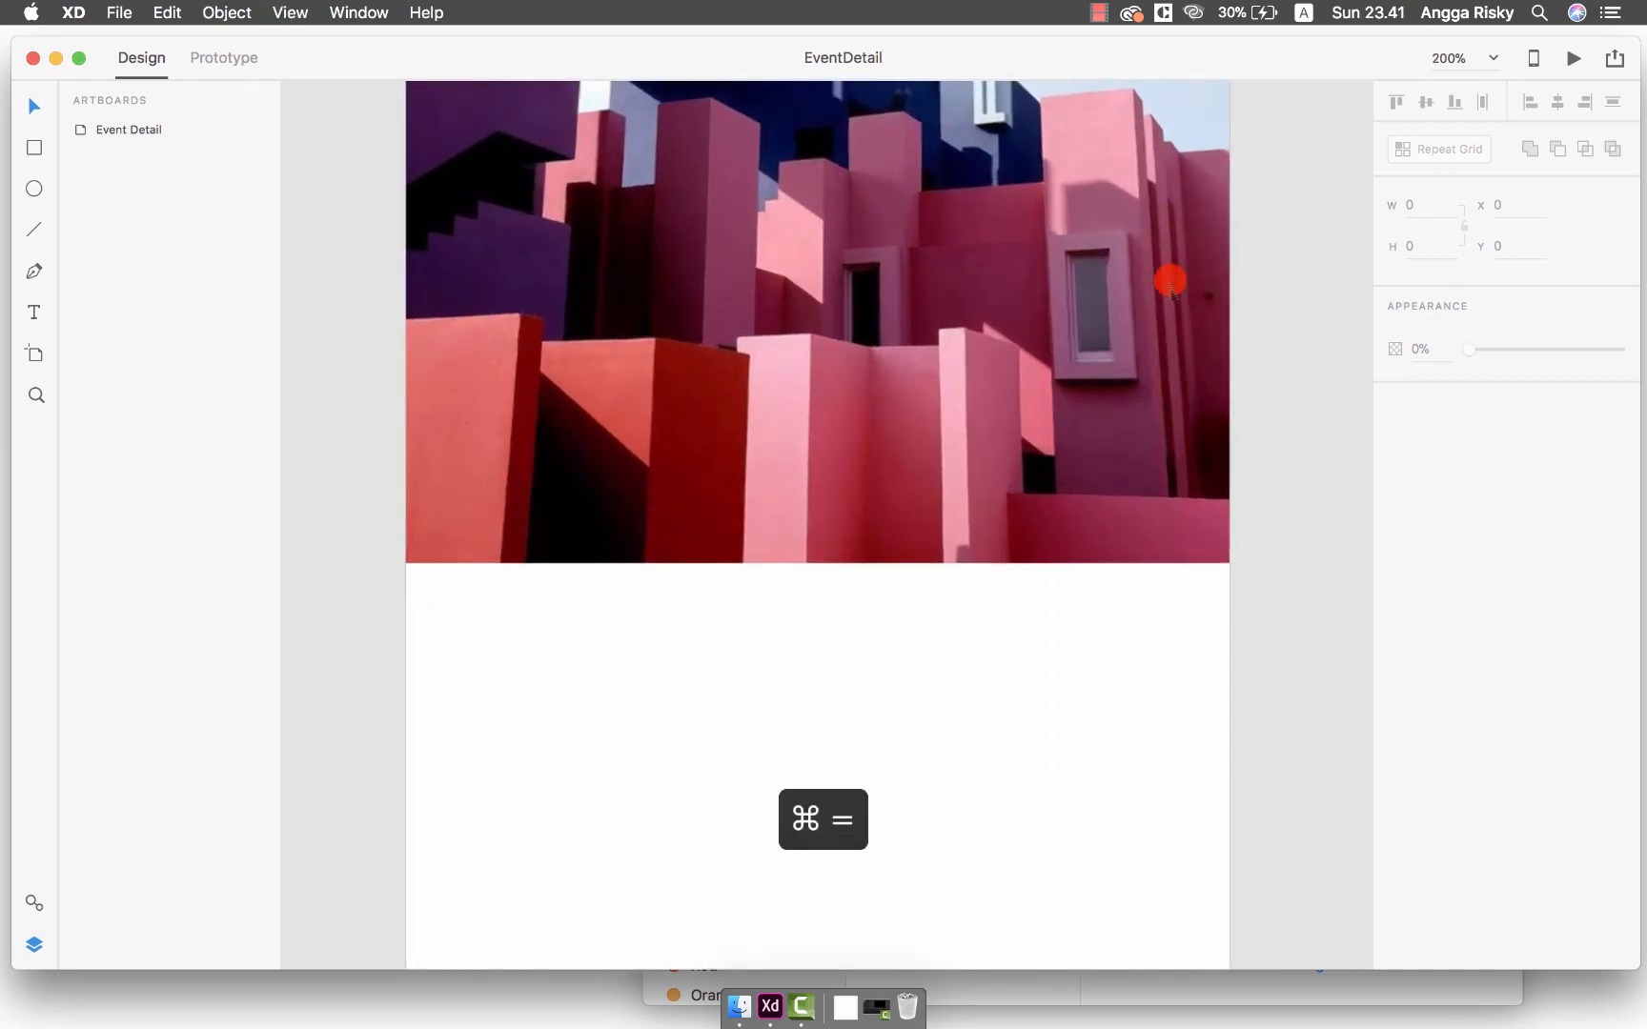
key("cmd+=")
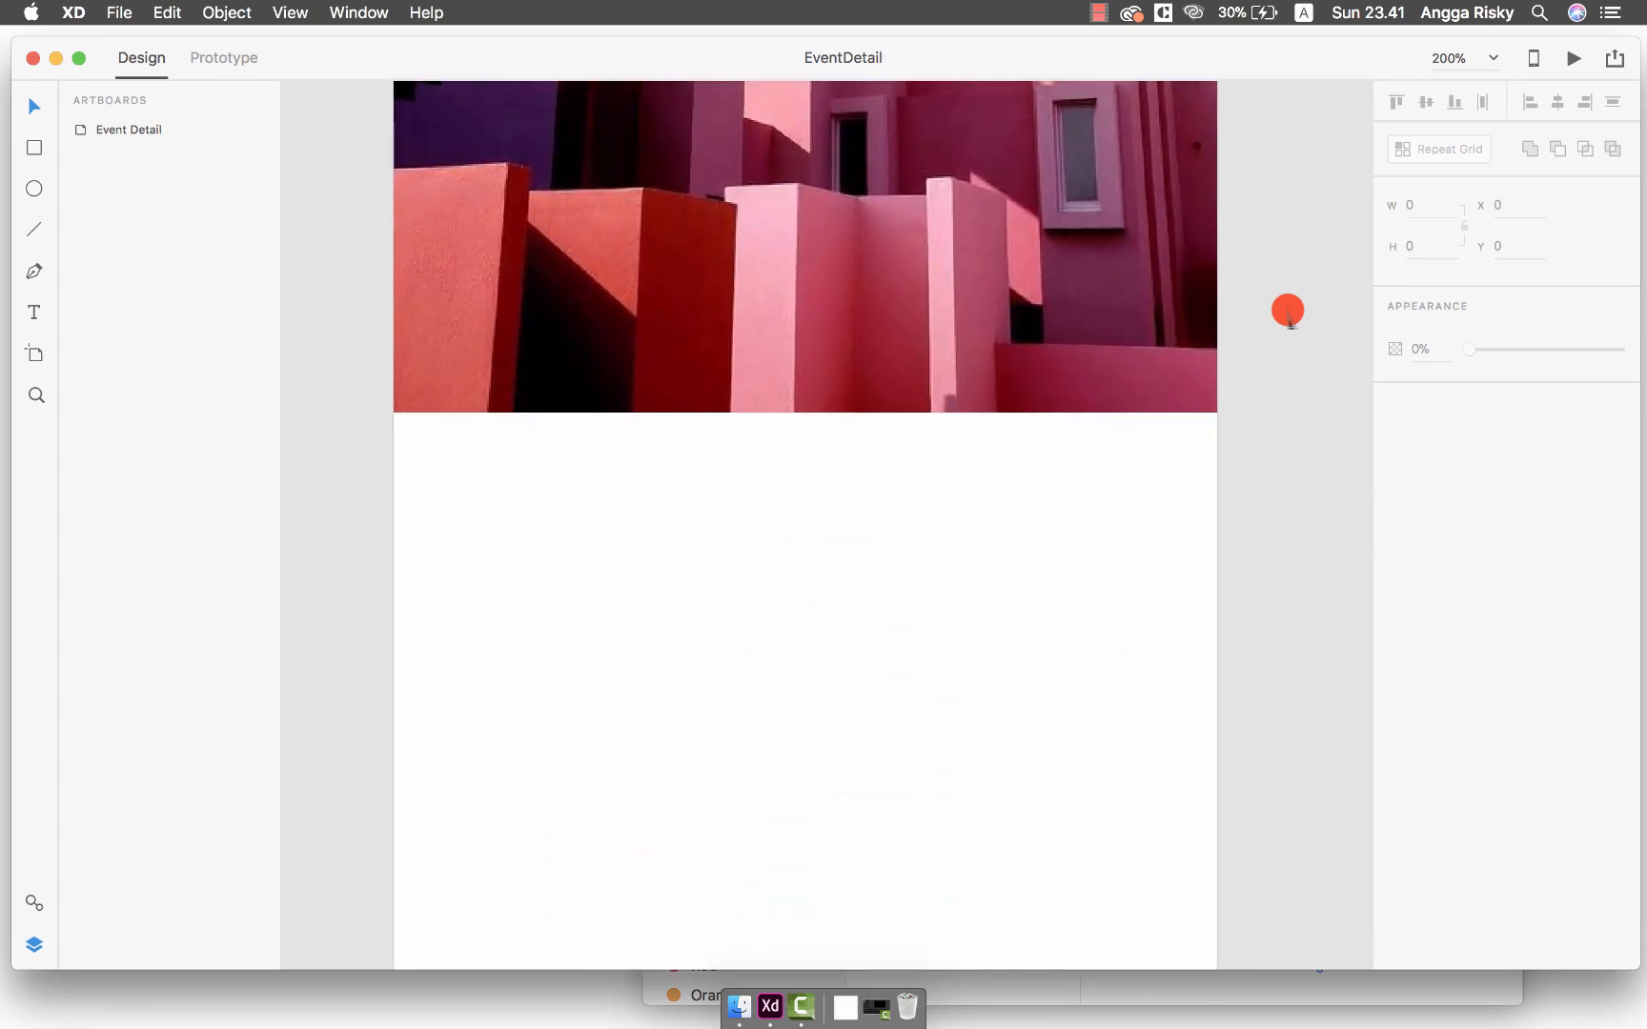
scroll("down", 3)
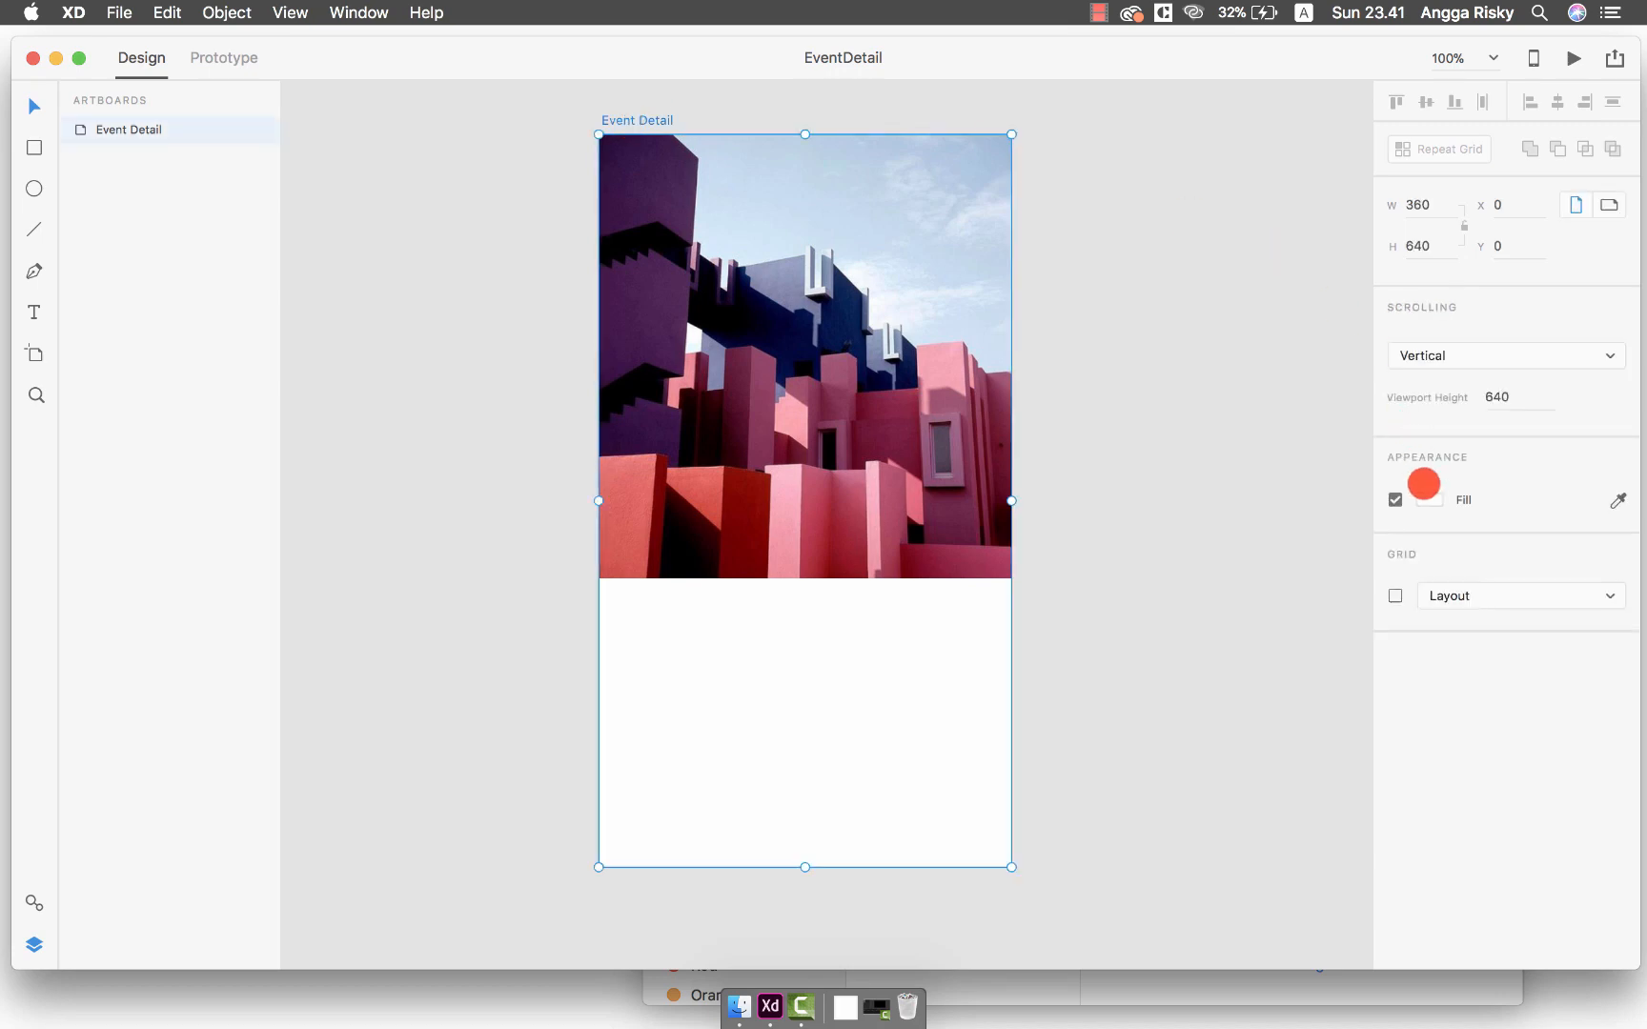
left_click(1424, 484)
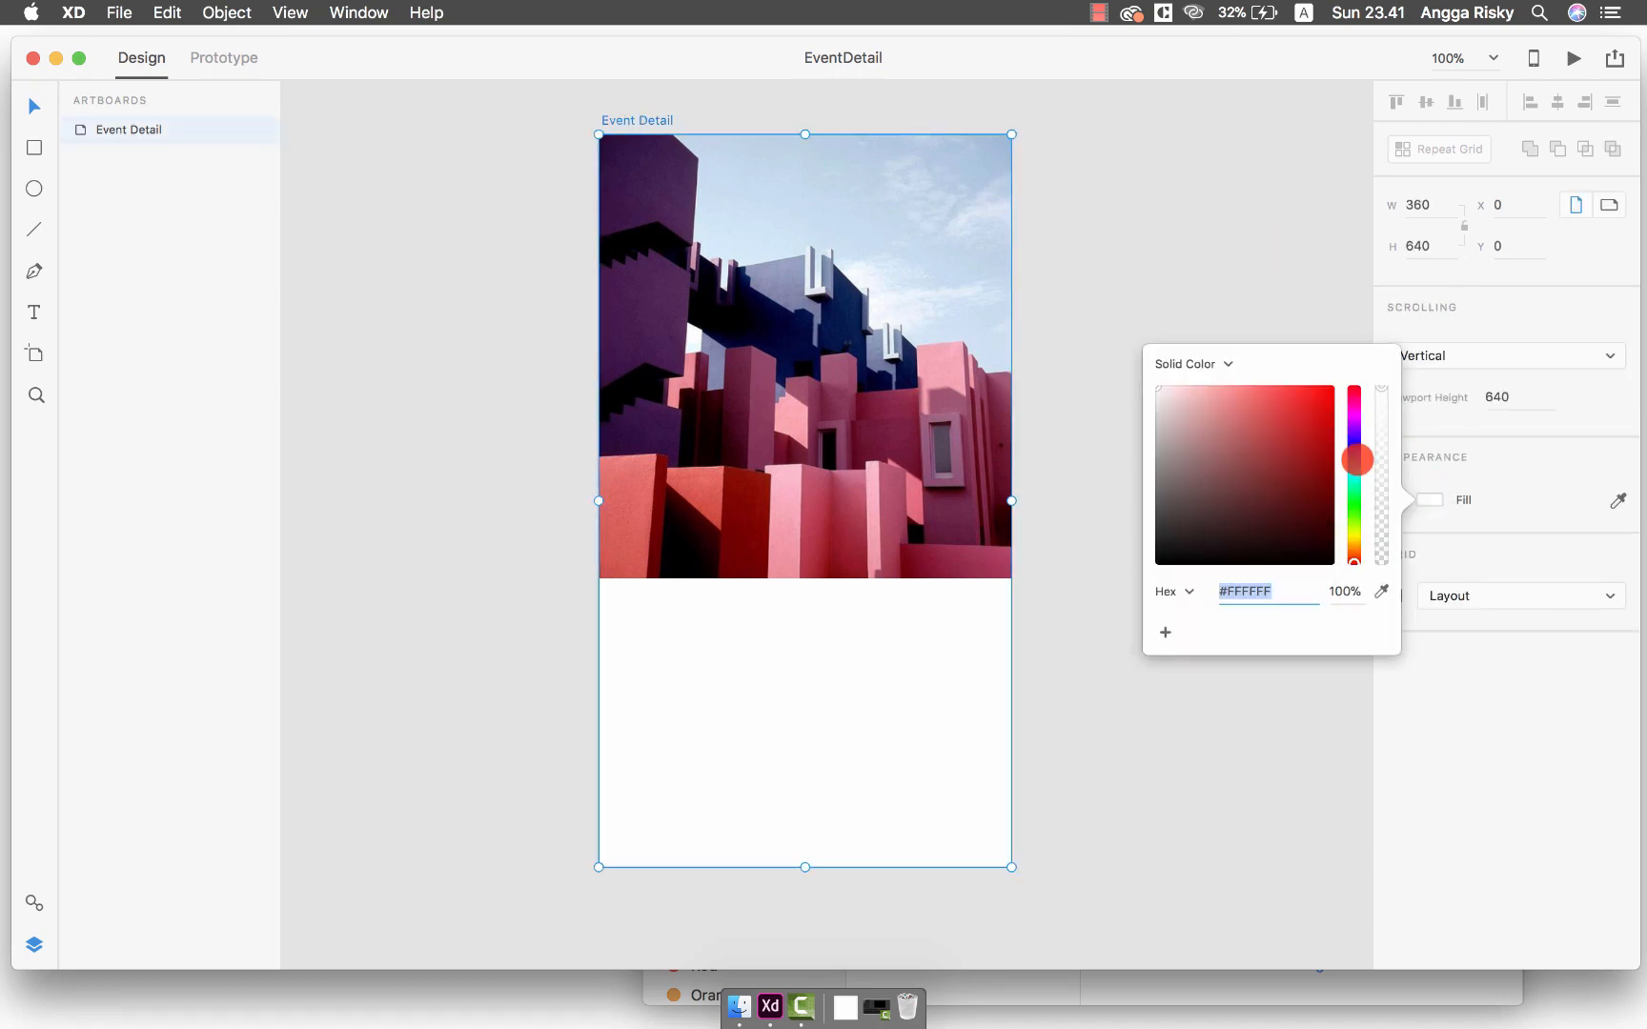
left_click(1171, 386)
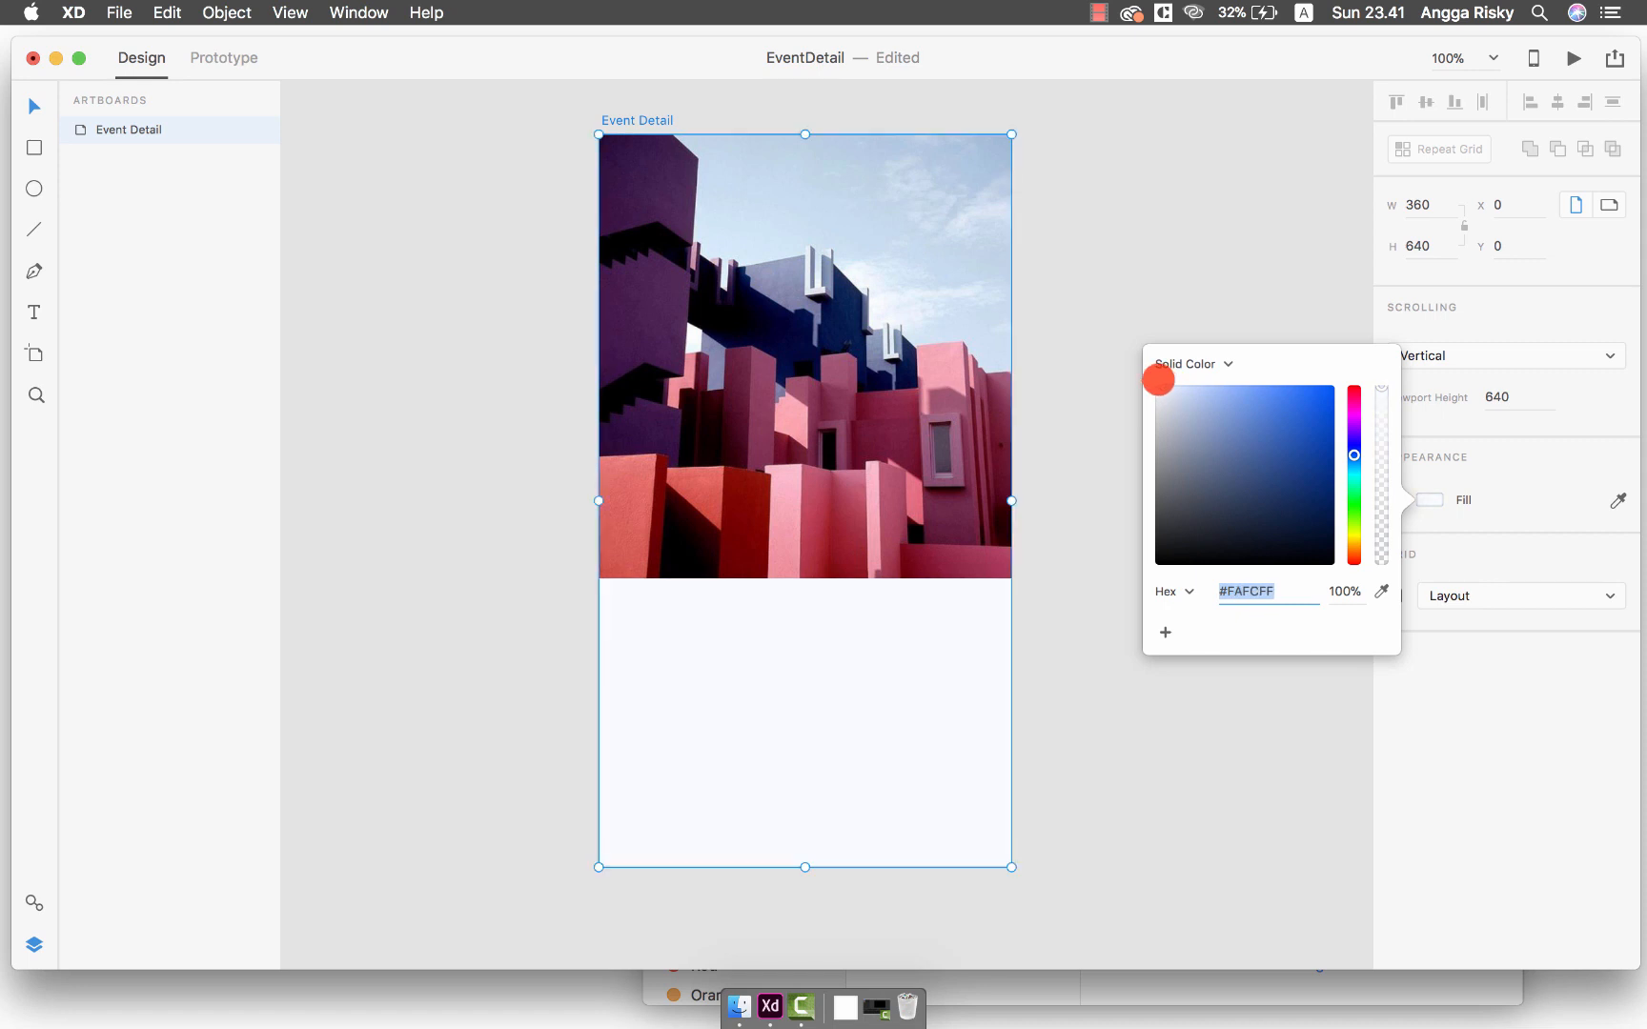
left_click(1250, 591)
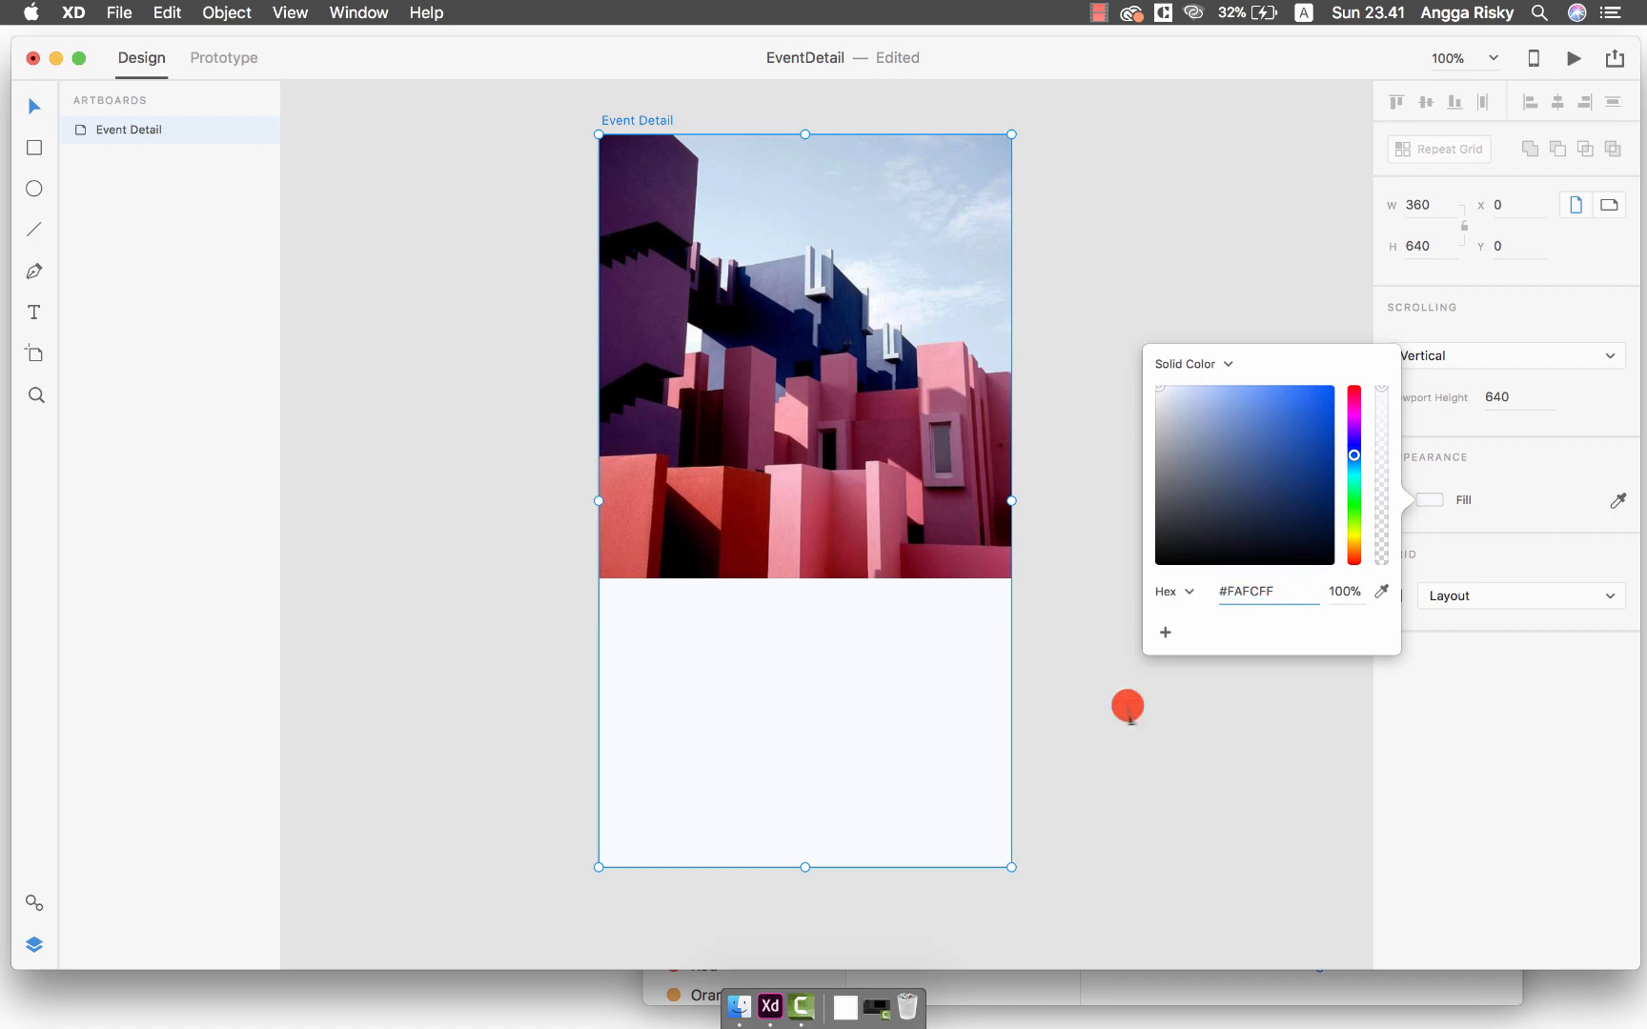
key("cmd+s")
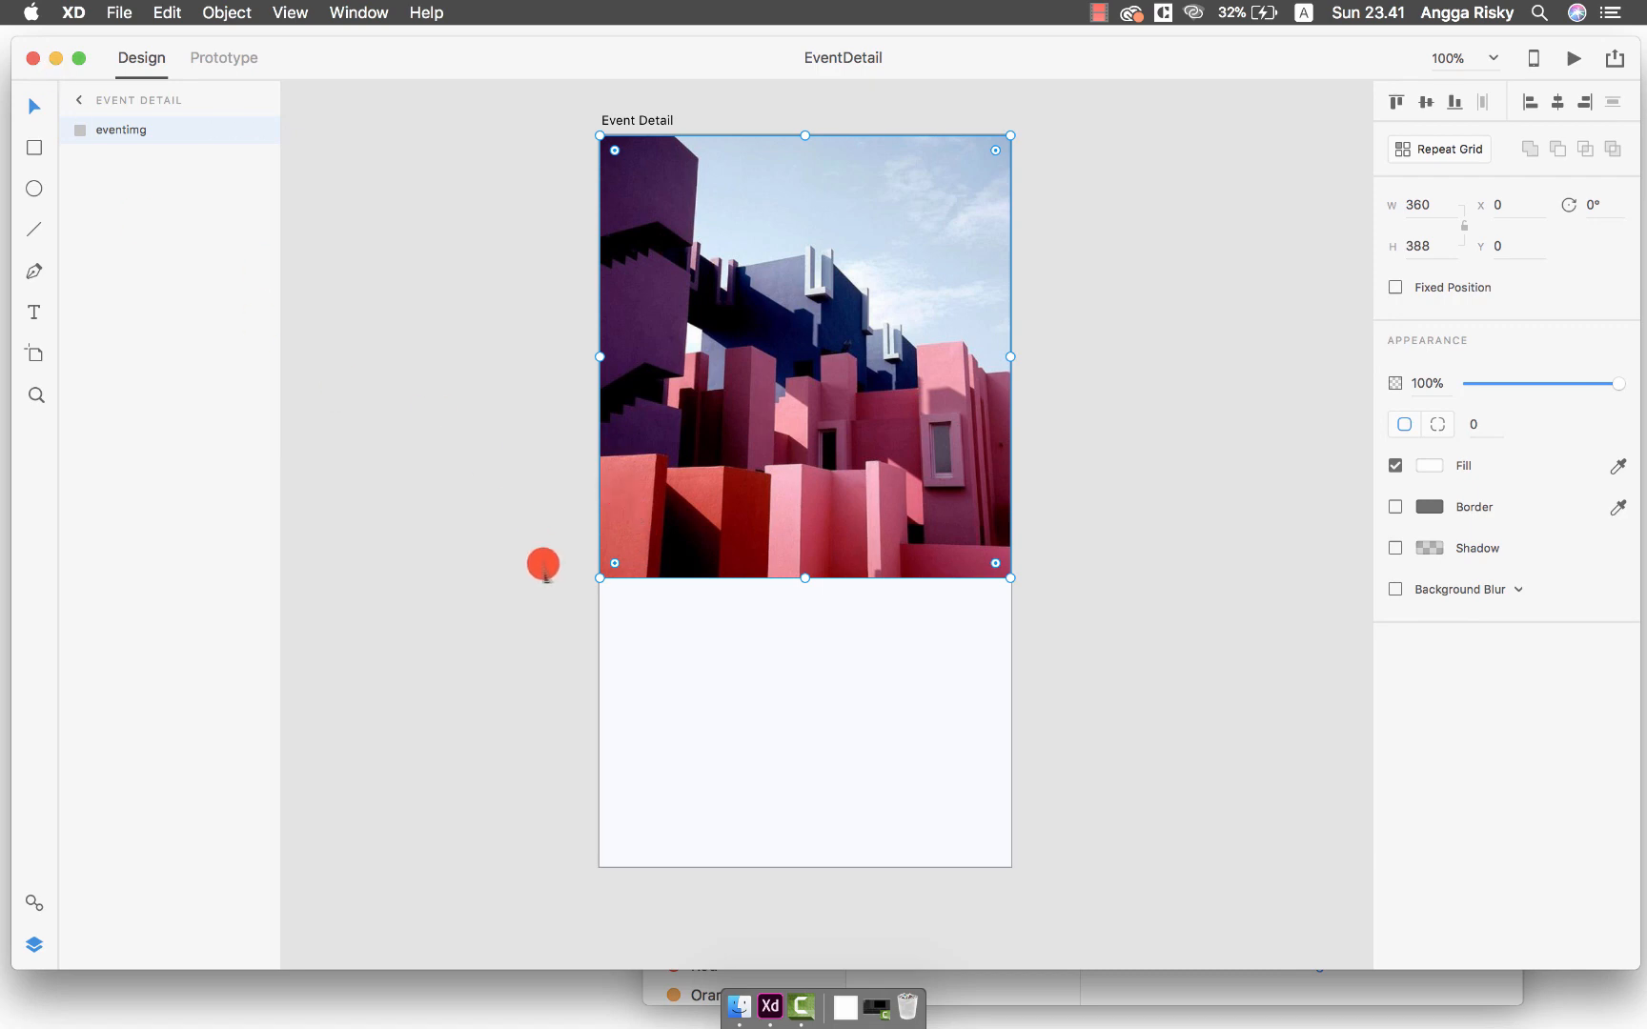
Draw a 328-wide white card rectangle overlapping the bottom edge of the photo
left_click_drag(625, 544, 692, 589)
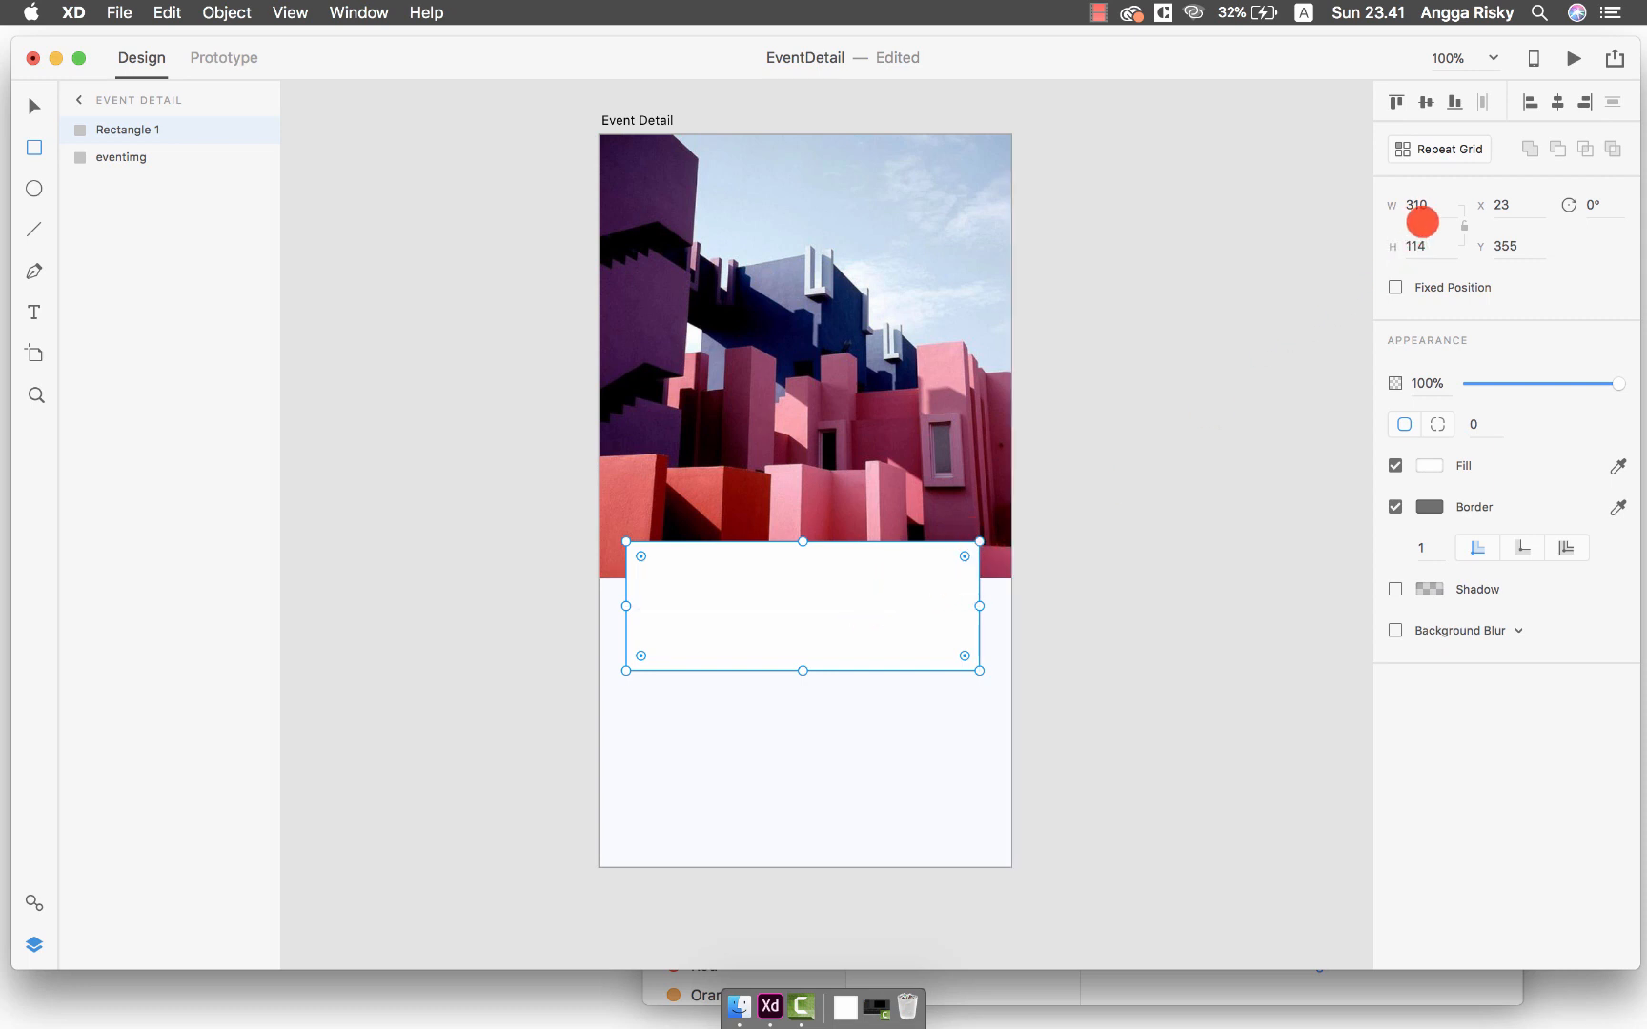
left_click_drag(978, 607, 995, 604)
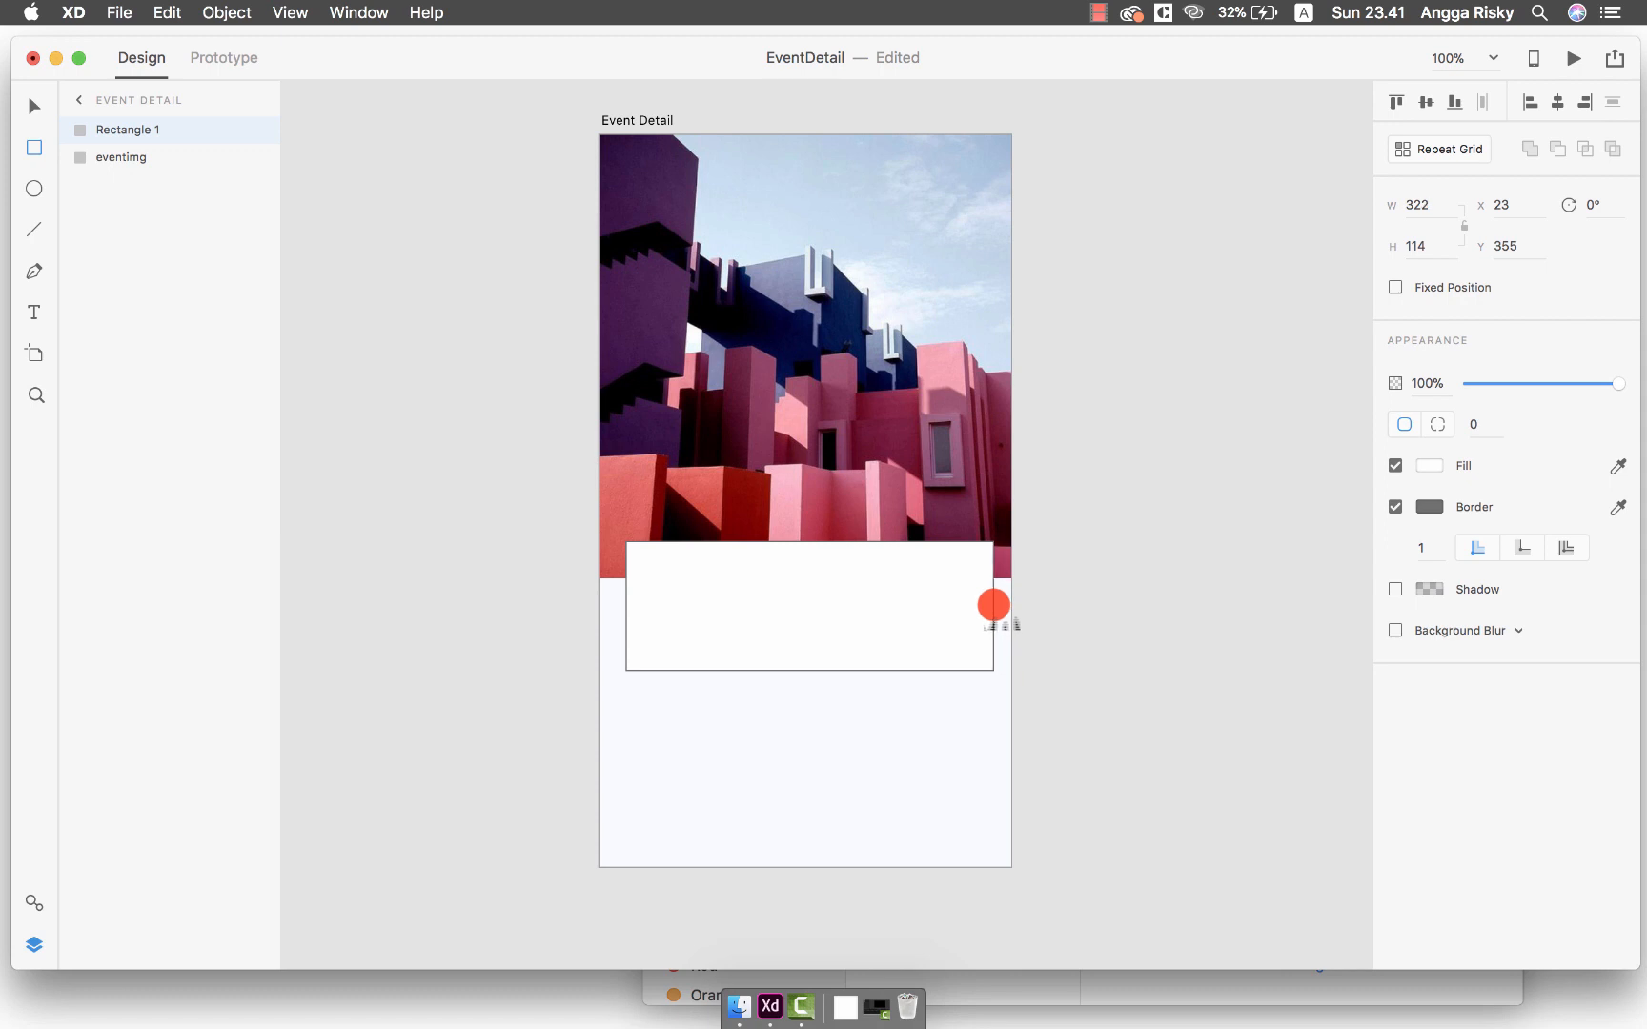
left_click_drag(991, 604, 997, 605)
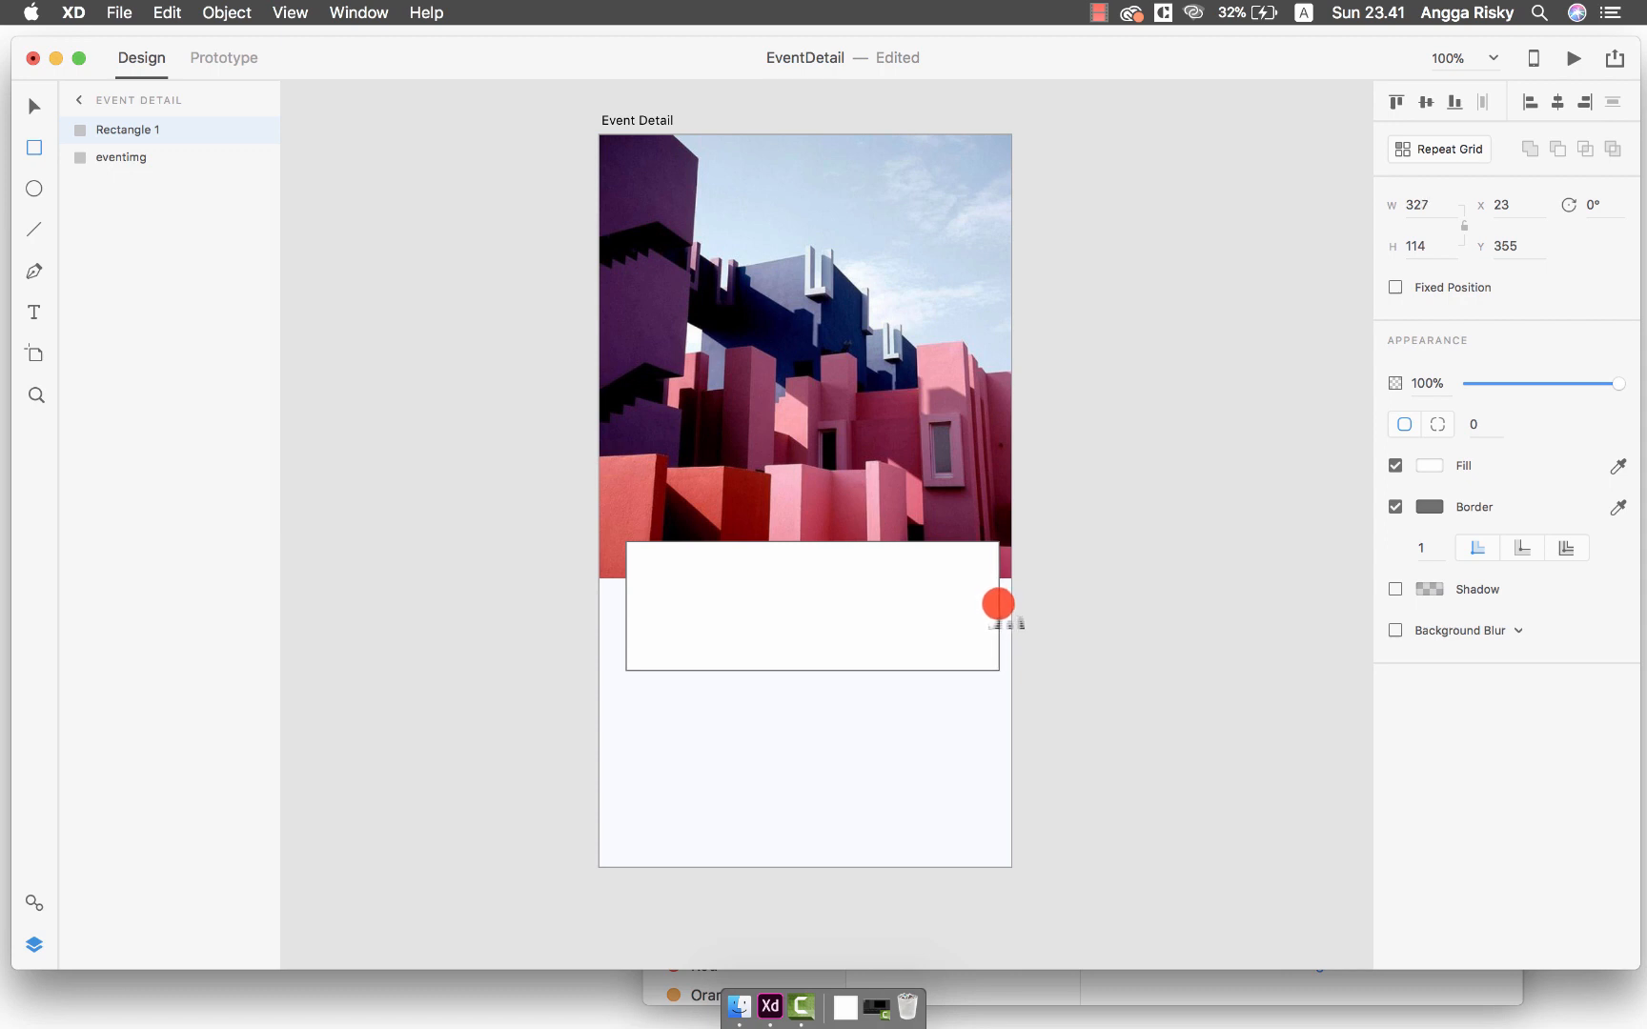
left_click_drag(999, 604, 1323, 254)
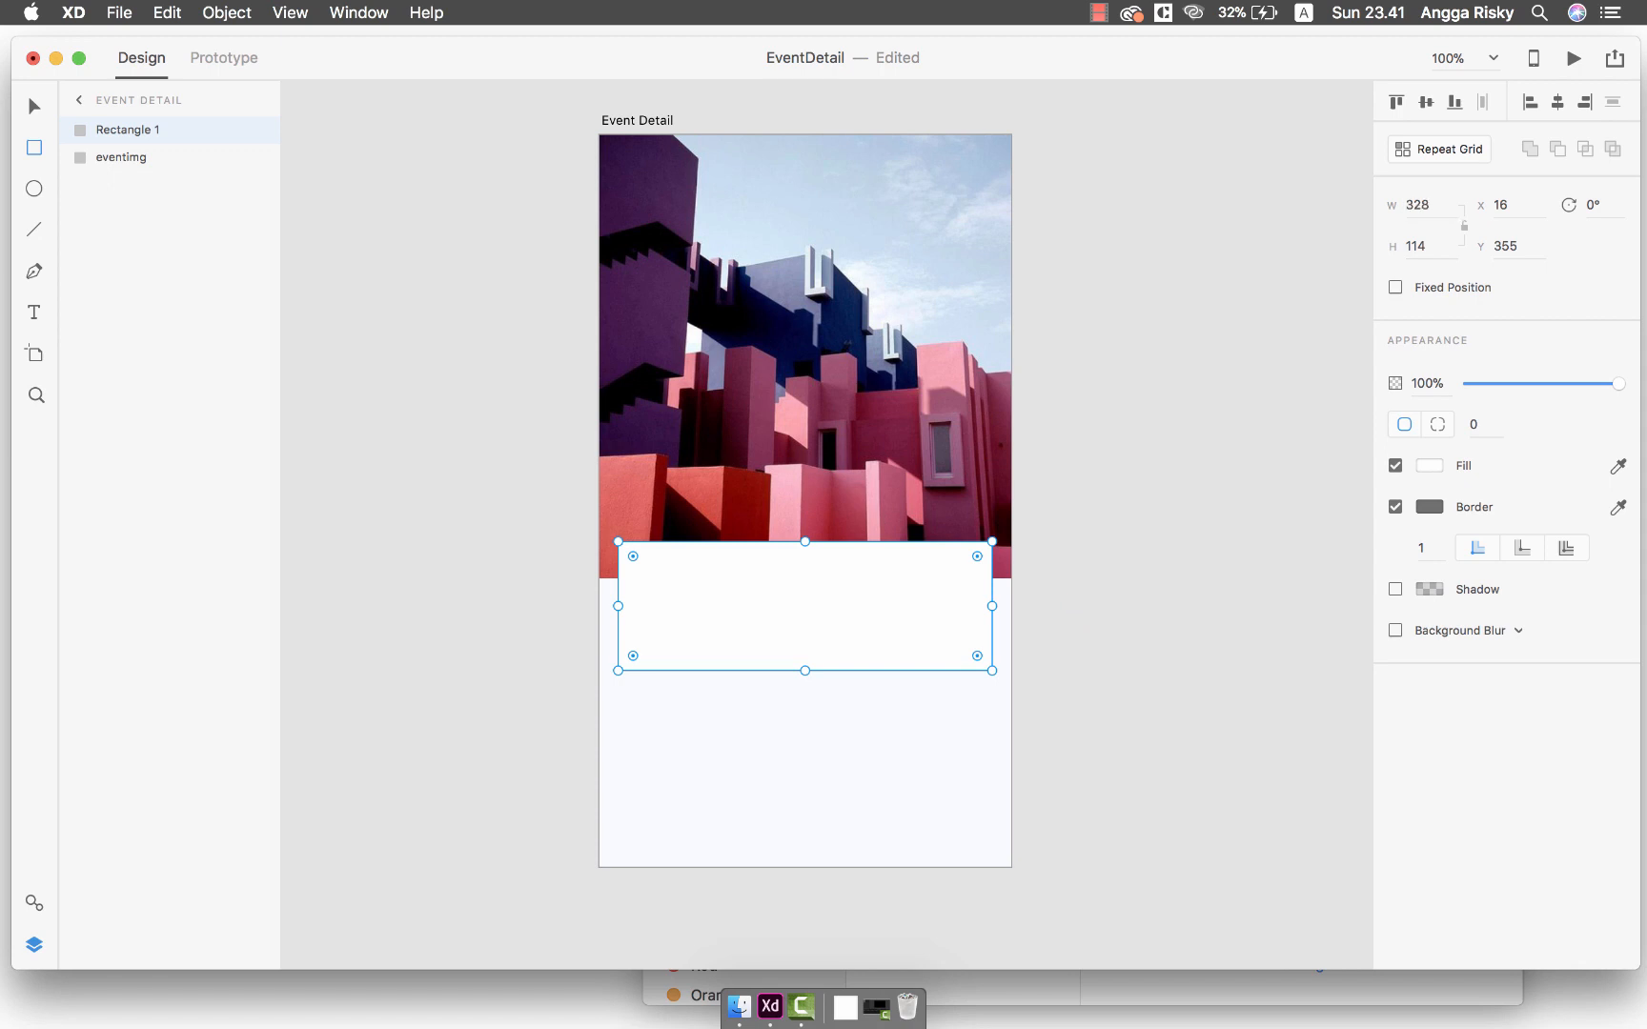
key("cmd+=")
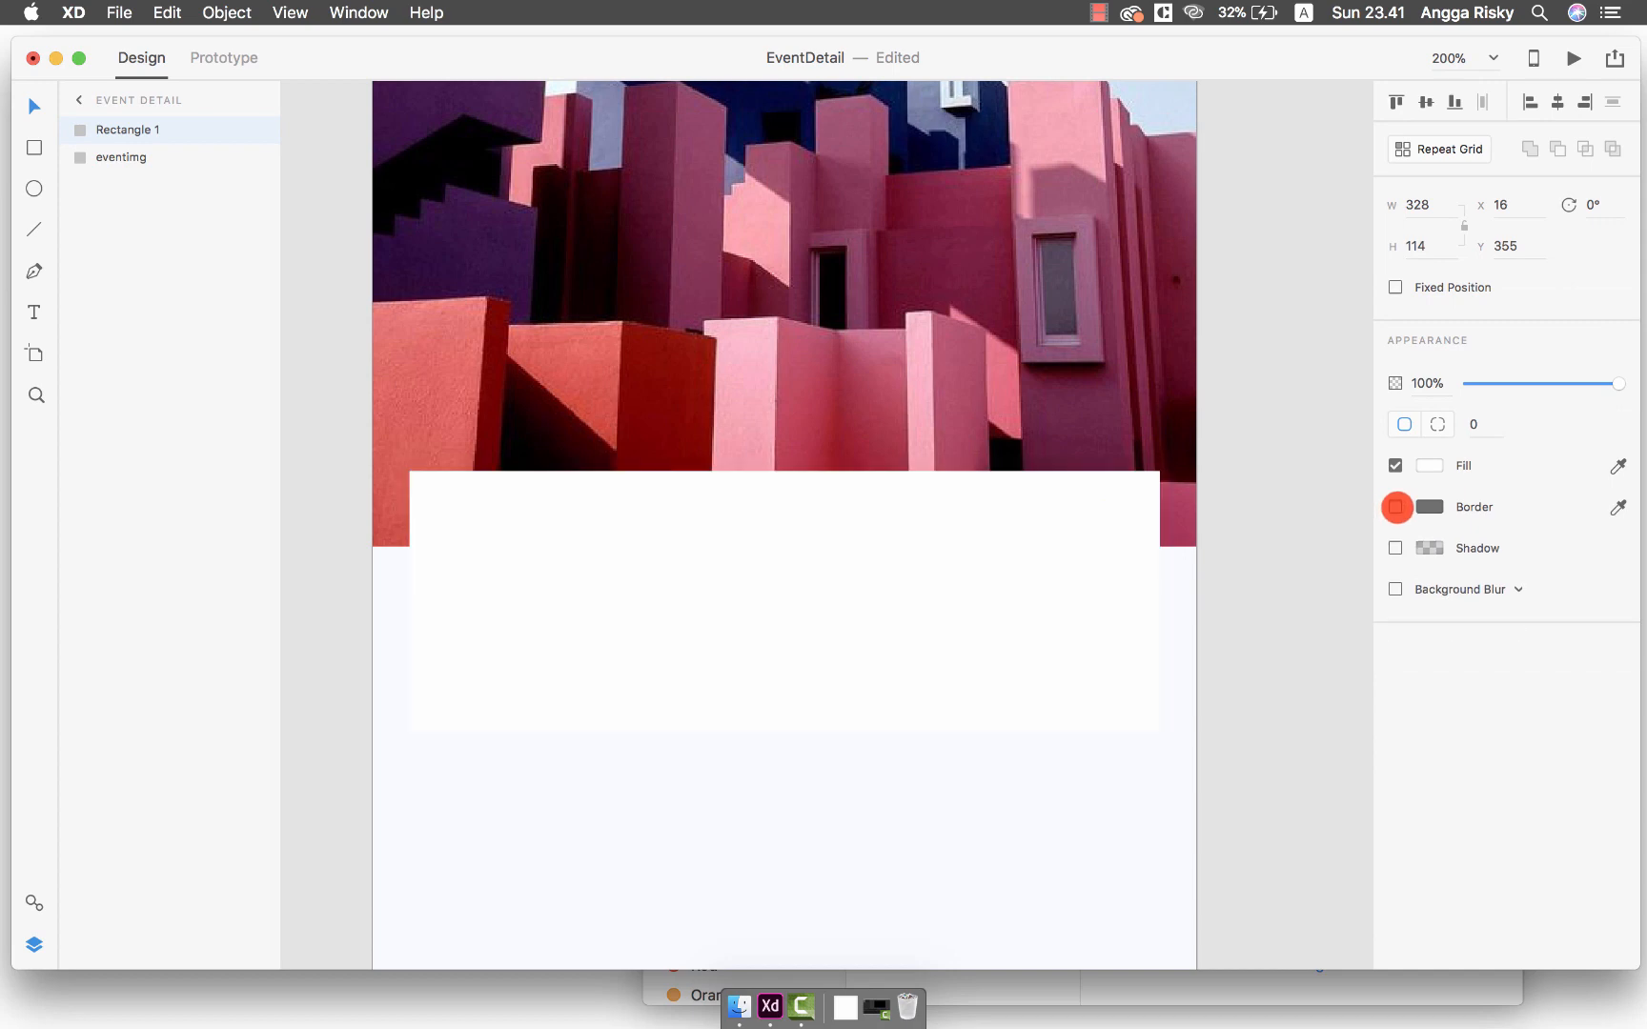
Remove the card's border, stretch it to about 178 tall and save the design
left_click(1396, 507)
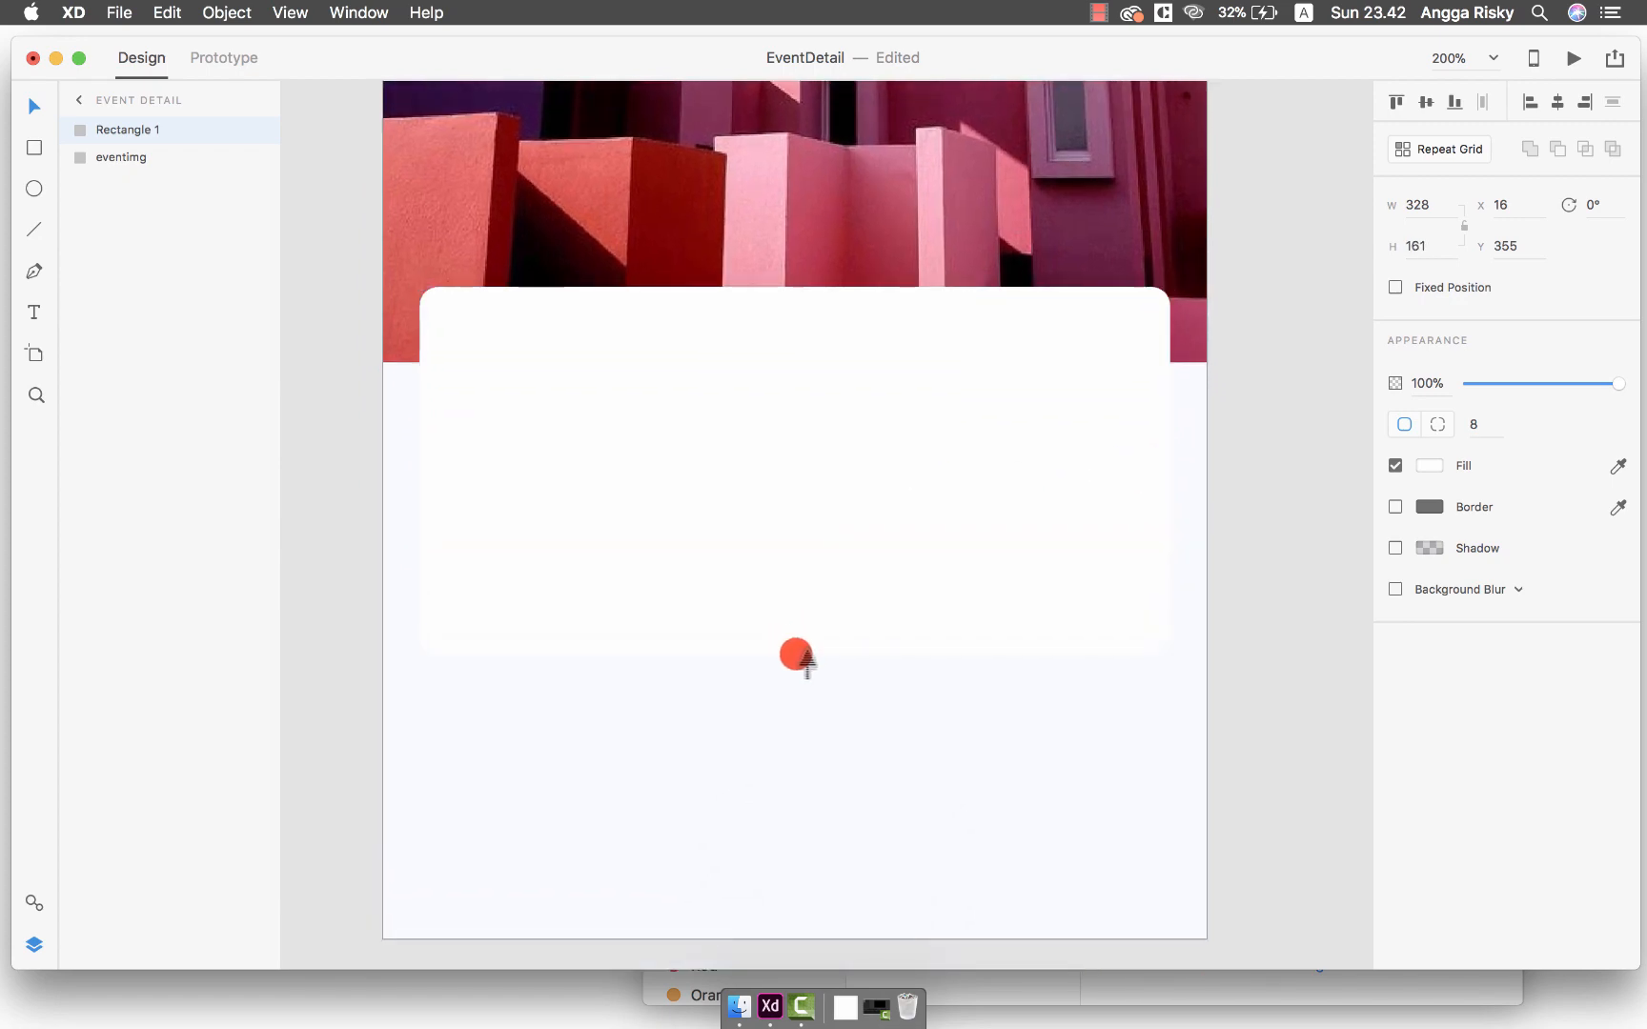
left_click_drag(795, 654, 795, 685)
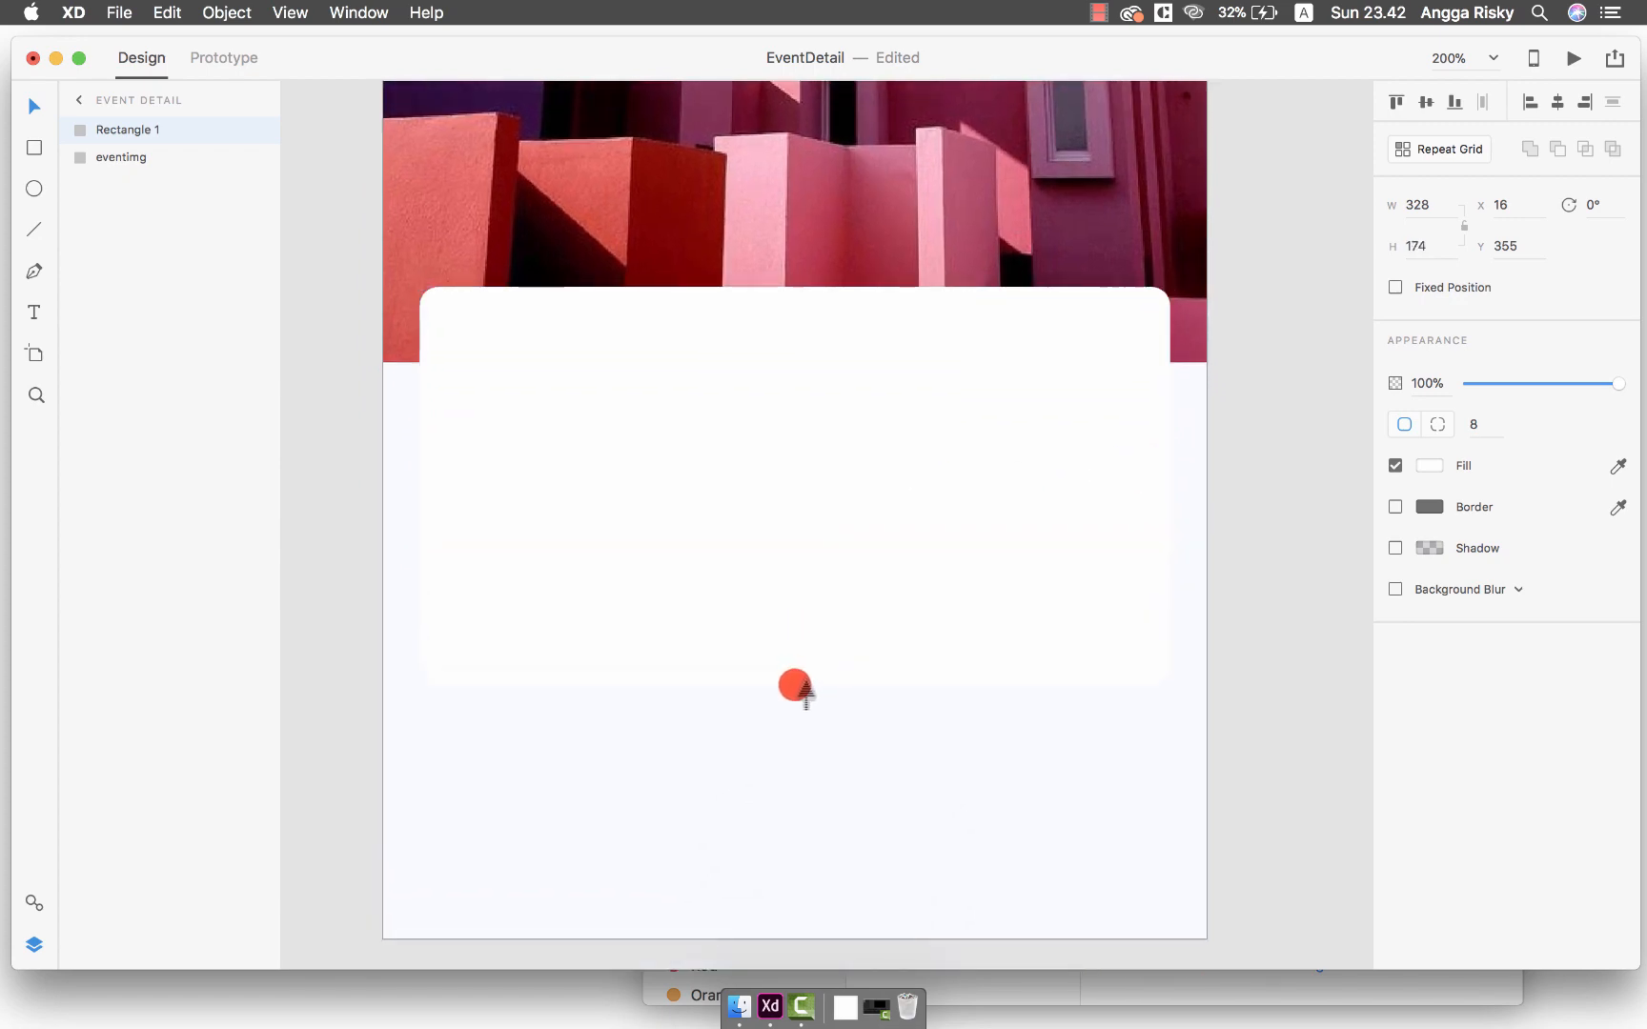
key("cmd+s")
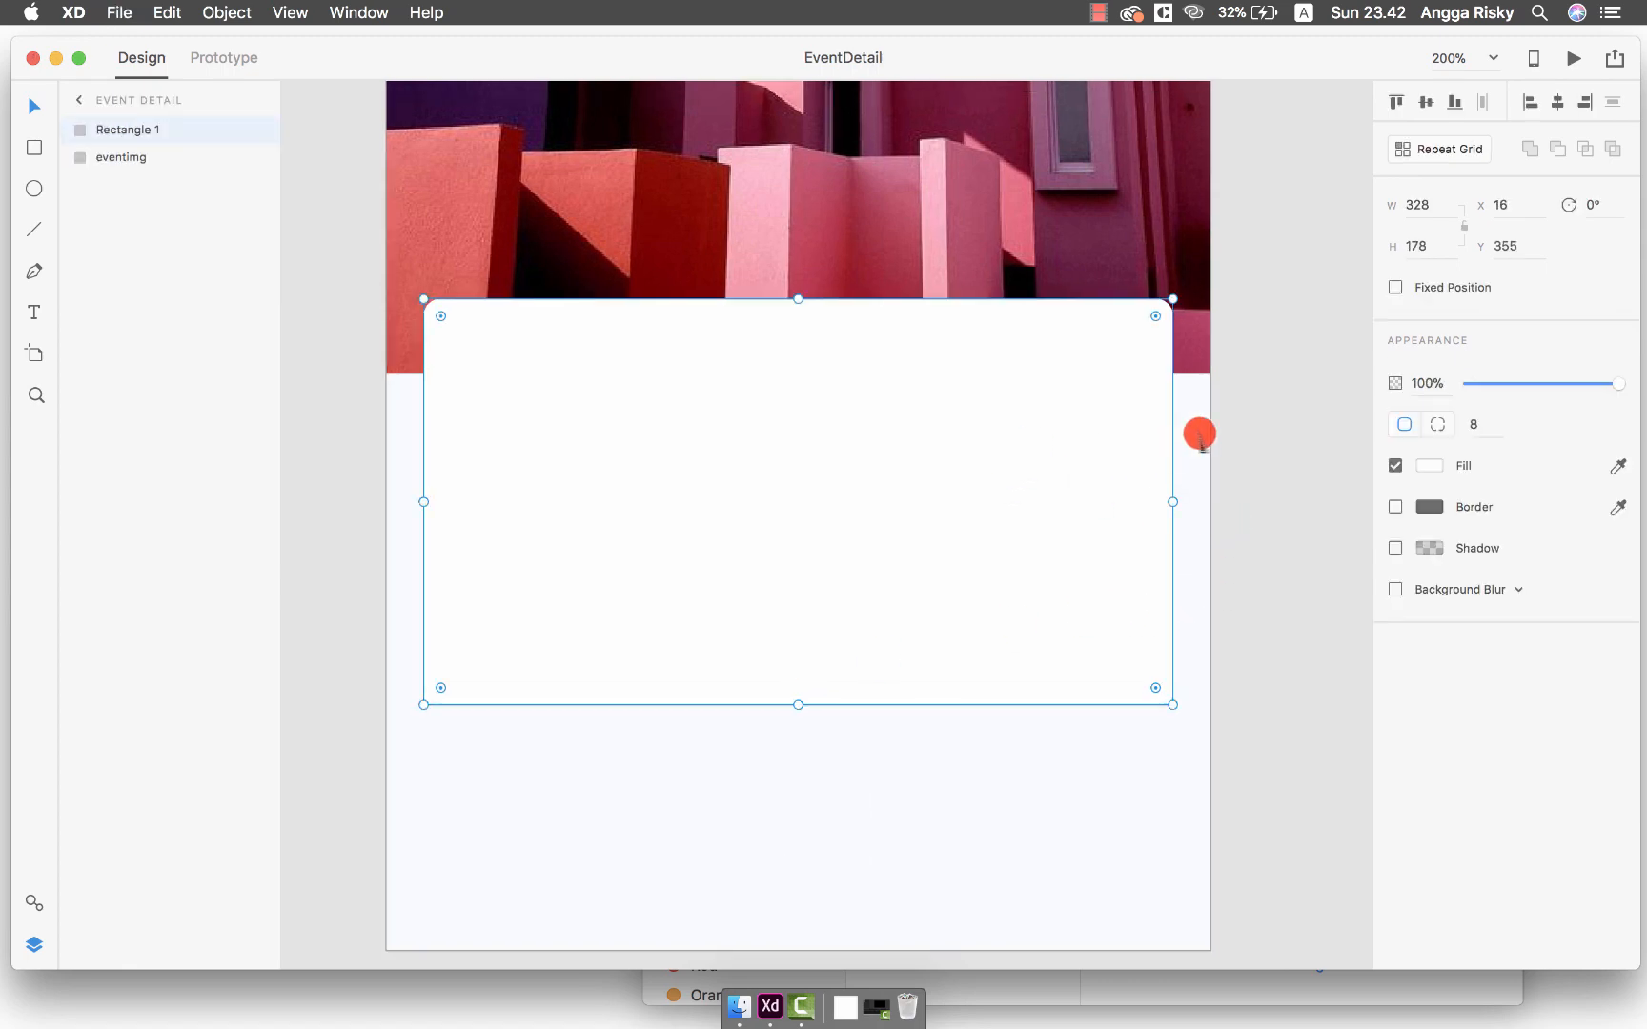
mouse_move(890, 410)
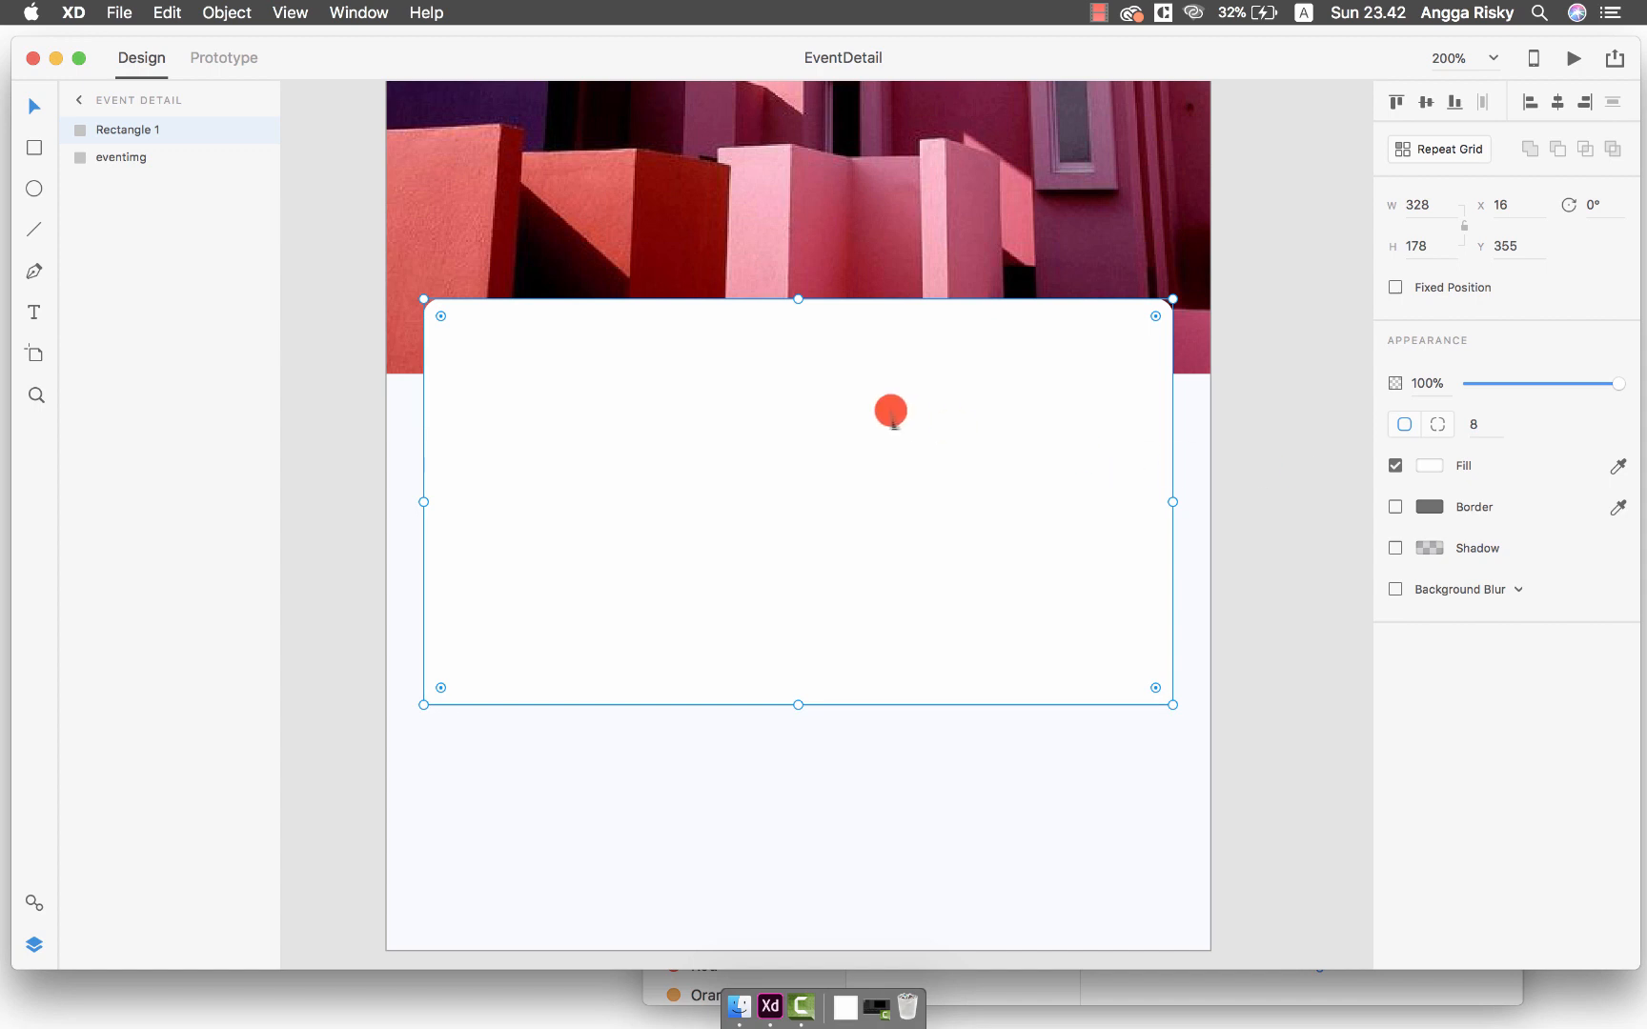
Give the white card a black drop shadow at about 11% opacity (offset 0/3, blur 15)
key("cmd+z")
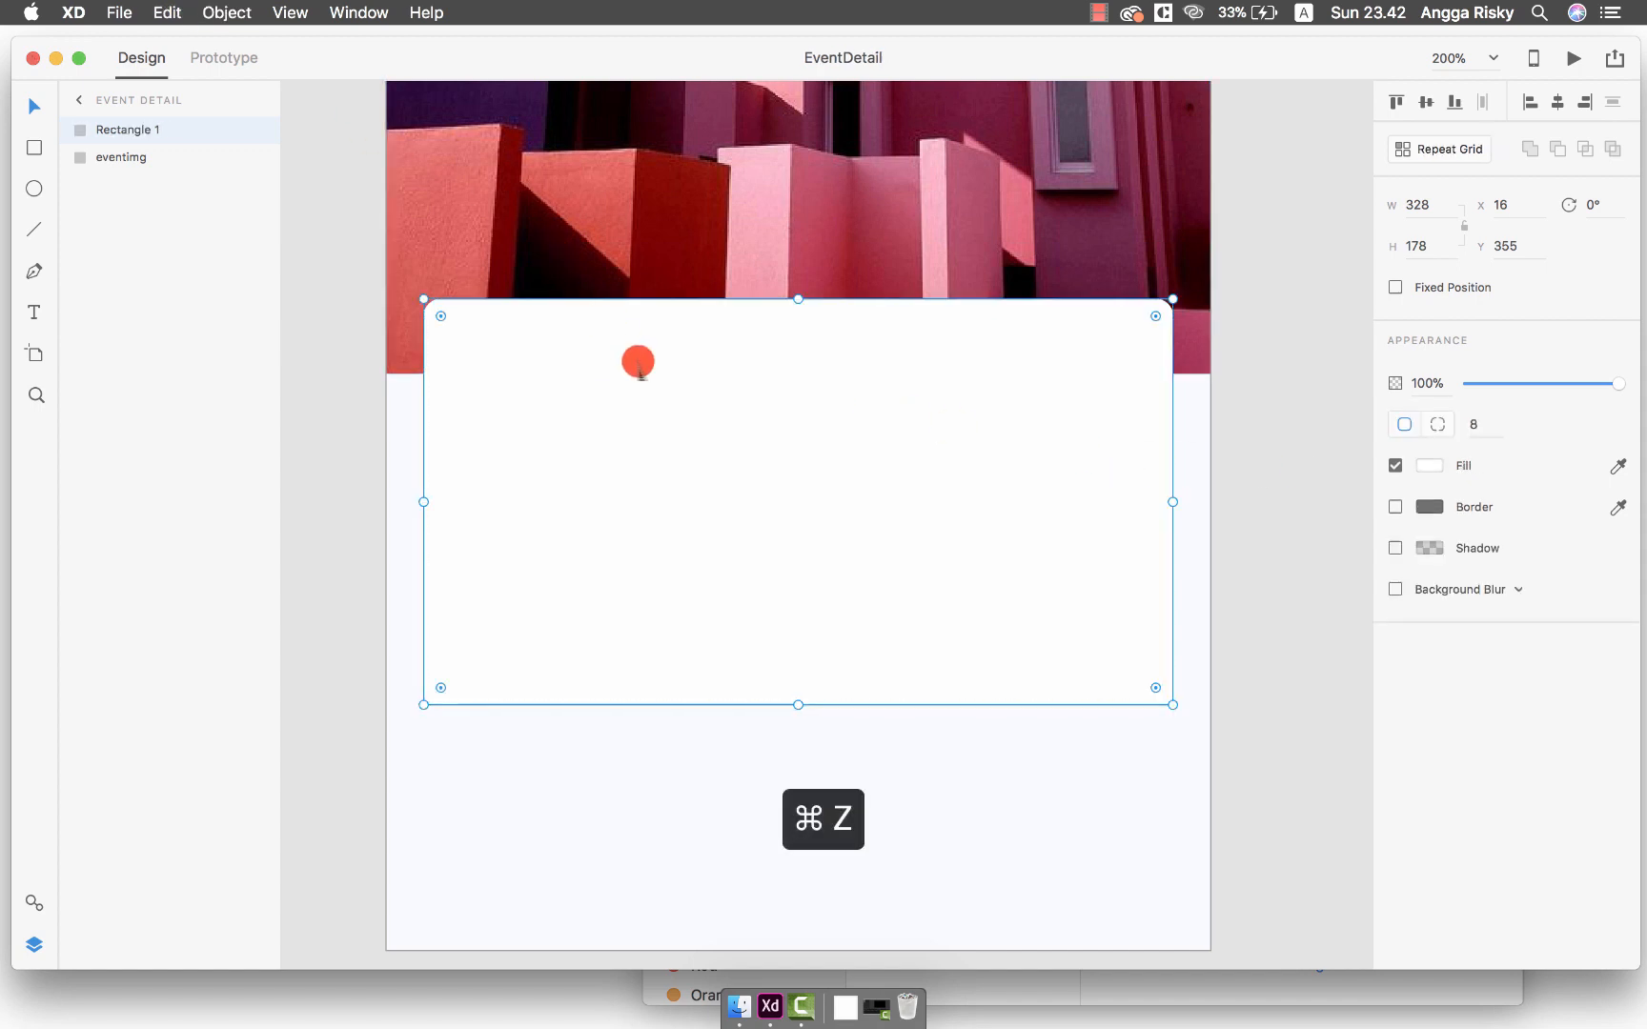
left_click(1396, 548)
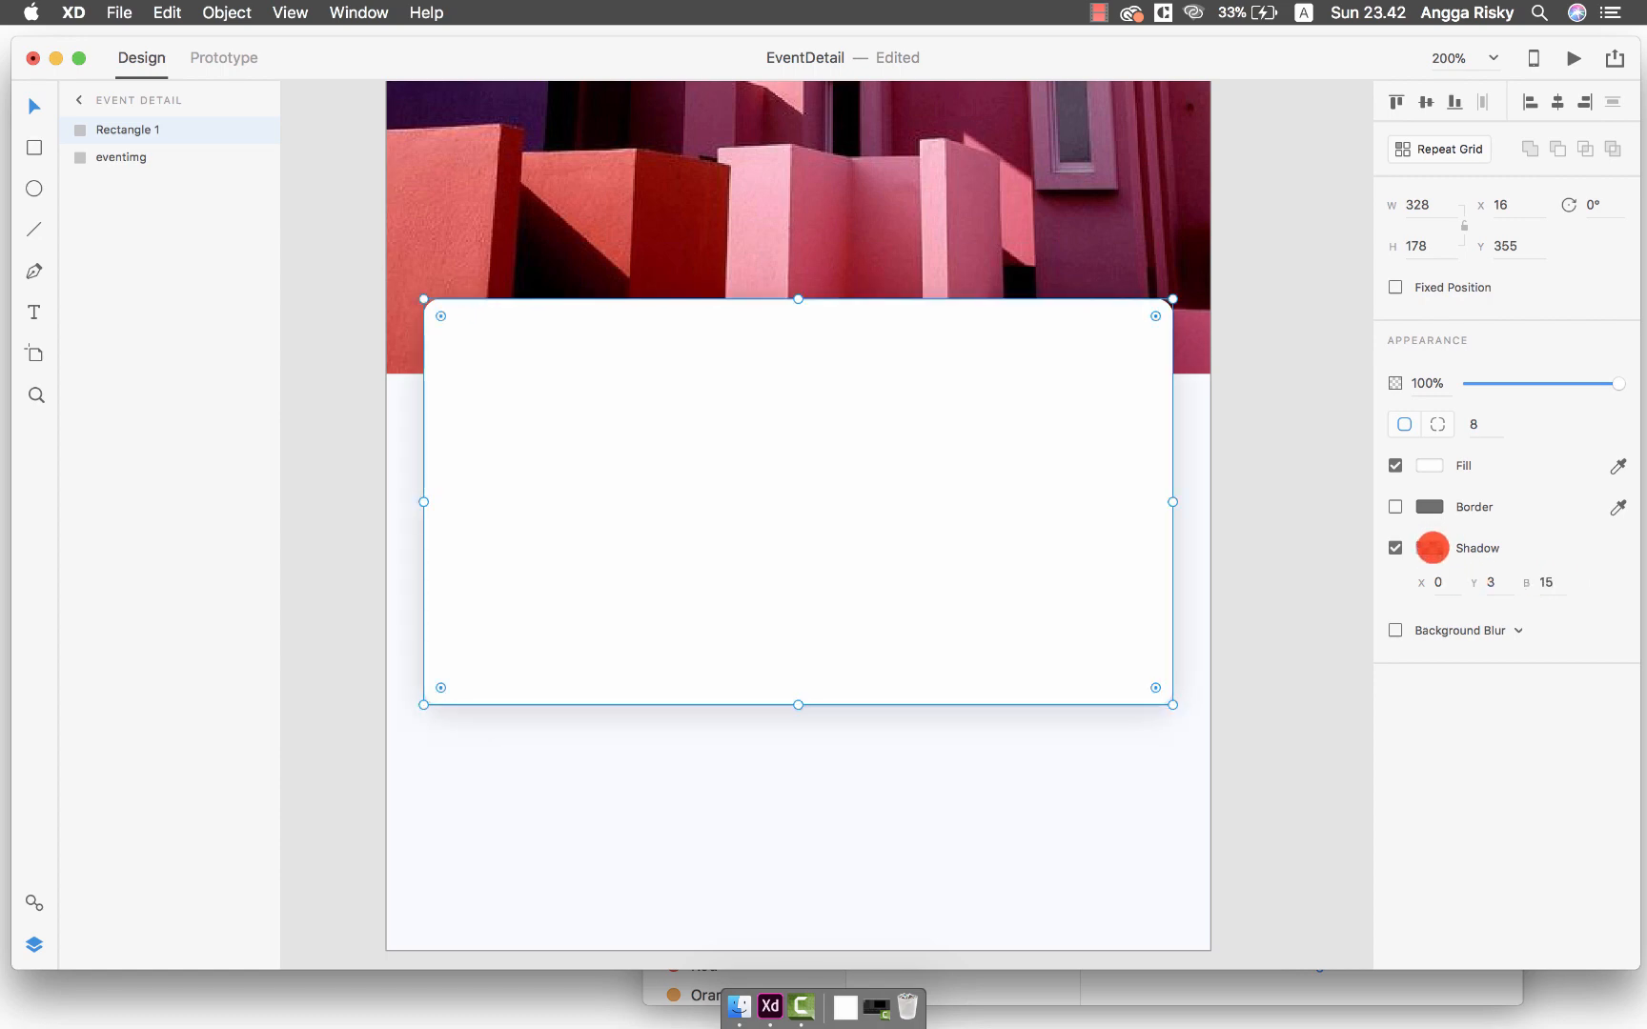
left_click(1432, 547)
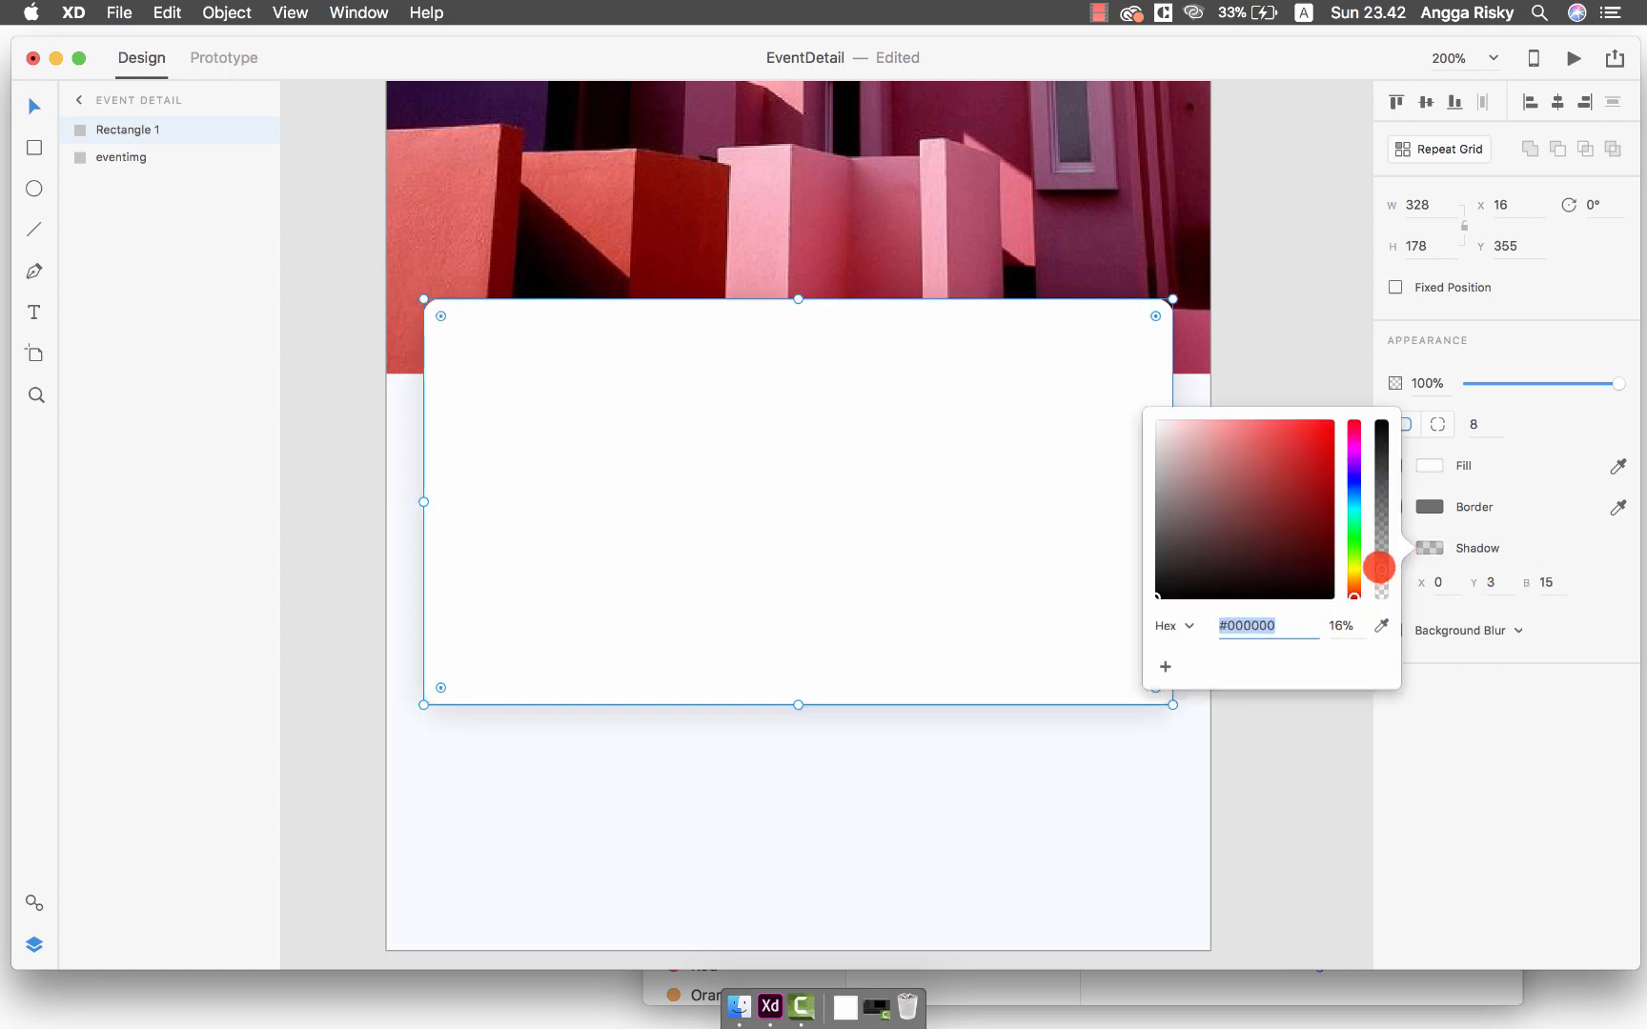
left_click_drag(1379, 565, 1379, 572)
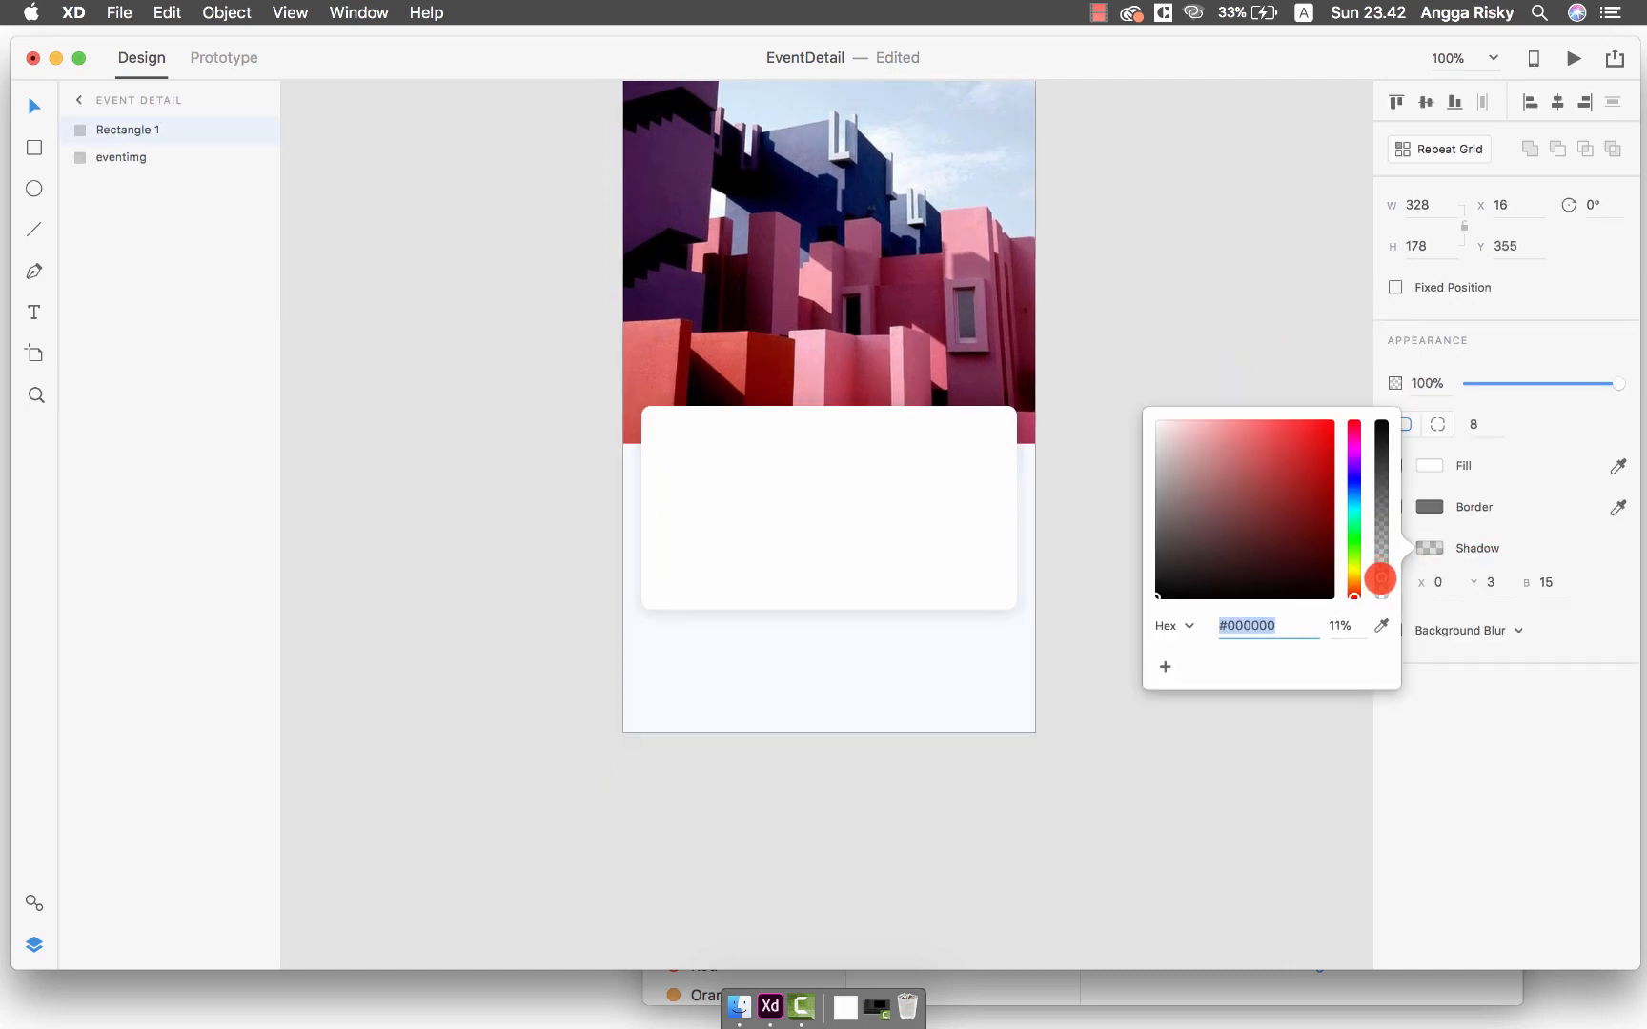
left_click_drag(1381, 578, 1380, 589)
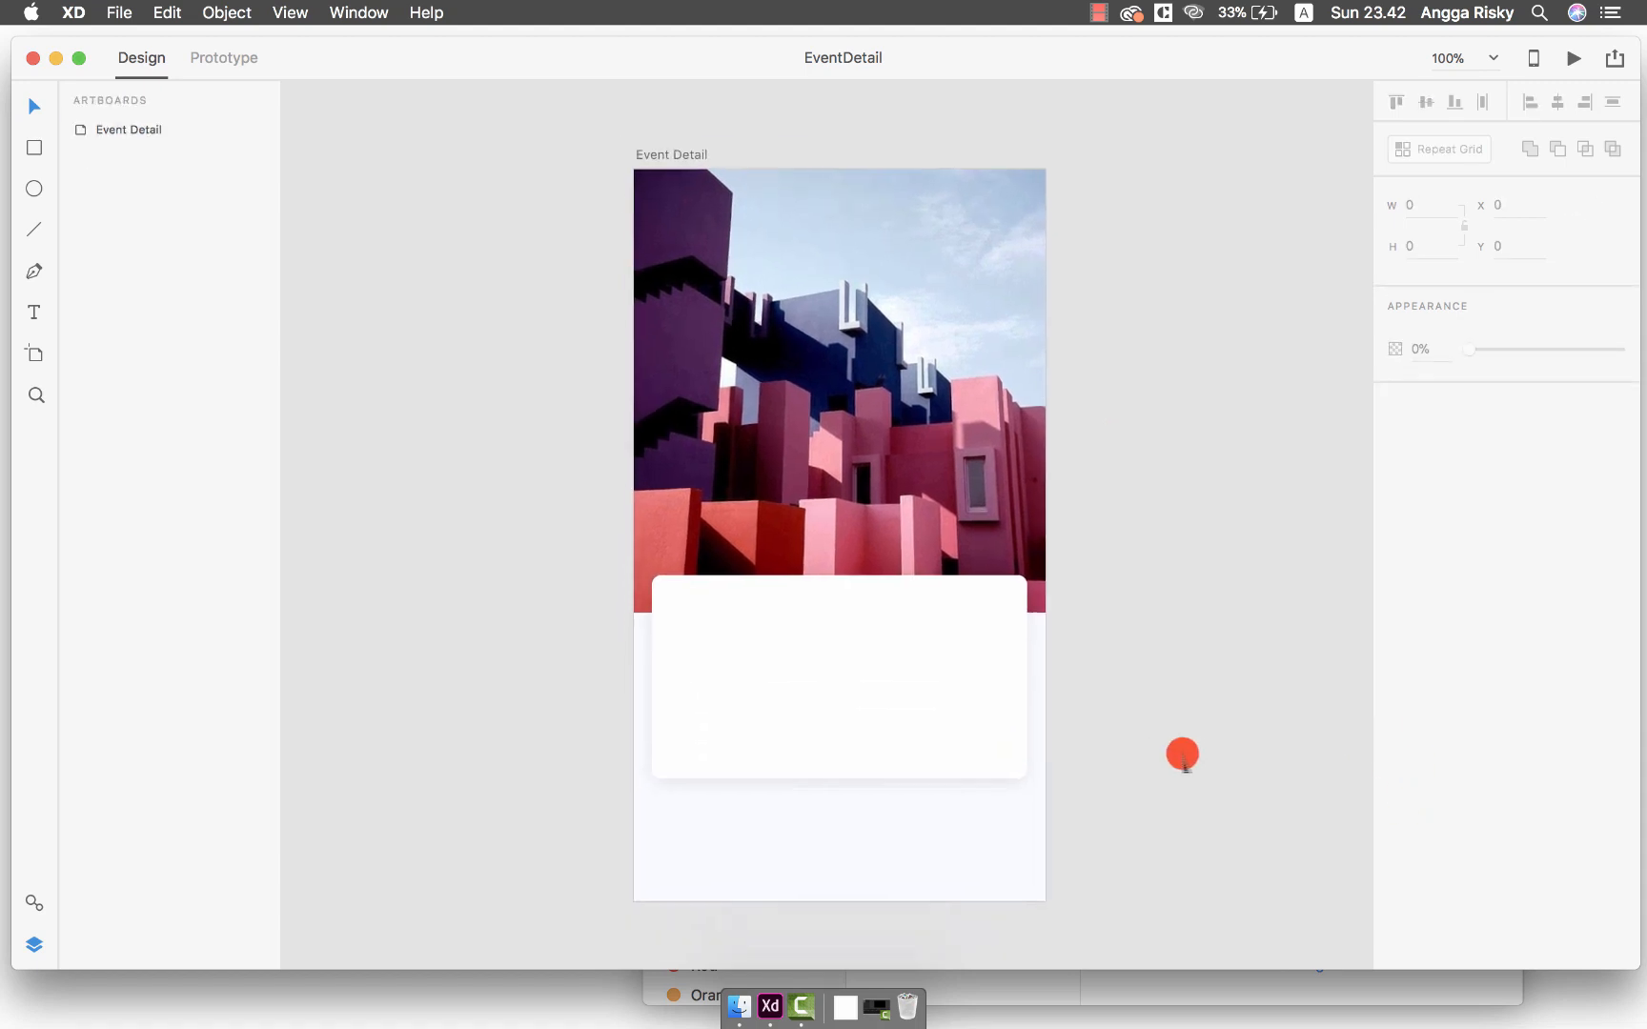
key("cmd+=")
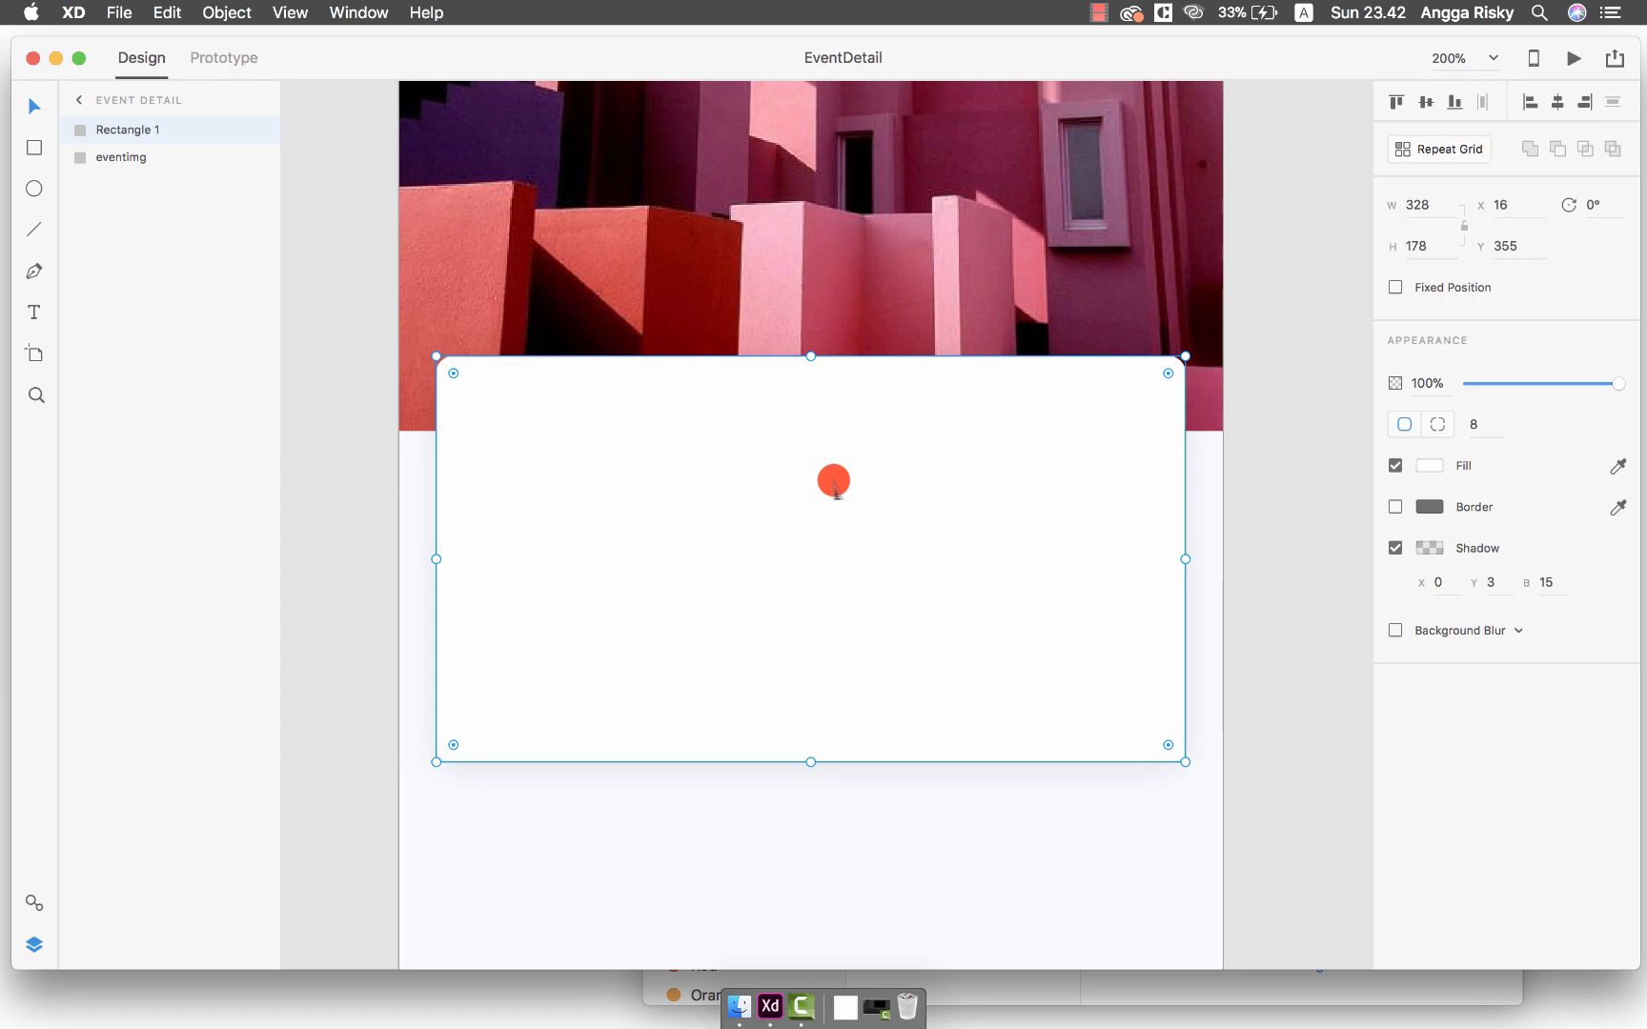
left_click_drag(833, 480, 793, 481)
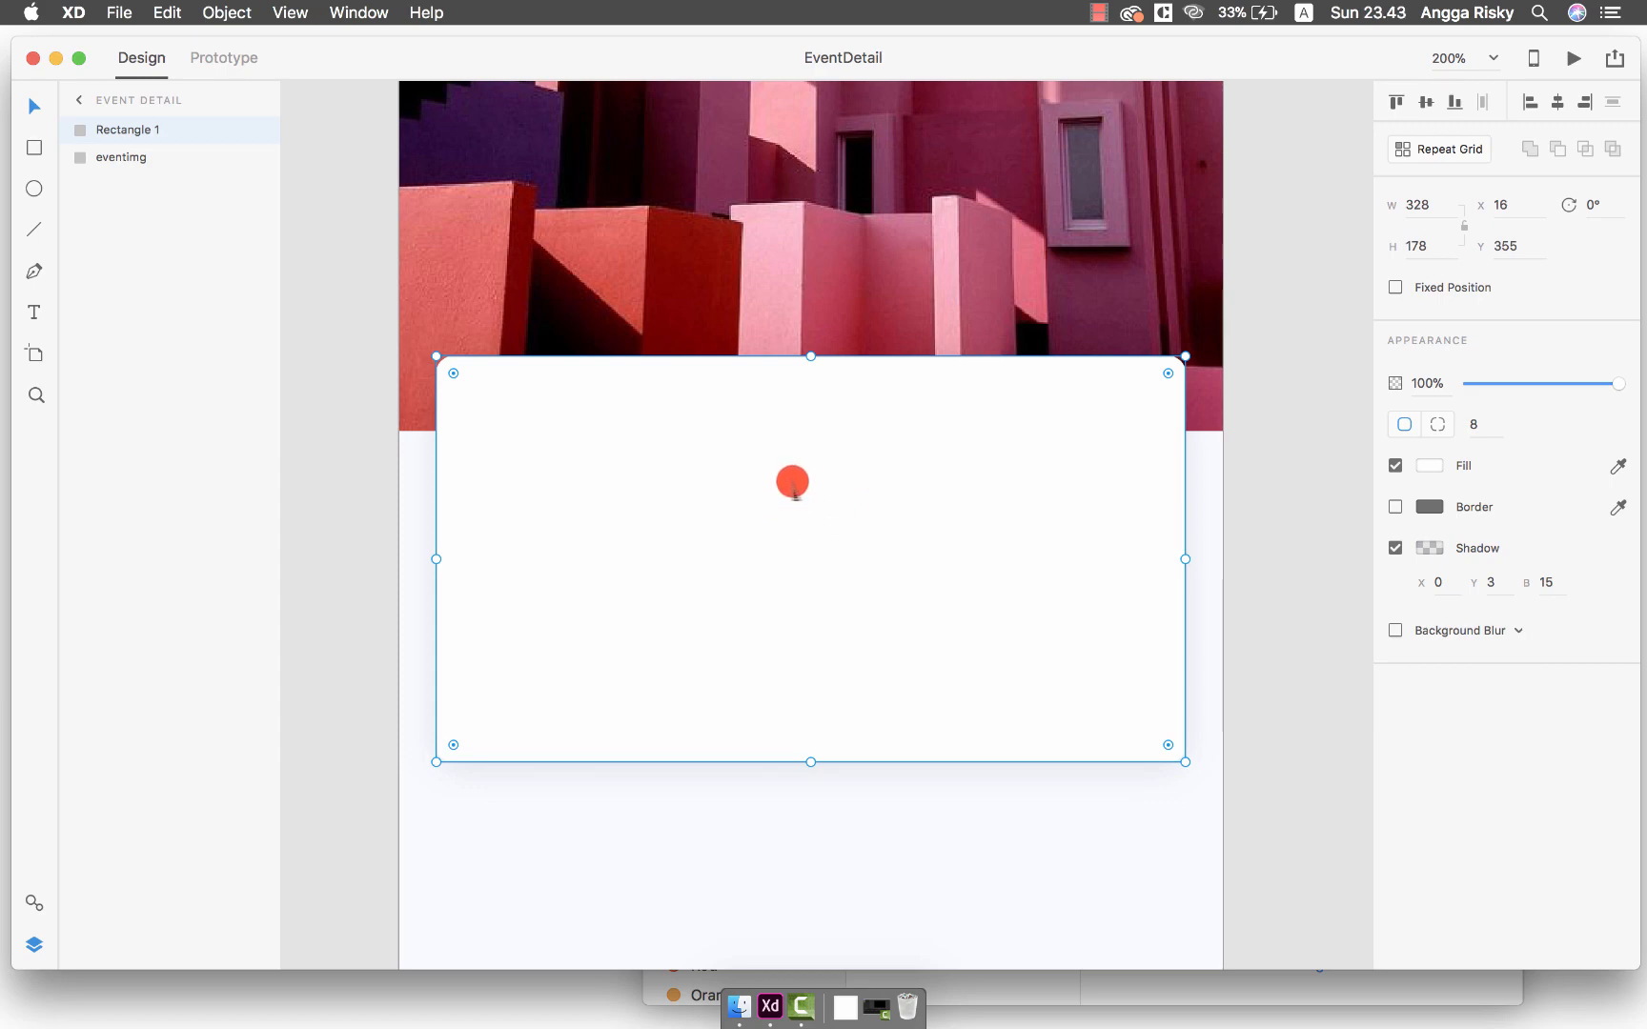
left_click_drag(793, 482, 805, 437)
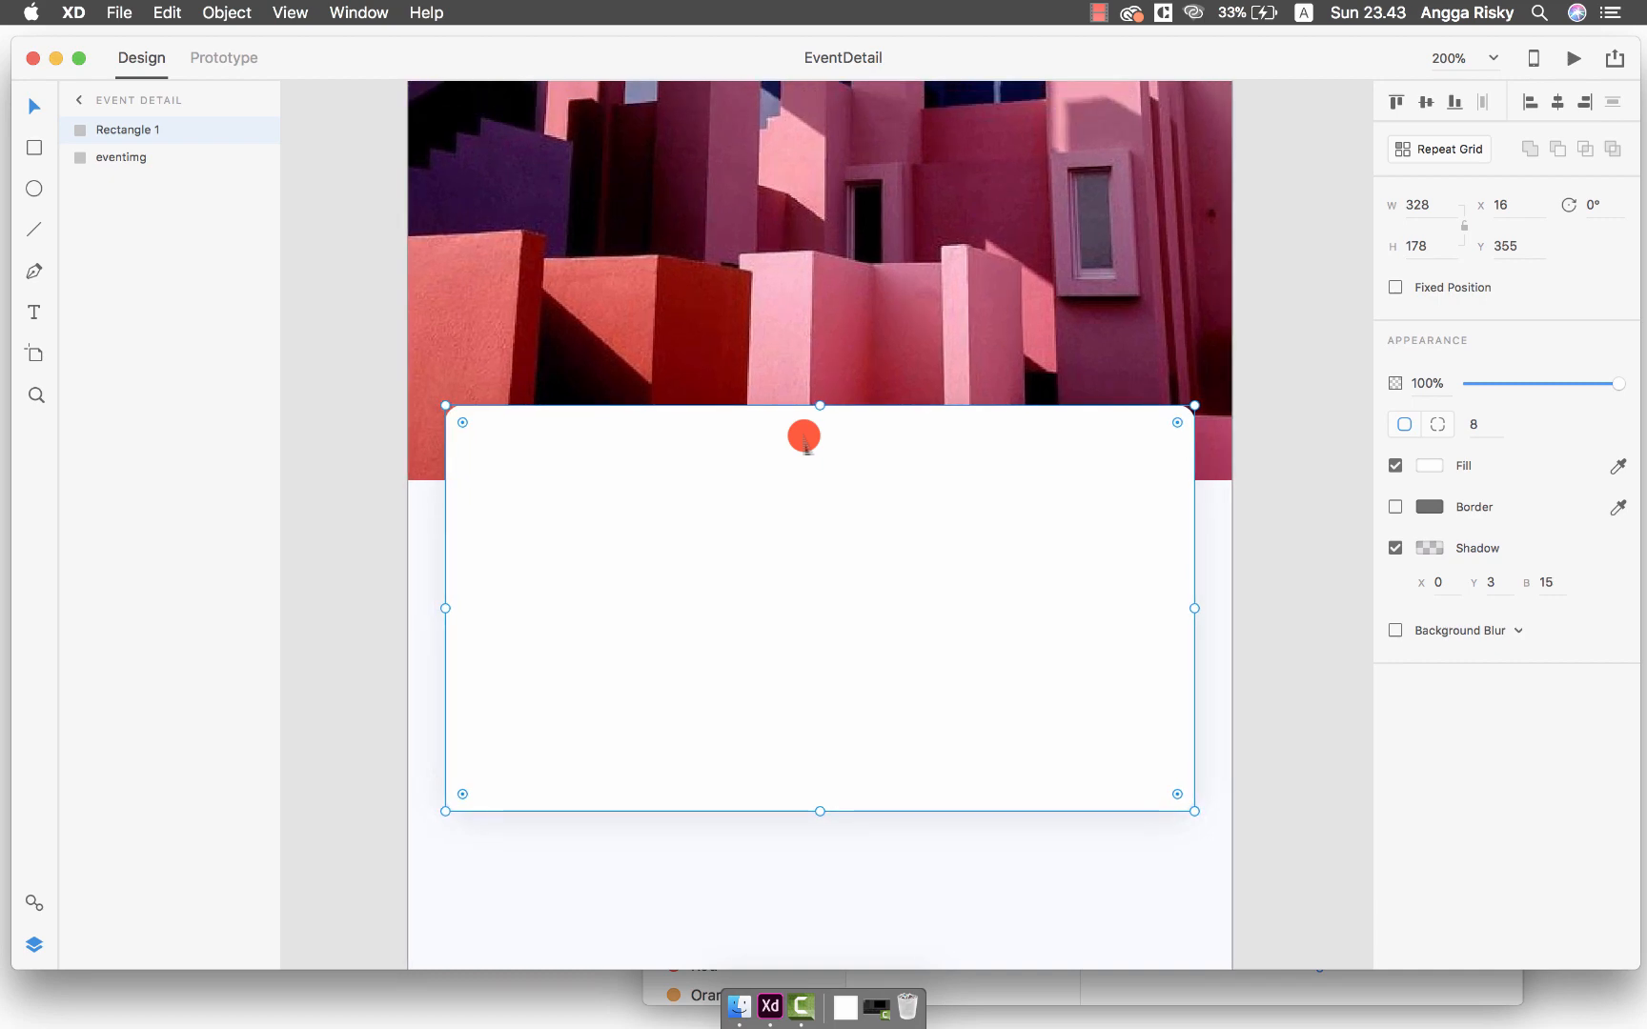
Rename the card's Rectangle 1 layer to bgeventdetail
double_click(128, 130)
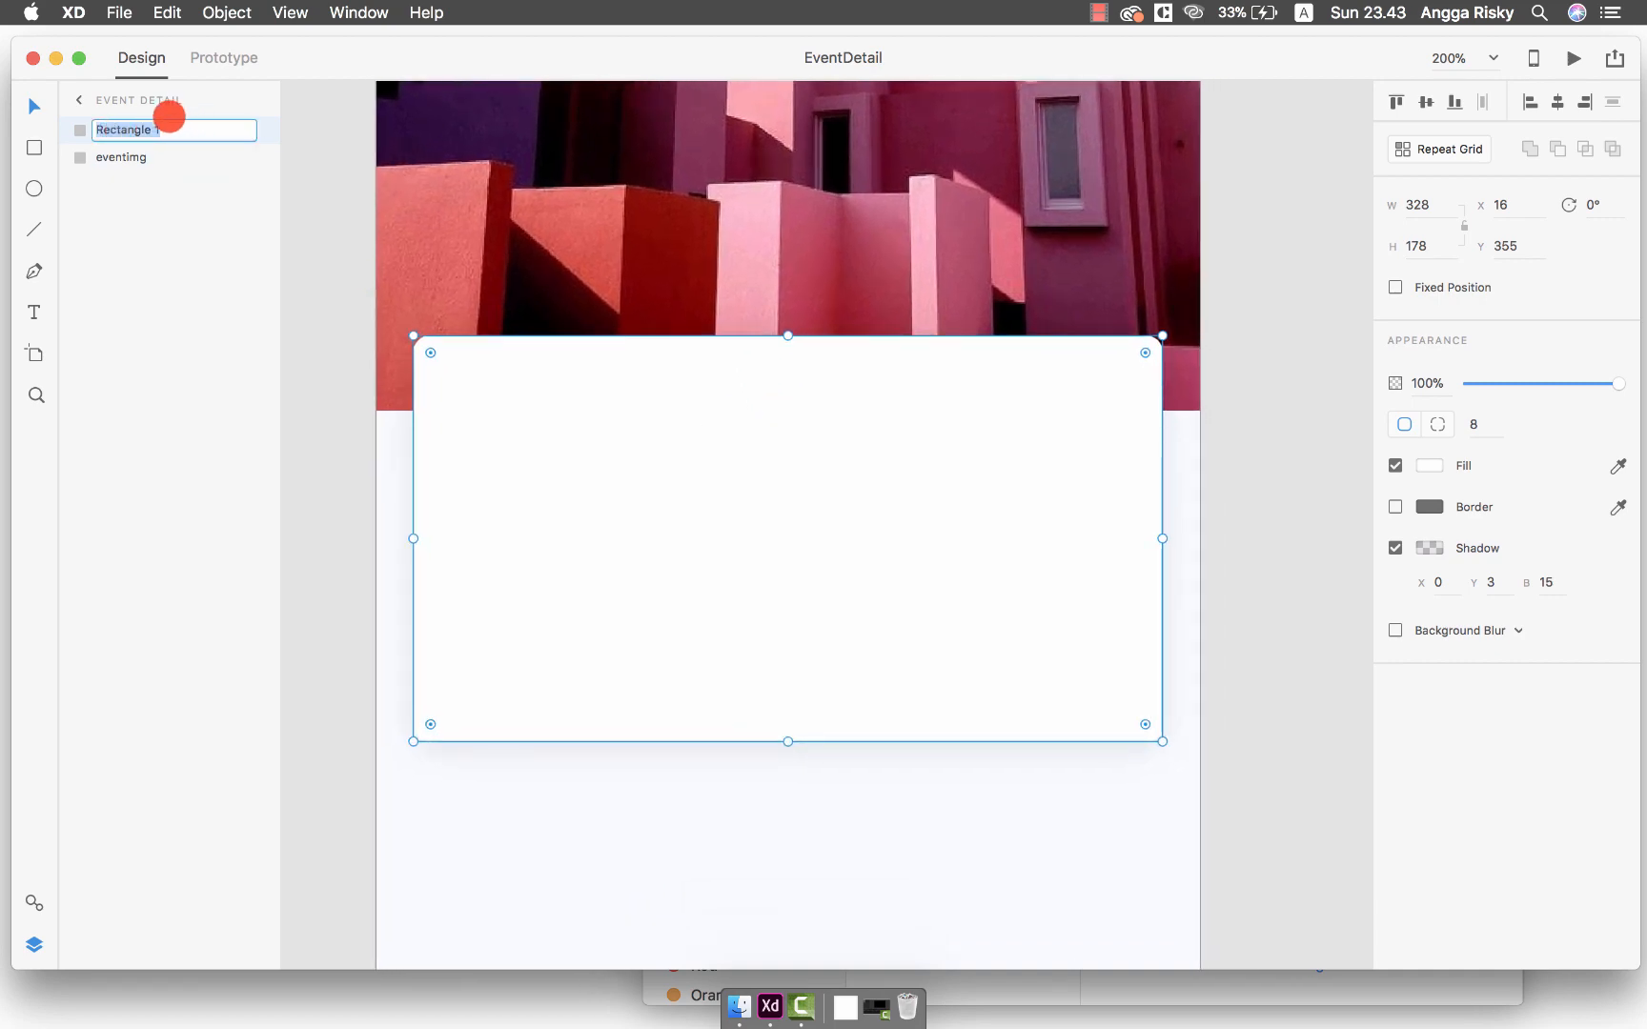
type("bgeventdetail")
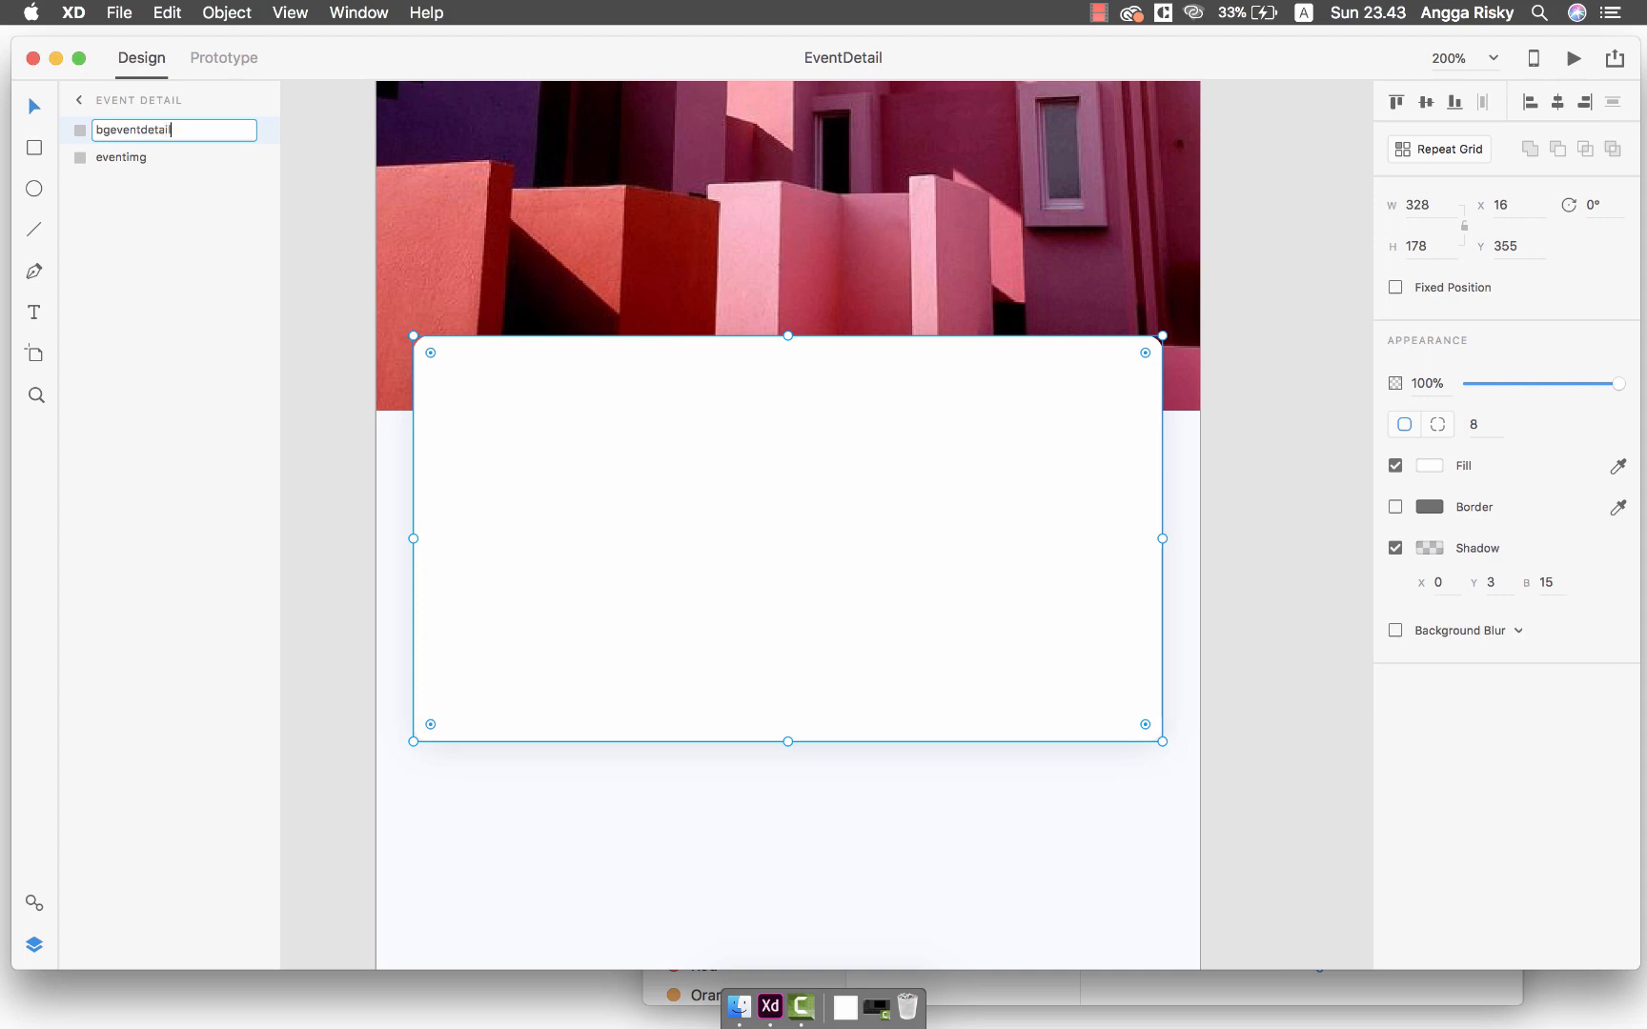
key("cmd+s")
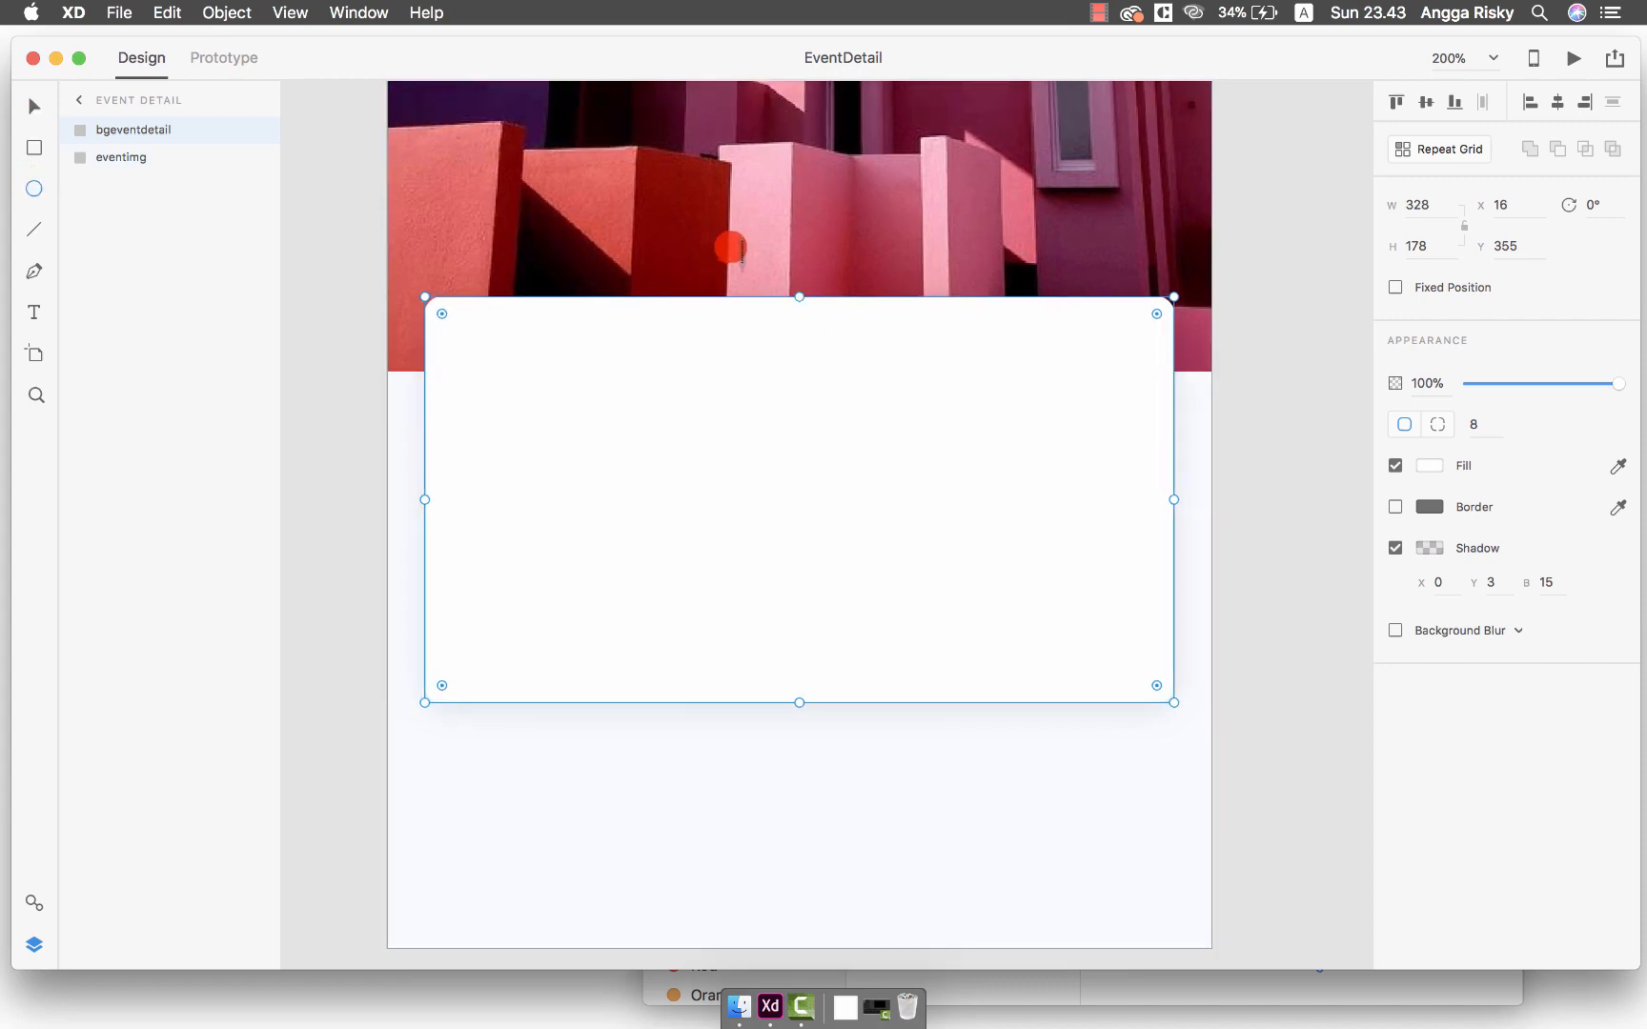
Draw a 52×52 circle on the card's top edge and group it as iconevent
left_click_drag(735, 246, 869, 367)
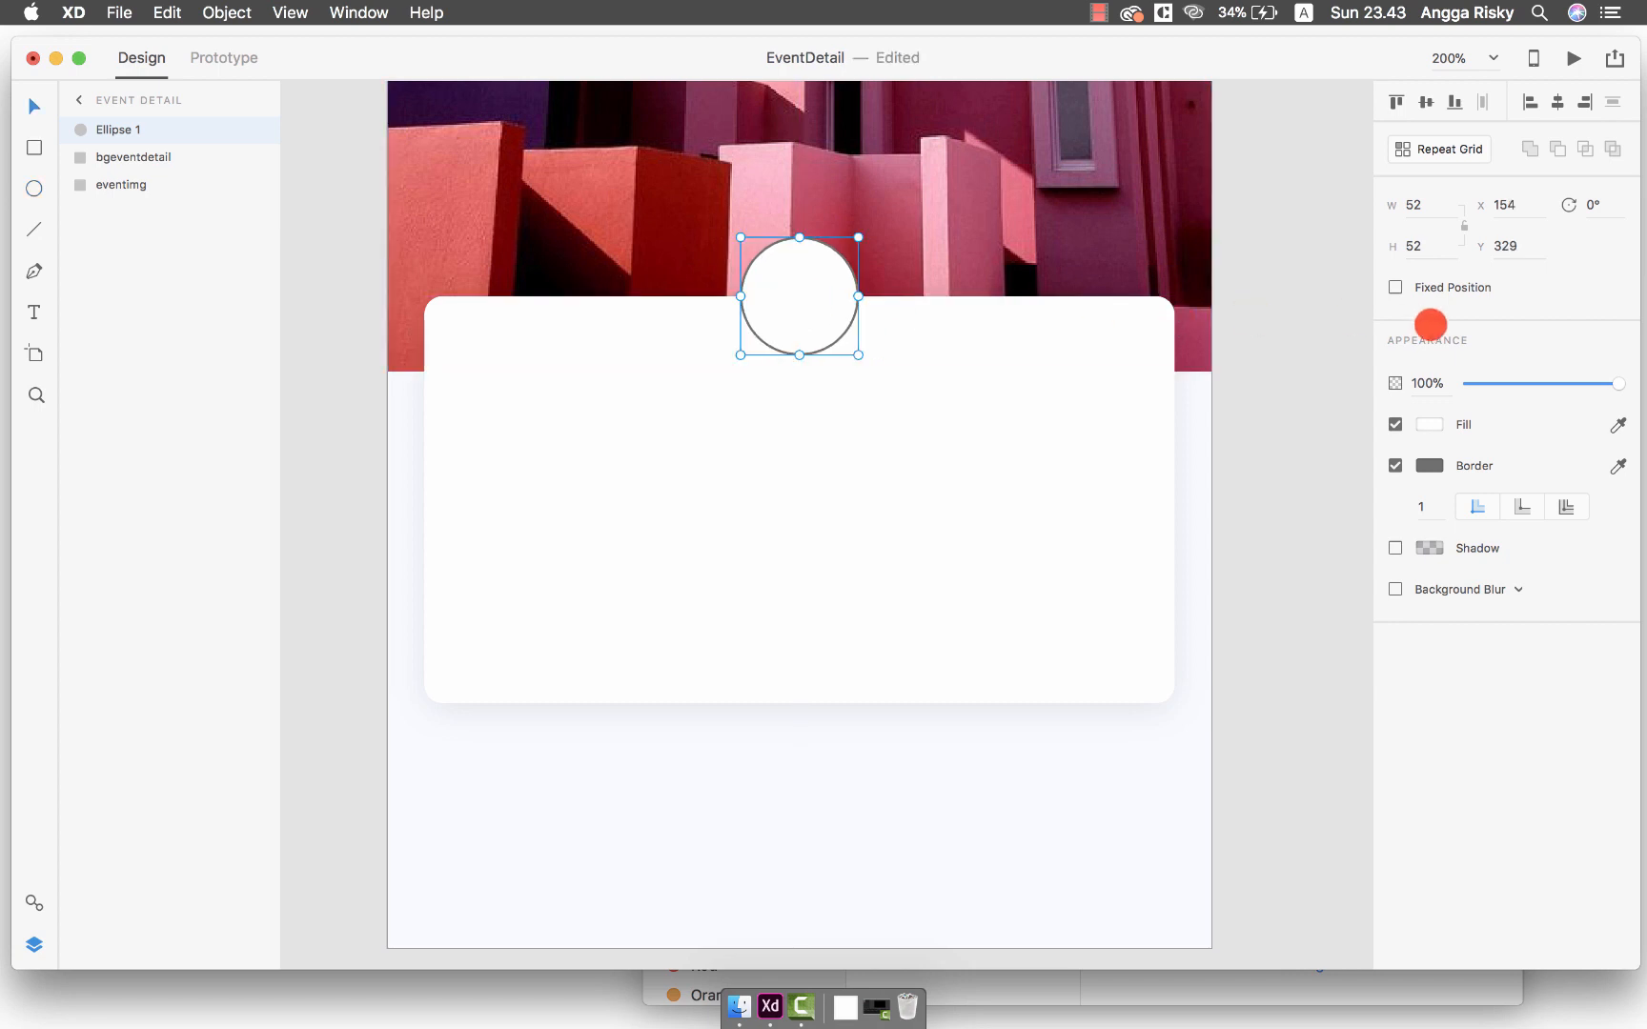
key("cmd+g")
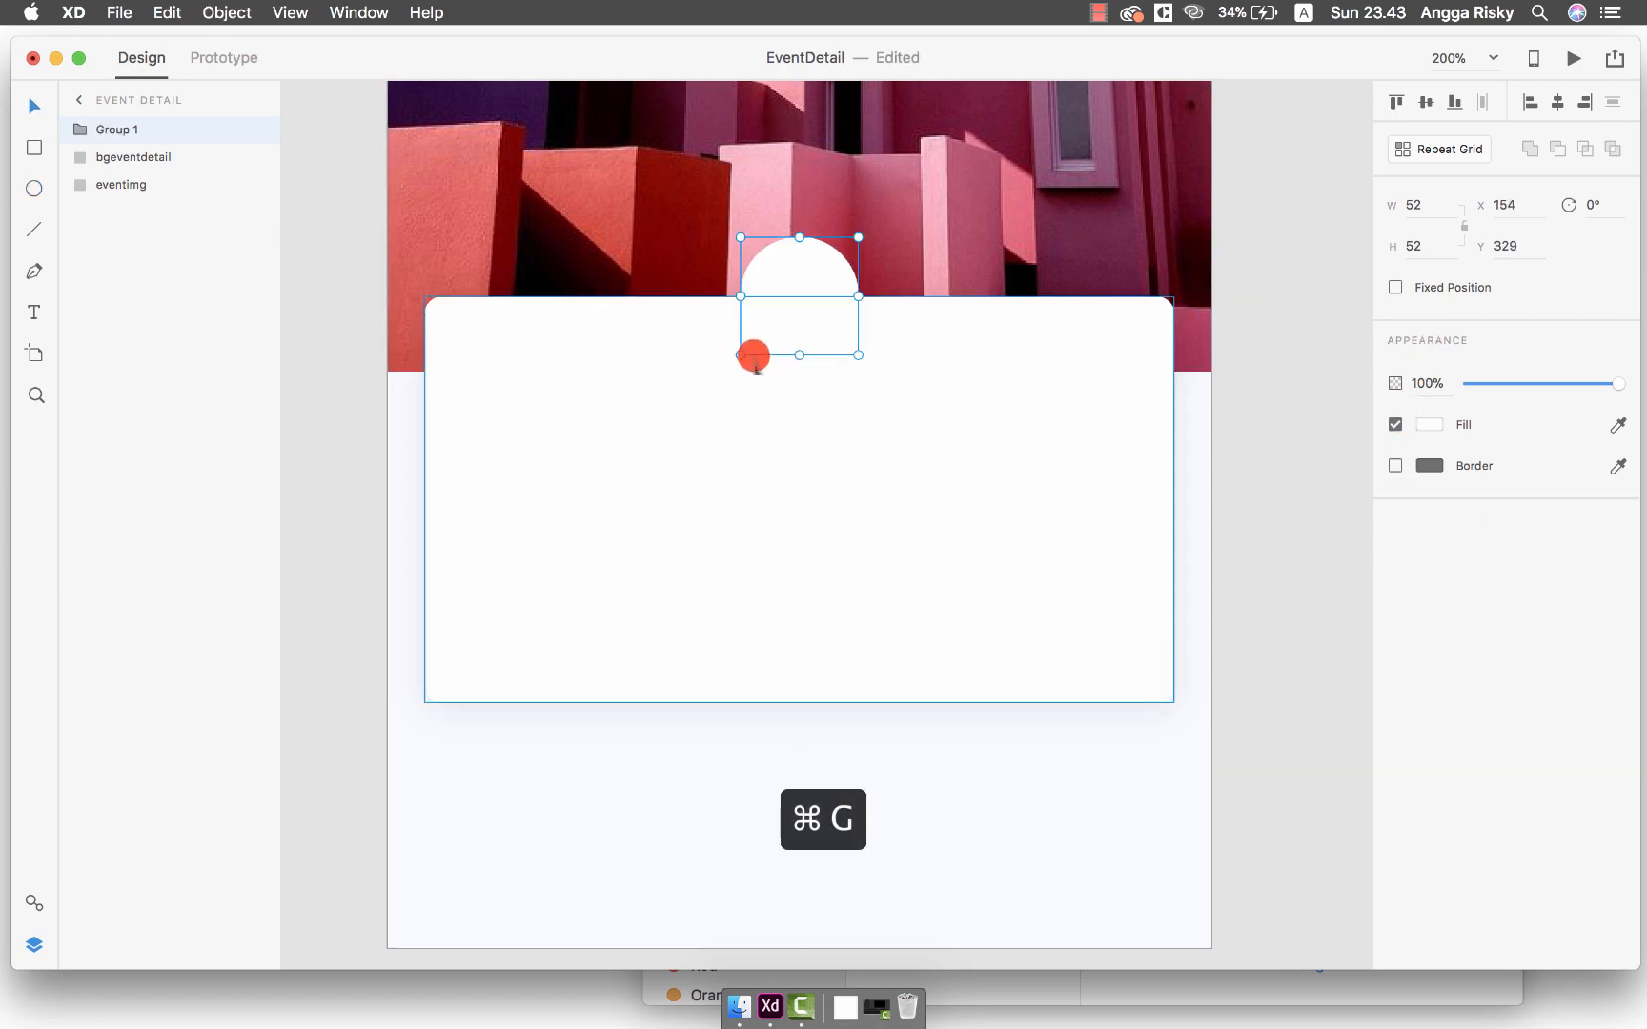
double_click(116, 129)
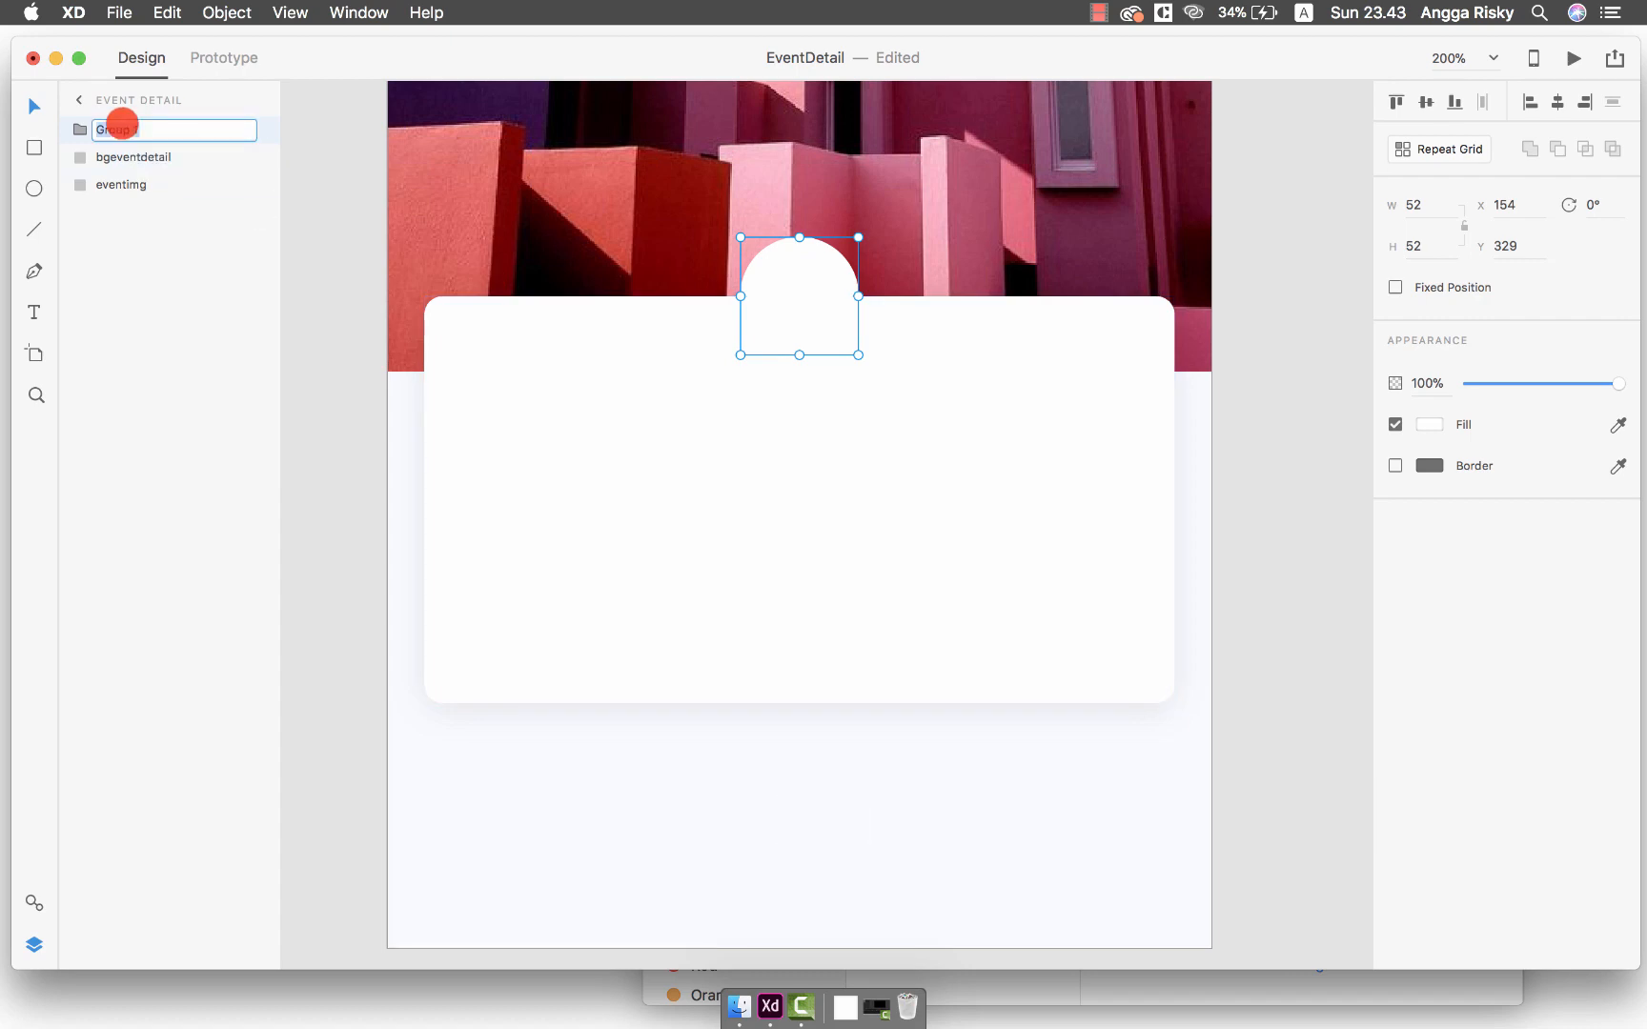
type("iconevent")
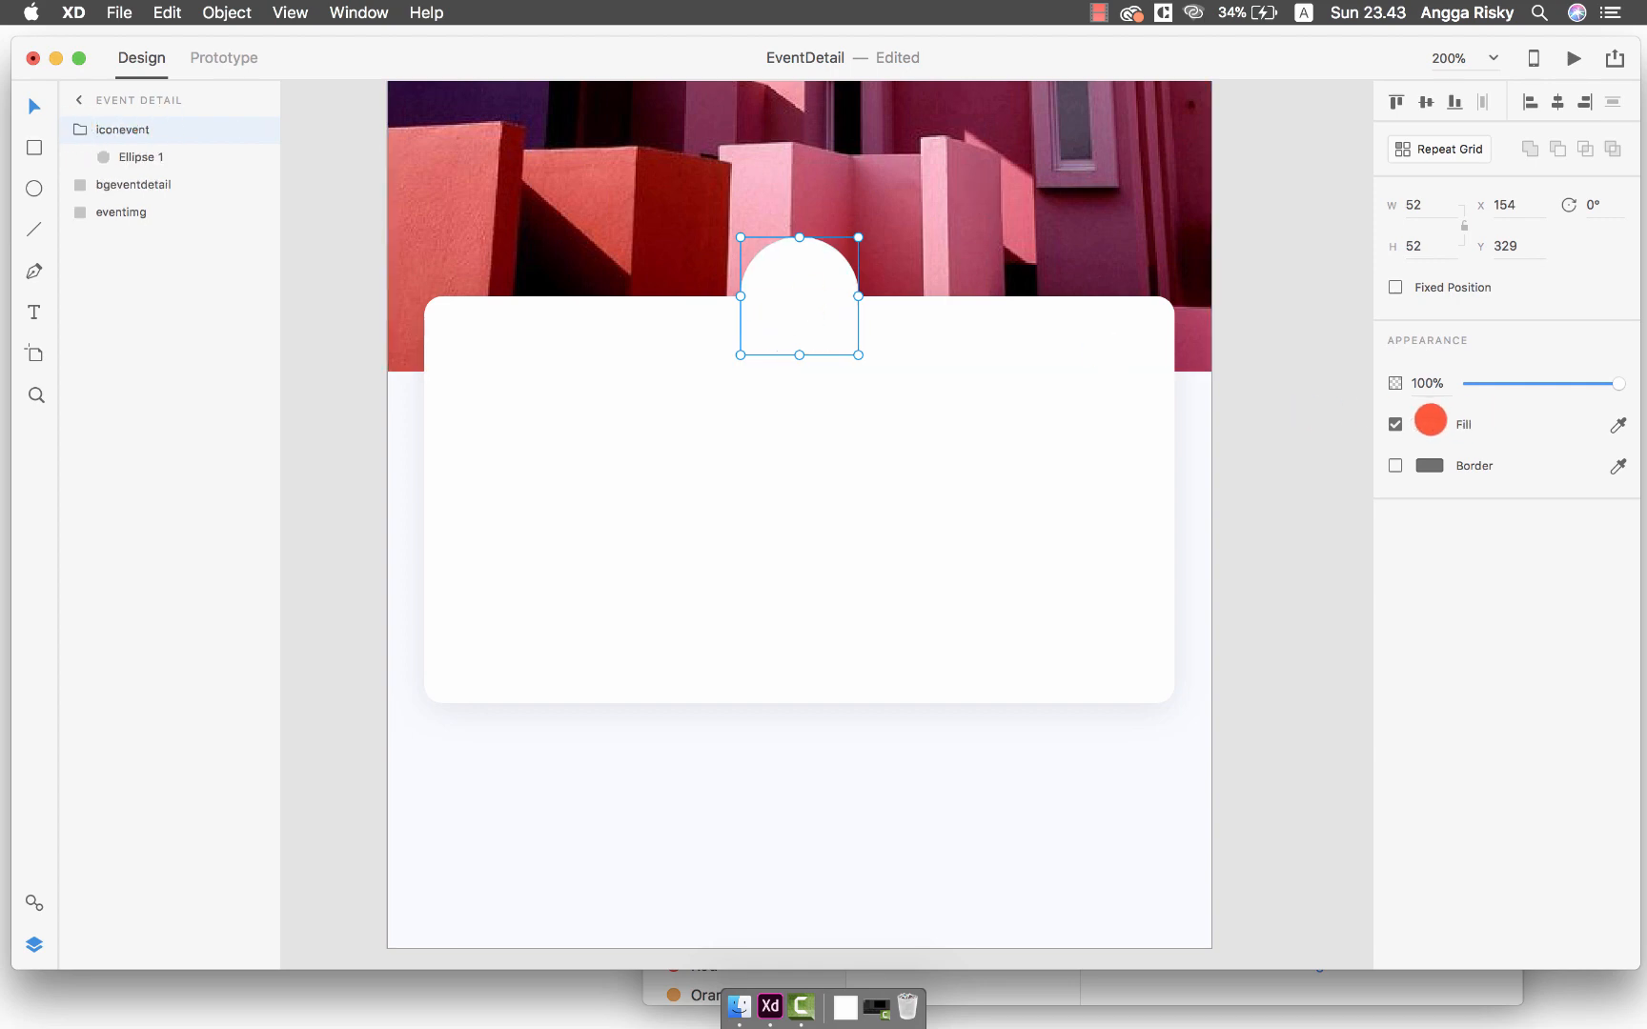
left_click(1430, 424)
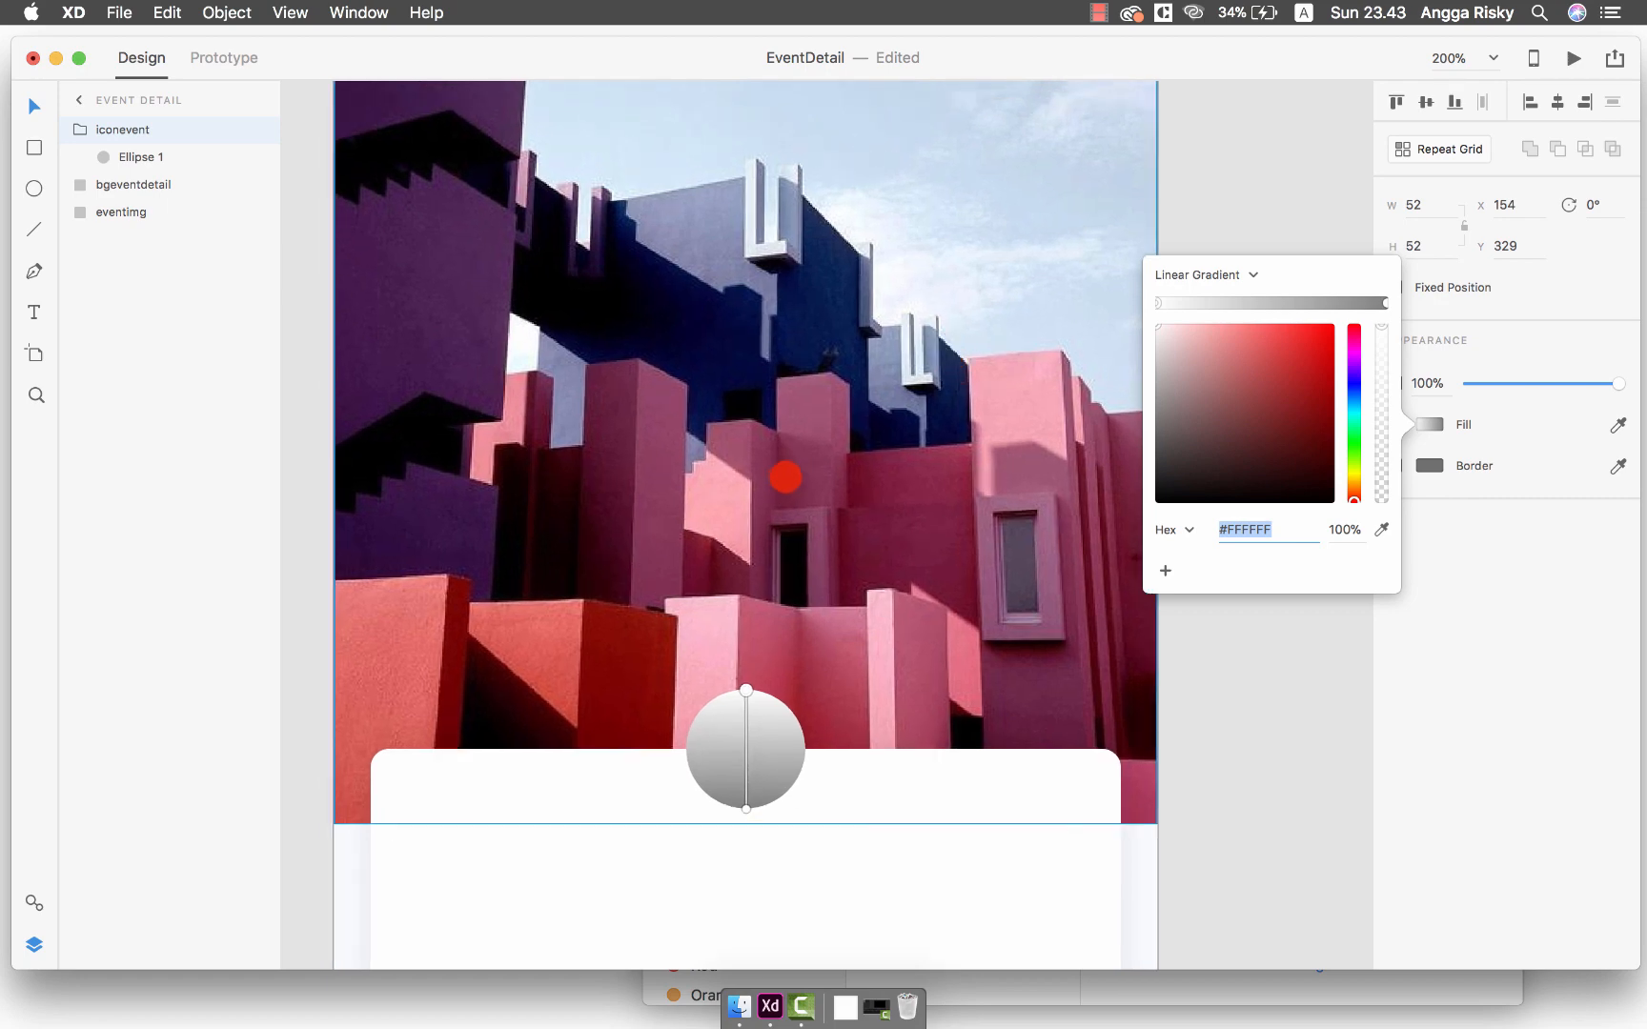
Fill the circle with a vertical linear gradient of blues such as #5374FF
left_click_drag(786, 476, 513, 332)
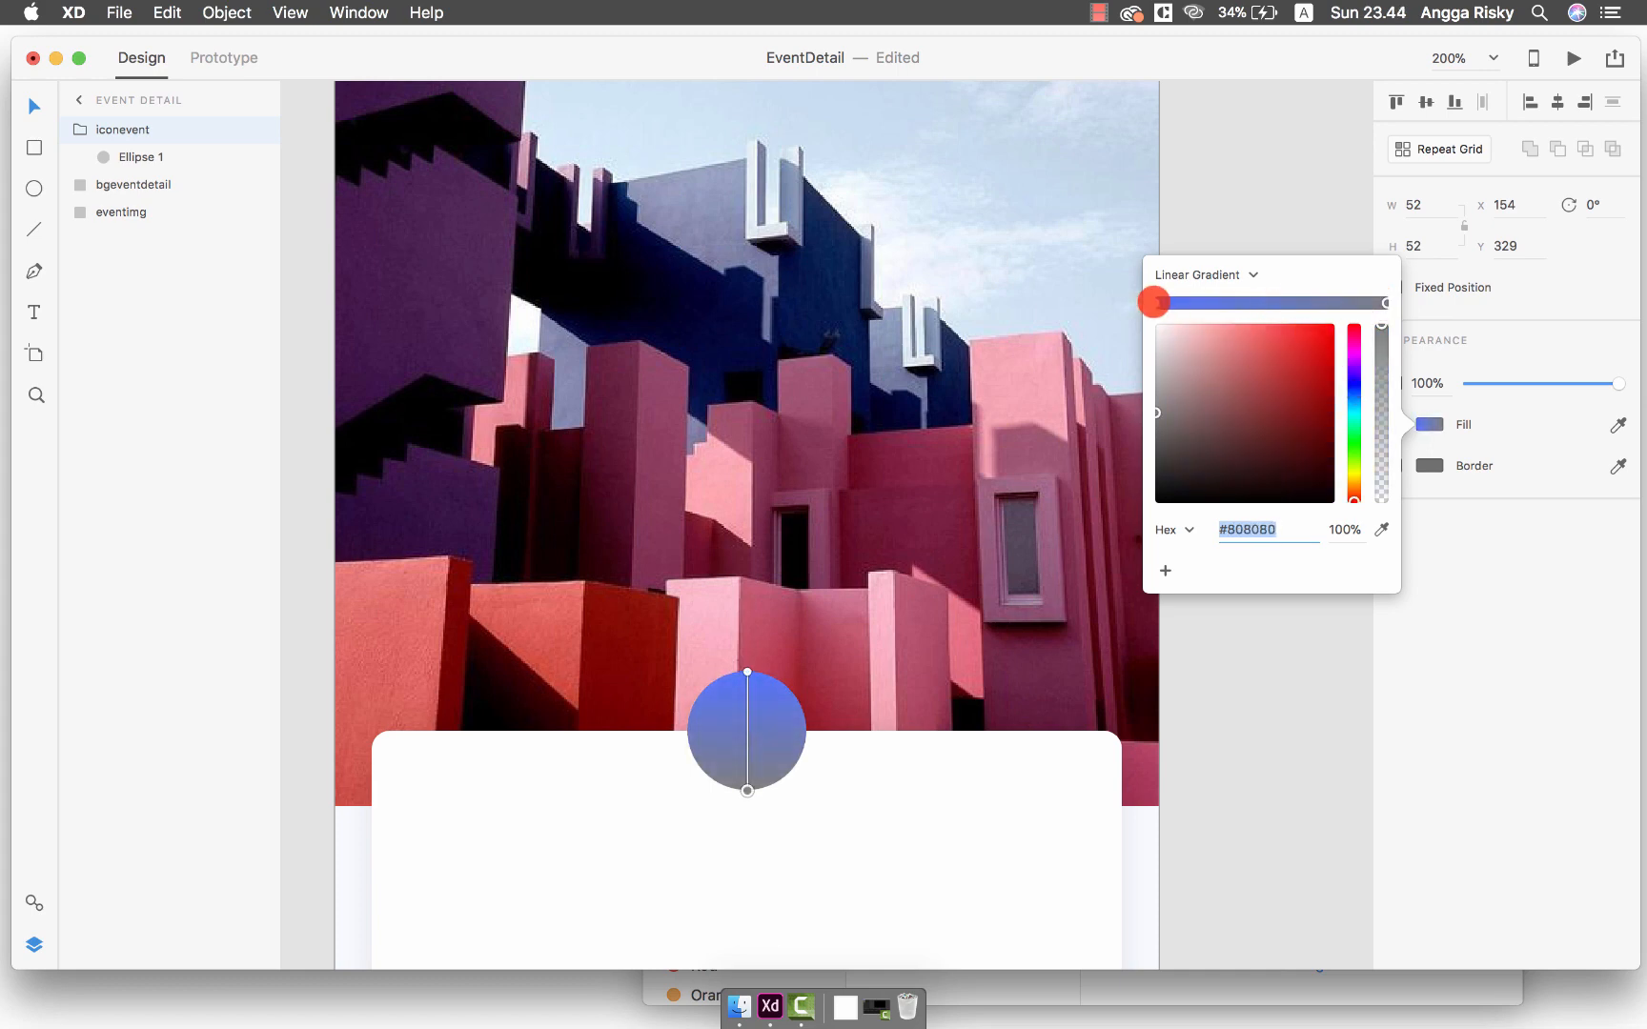
key("cmd+c")
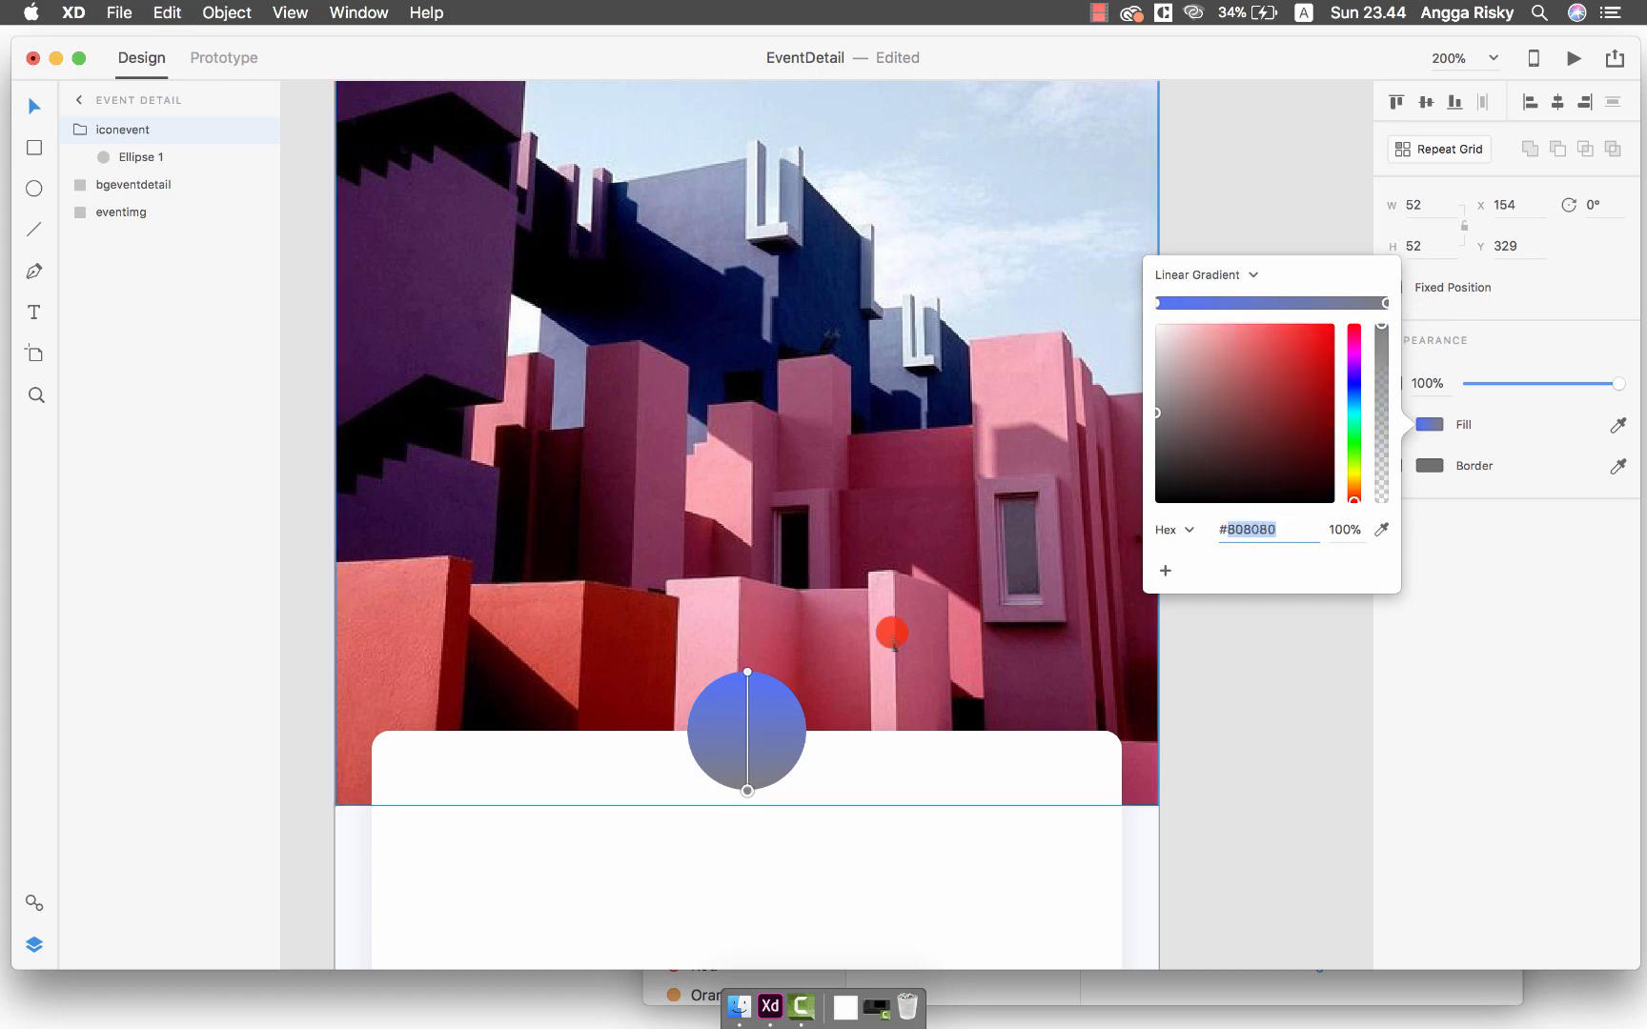
left_click_drag(892, 633, 745, 701)
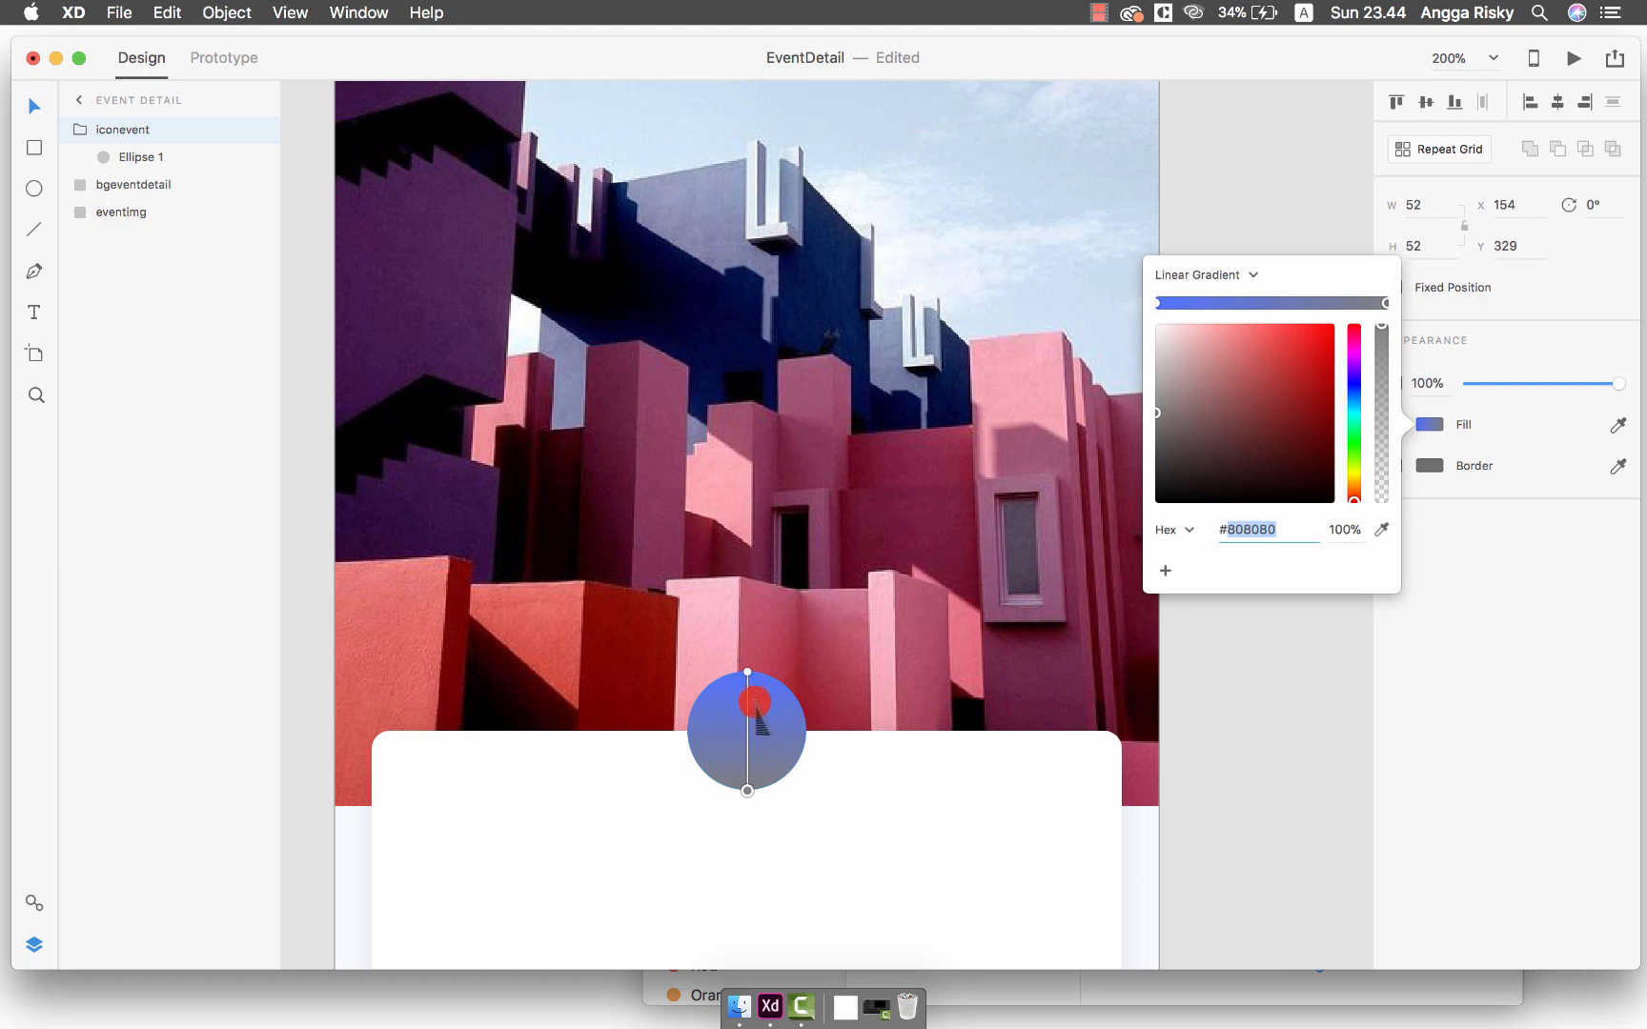
left_click_drag(748, 701, 827, 569)
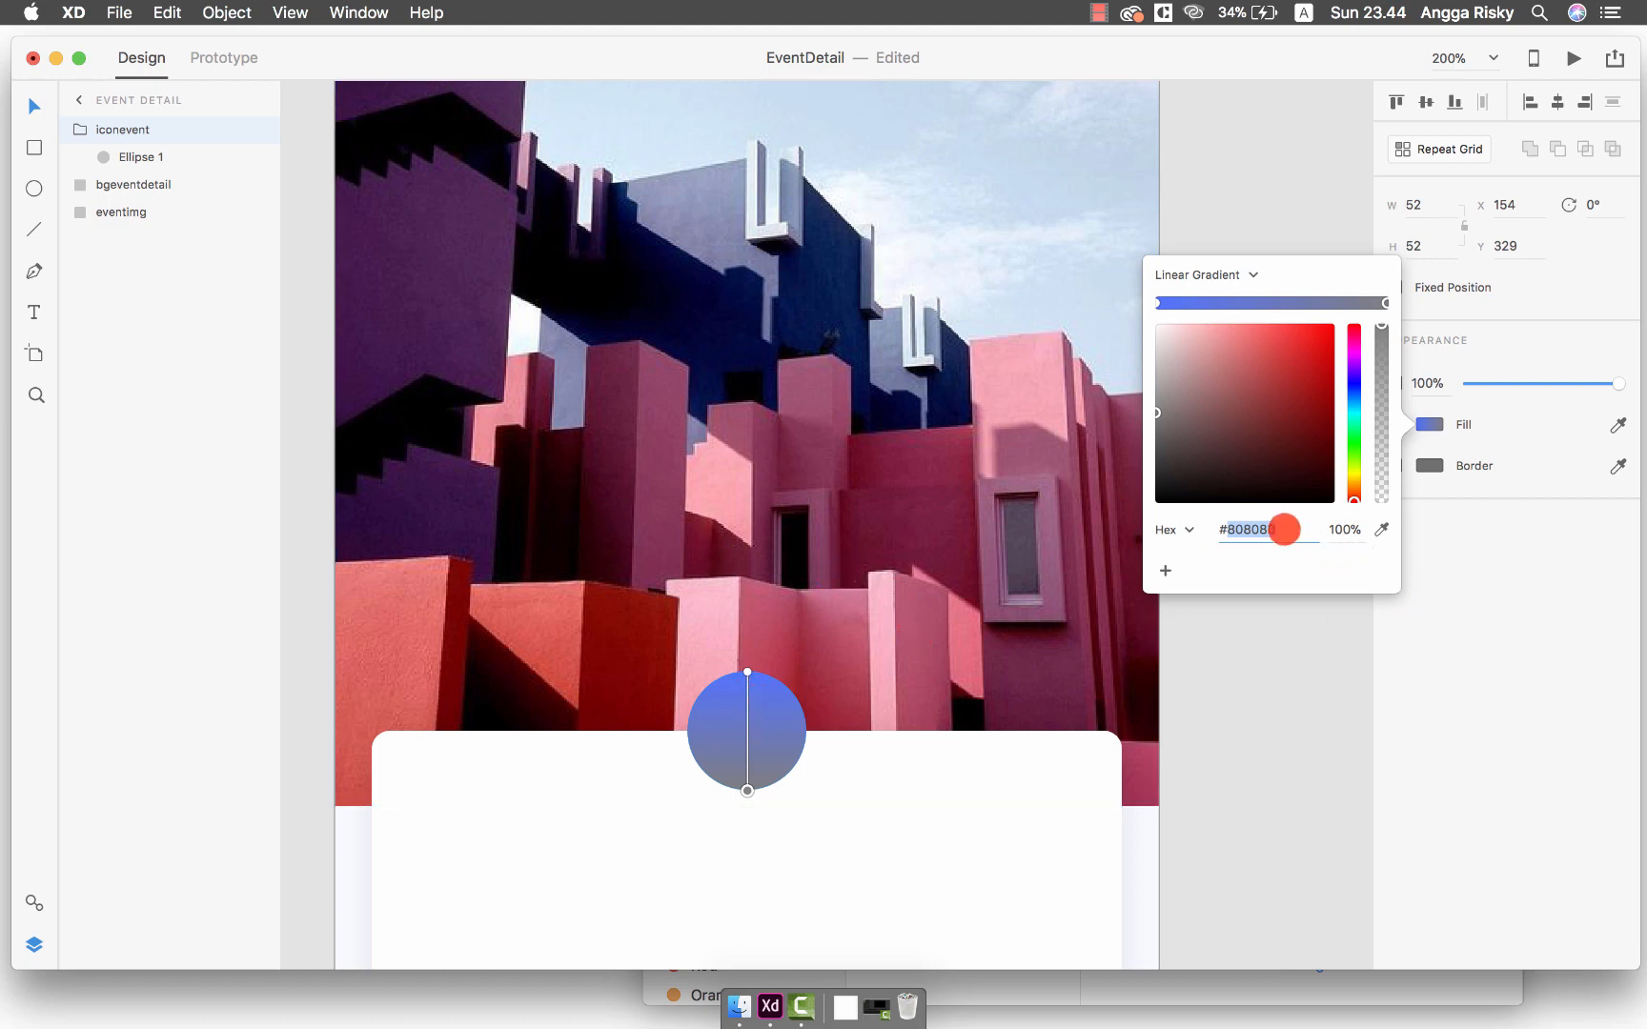
left_click(1336, 385)
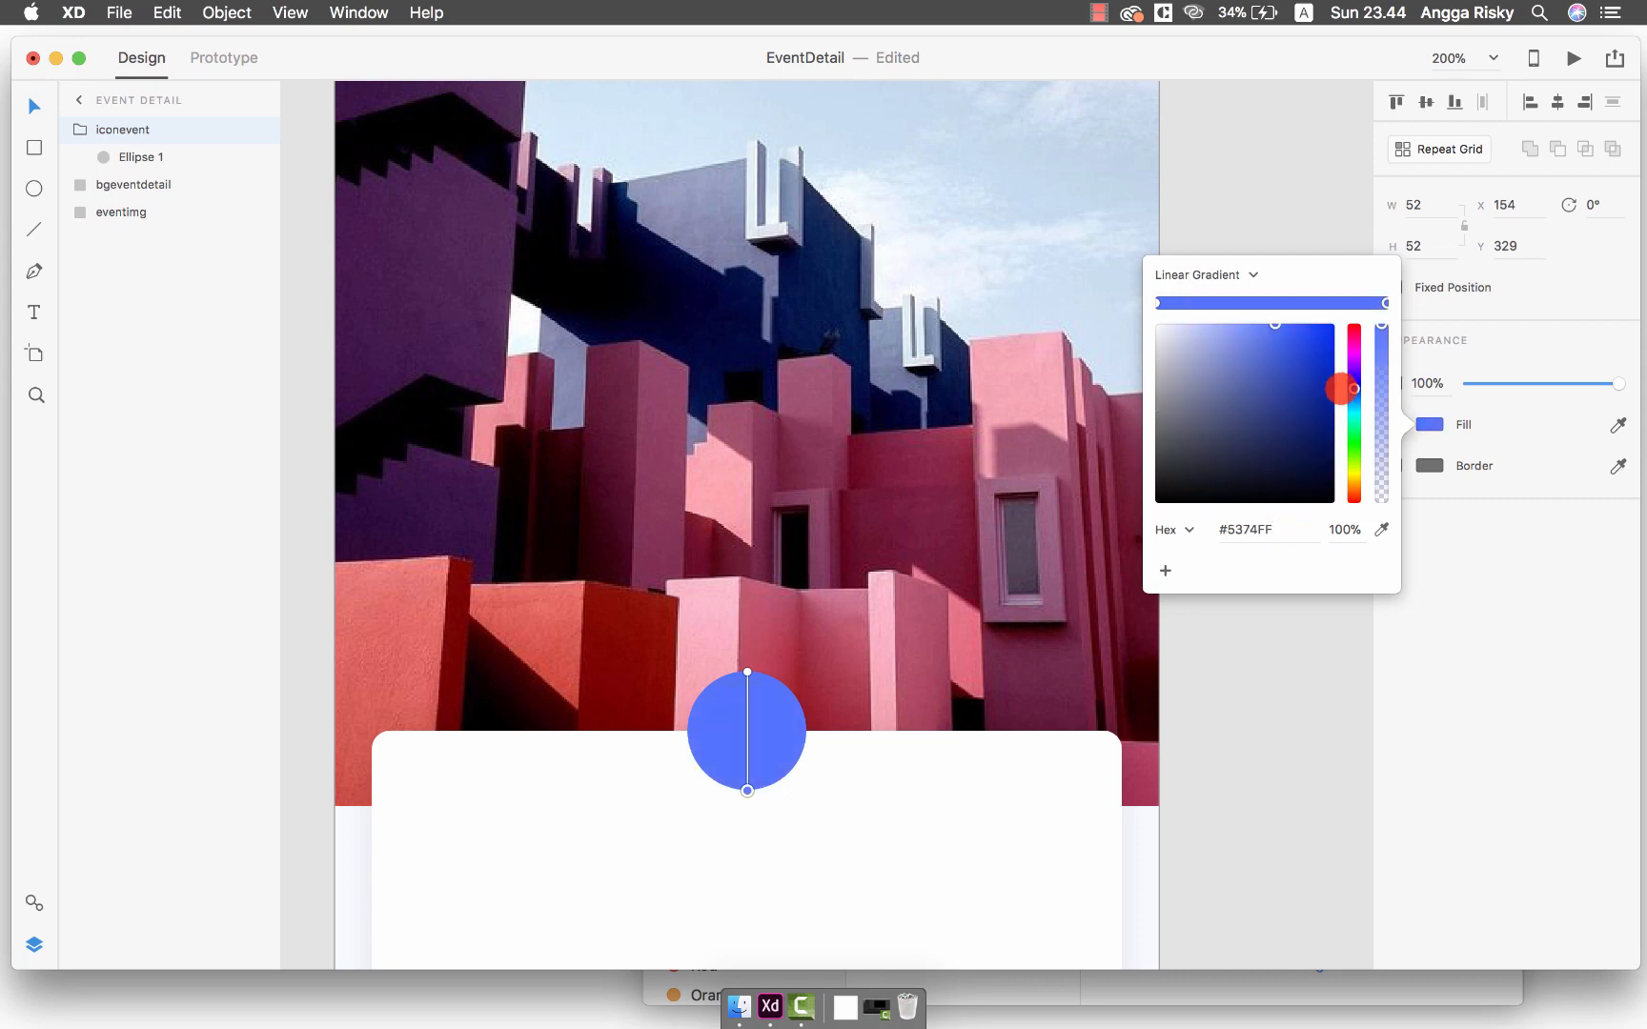
left_click_drag(1323, 387, 1308, 581)
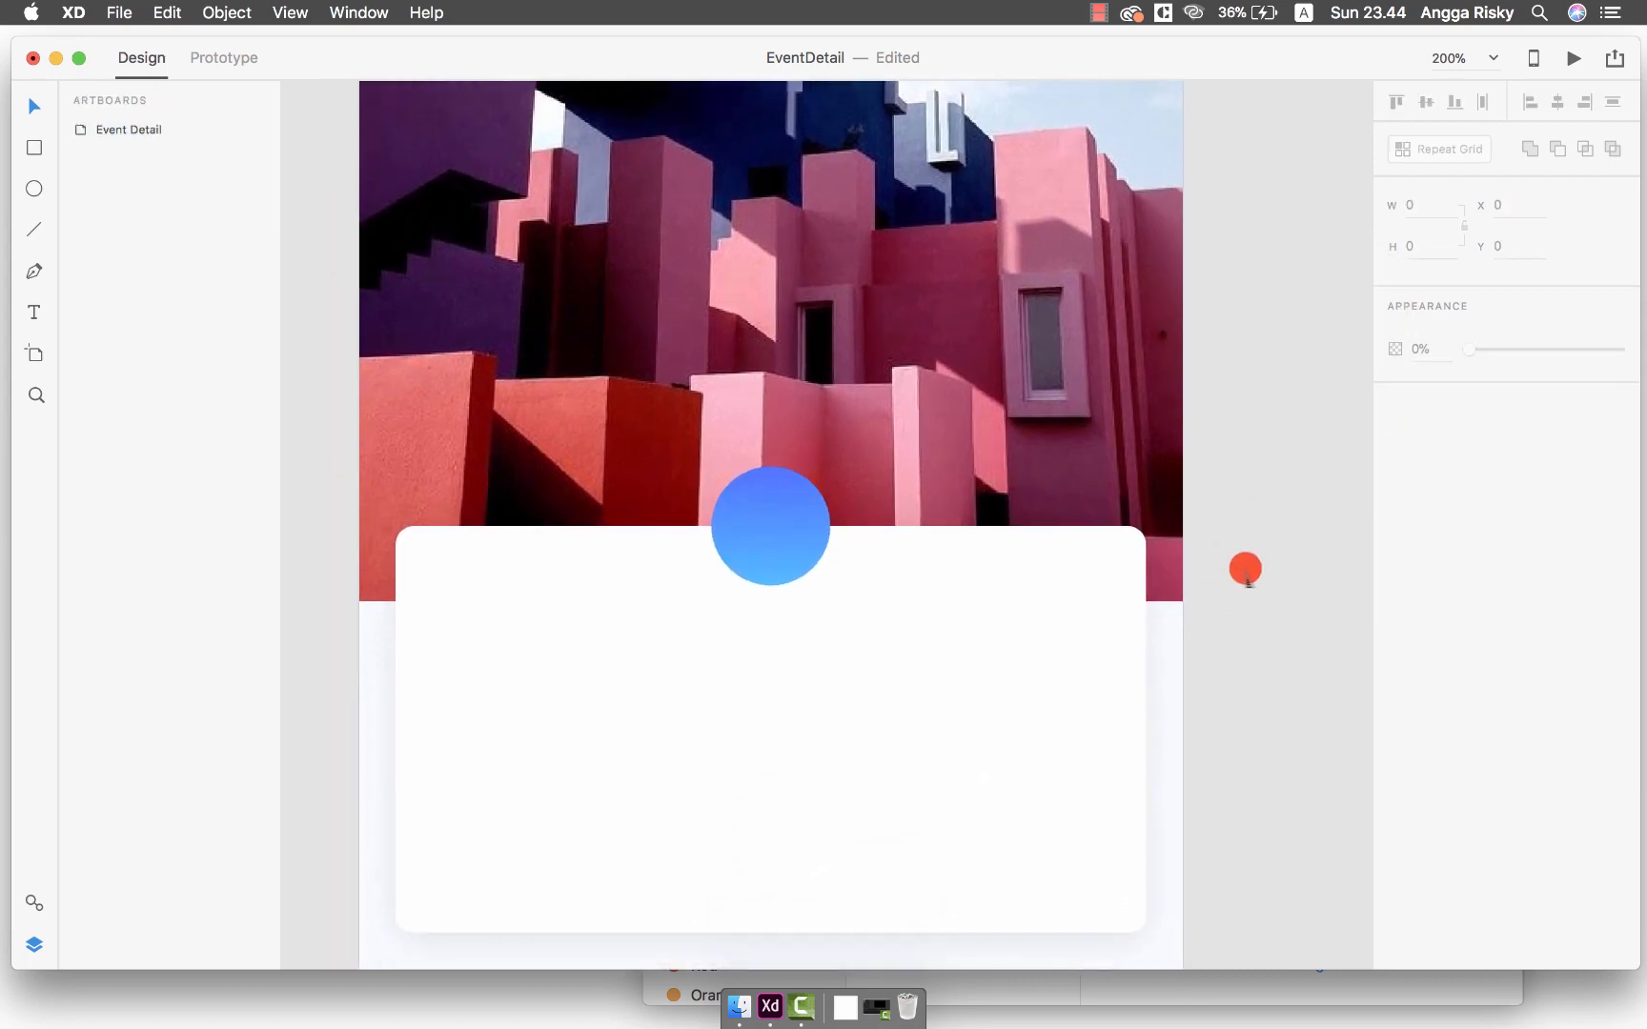
scroll("down", 3)
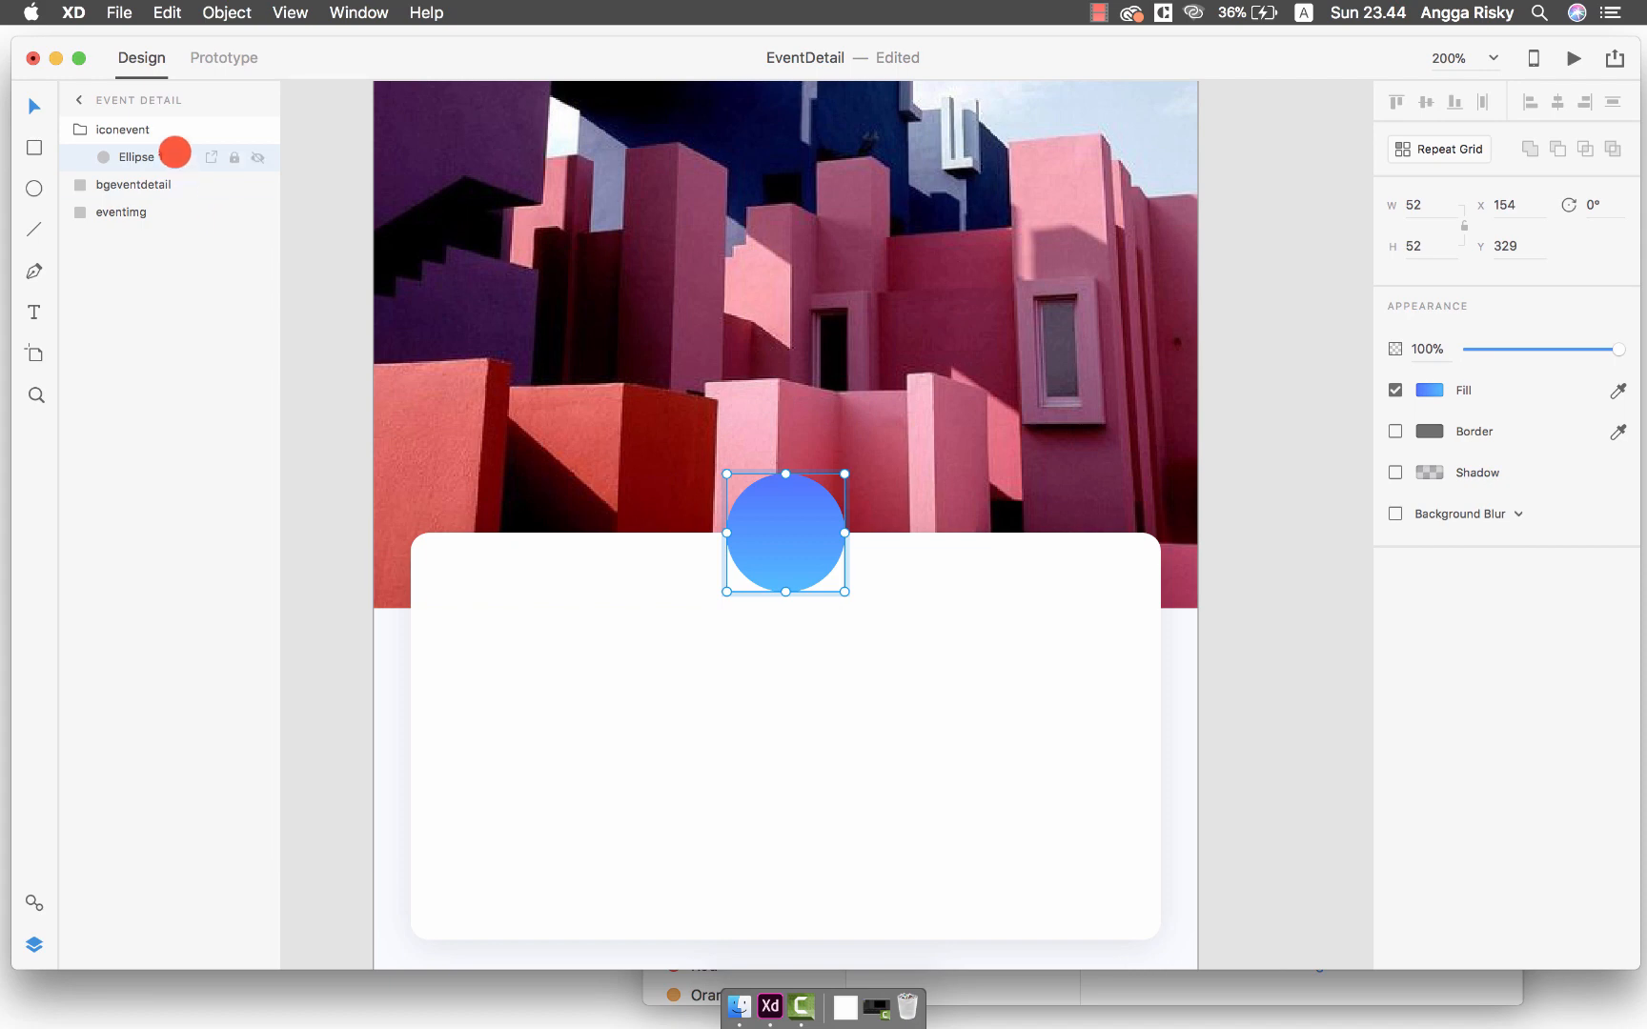
Duplicate the circle, shrink the copy to 30×30 and give it a darker drop shadow
key("cmd+d")
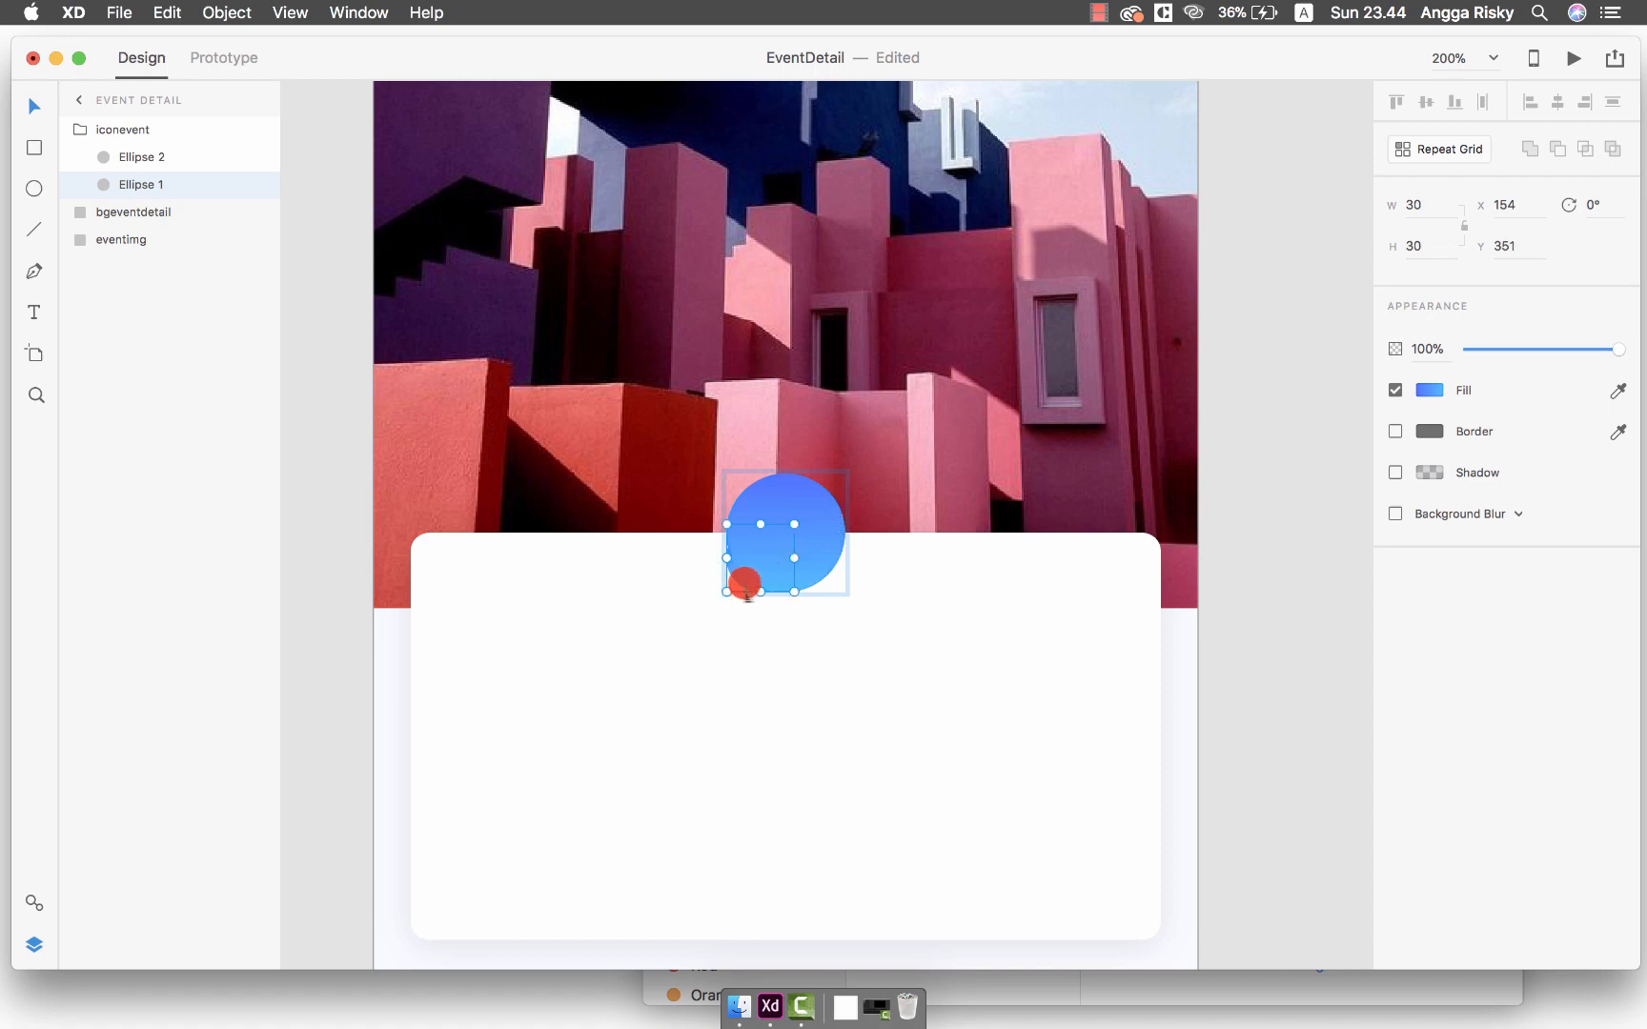
left_click_drag(744, 582, 784, 494)
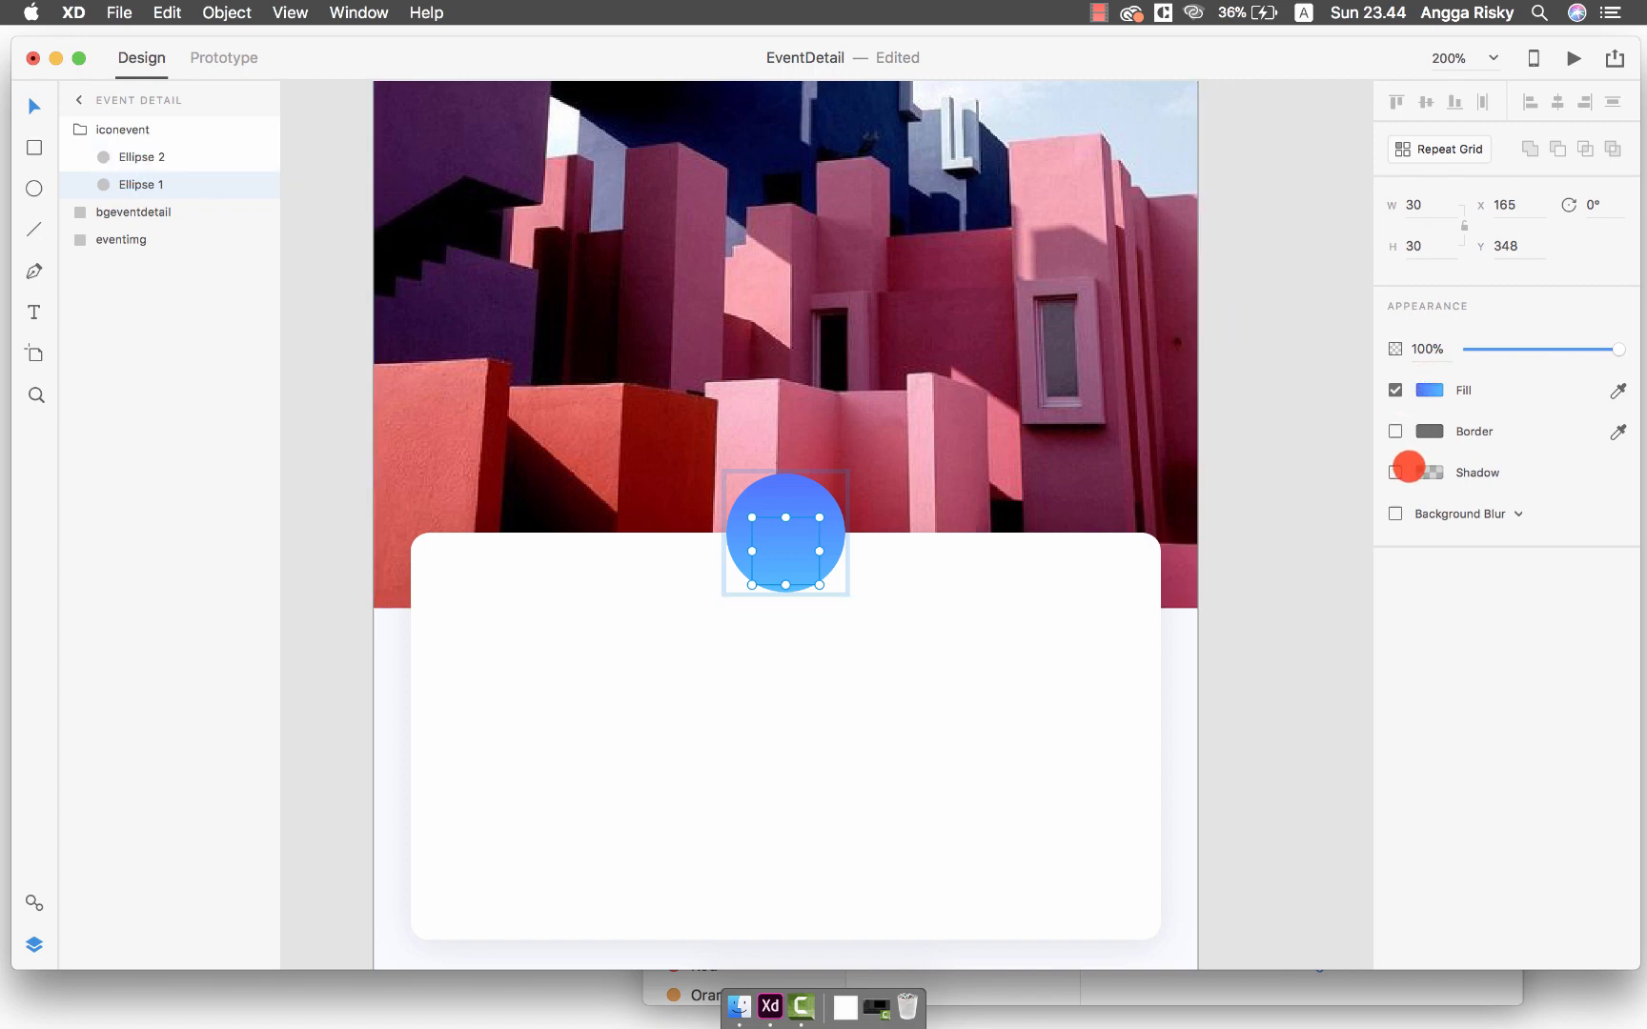
left_click(1395, 473)
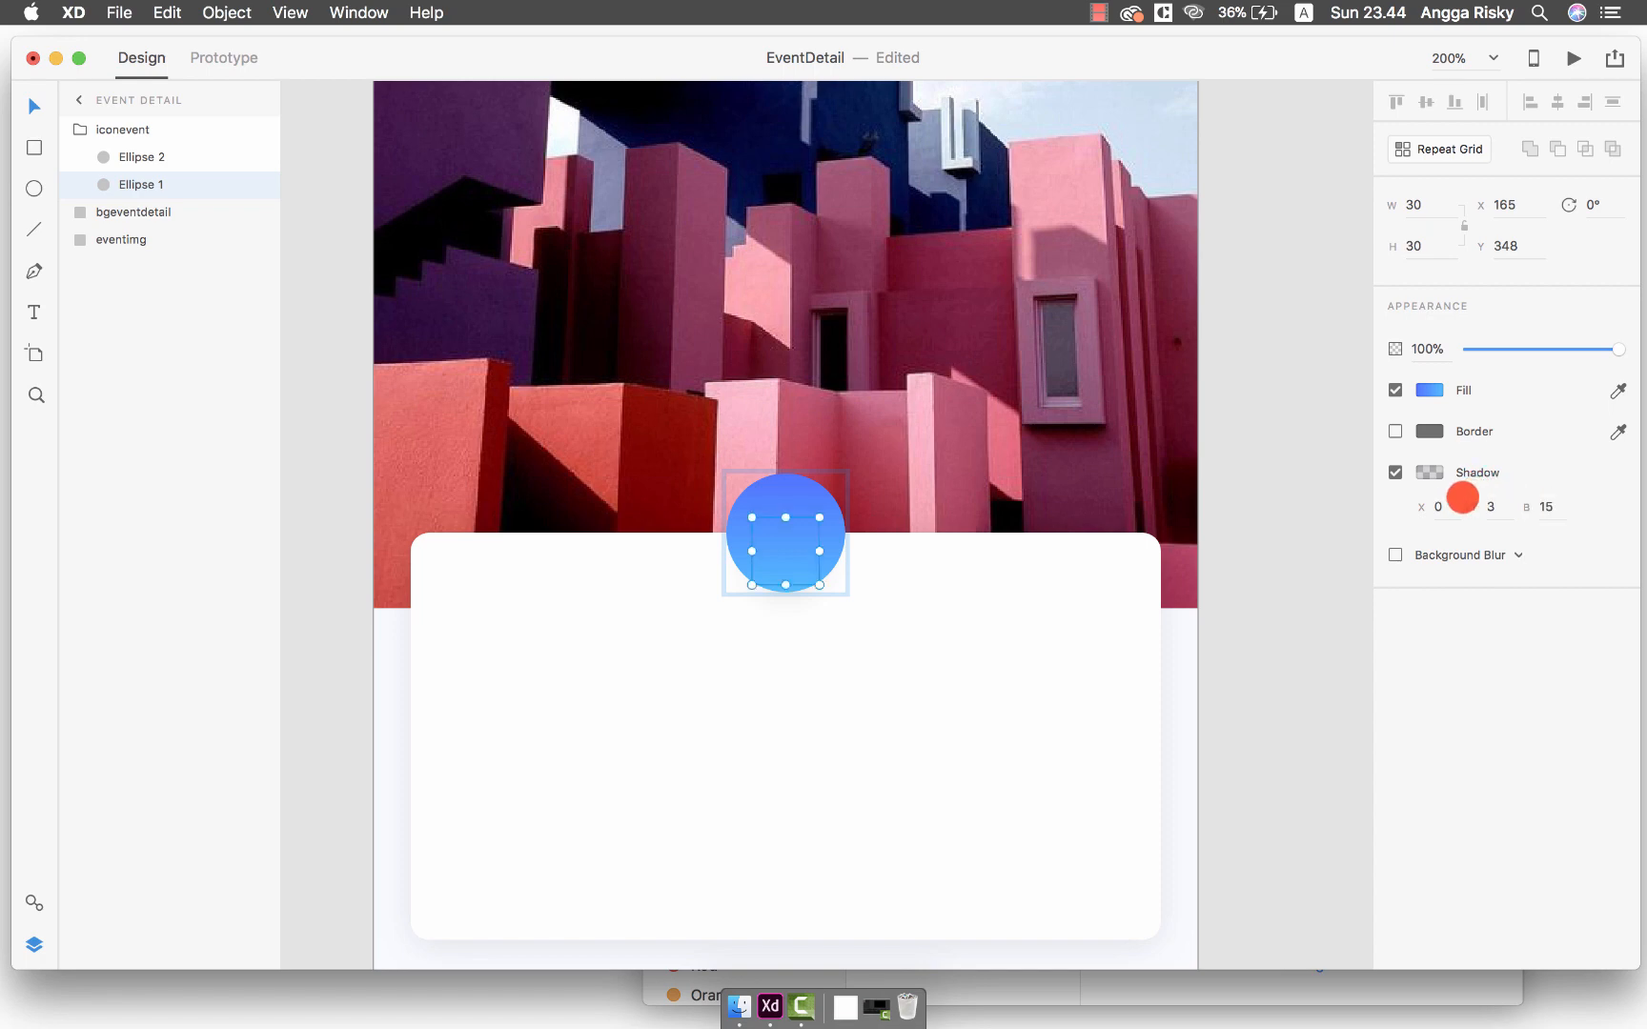
left_click(1460, 497)
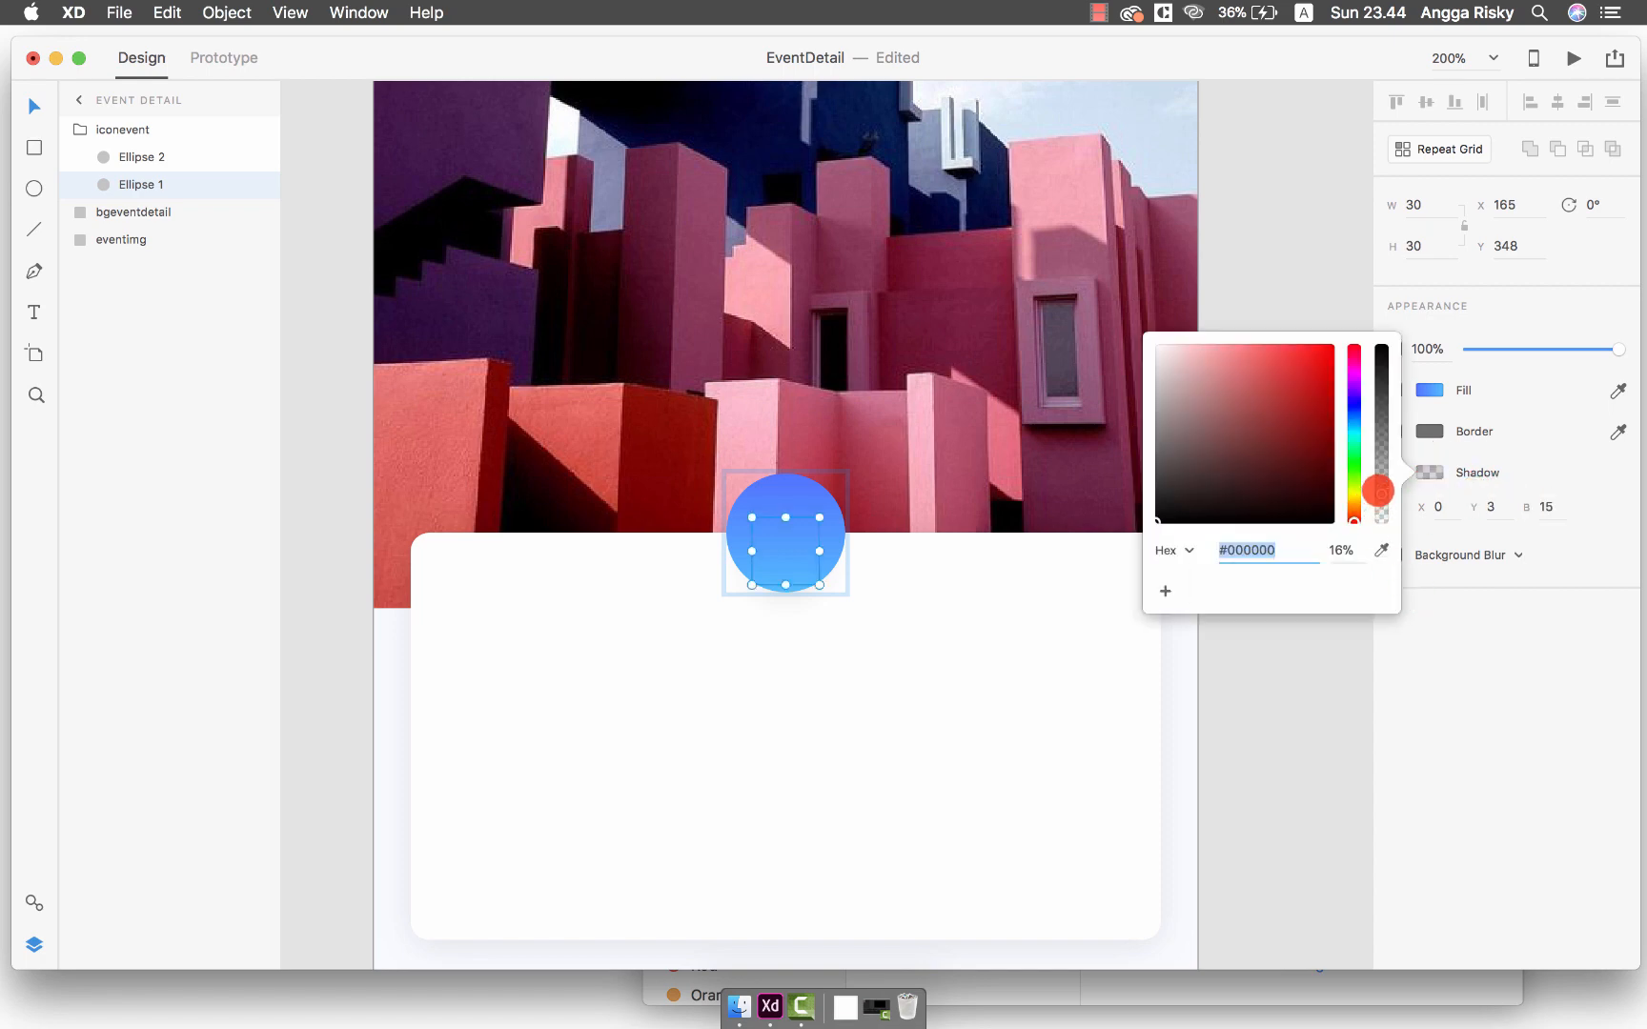
left_click_drag(1378, 488, 1378, 425)
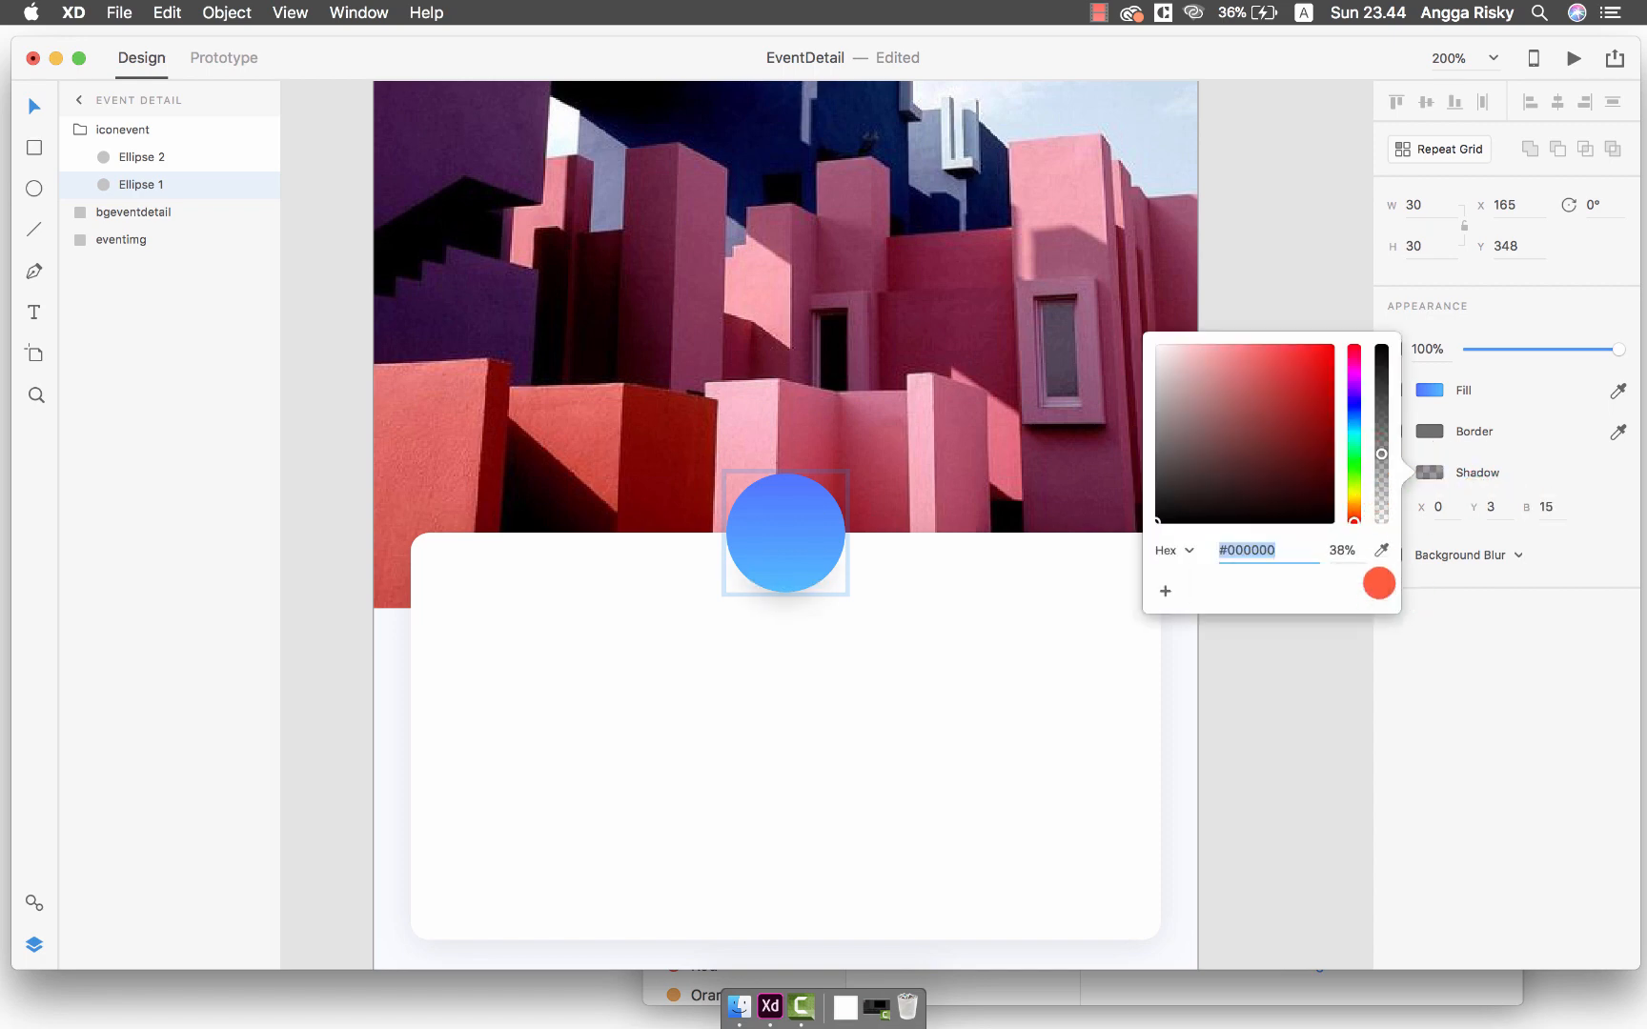
Tint the blue circle's drop shadow light blue #53B0FF
left_click_drag(785, 532, 788, 570)
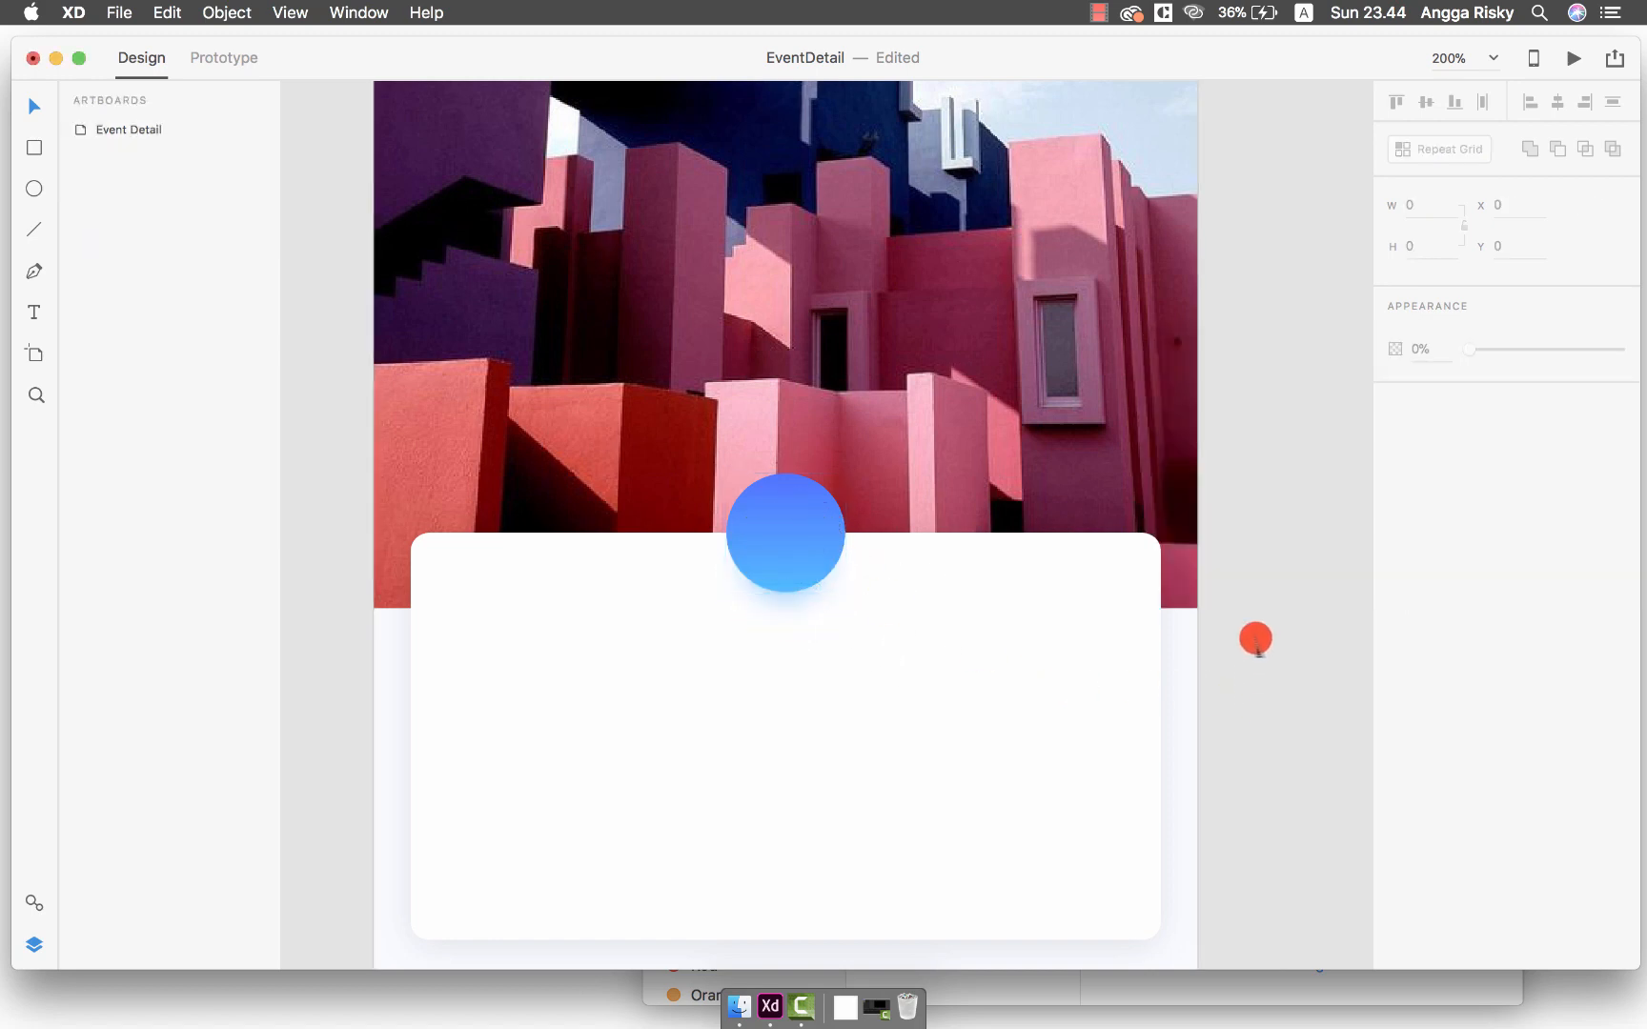
left_click(785, 532)
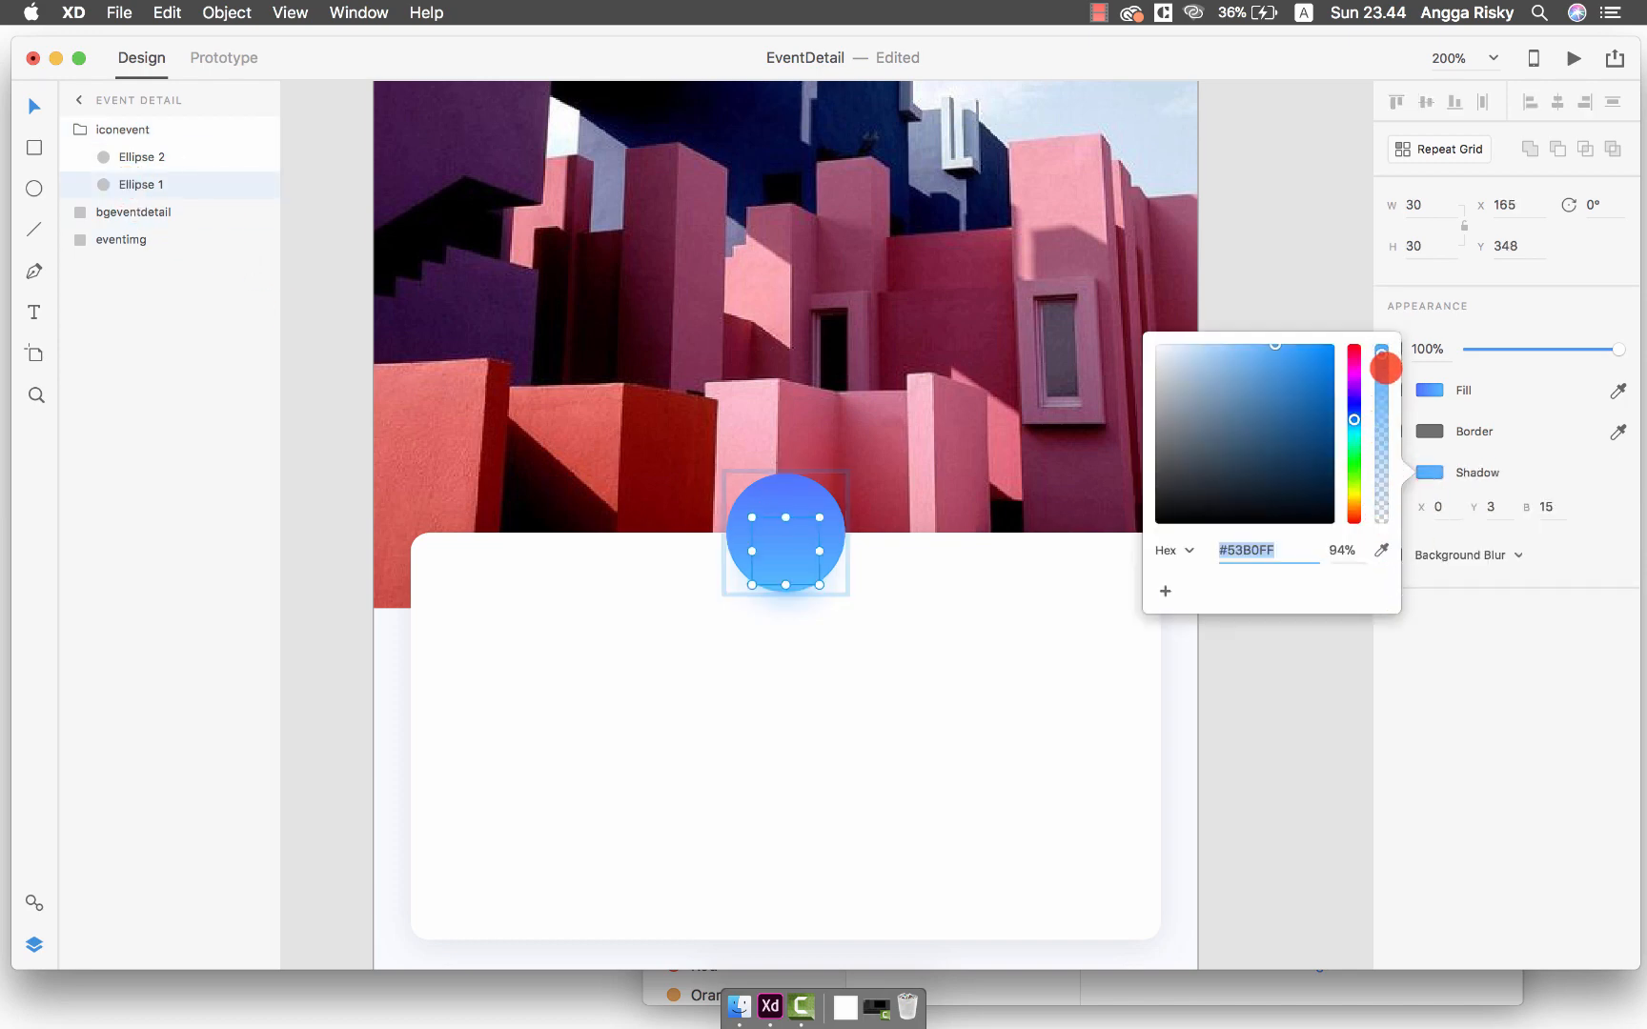
left_click_drag(1382, 368, 1382, 415)
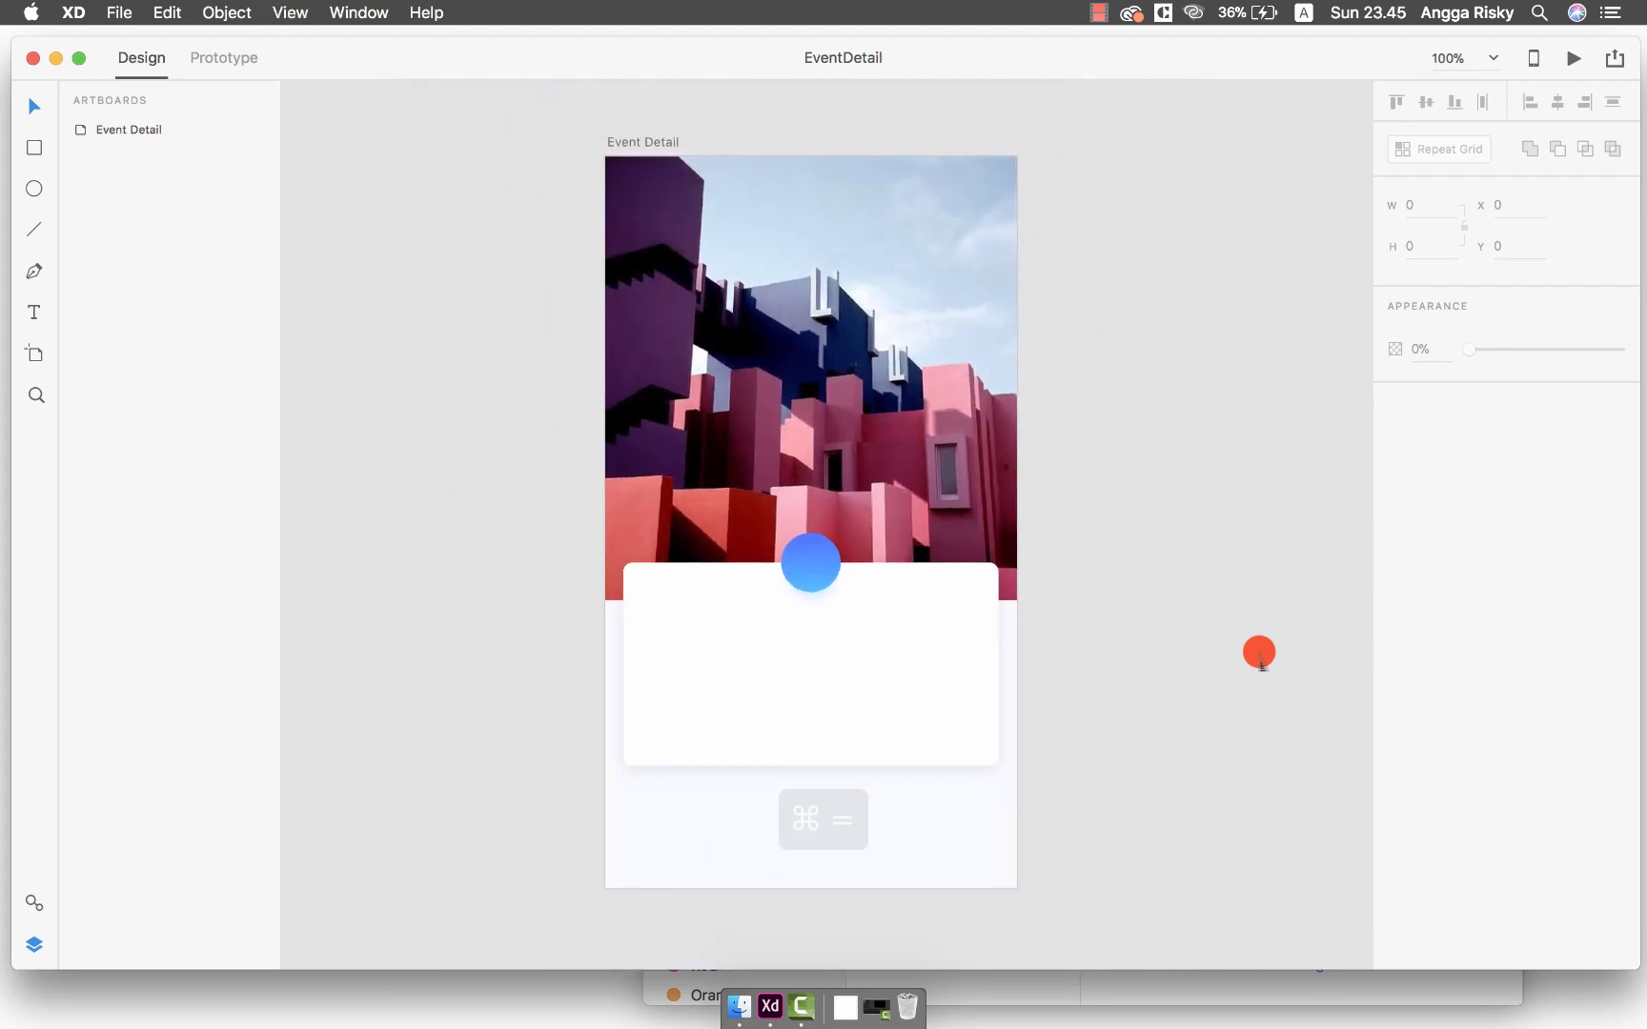
Paste the copied event icon onto the blue circle, centre it as a white calendar icon, and save
key("cmd+=")
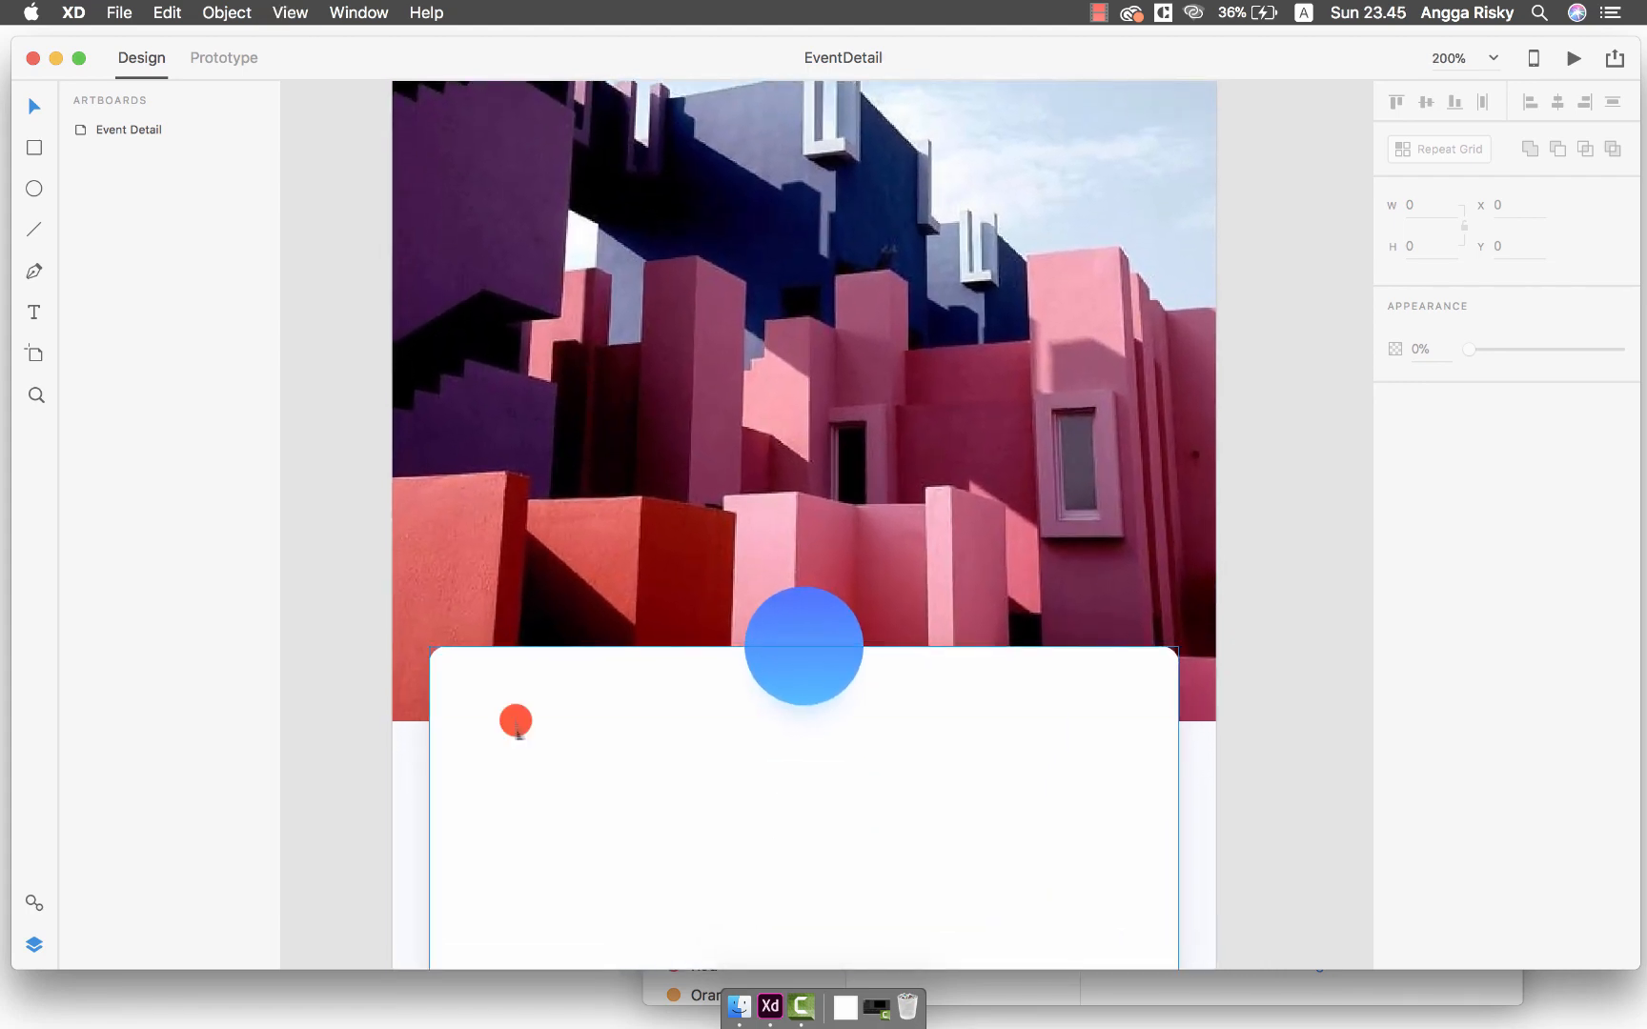
left_click(804, 644)
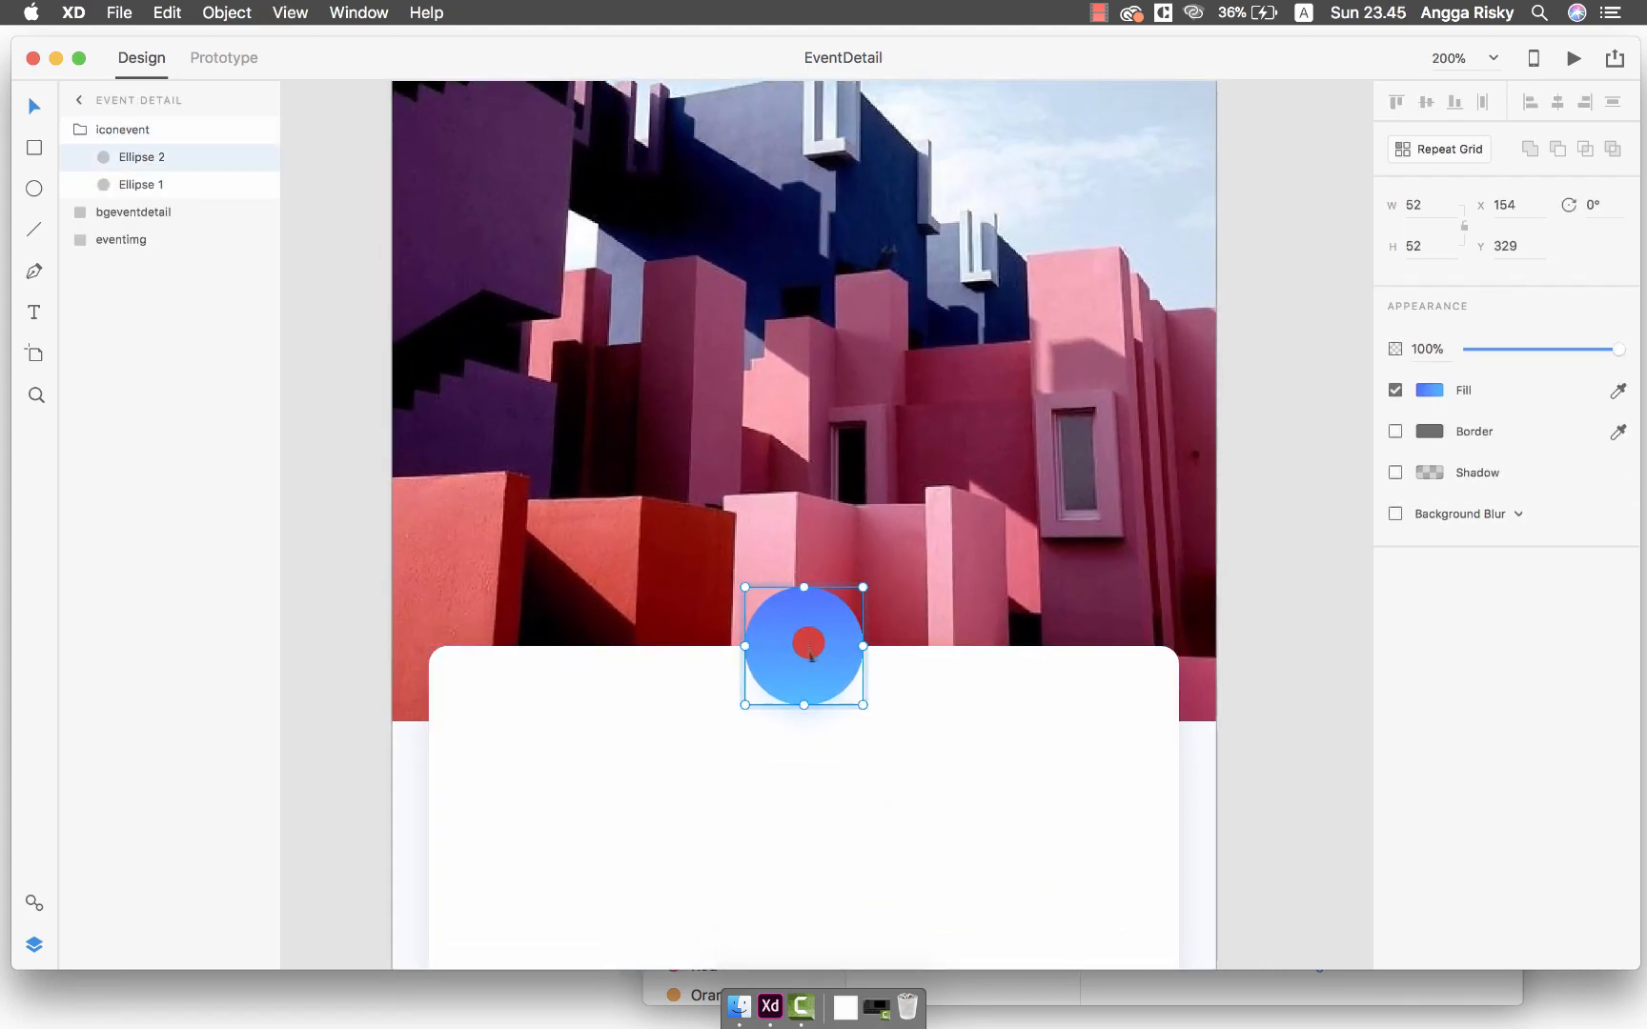
left_click_drag(805, 644, 430, 312)
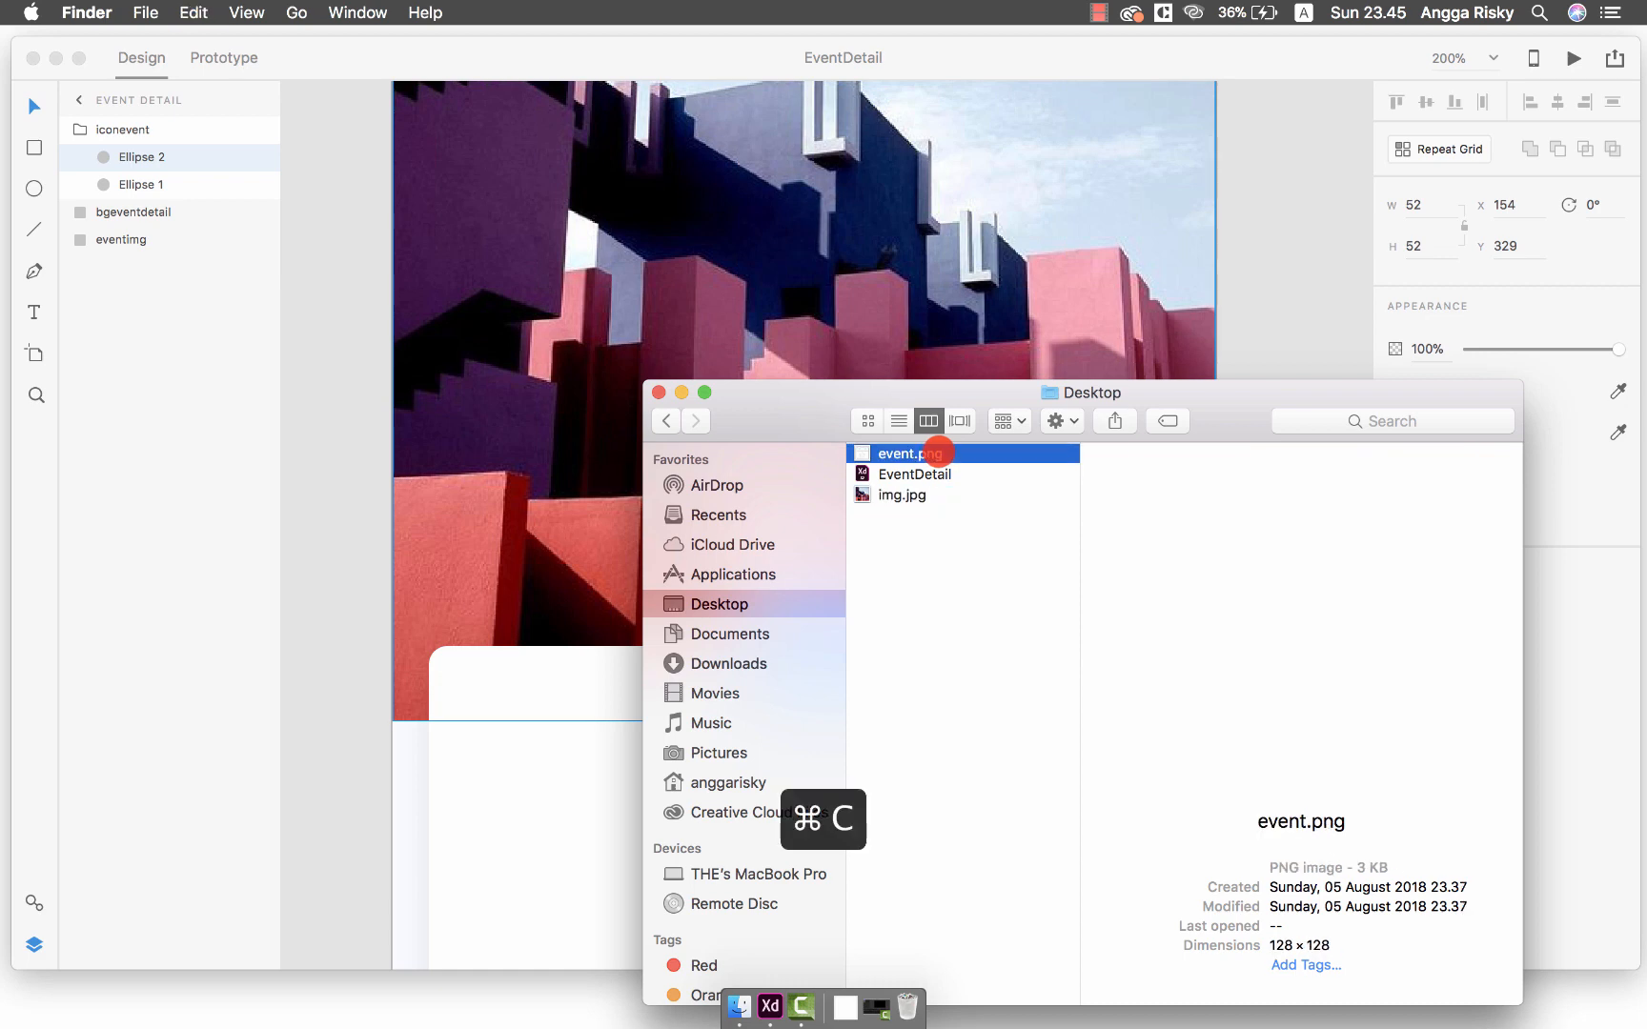
key("cmd+v")
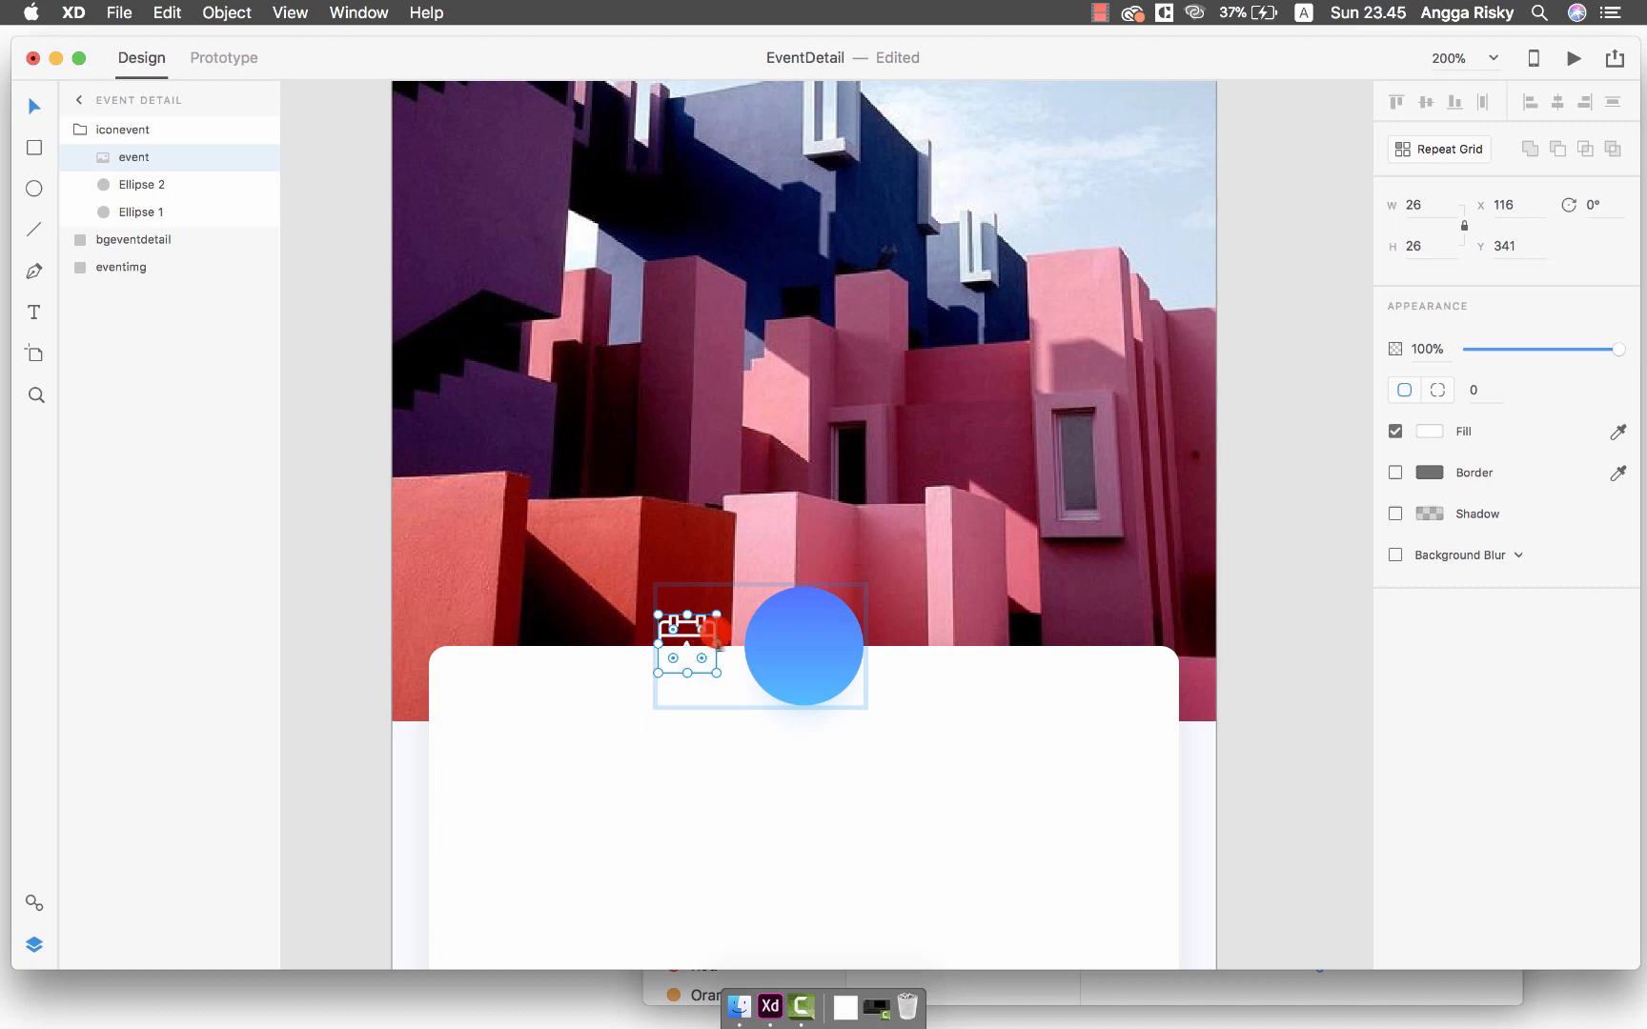
key("cmd+s")
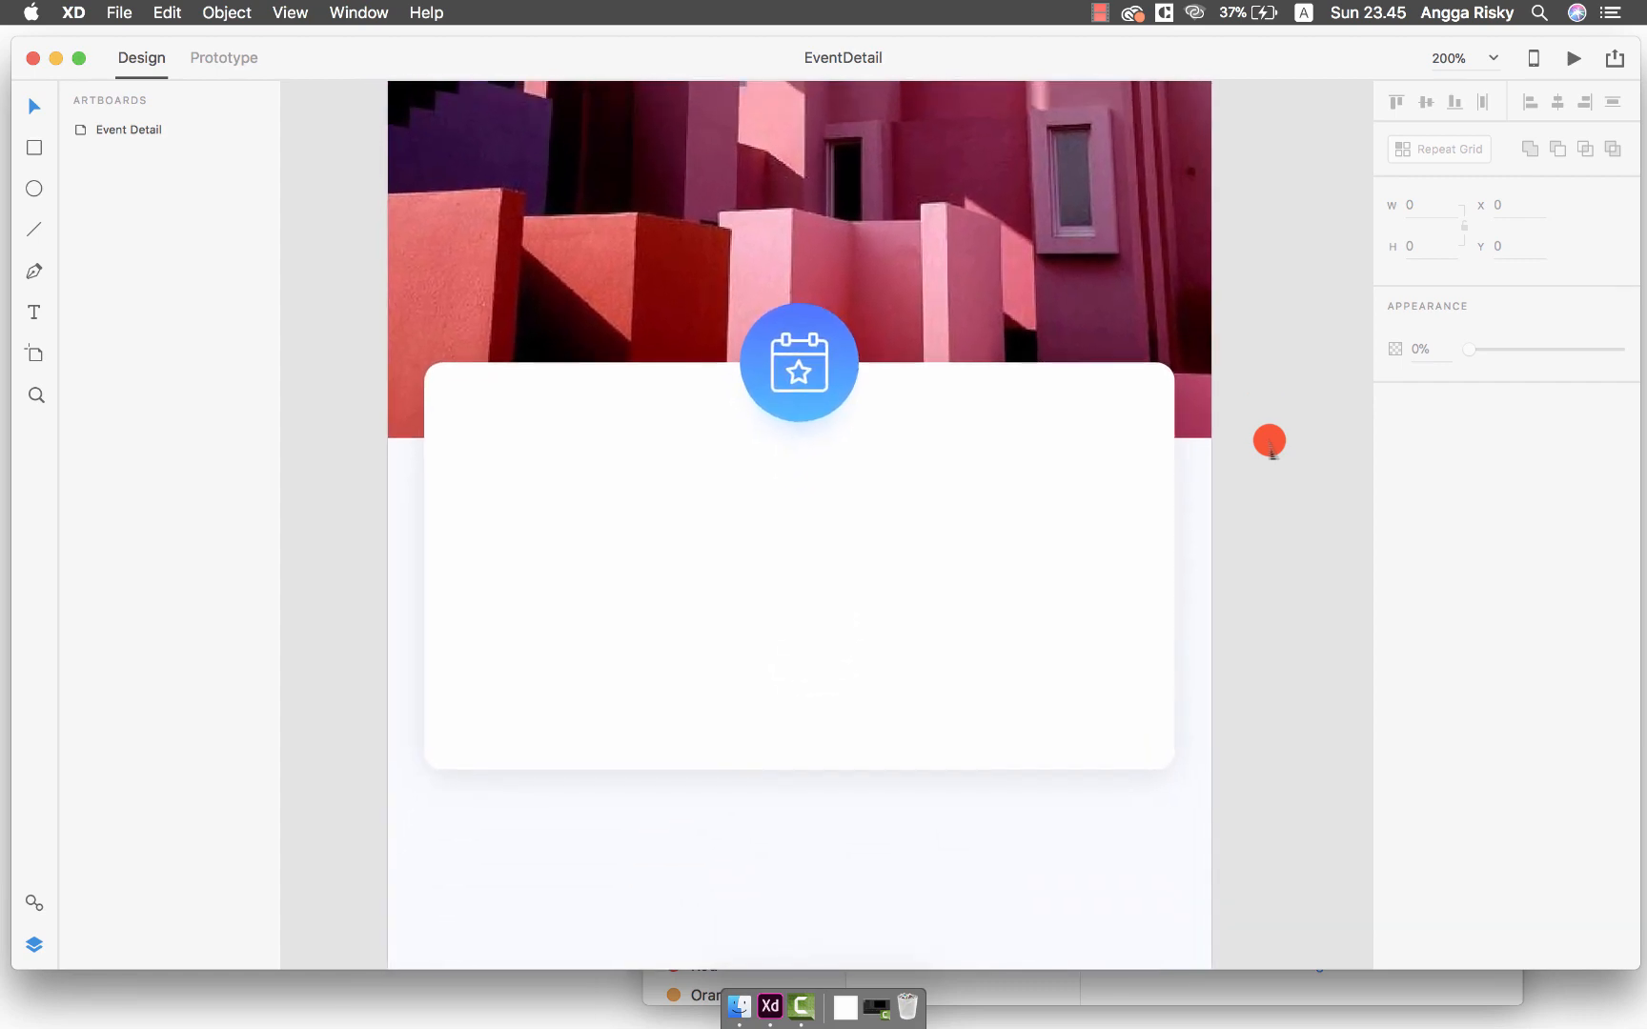
scroll("down", 3)
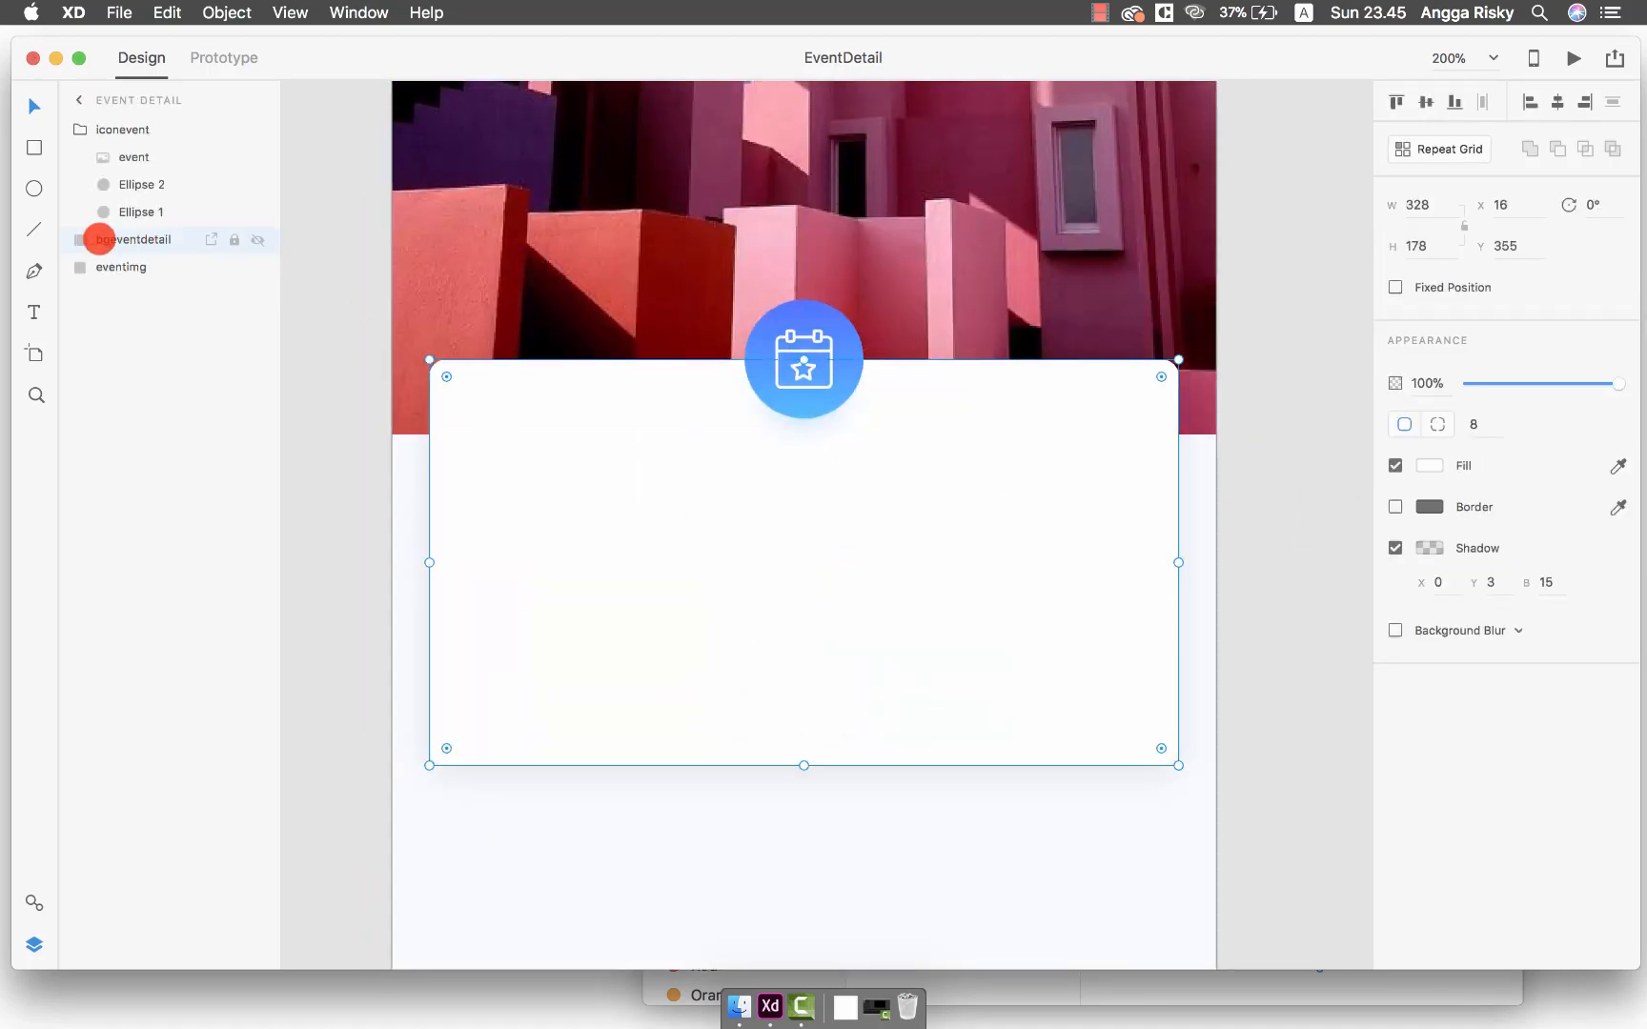
Group the bgeventdetail card background and rename the group 'eventdetail'
key("cmd+g")
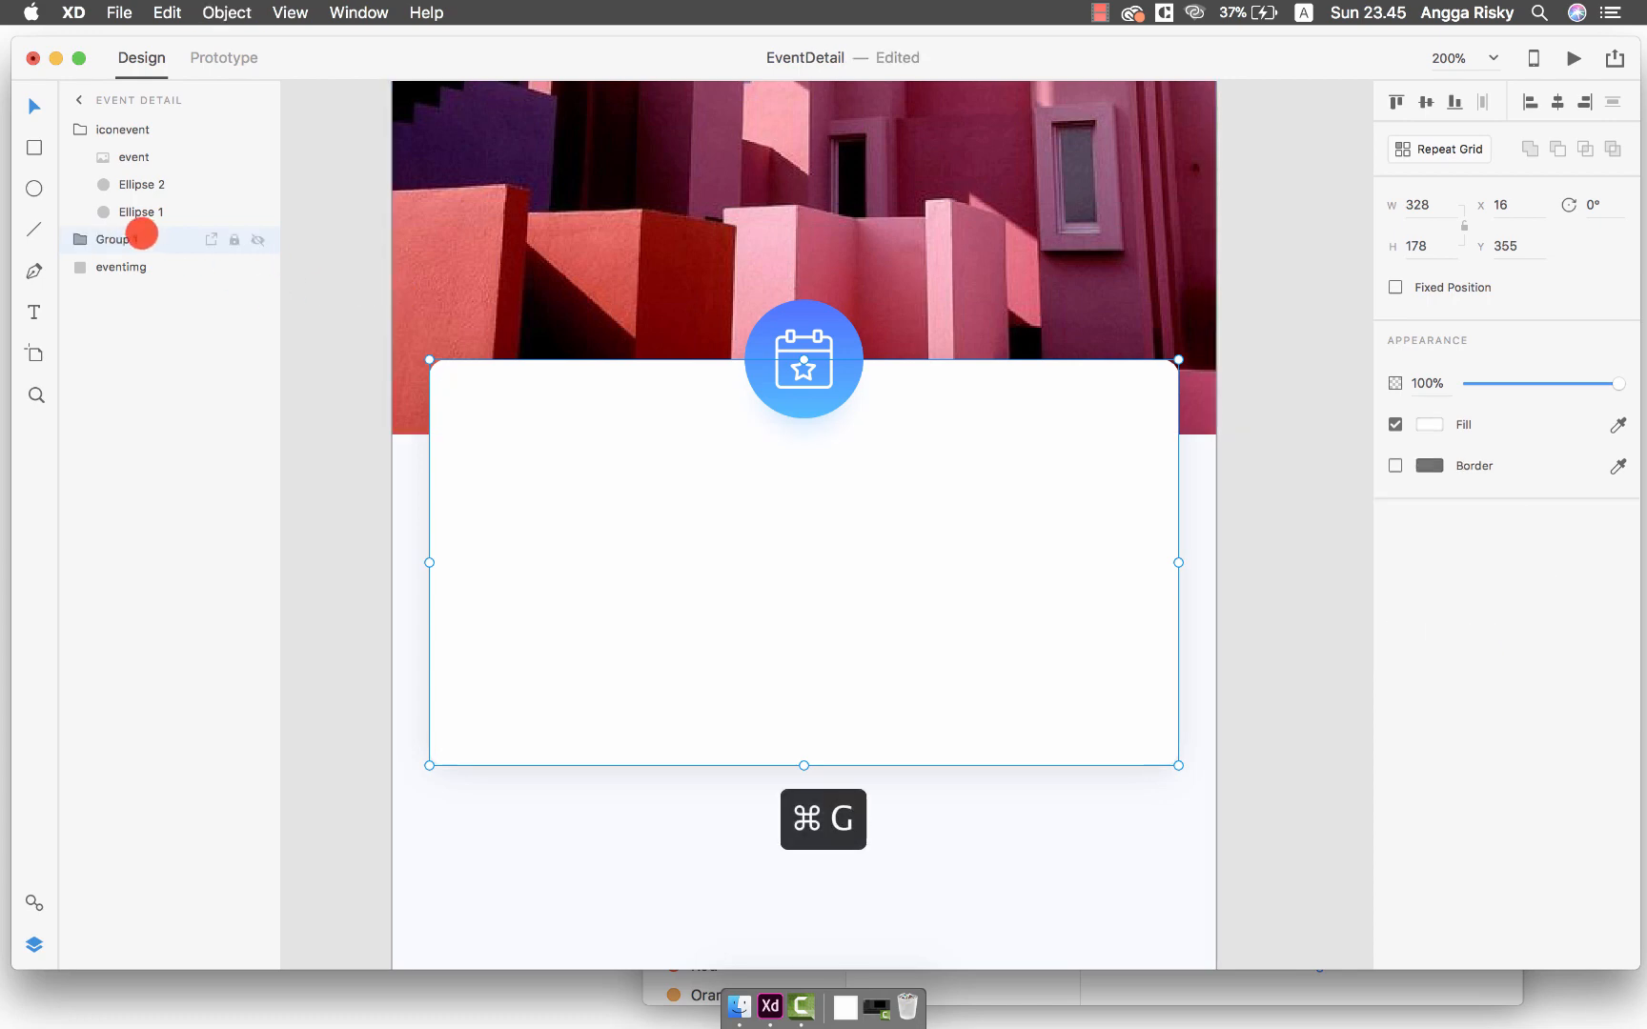
double_click(112, 238)
type("eventdetail")
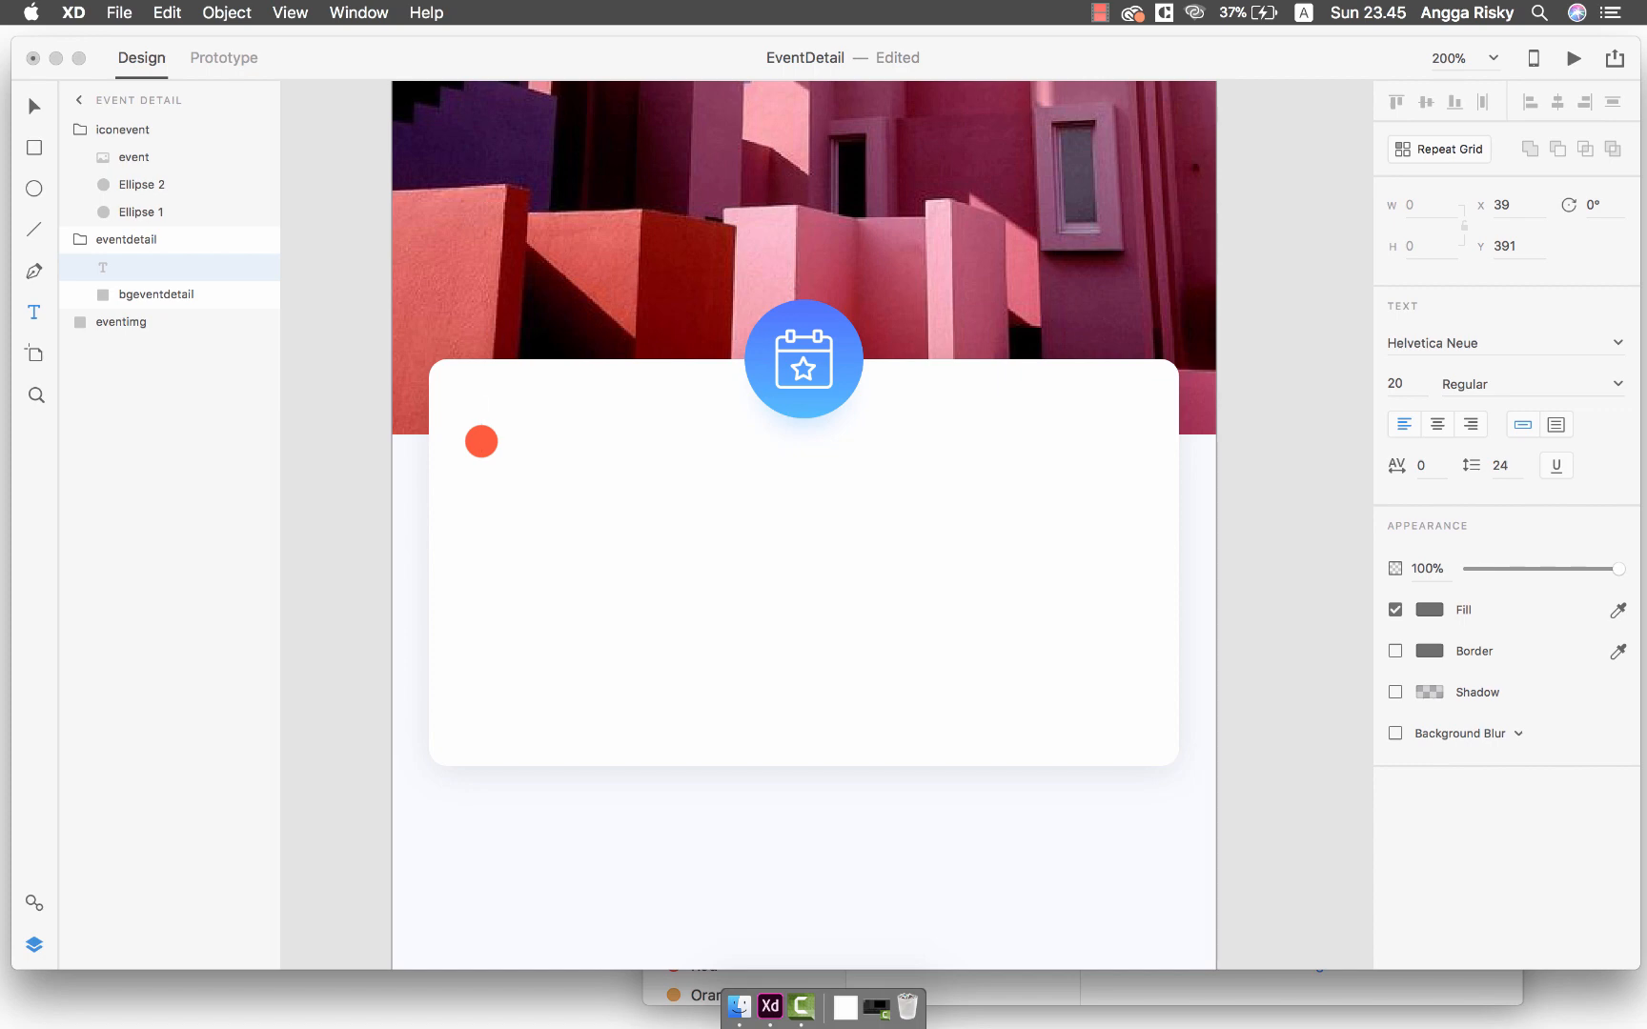
Add a 'House Fair' title in Roboto Regular 20 with #5A5454 fill at 24/46 inside the card
type("House Fair")
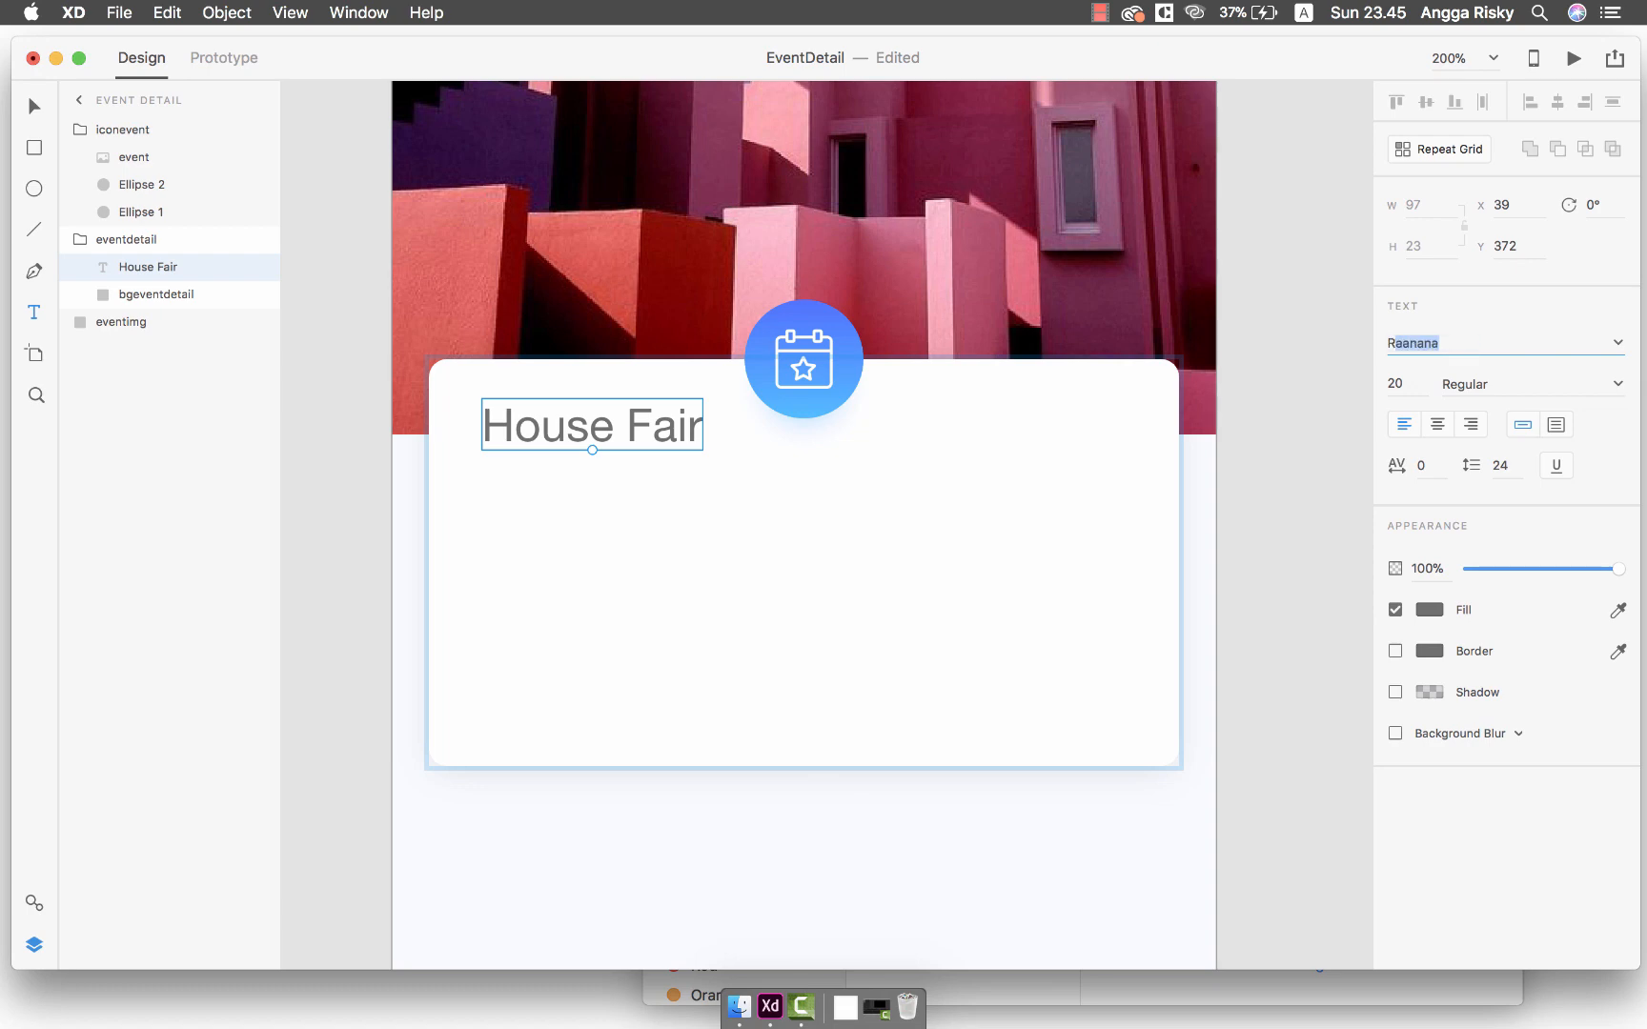
left_click(1502, 343)
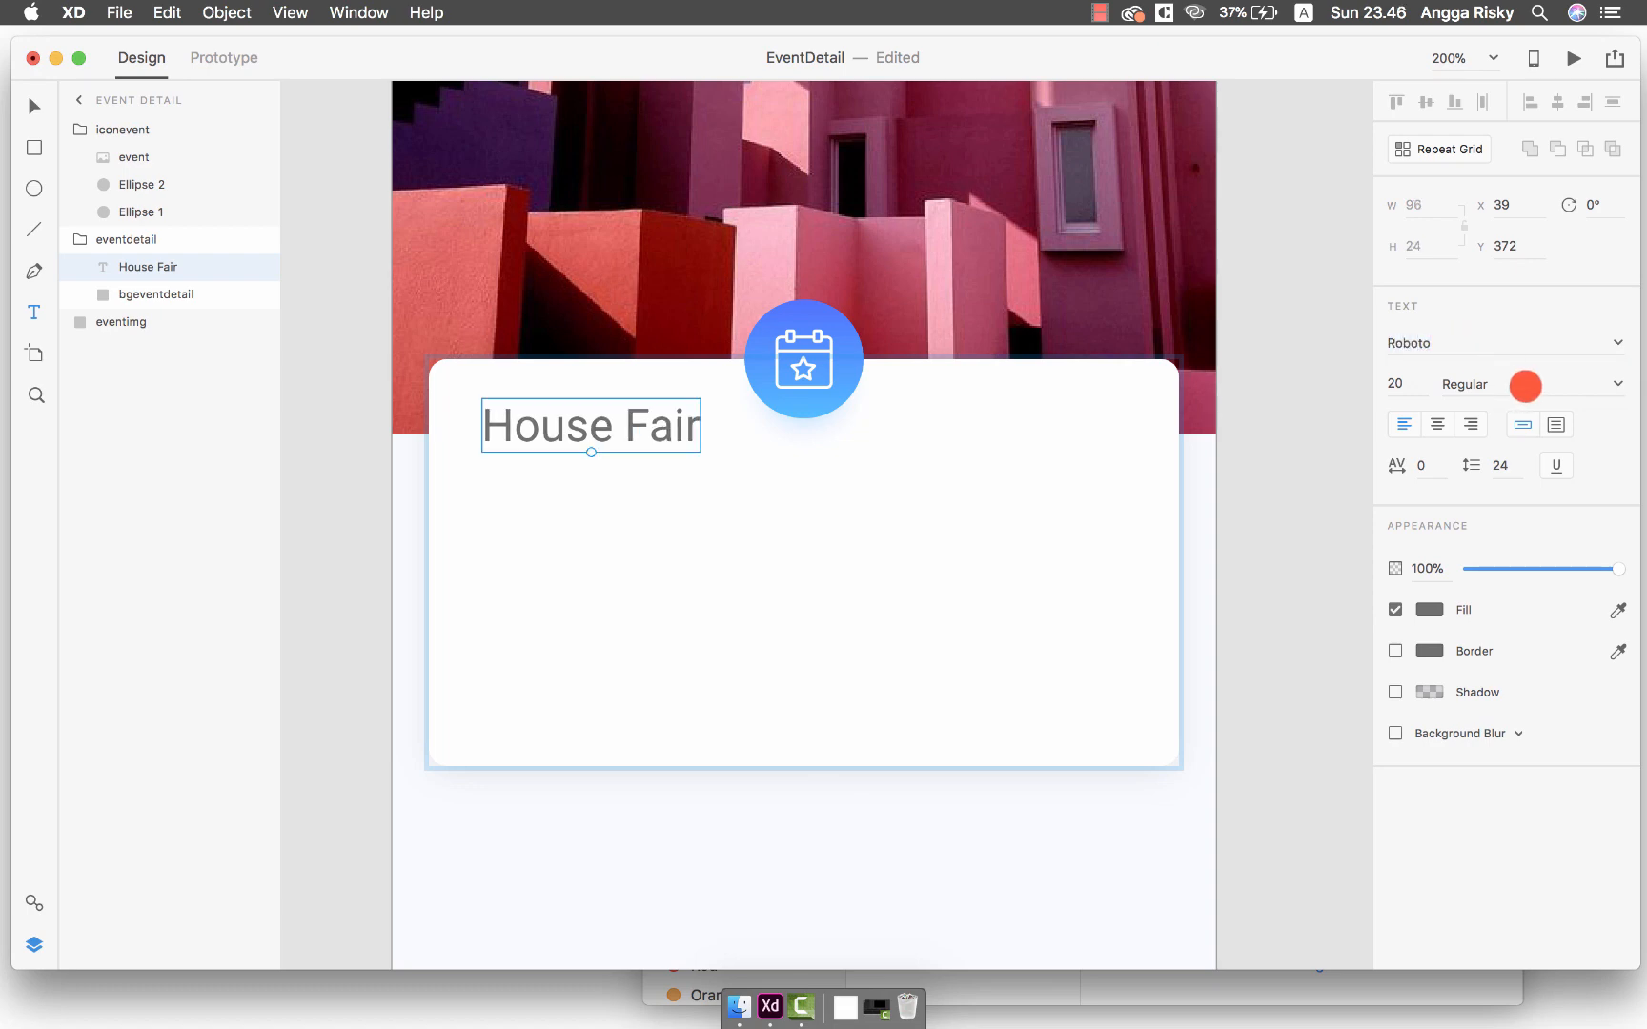
left_click(1428, 610)
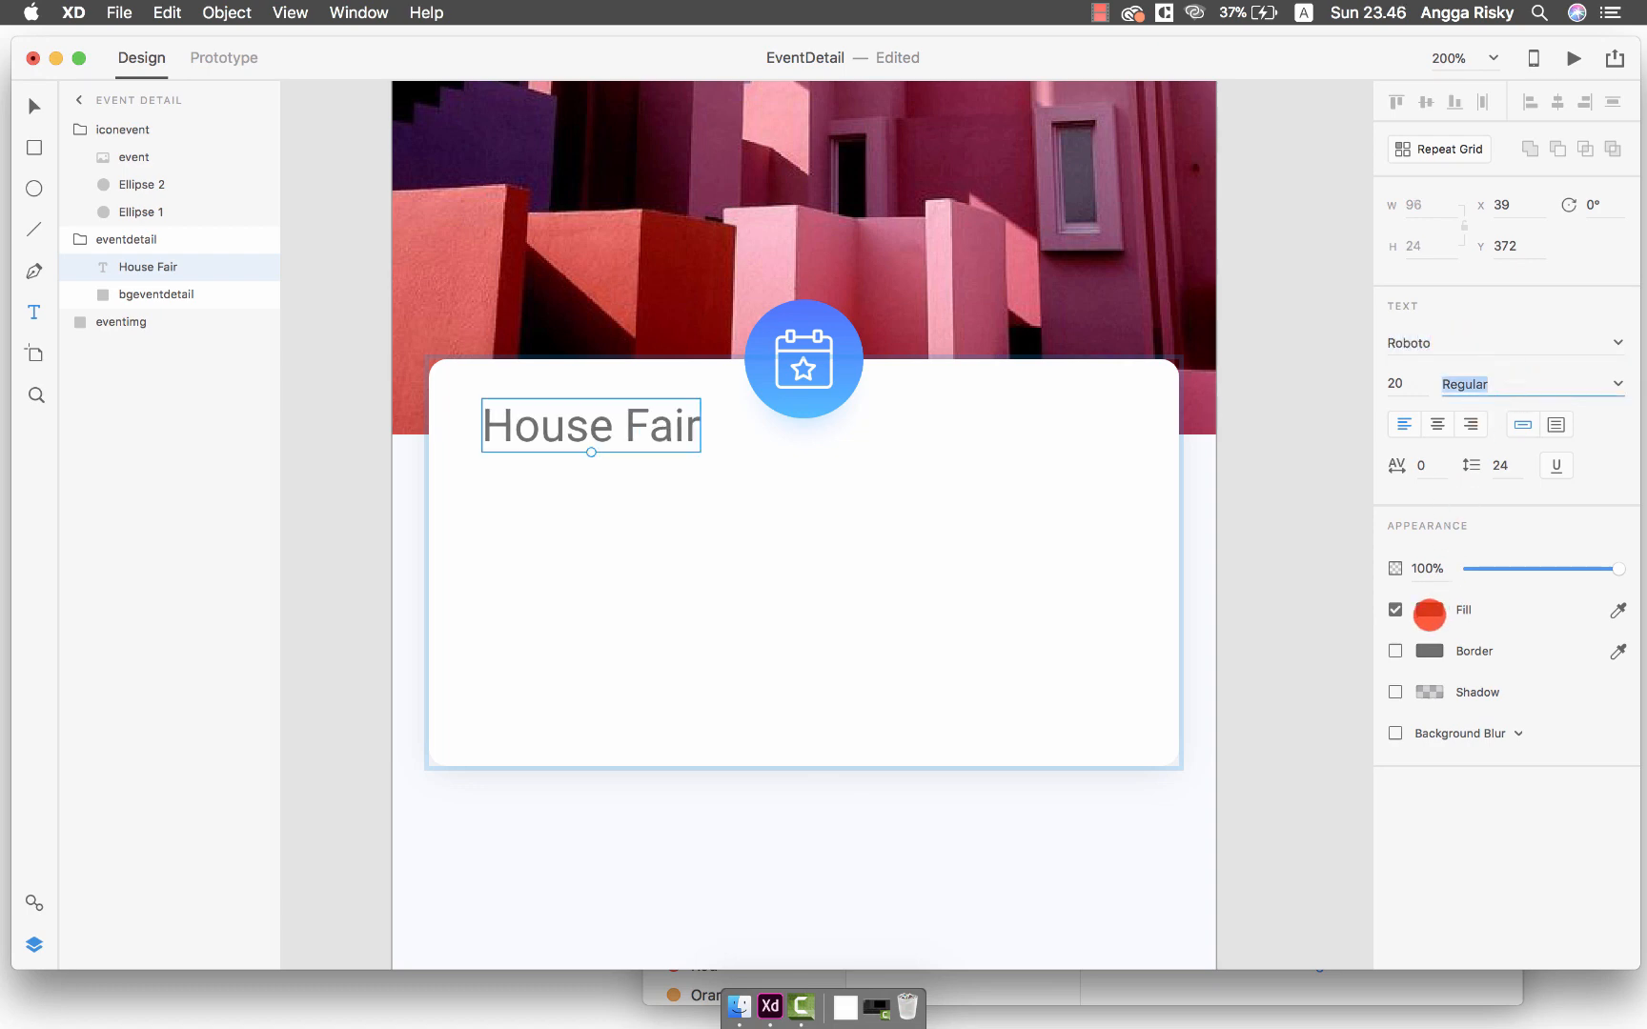
left_click(1428, 612)
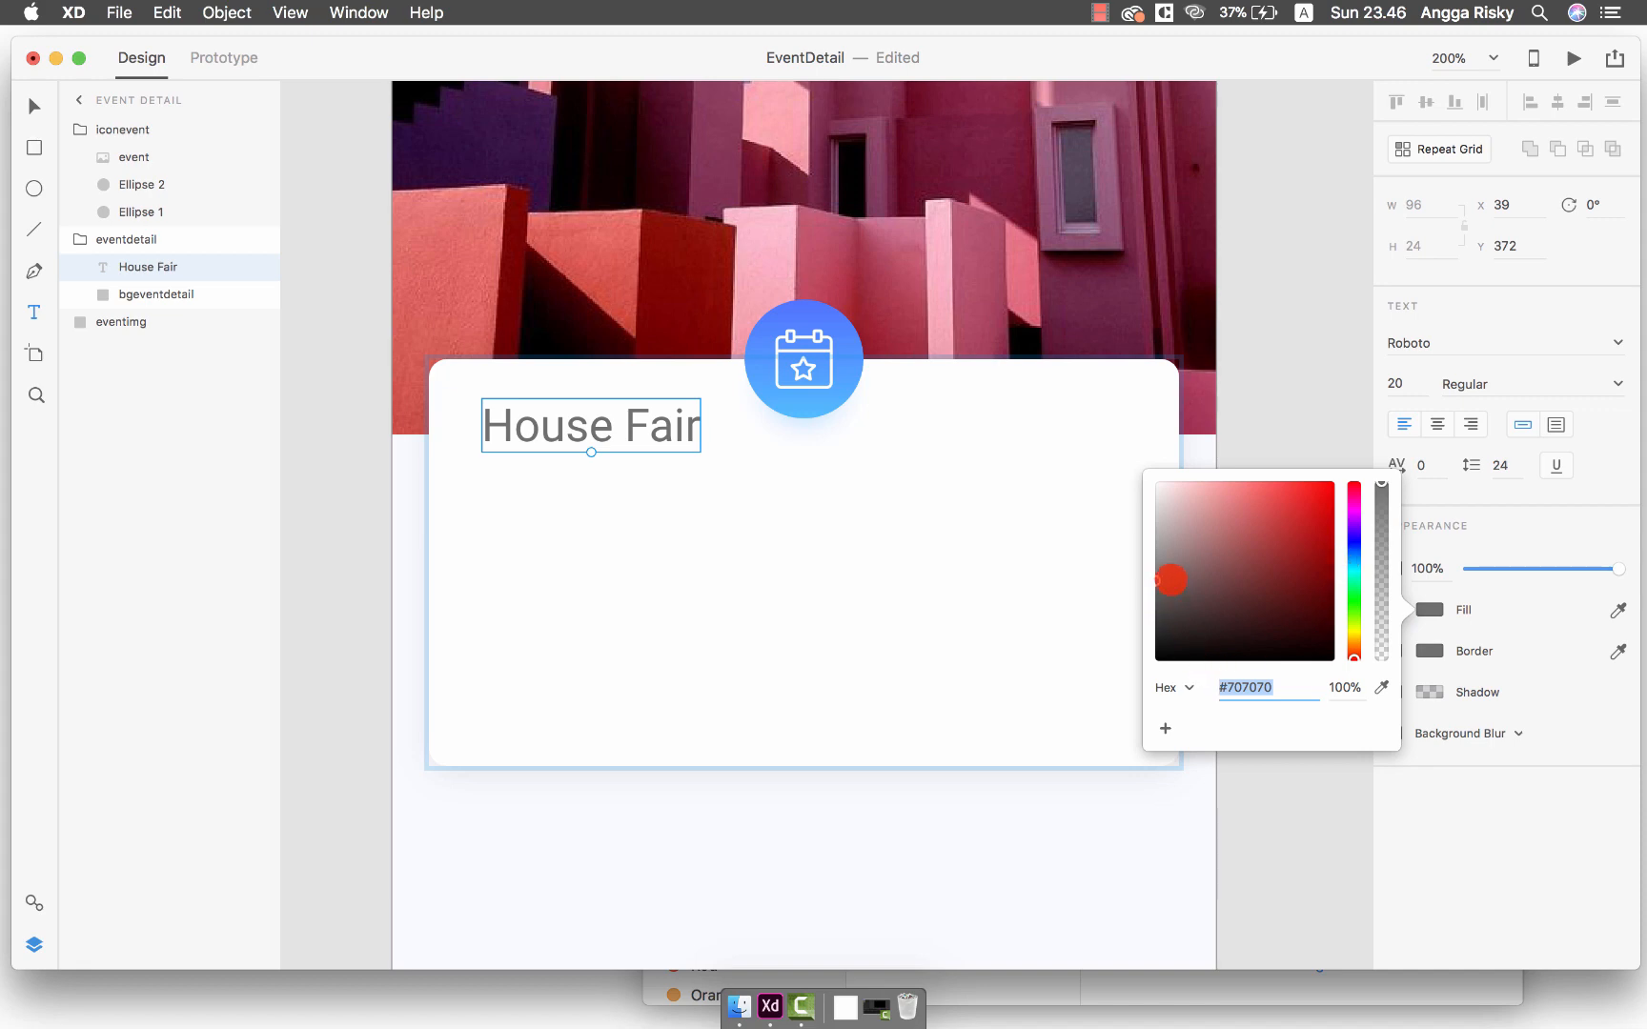
left_click(1159, 603)
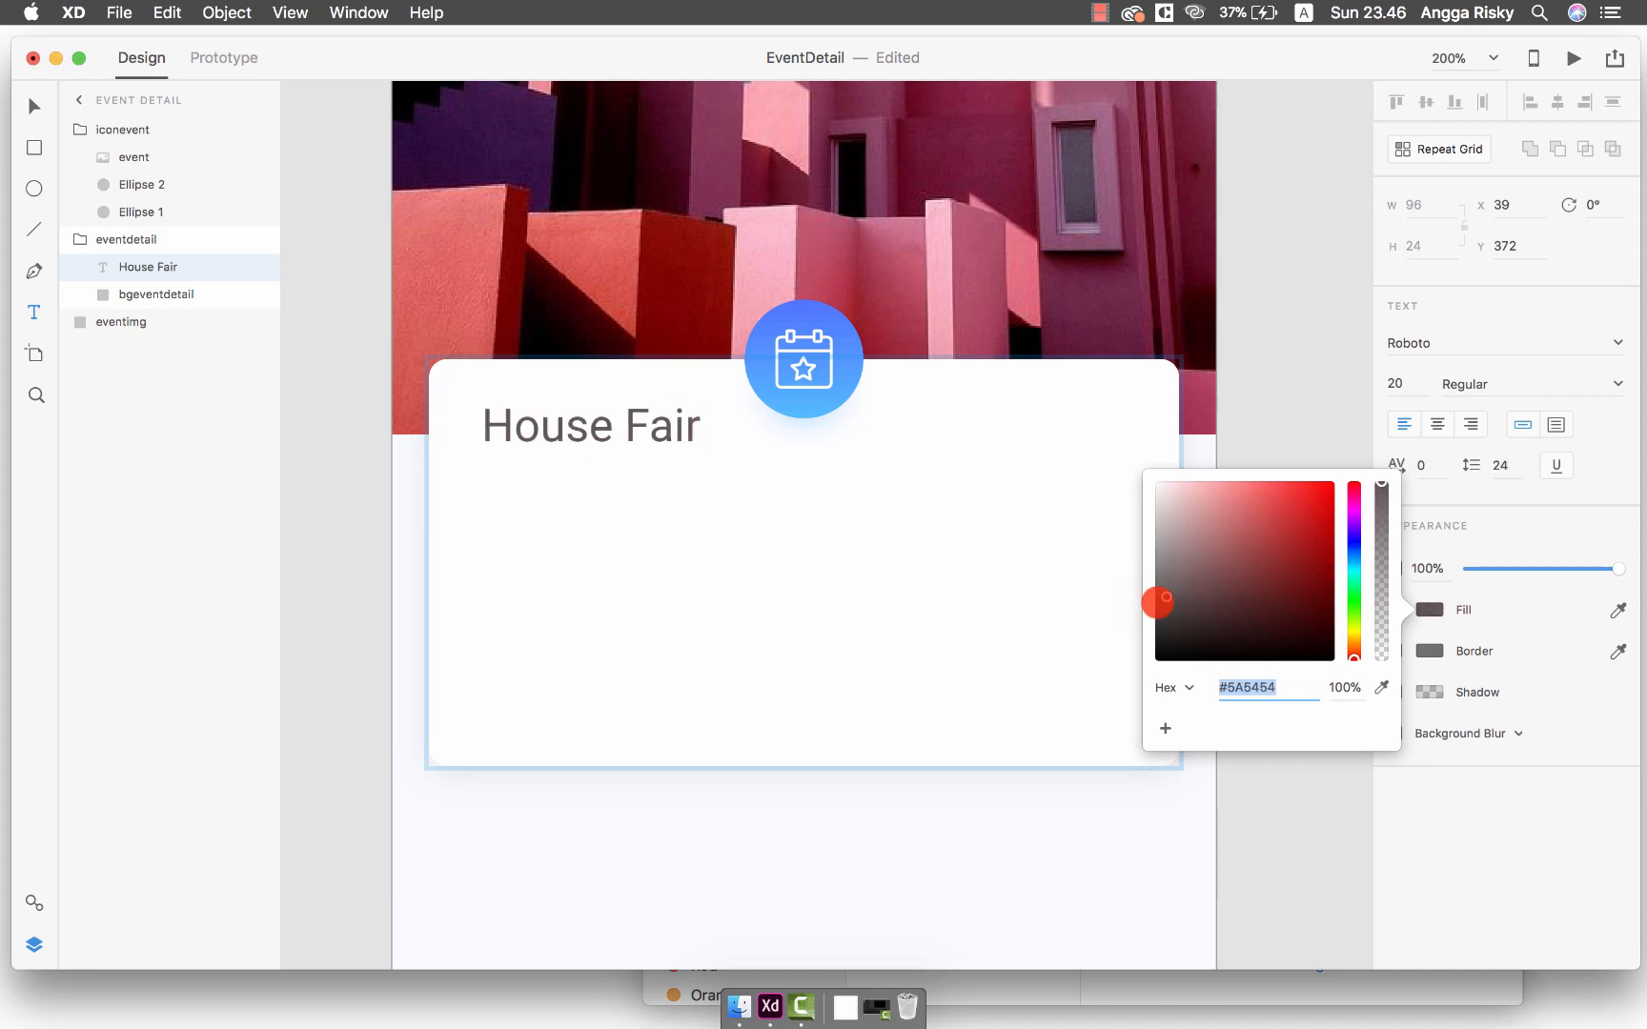
left_click_drag(1157, 602, 1119, 604)
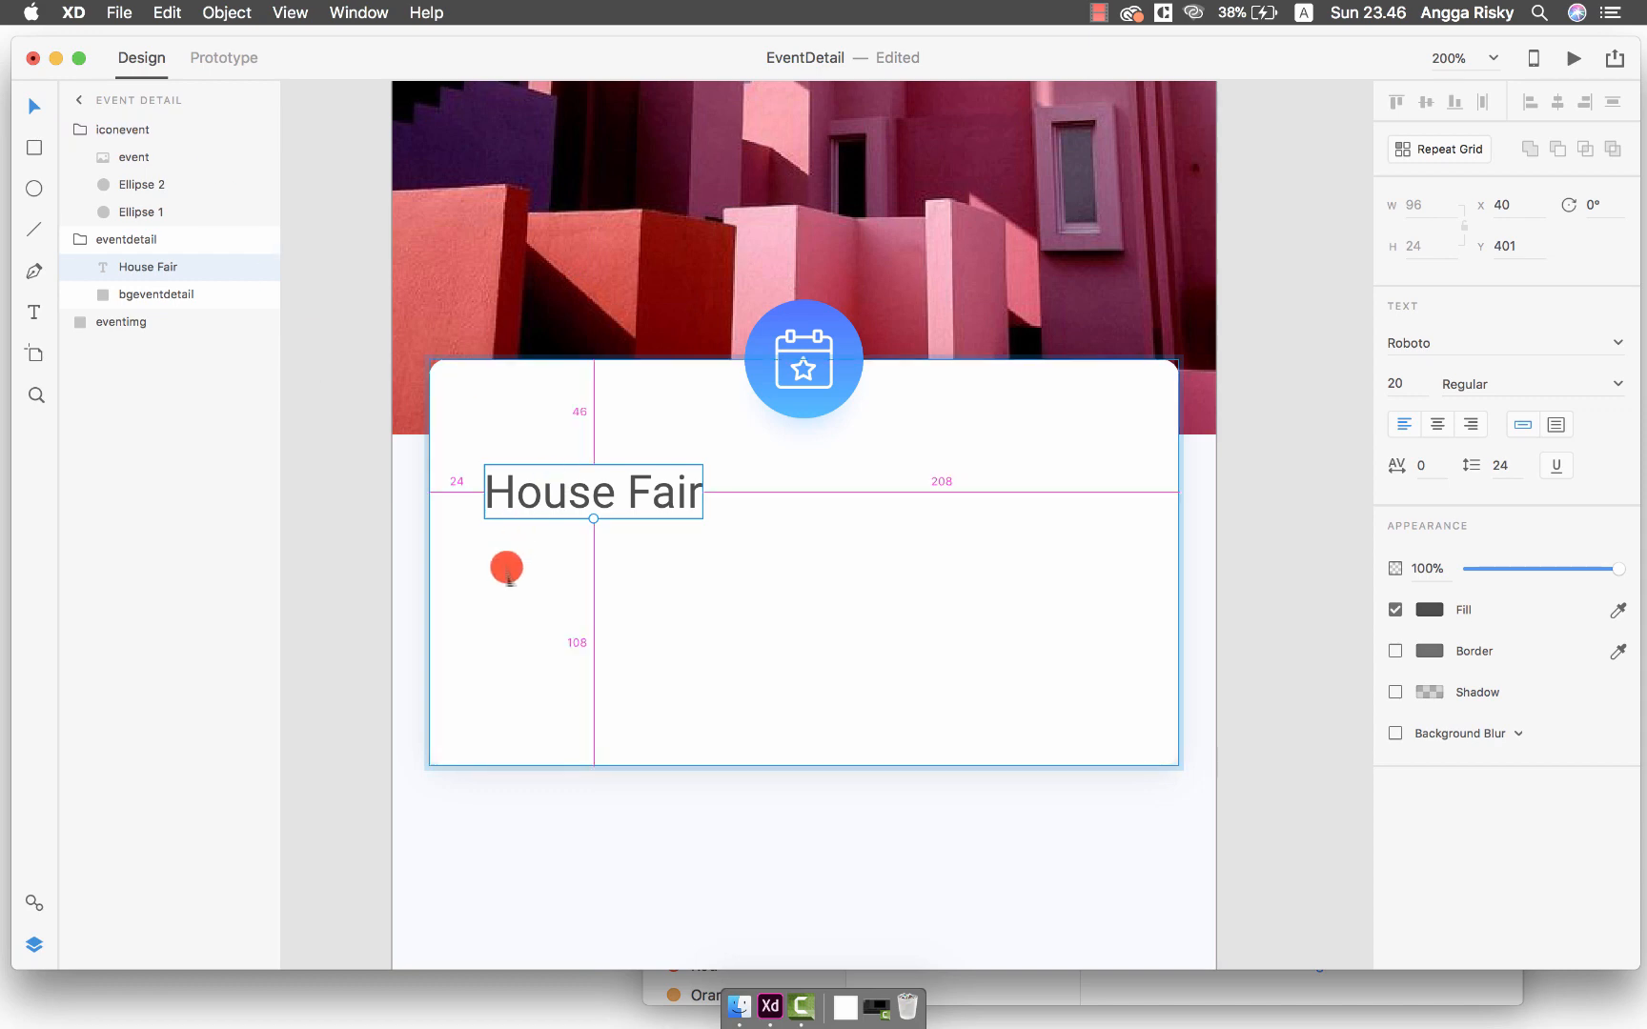
key("cmd+s")
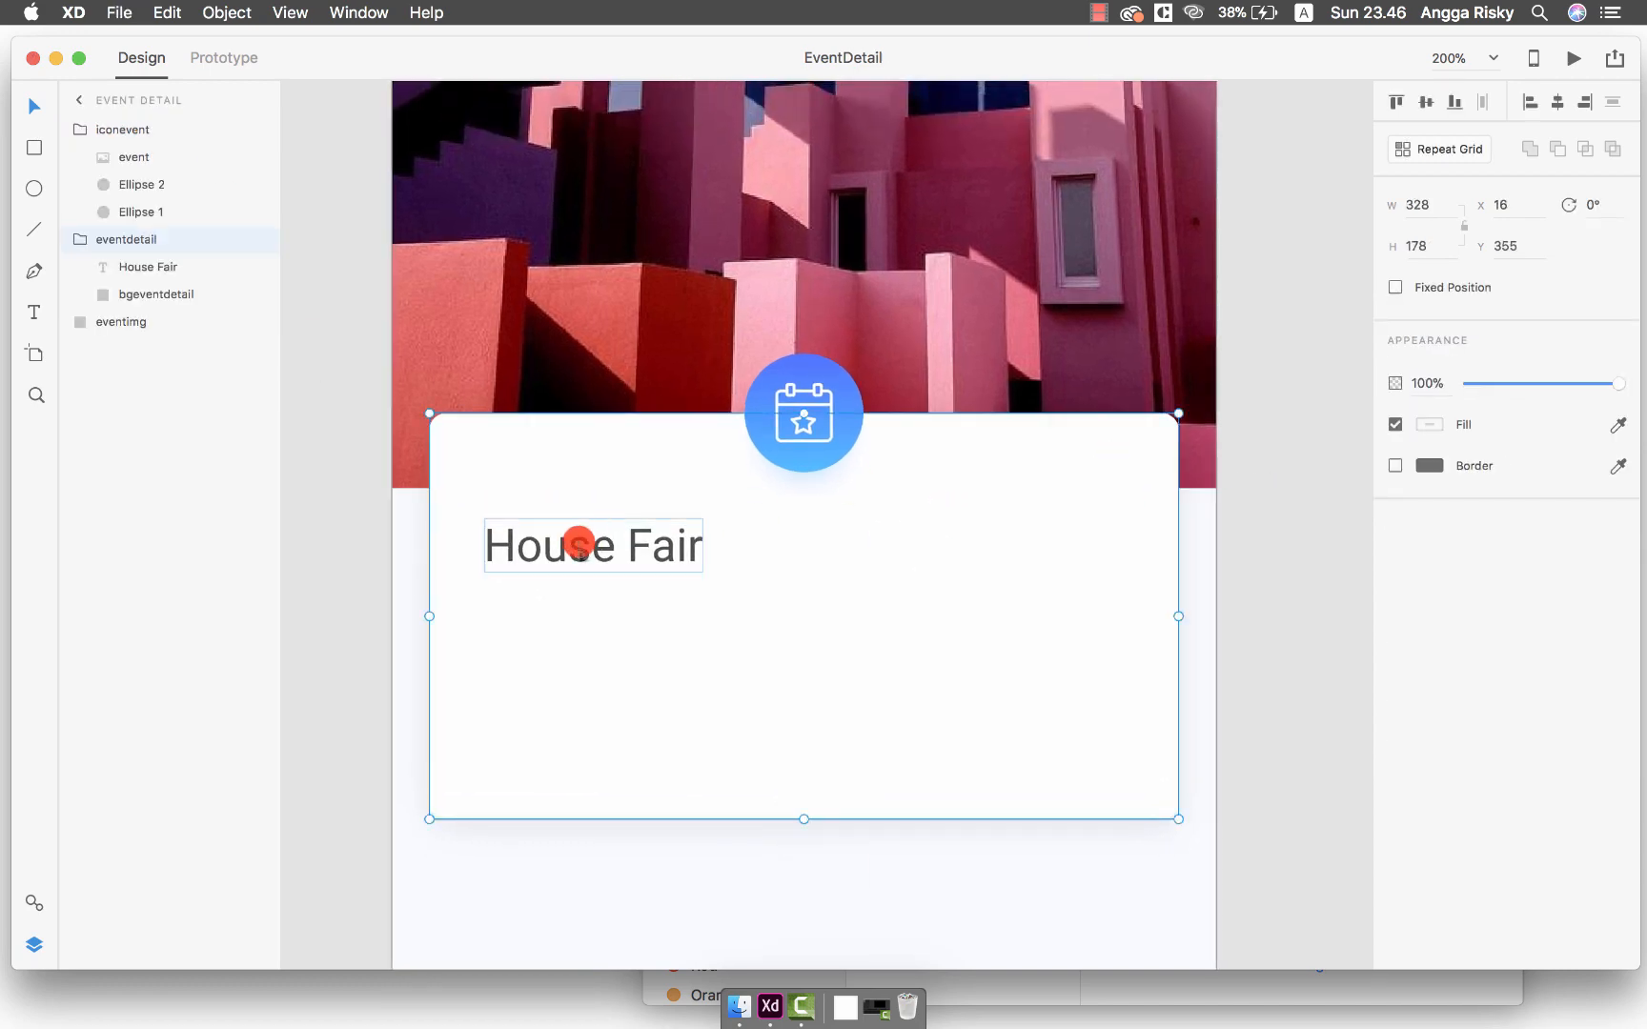
Duplicate the title as a 14-pt light grey text layer below it
key("cmd+d")
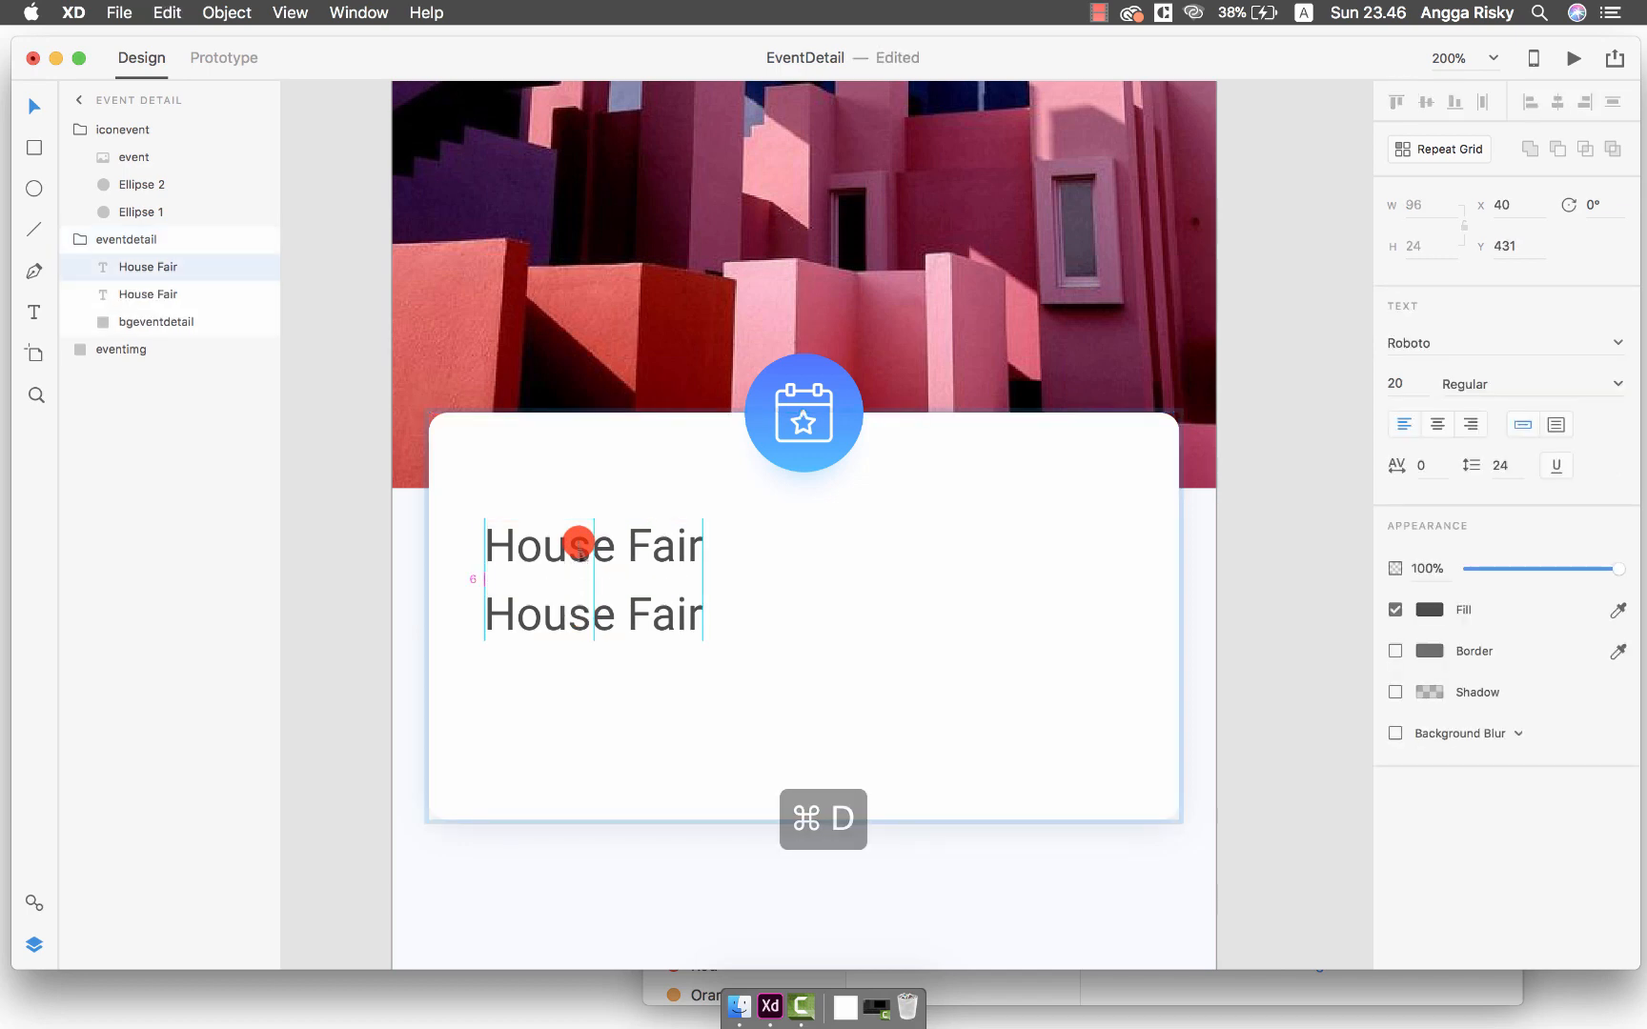
type("14")
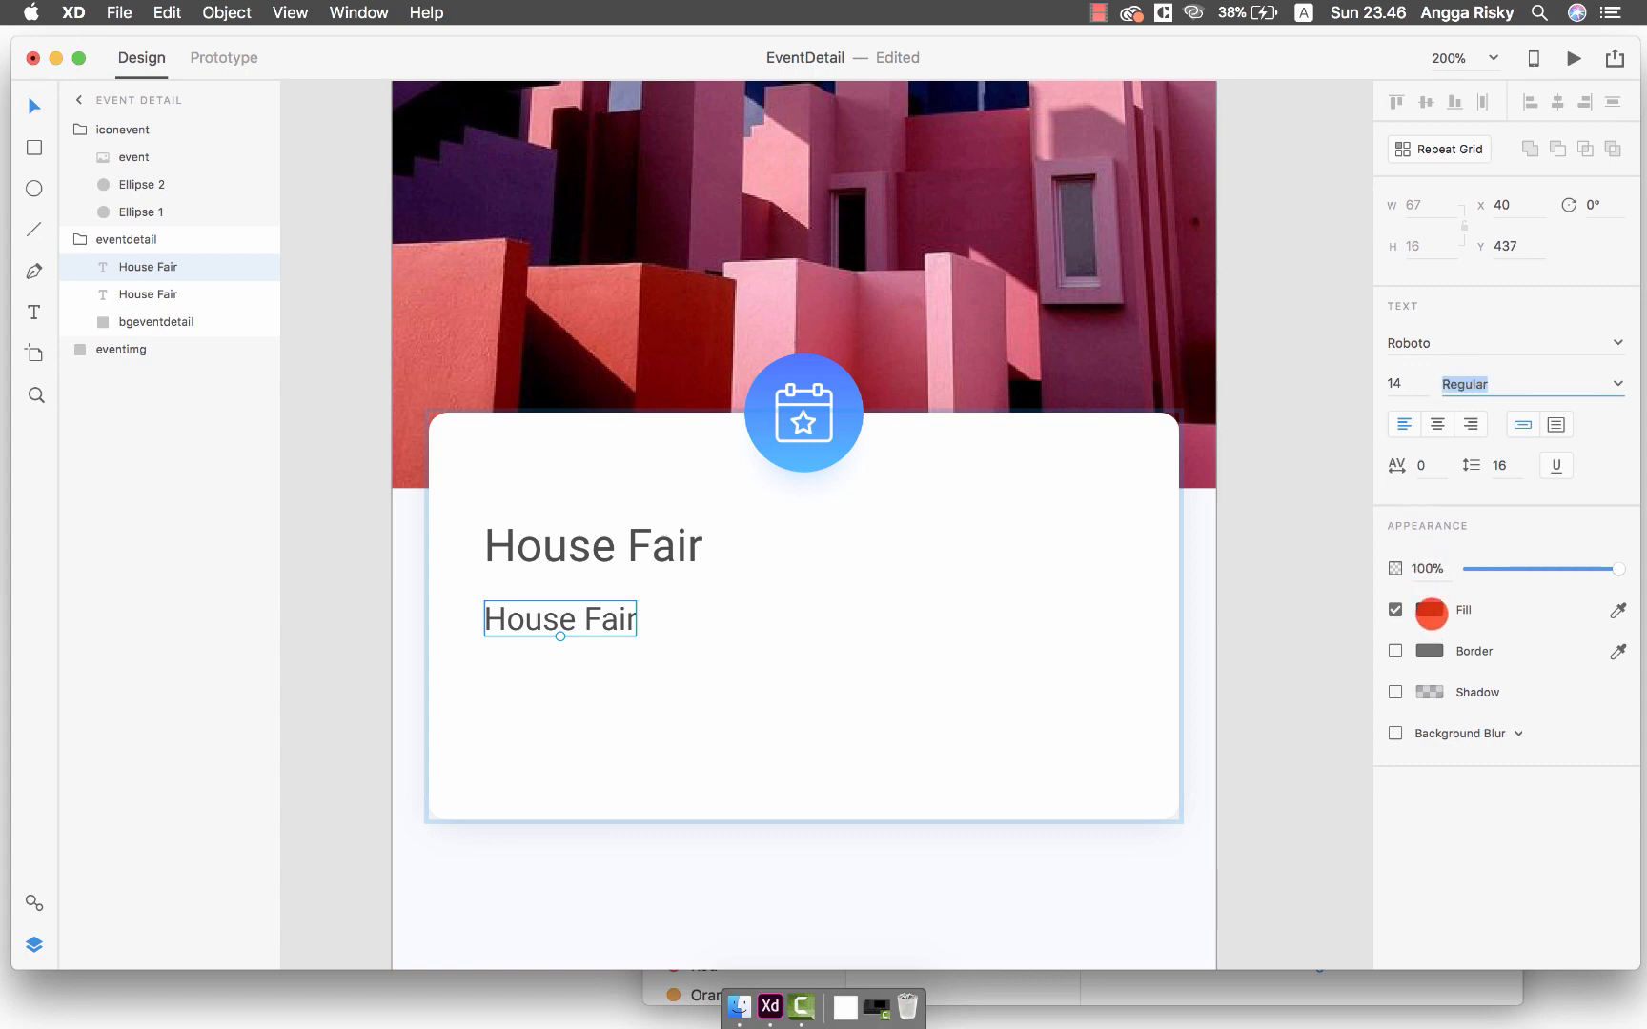
left_click(1429, 610)
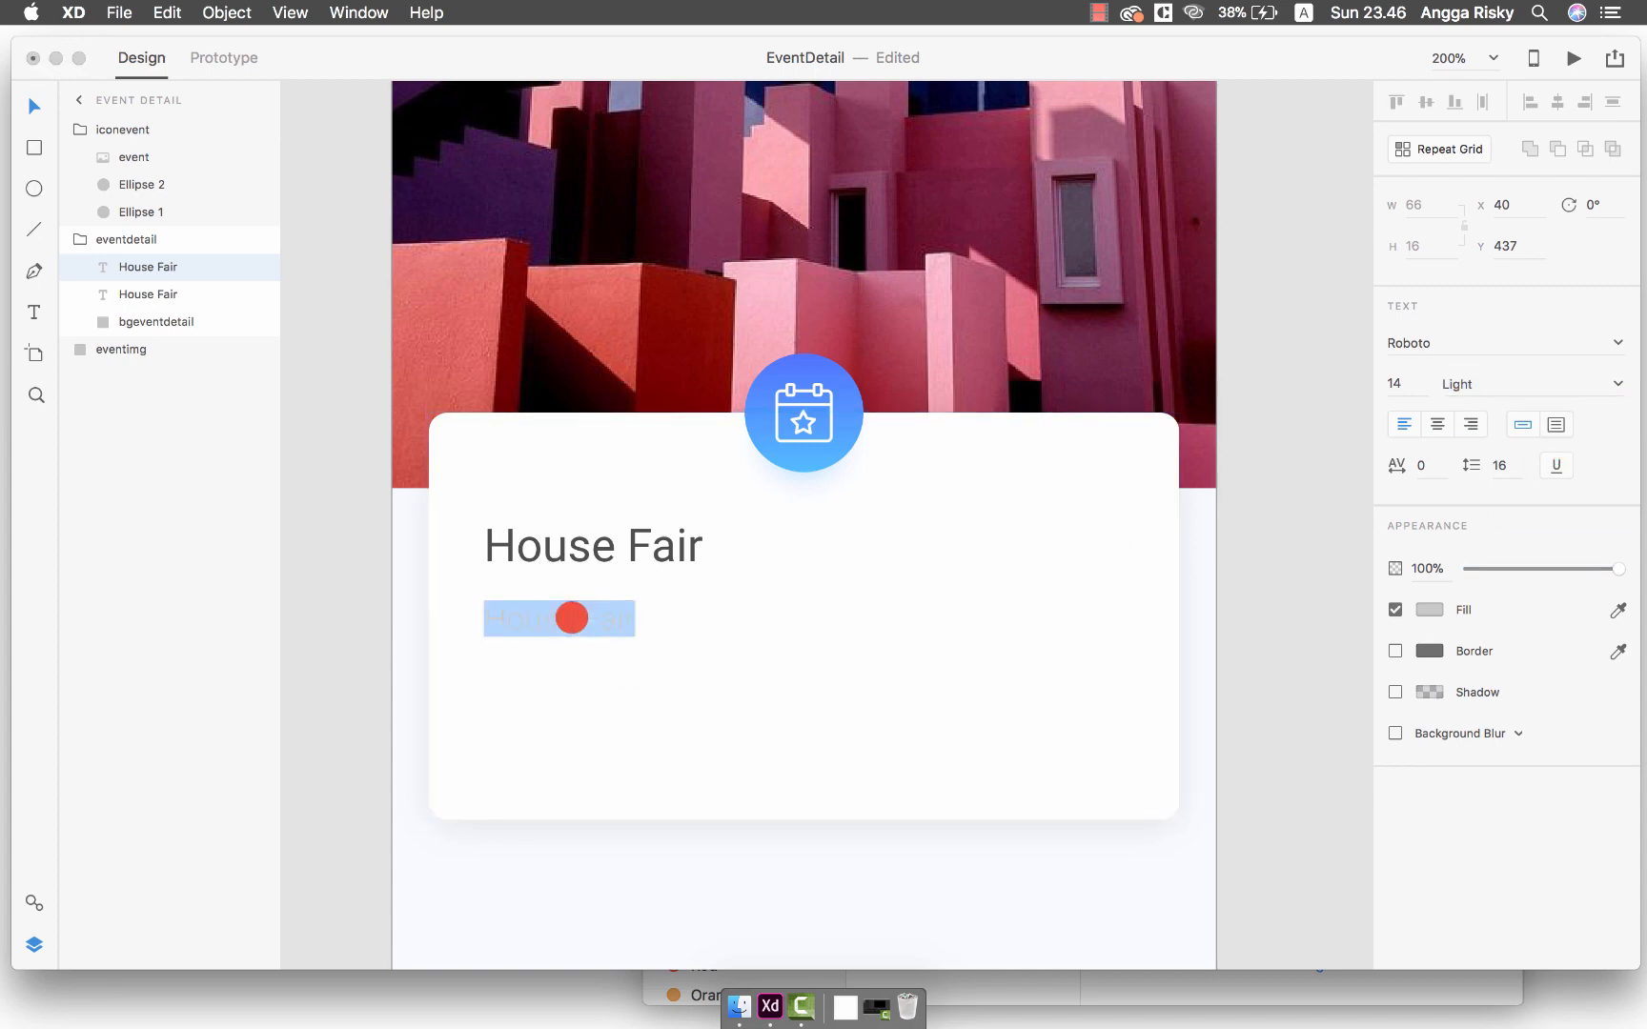
Write the description 'Event is about to show you the showcase of the houses... inspiration of design'
type("Event is")
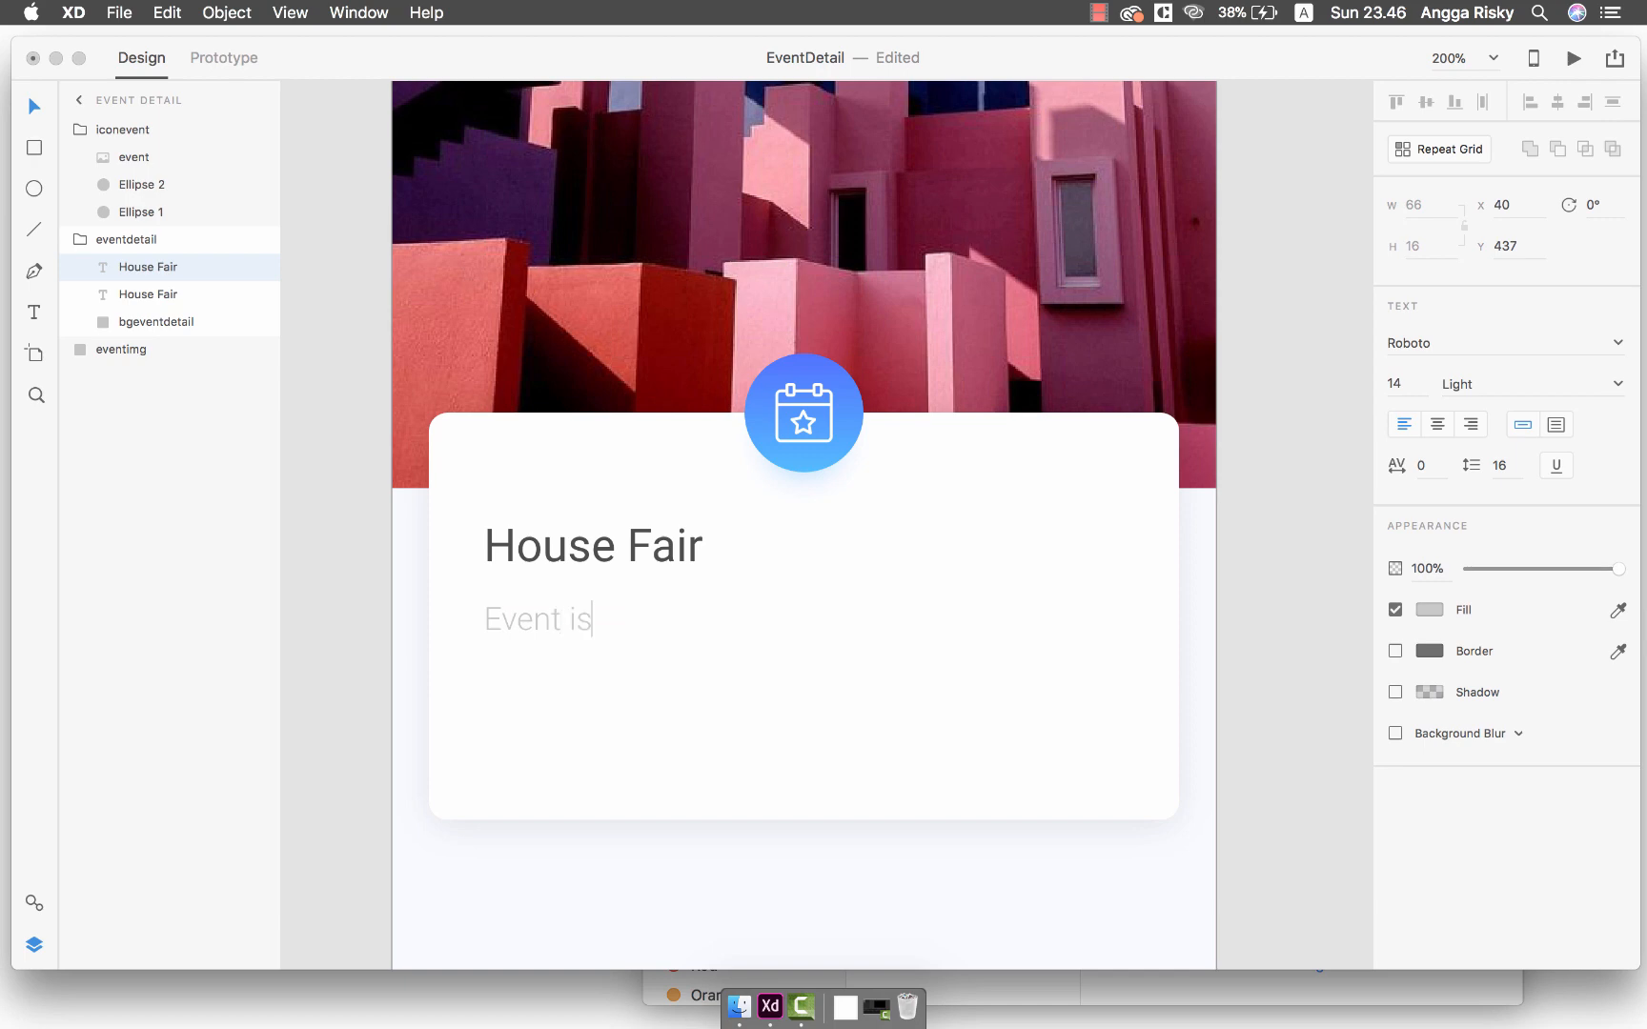
type("about to show you")
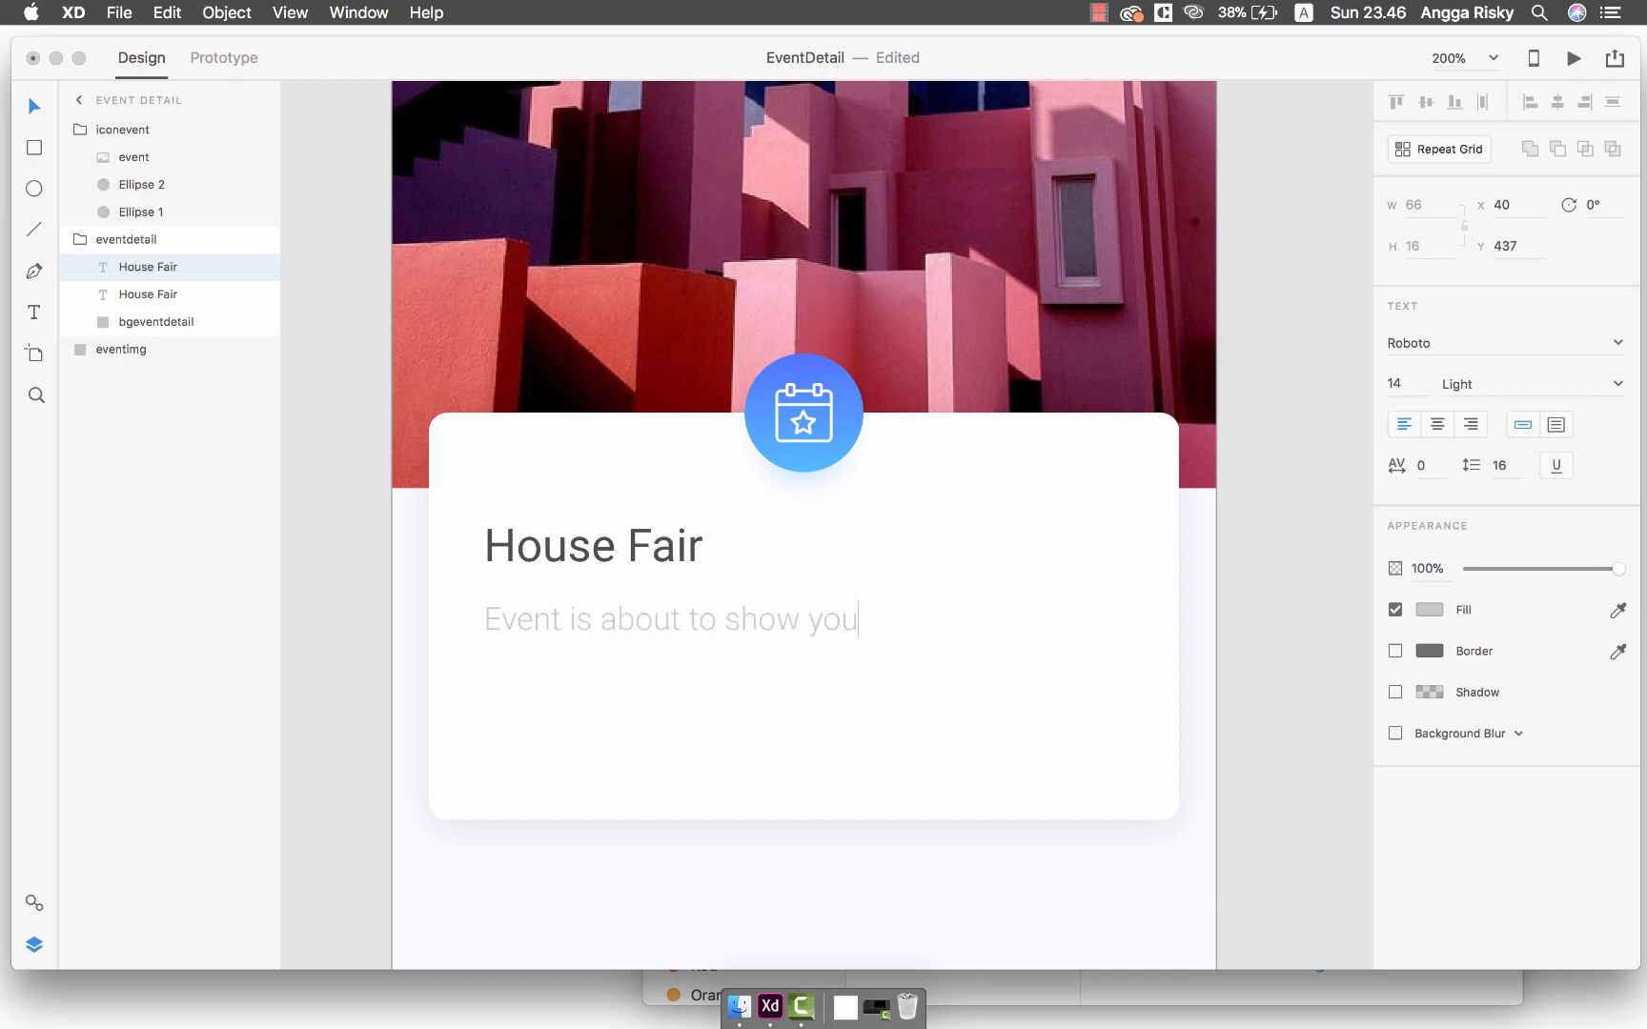
type("the showcase of")
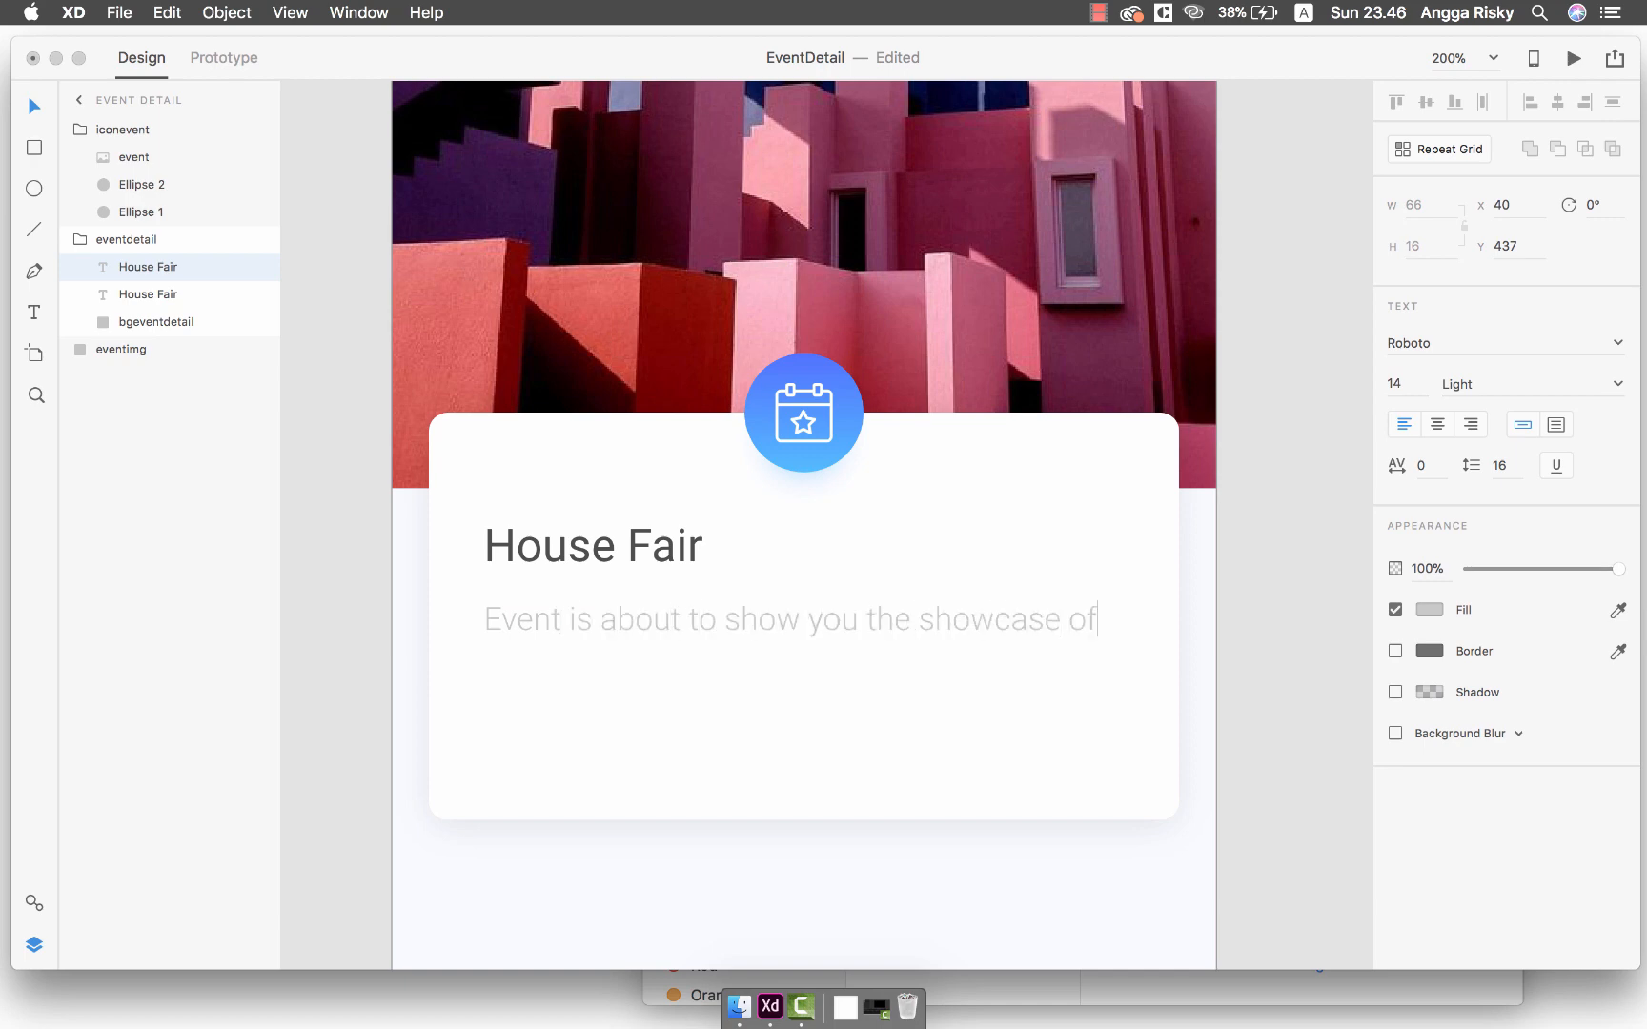
type("the houses that")
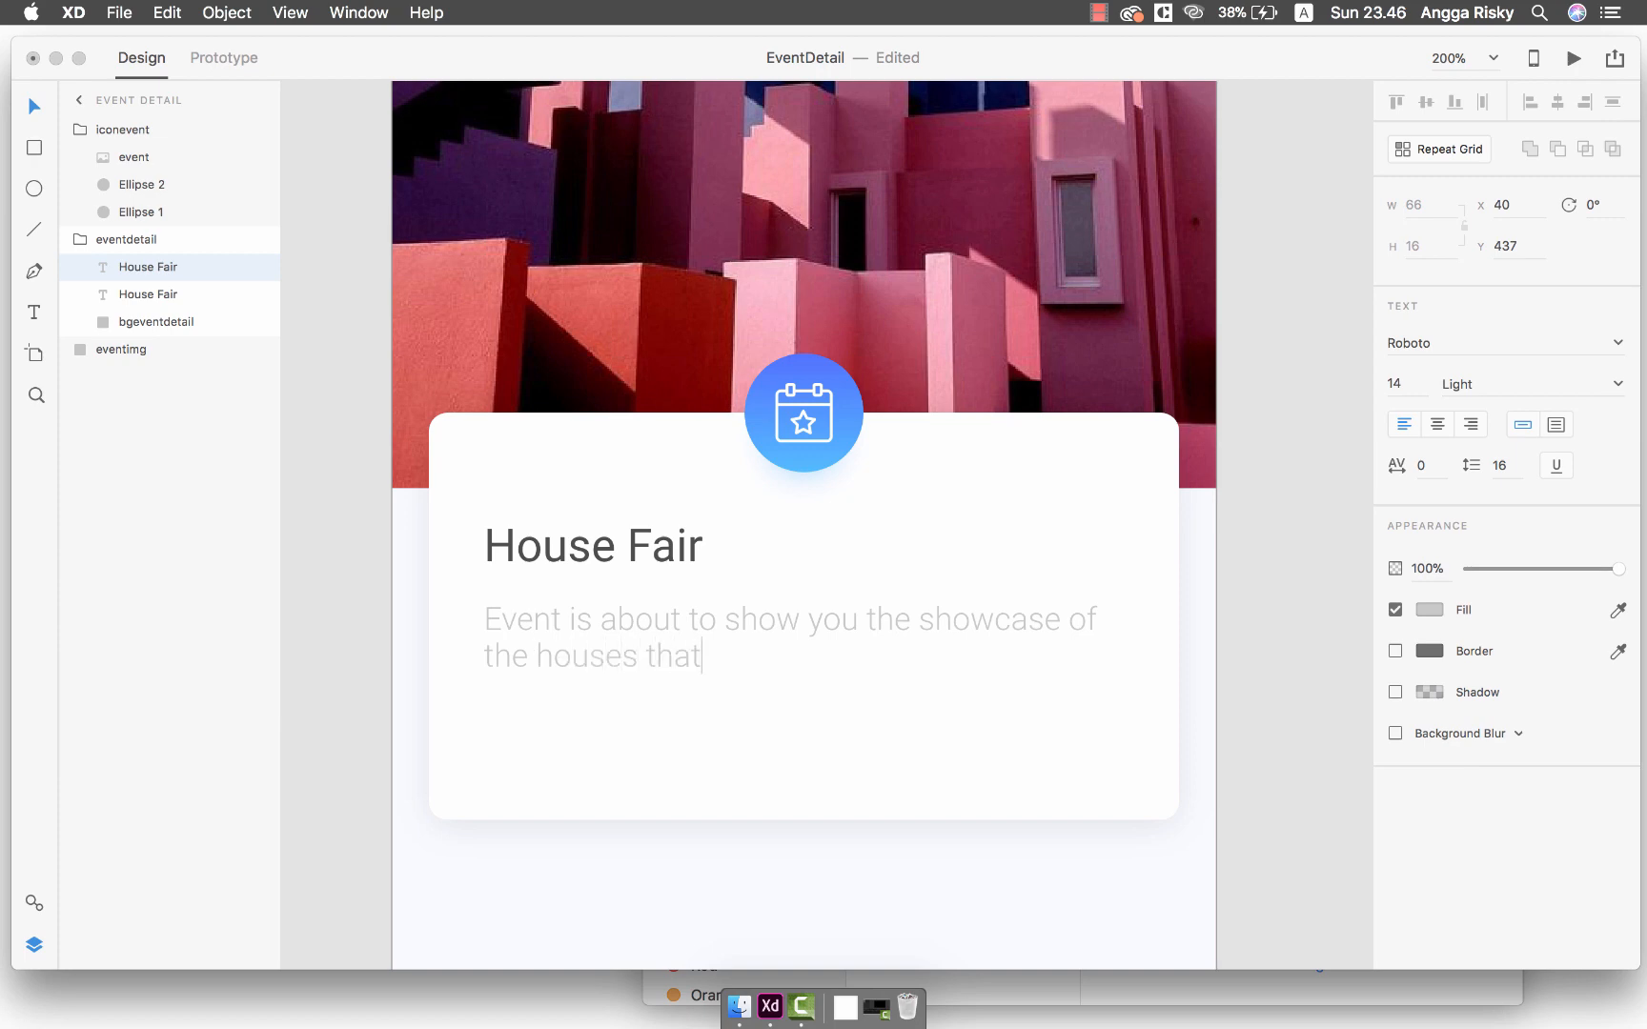
type("color")
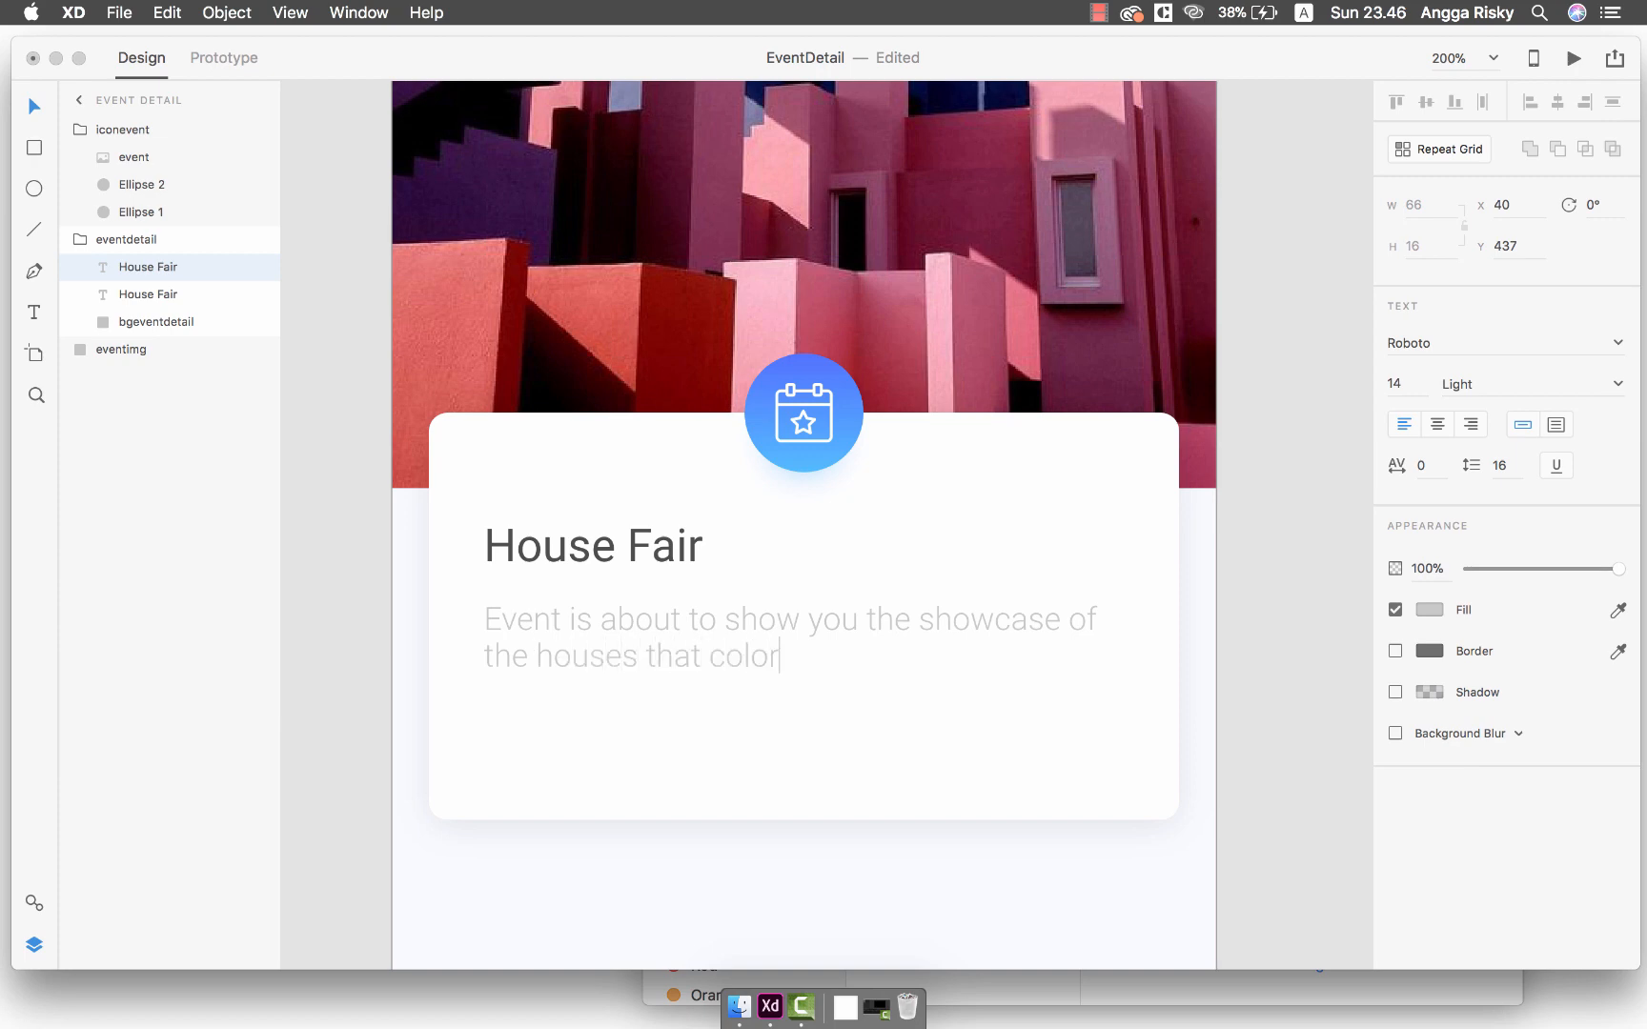
type("full")
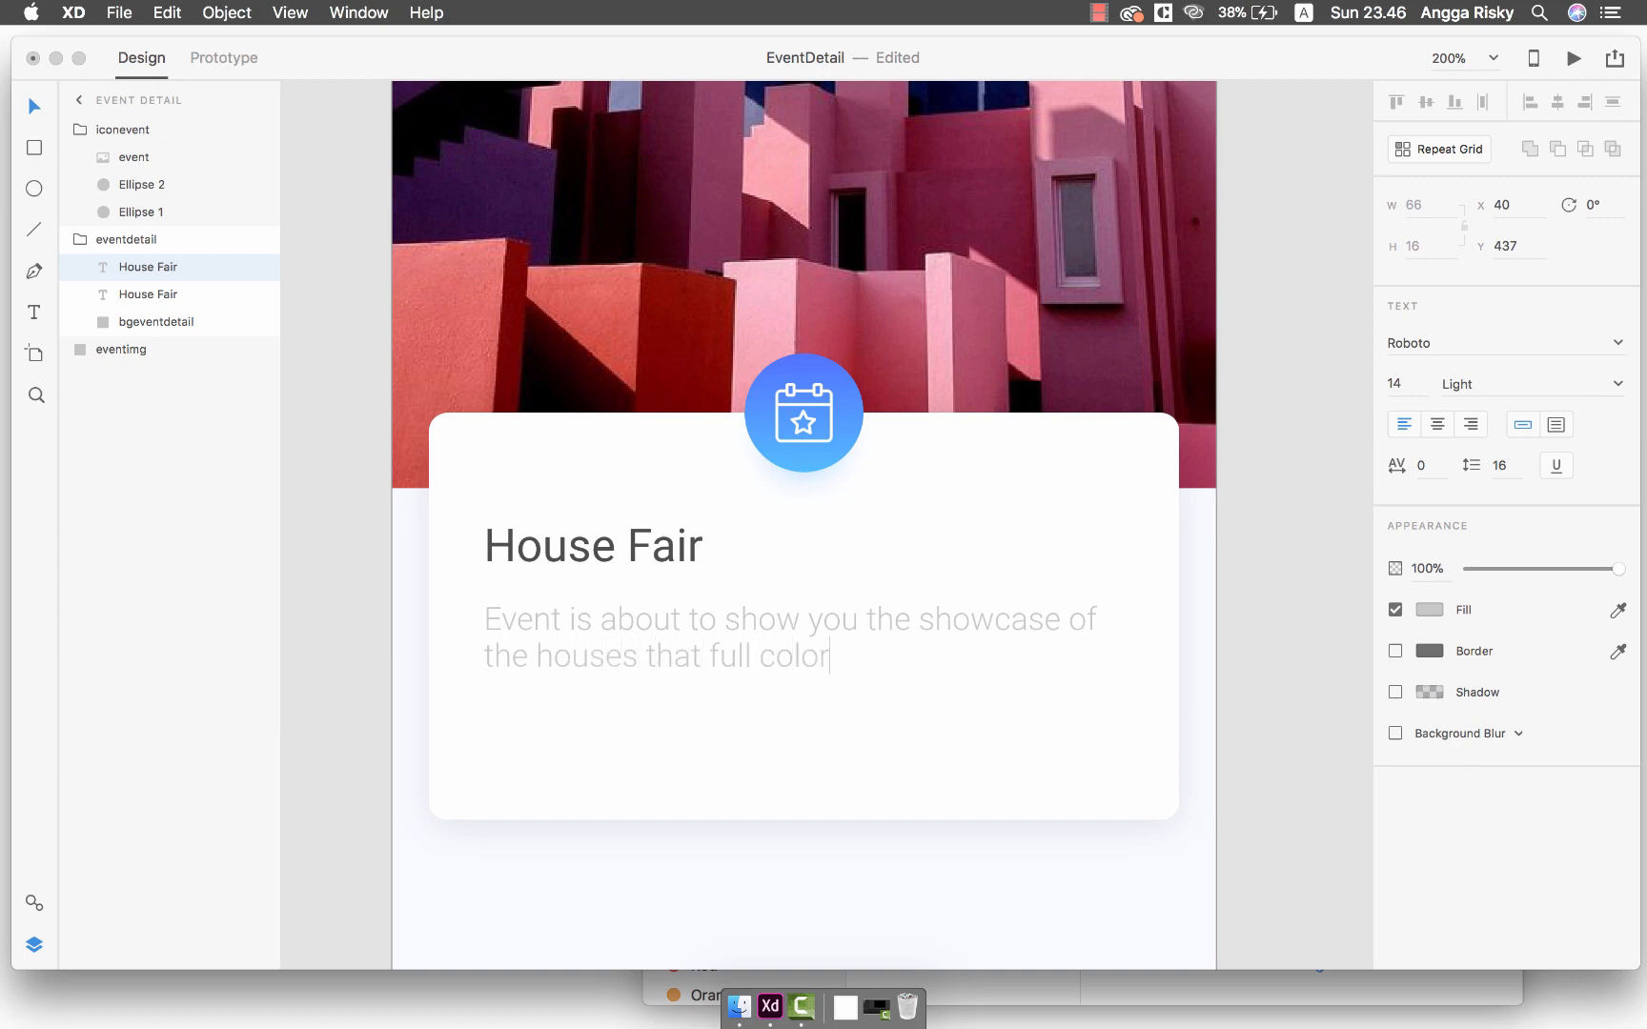
type("s. It")
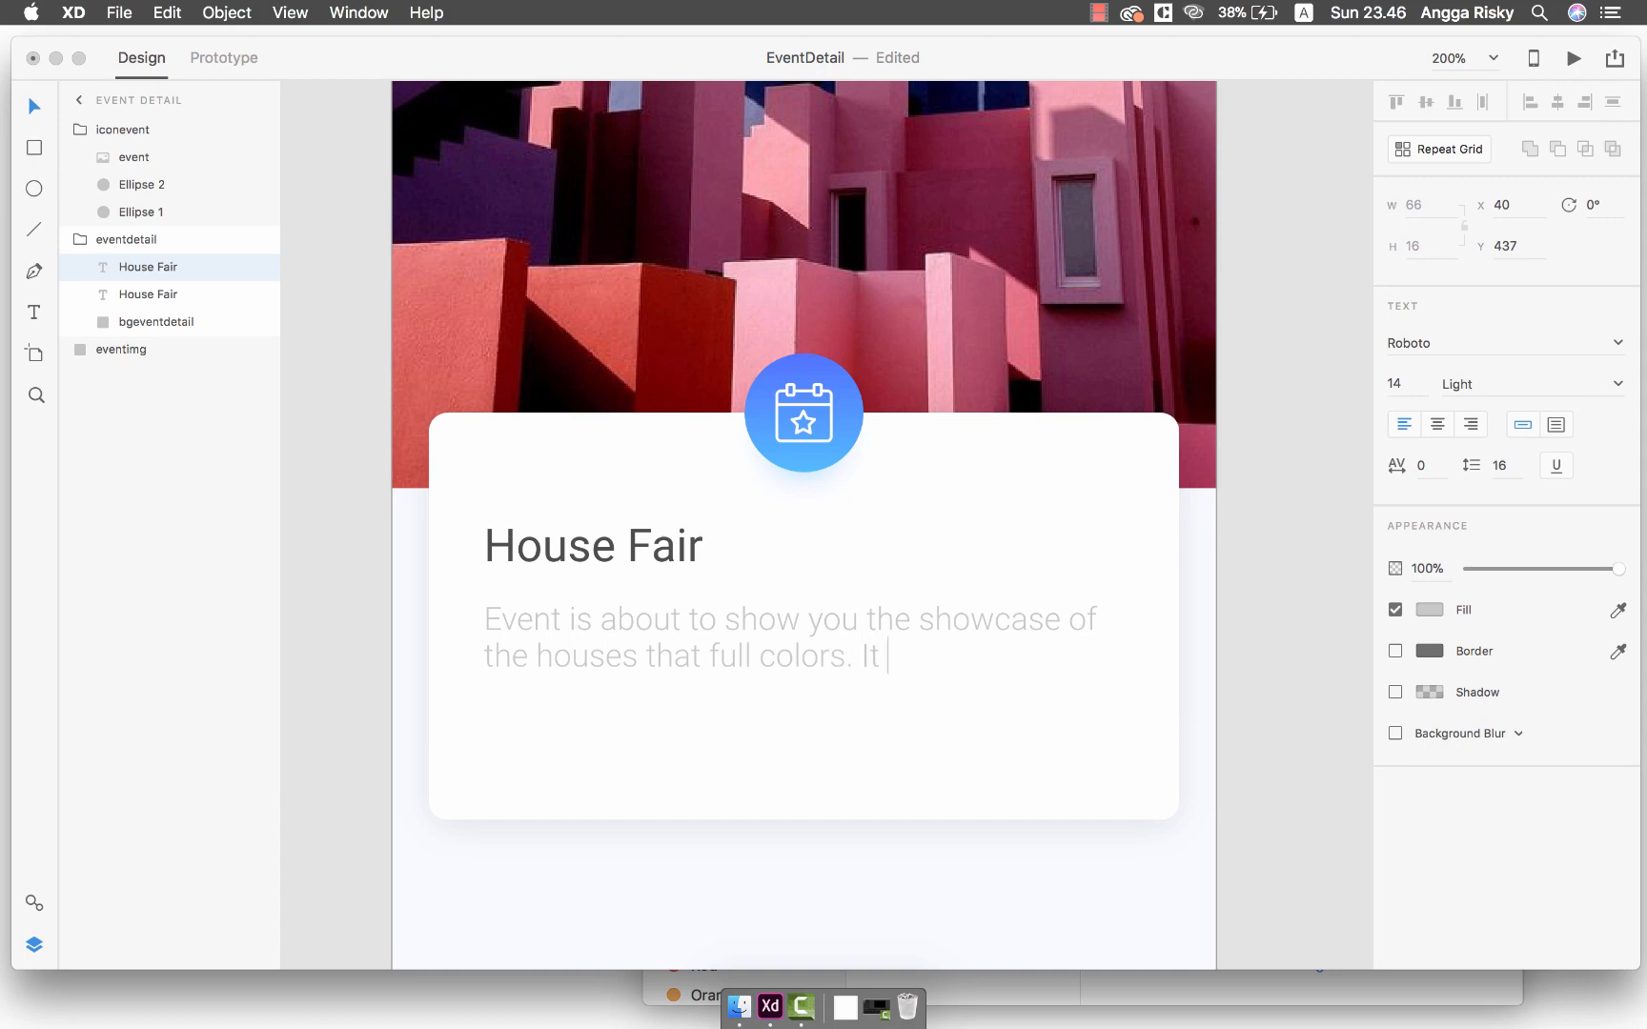
type("might be your next")
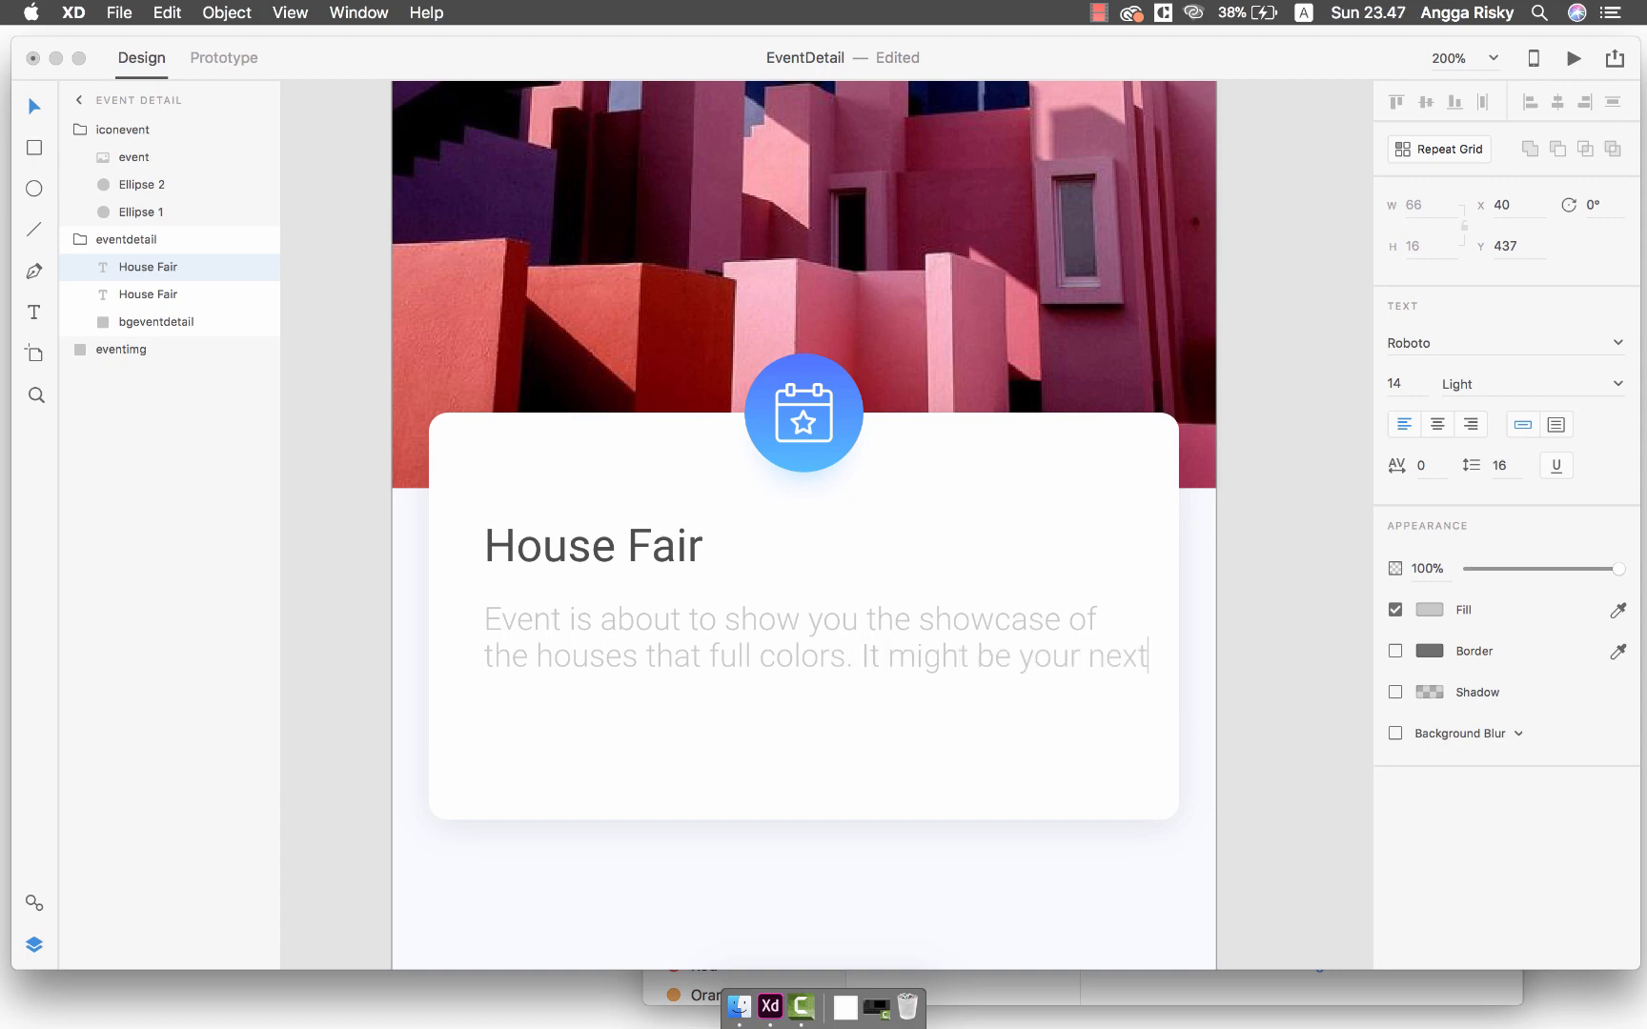
type("inspiration of design.")
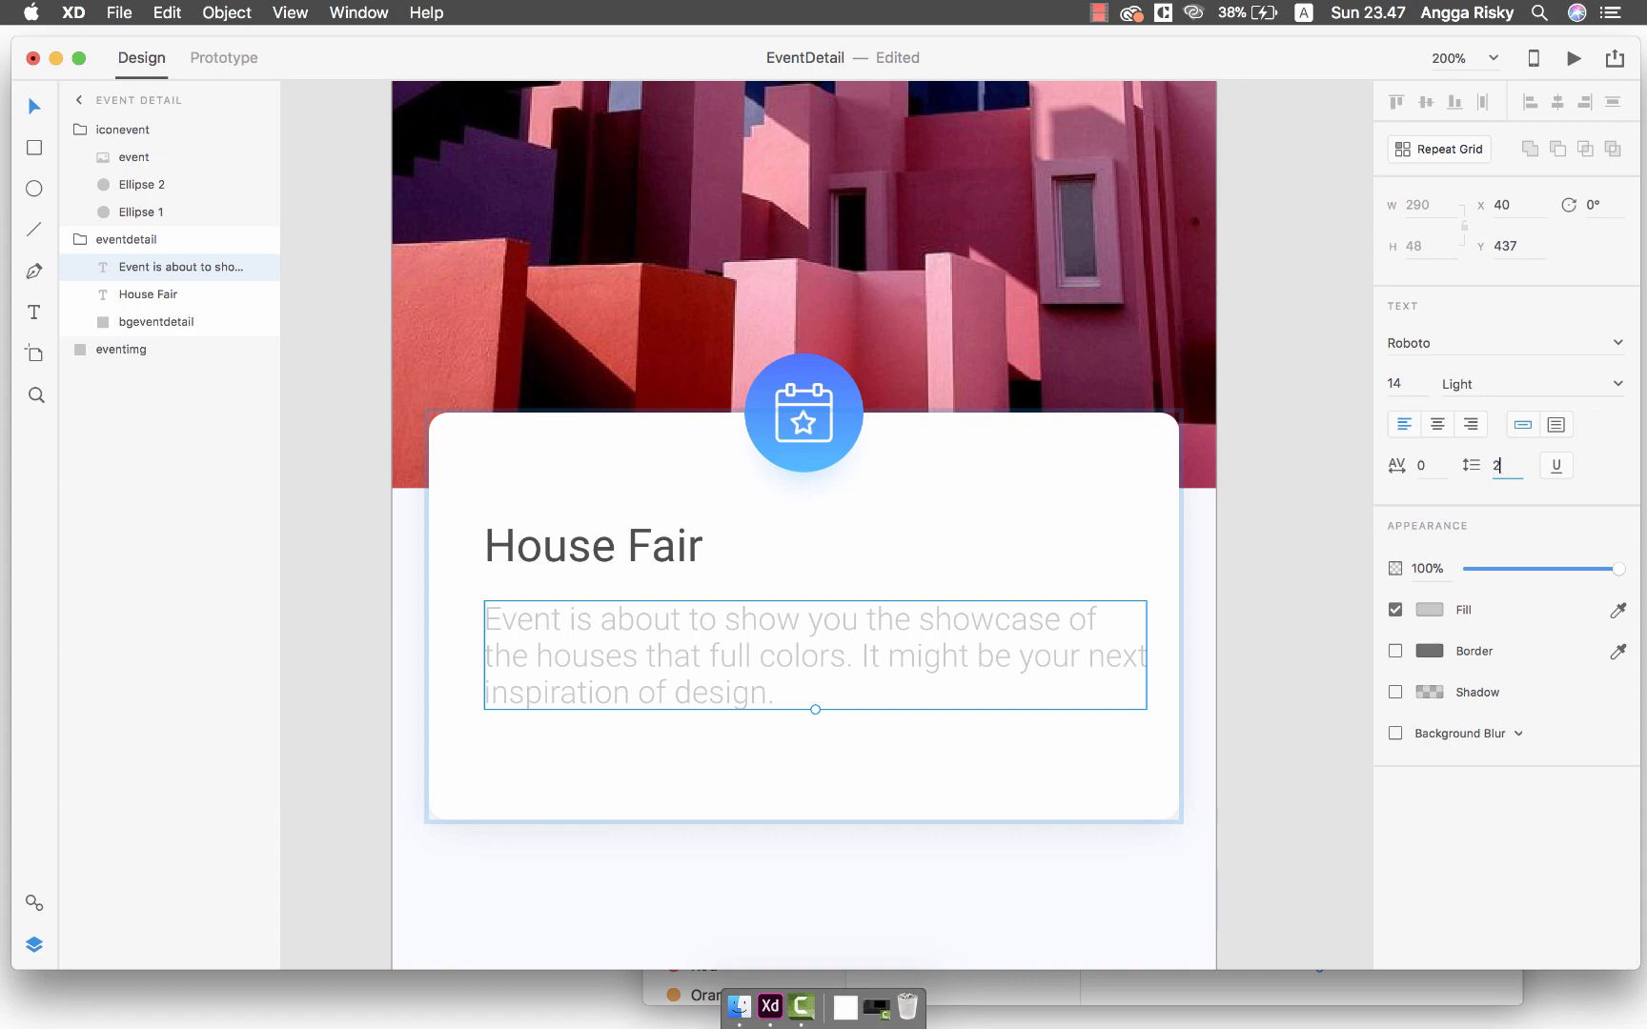
Give the description 20 line spacing, save, and duplicate it for the date line
type("20")
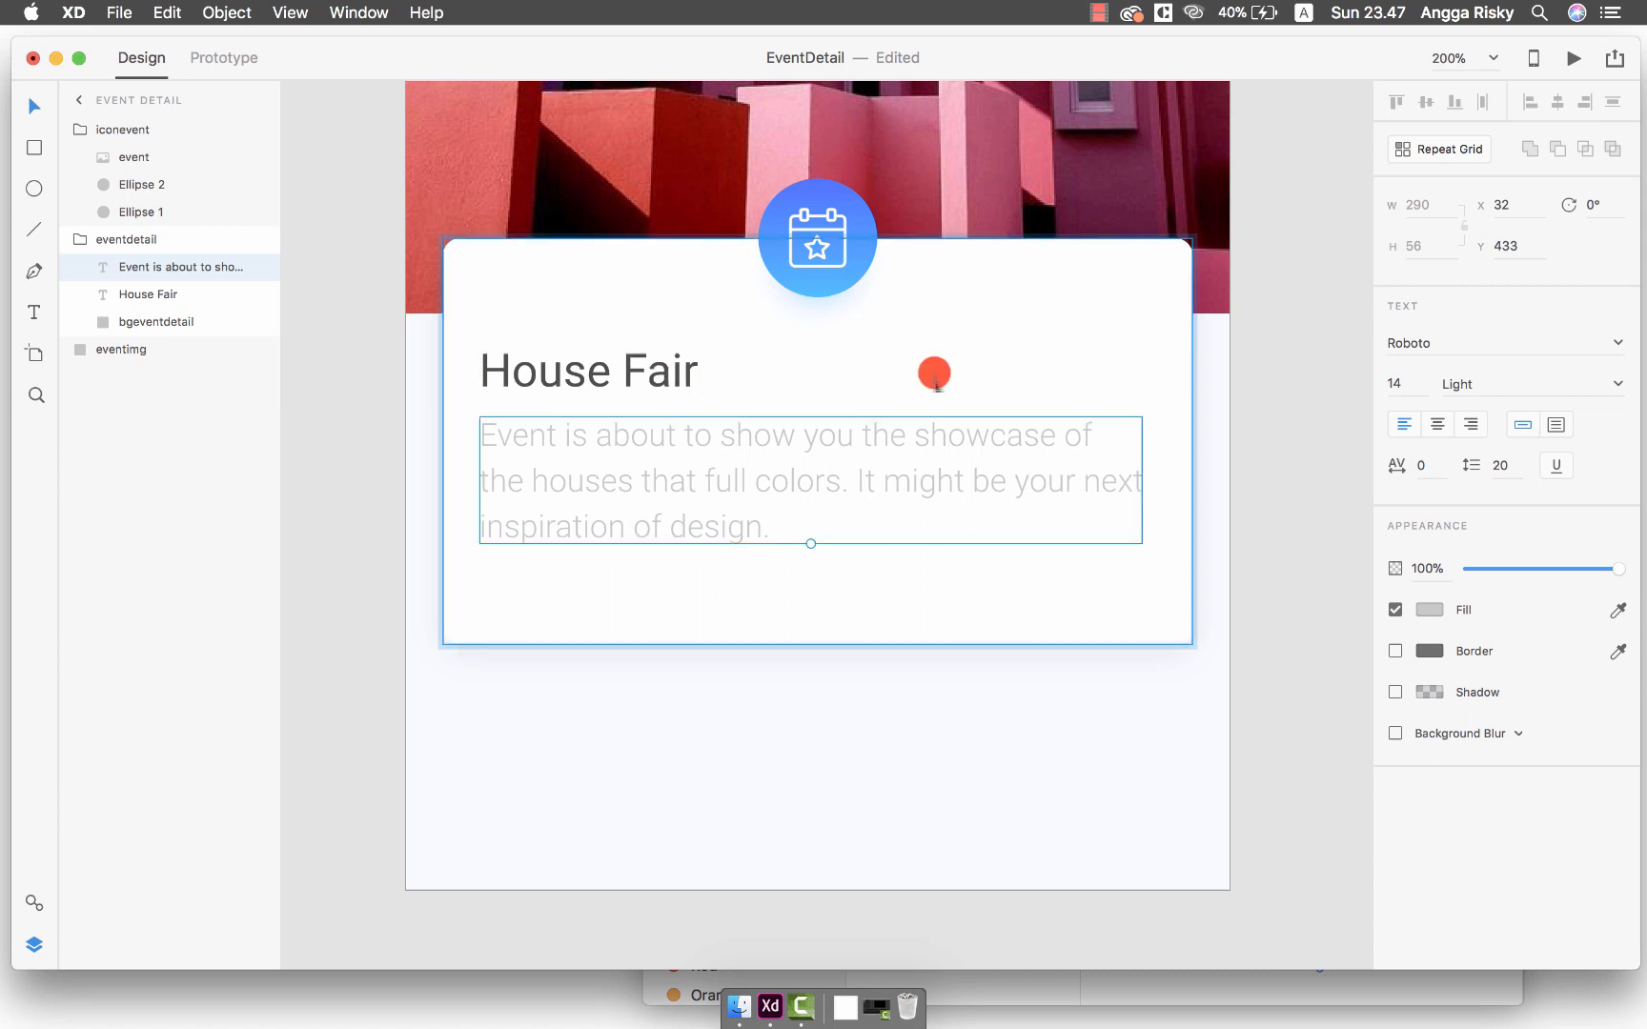
key("cmd+s")
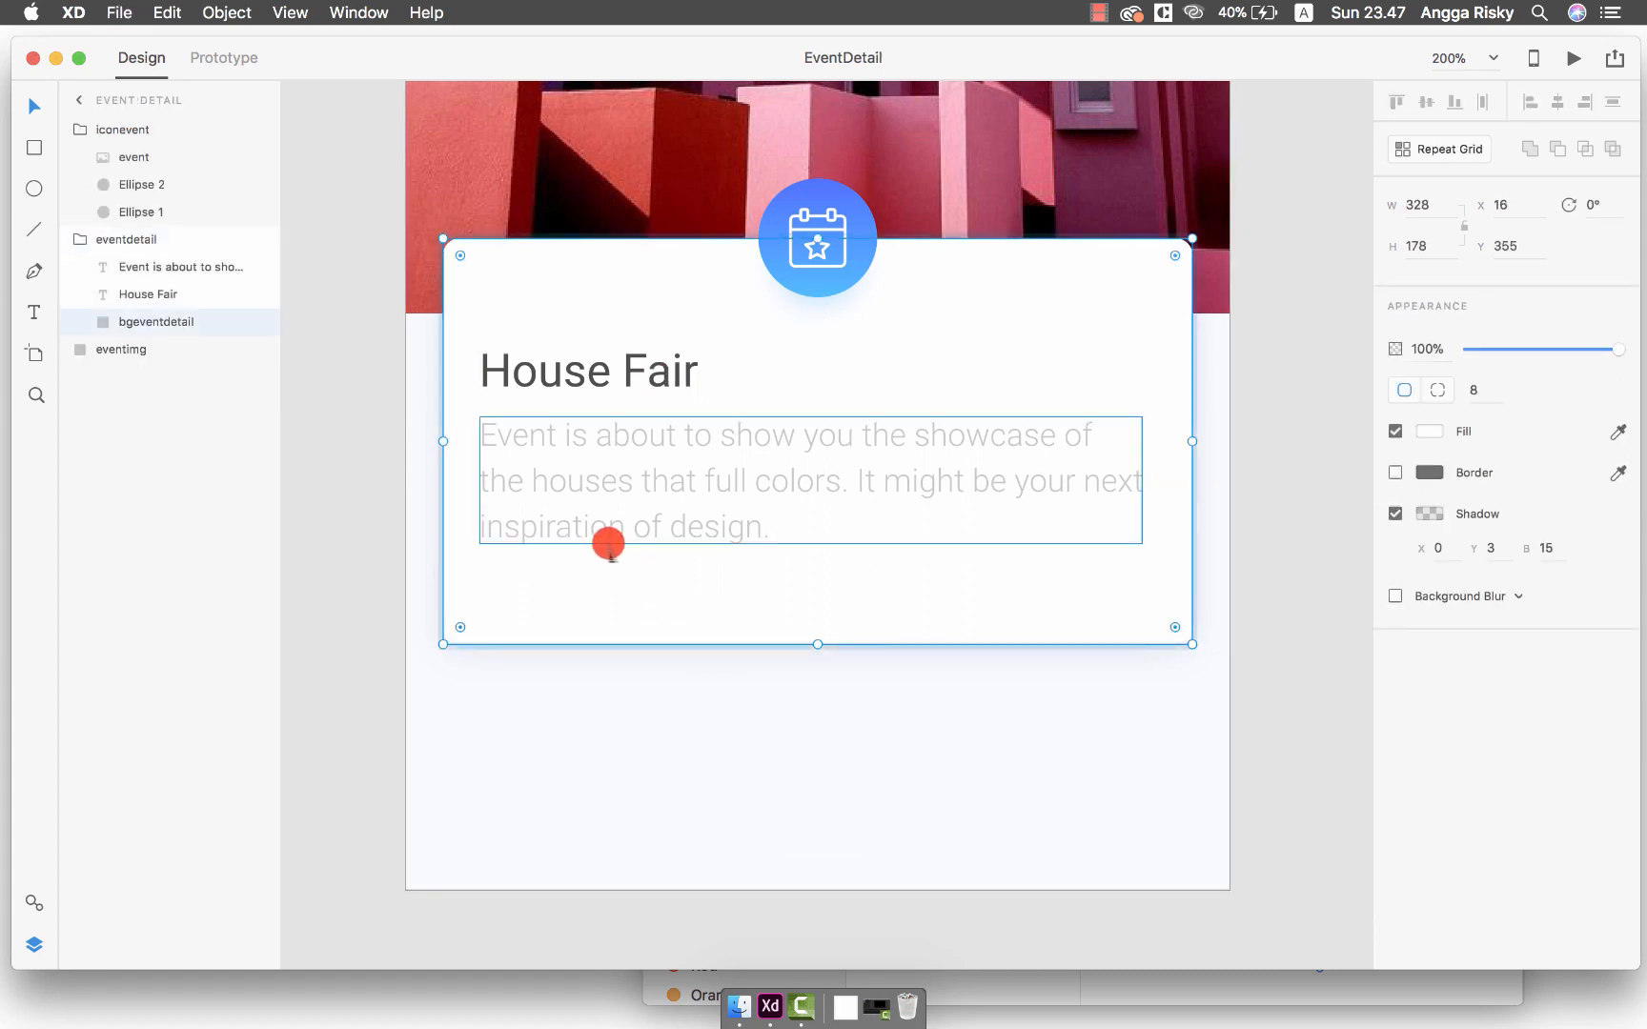
left_click(187, 267)
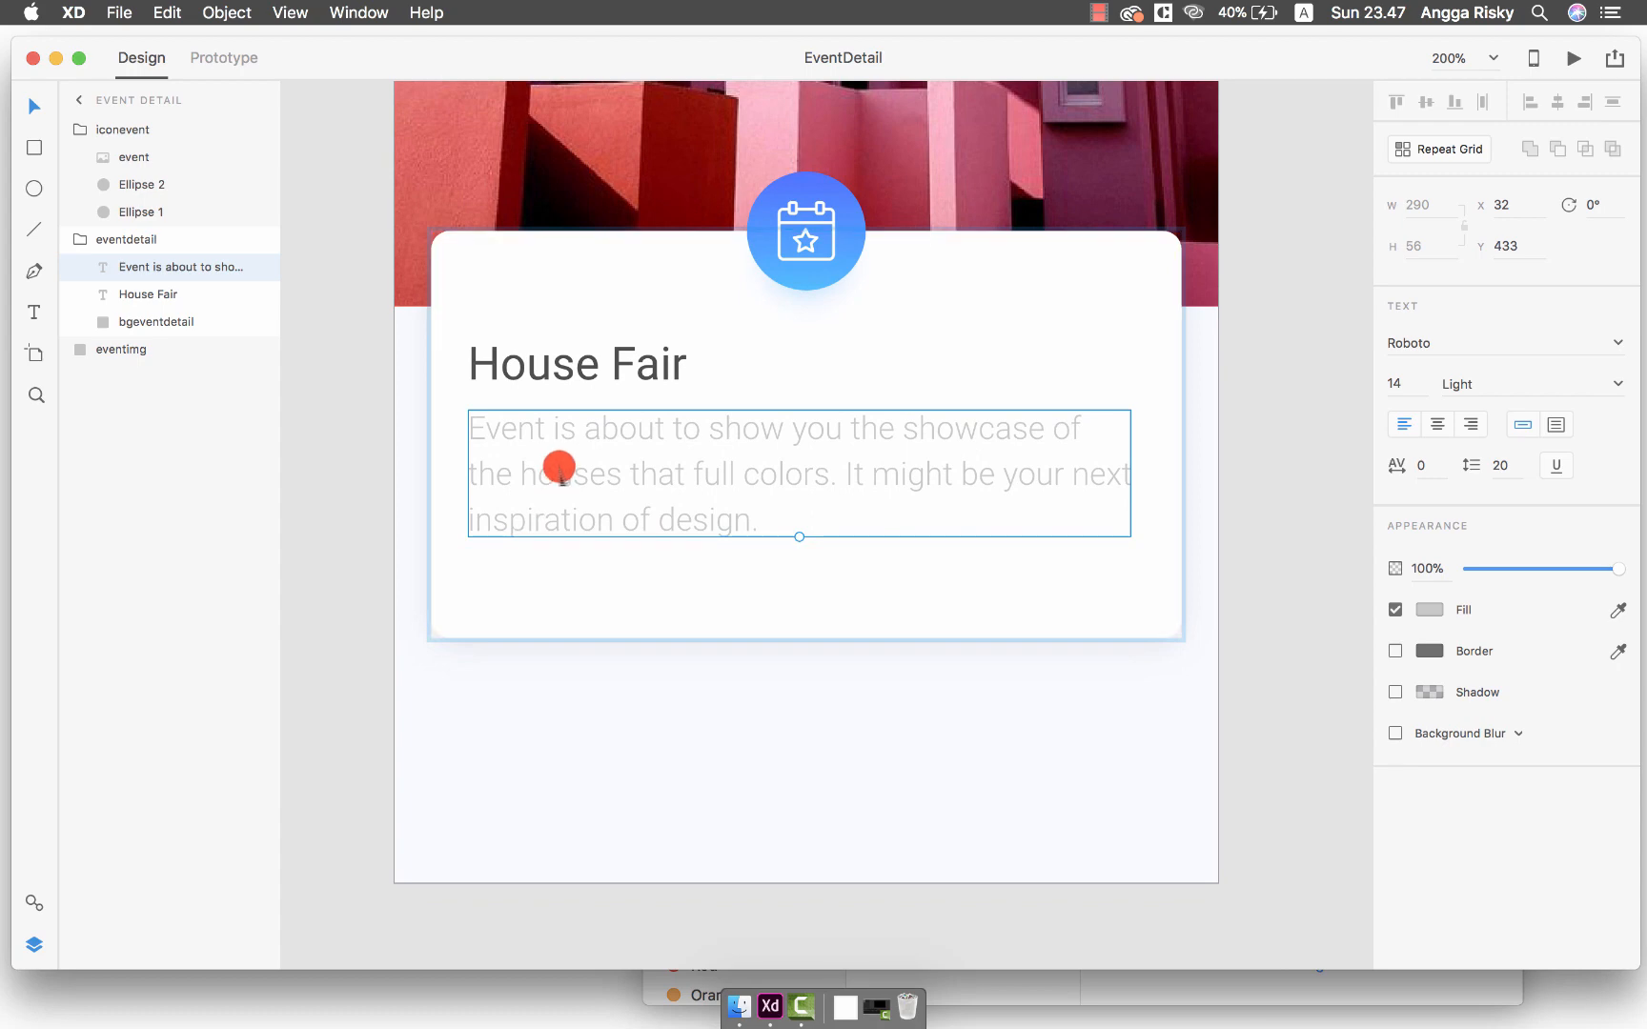
key("cmd+d")
type("AUG 22")
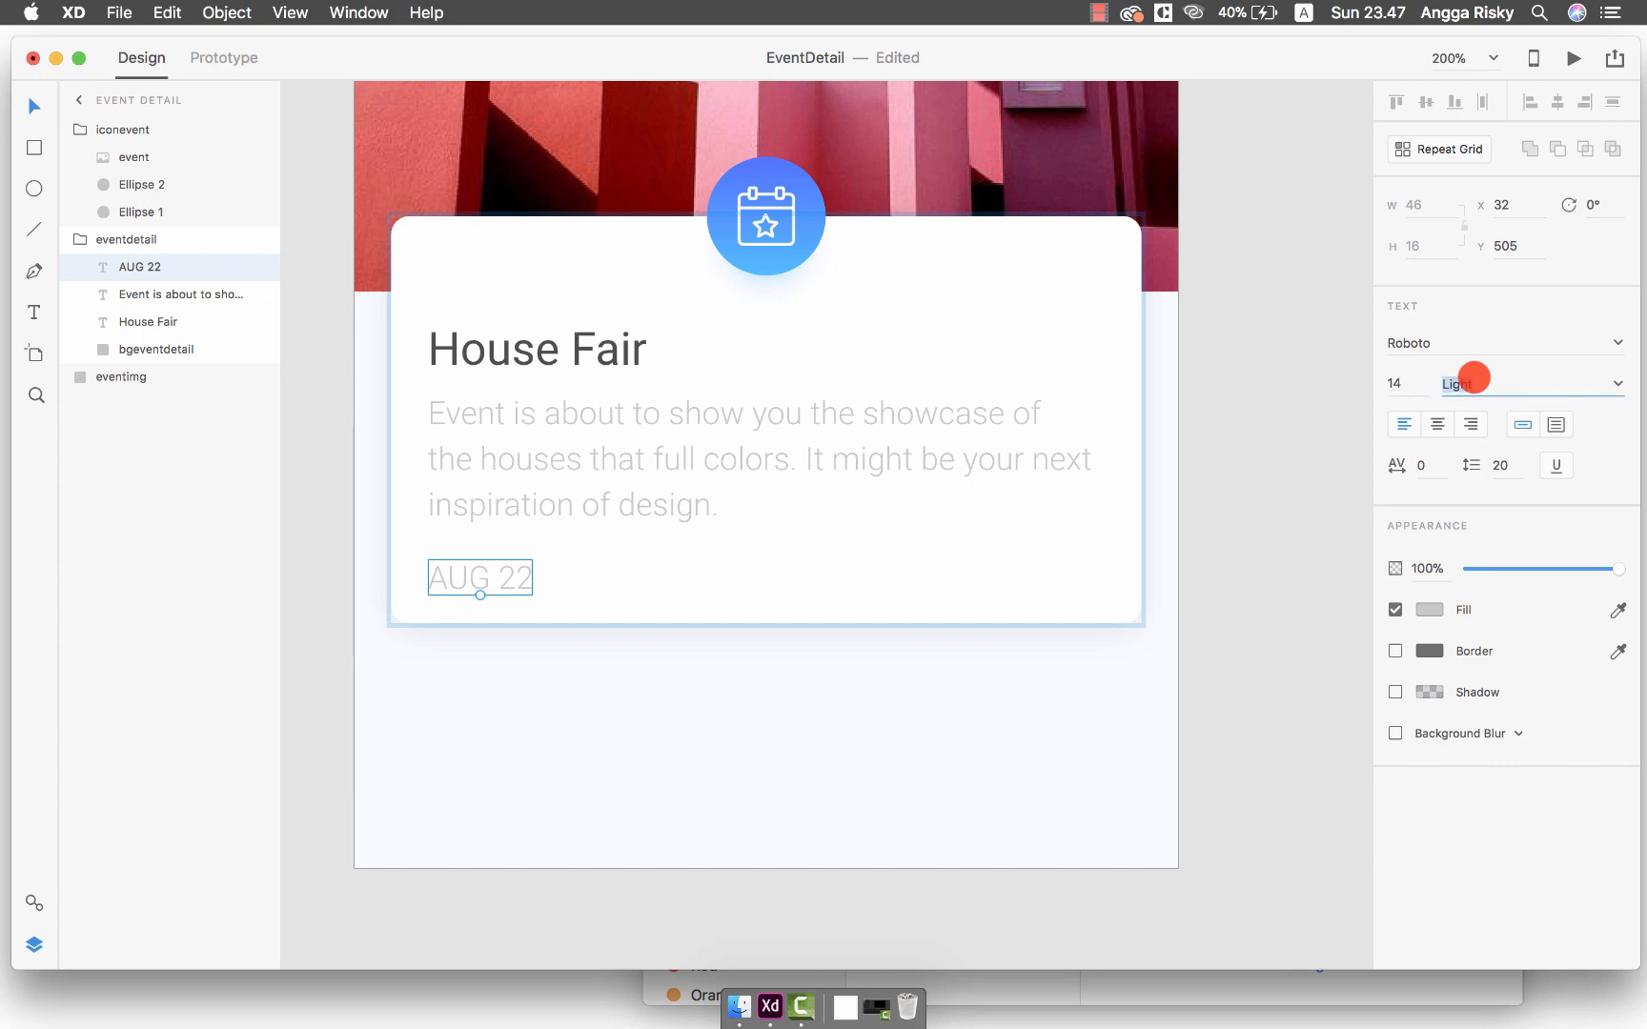
Set the AUG 22 label to Roboto Regular weight with a blue fill
left_click(1524, 383)
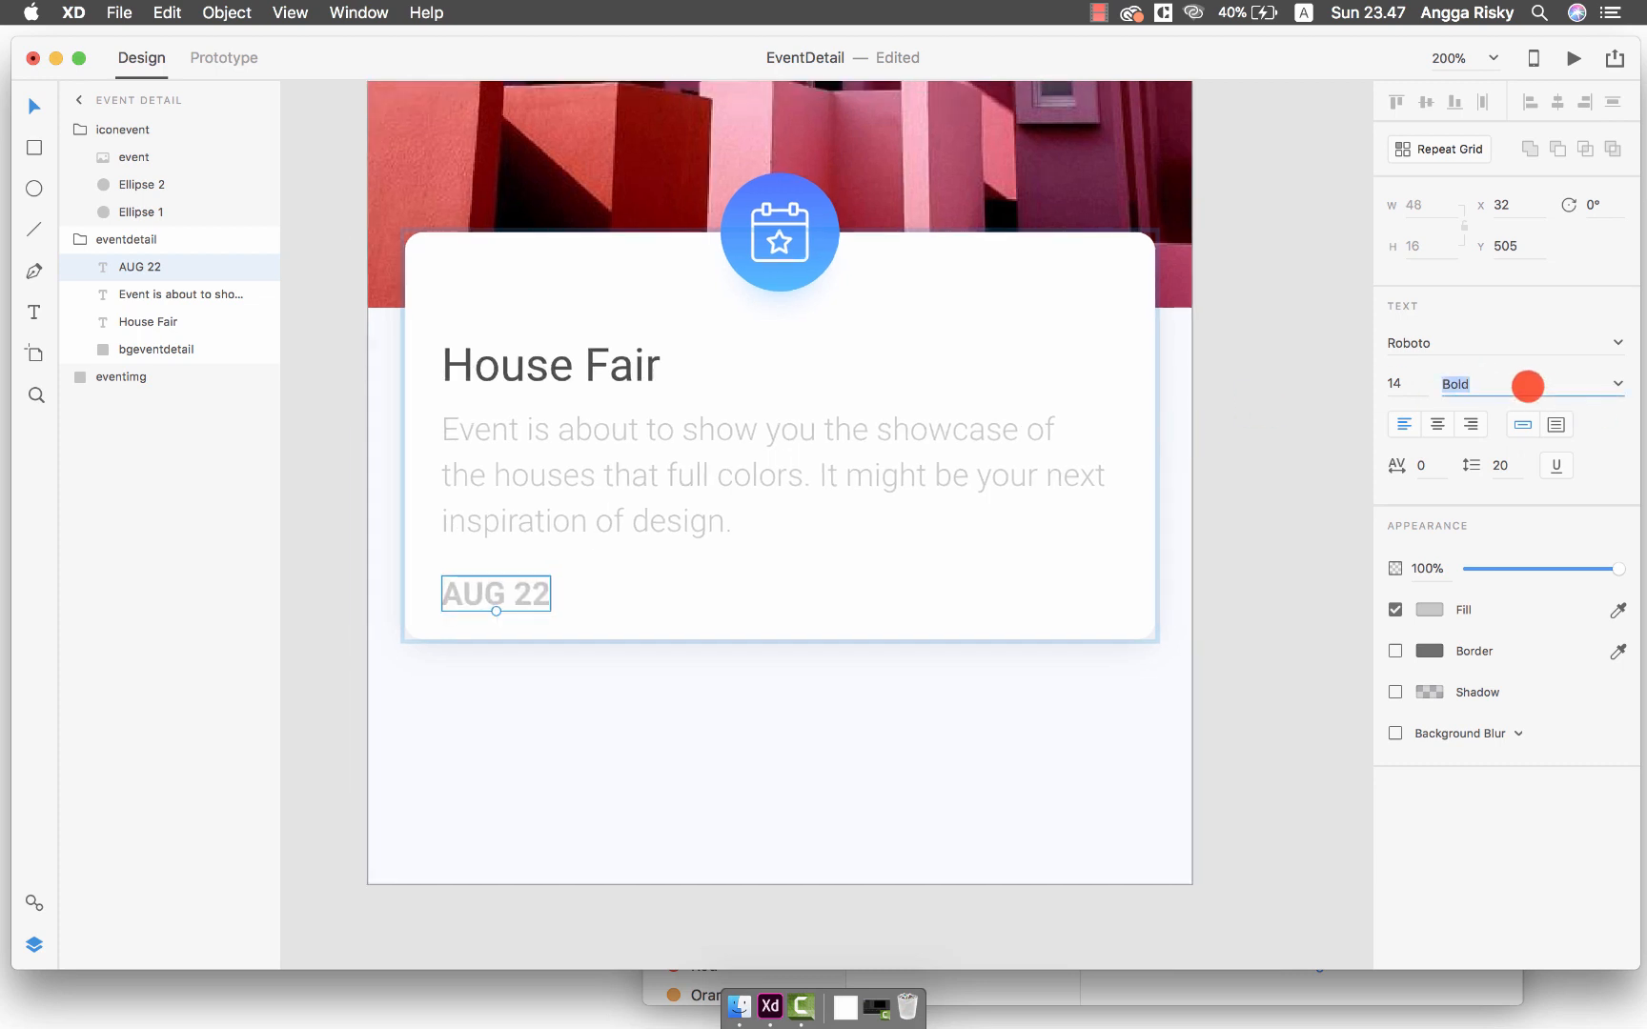
left_click(1524, 383)
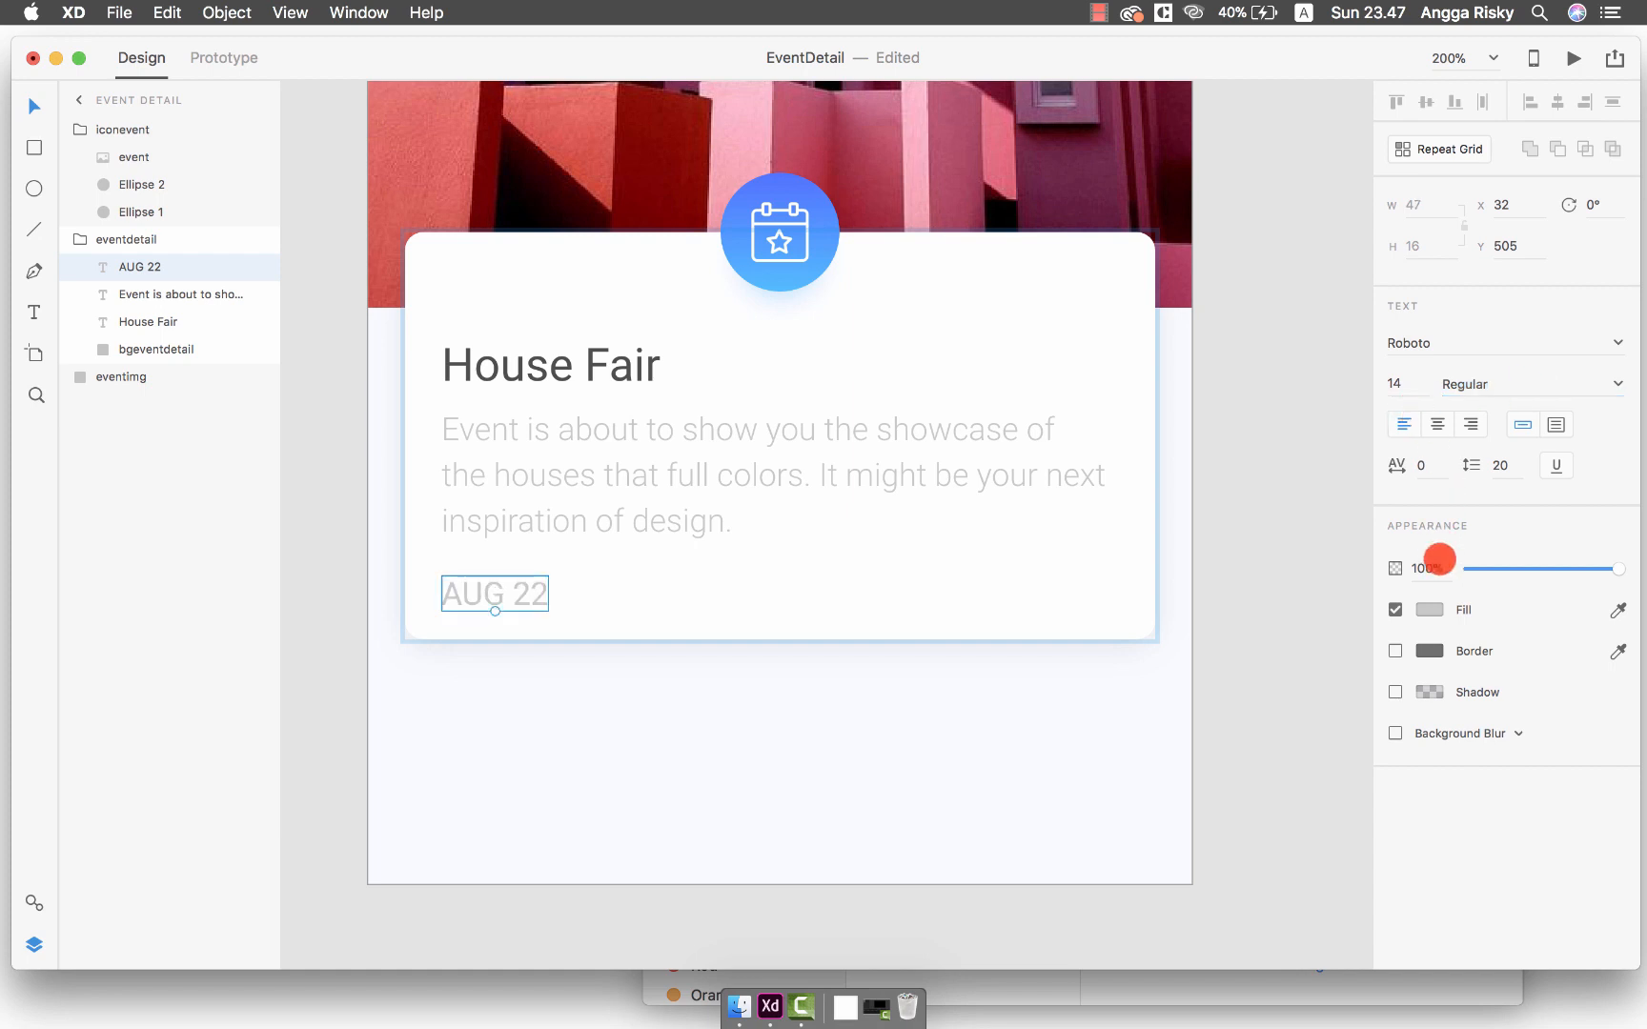
left_click(1428, 610)
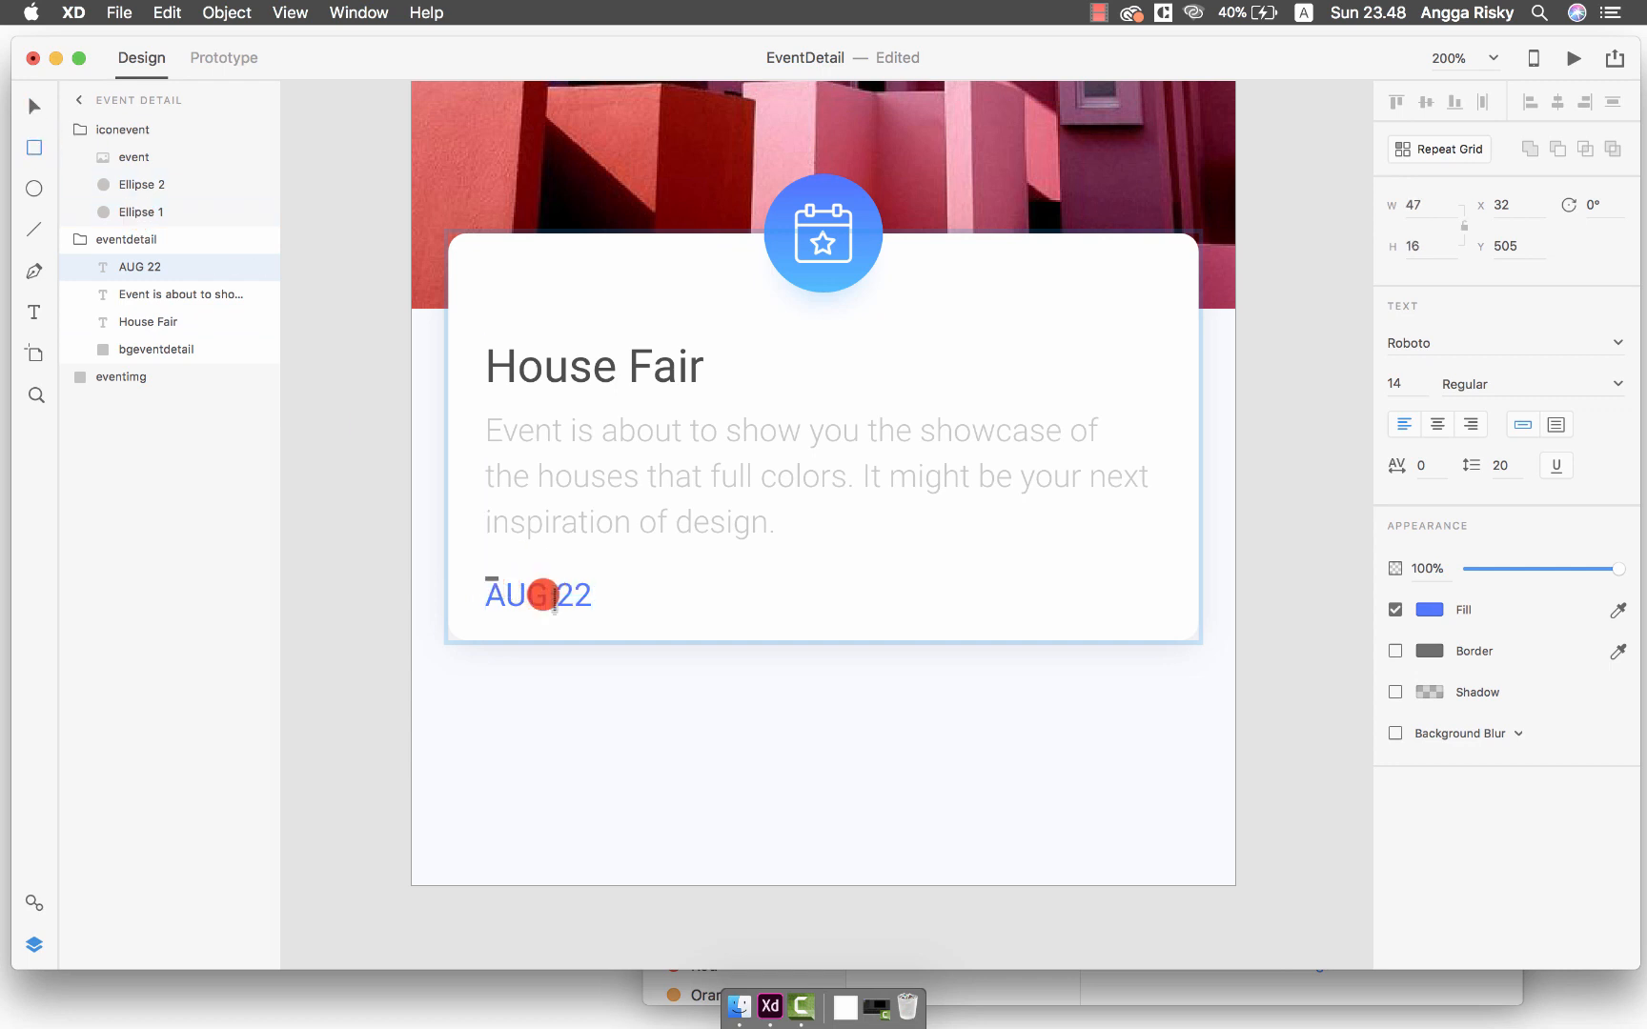
Draw a white, blue-bordered rectangle with radius 4 around AUG 22 and group them as 'date'
left_click_drag(482, 572, 635, 634)
type("date")
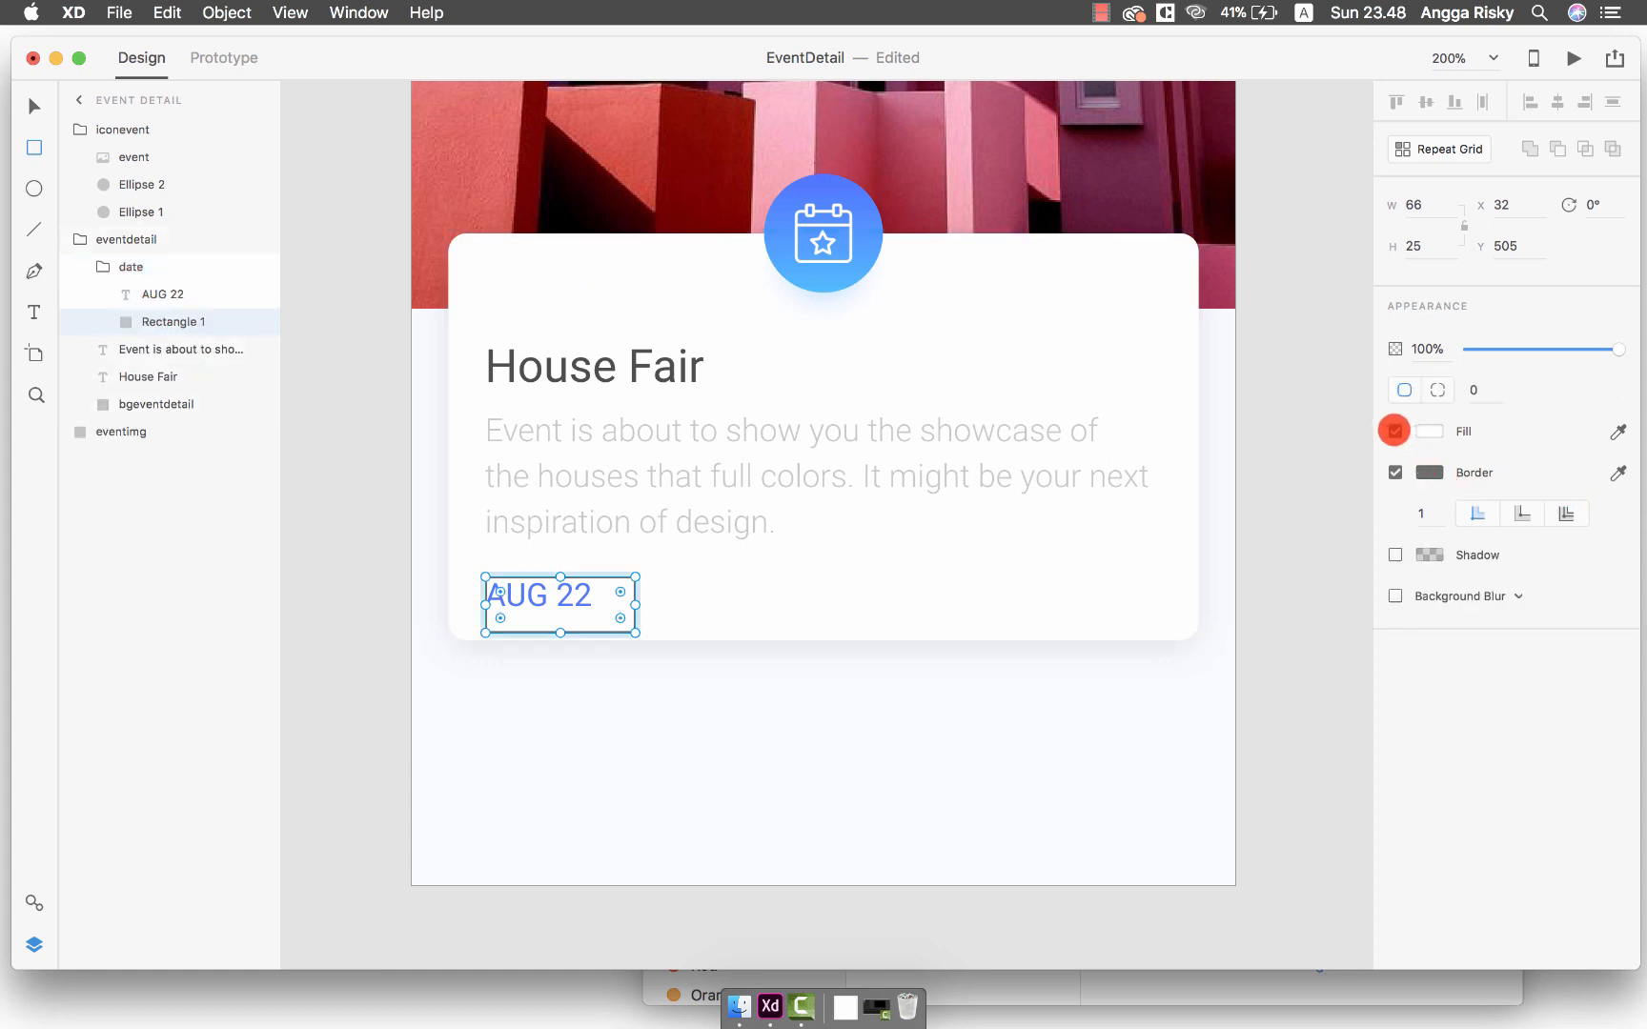
left_click(1396, 431)
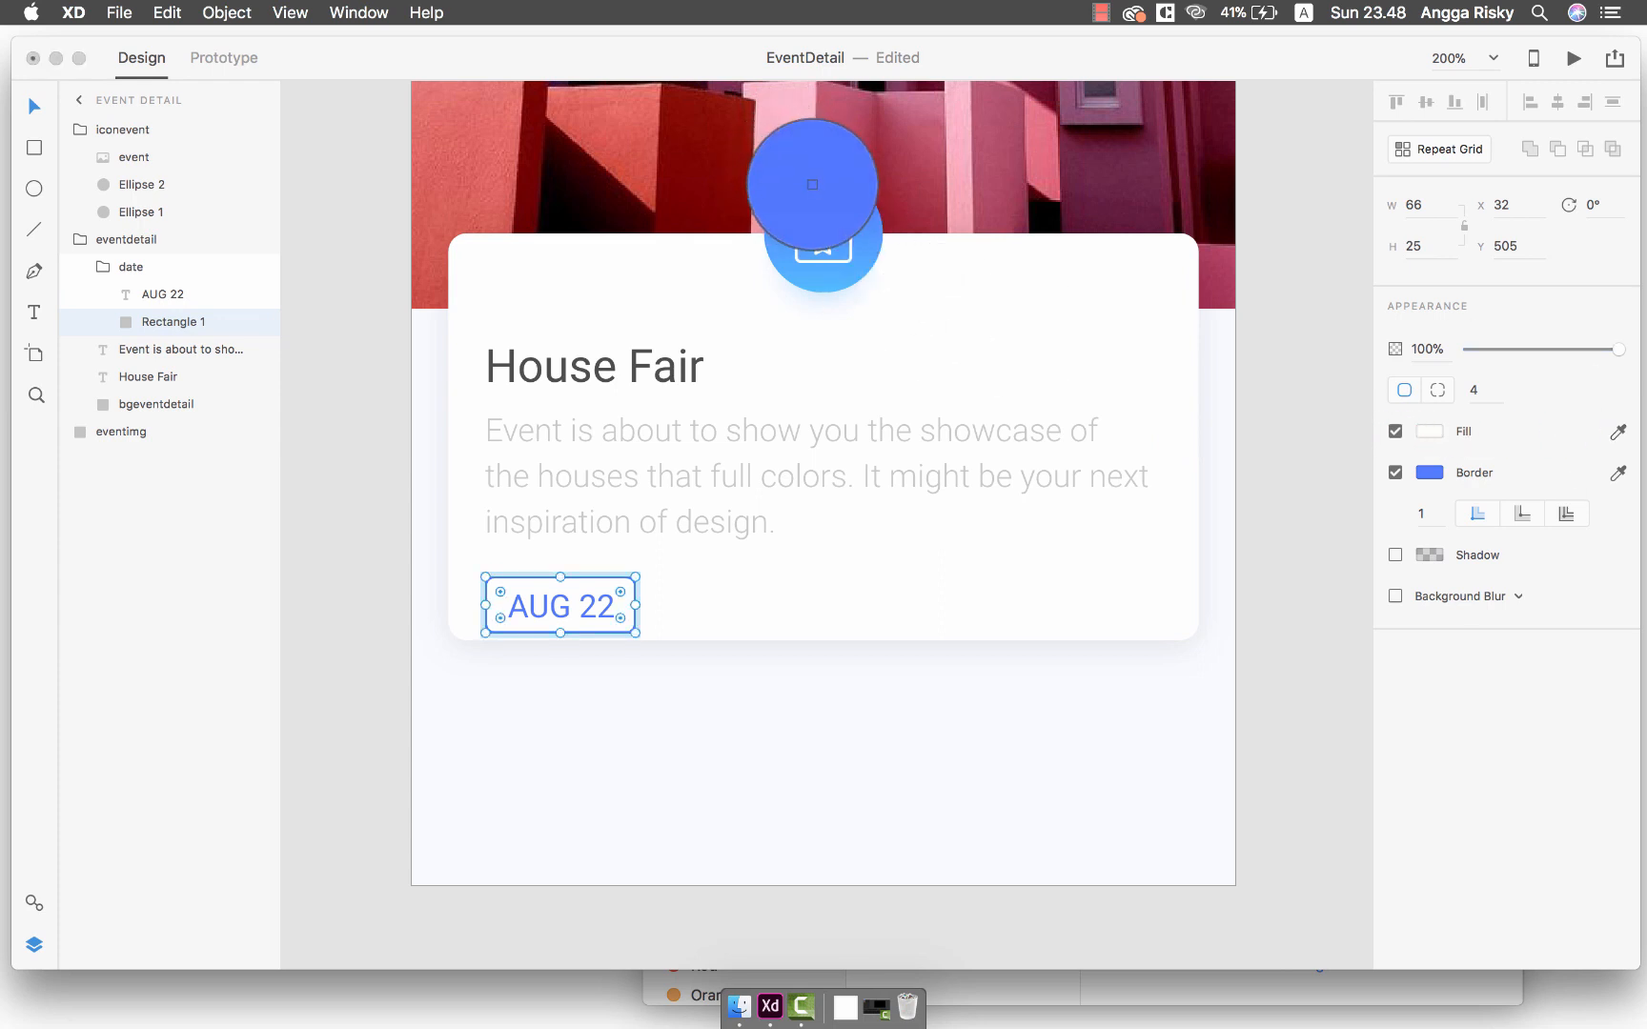
left_click(1428, 431)
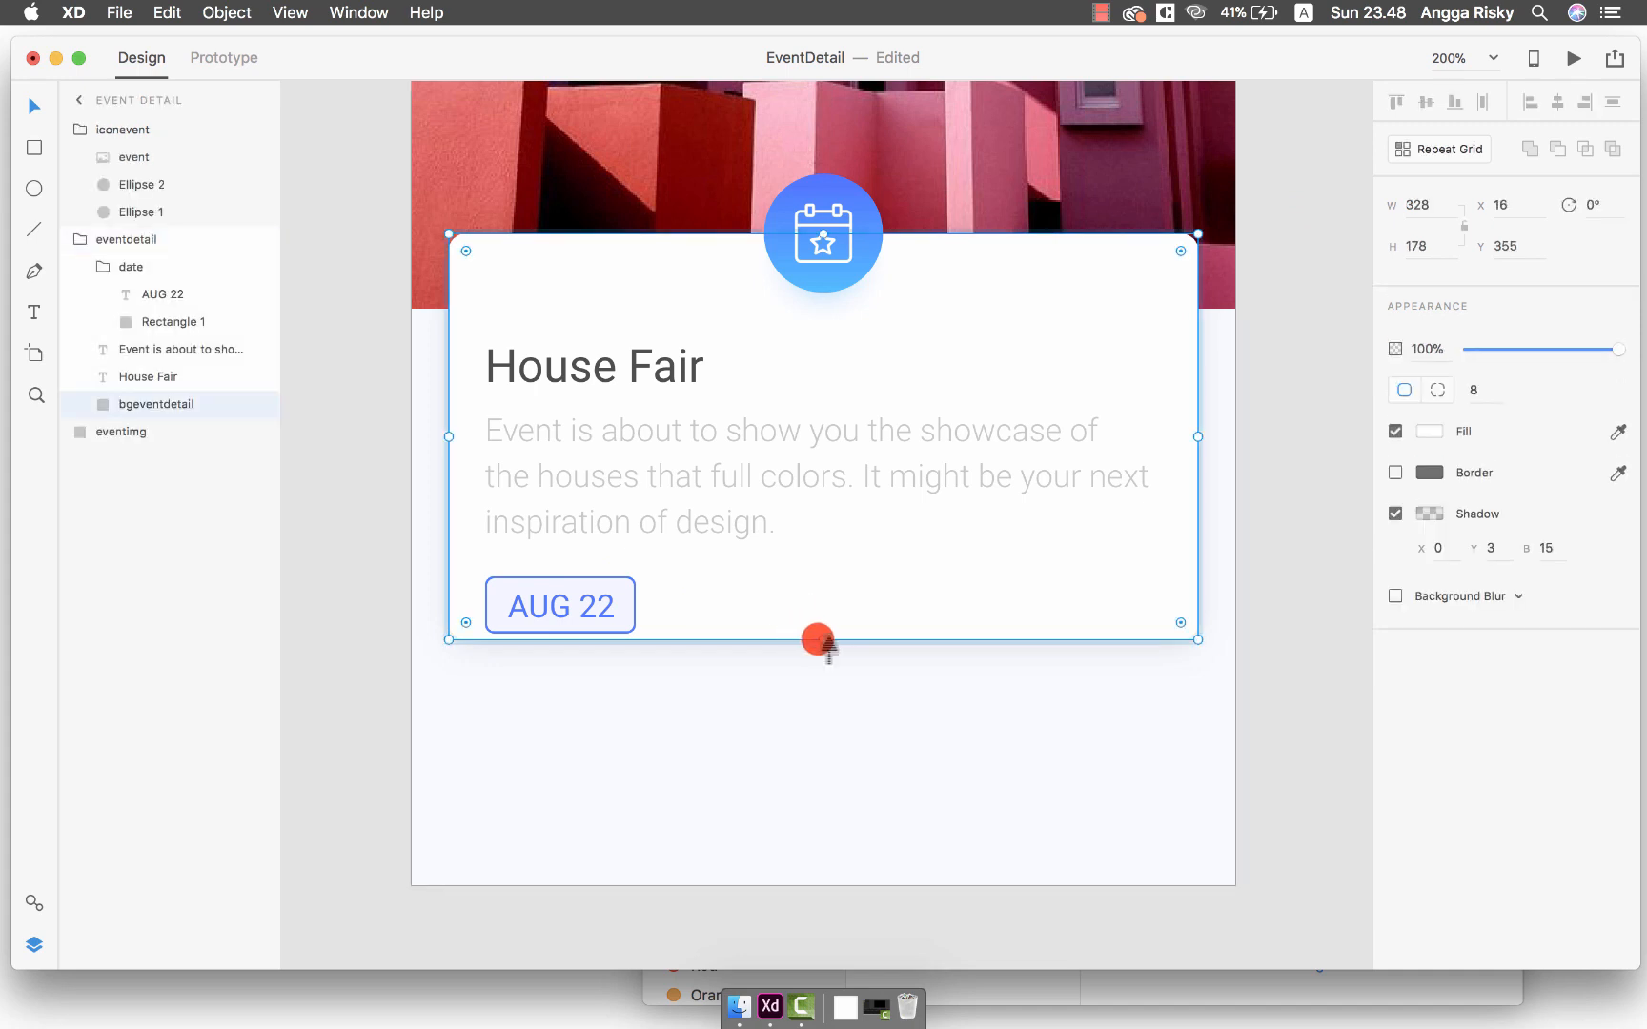
Set the bgeventdetail card height to 200 and save
left_click_drag(817, 640, 822, 677)
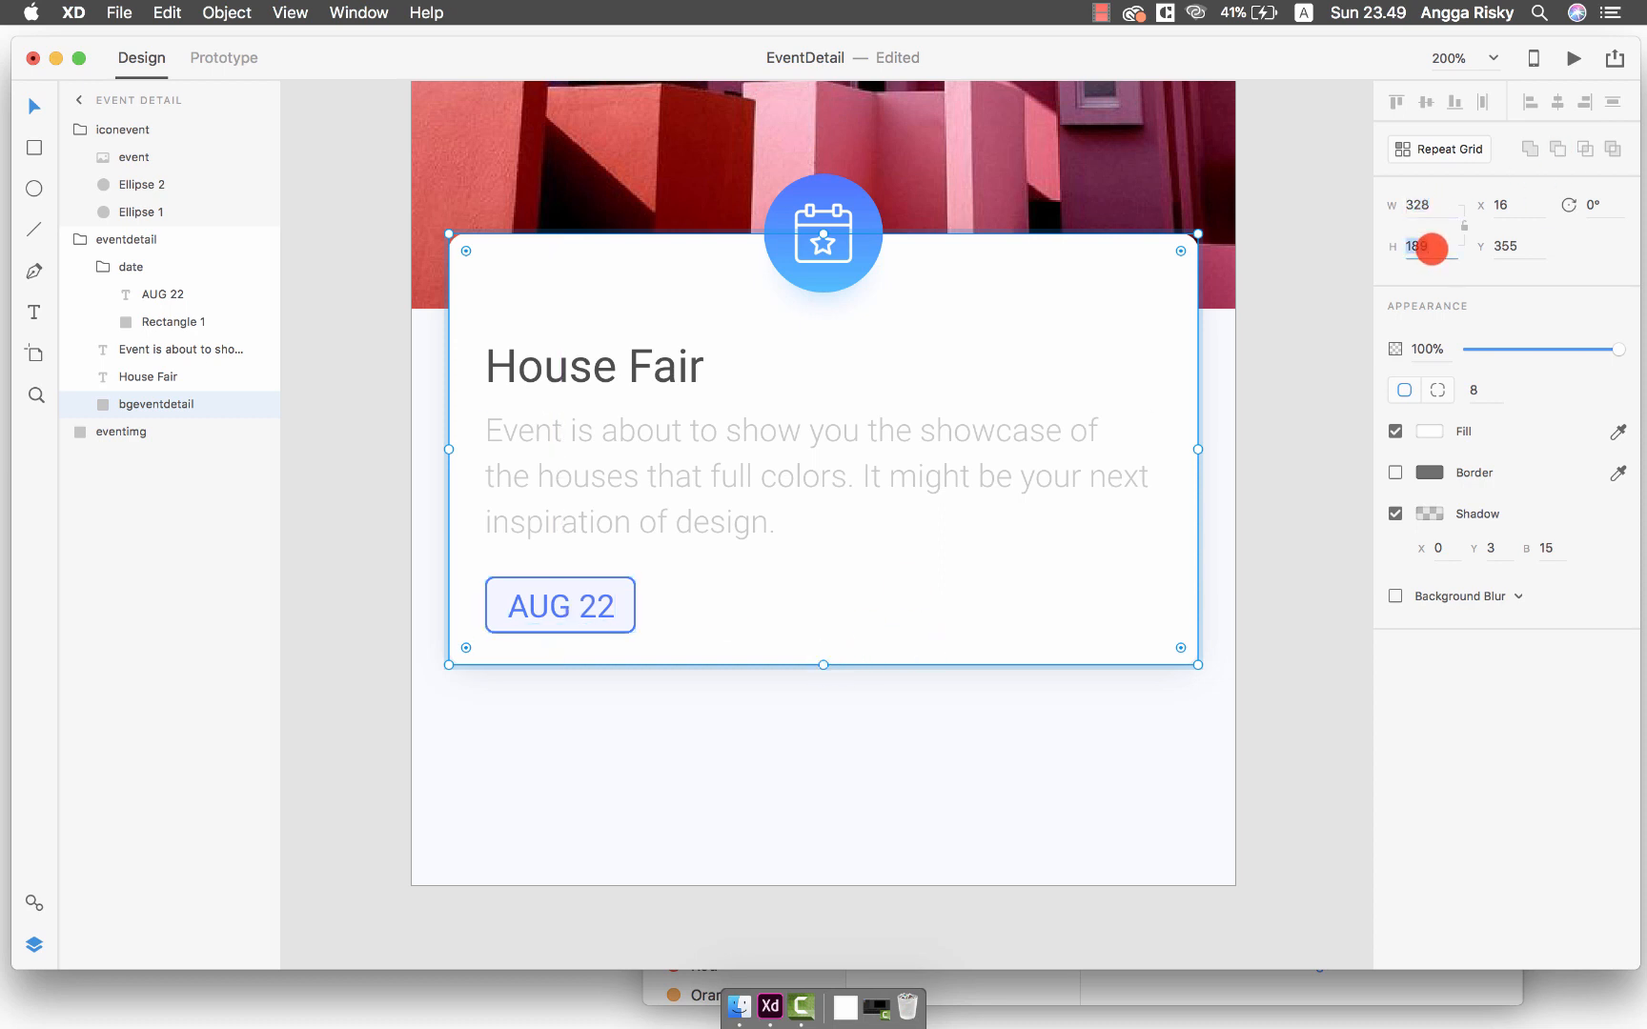
type("200")
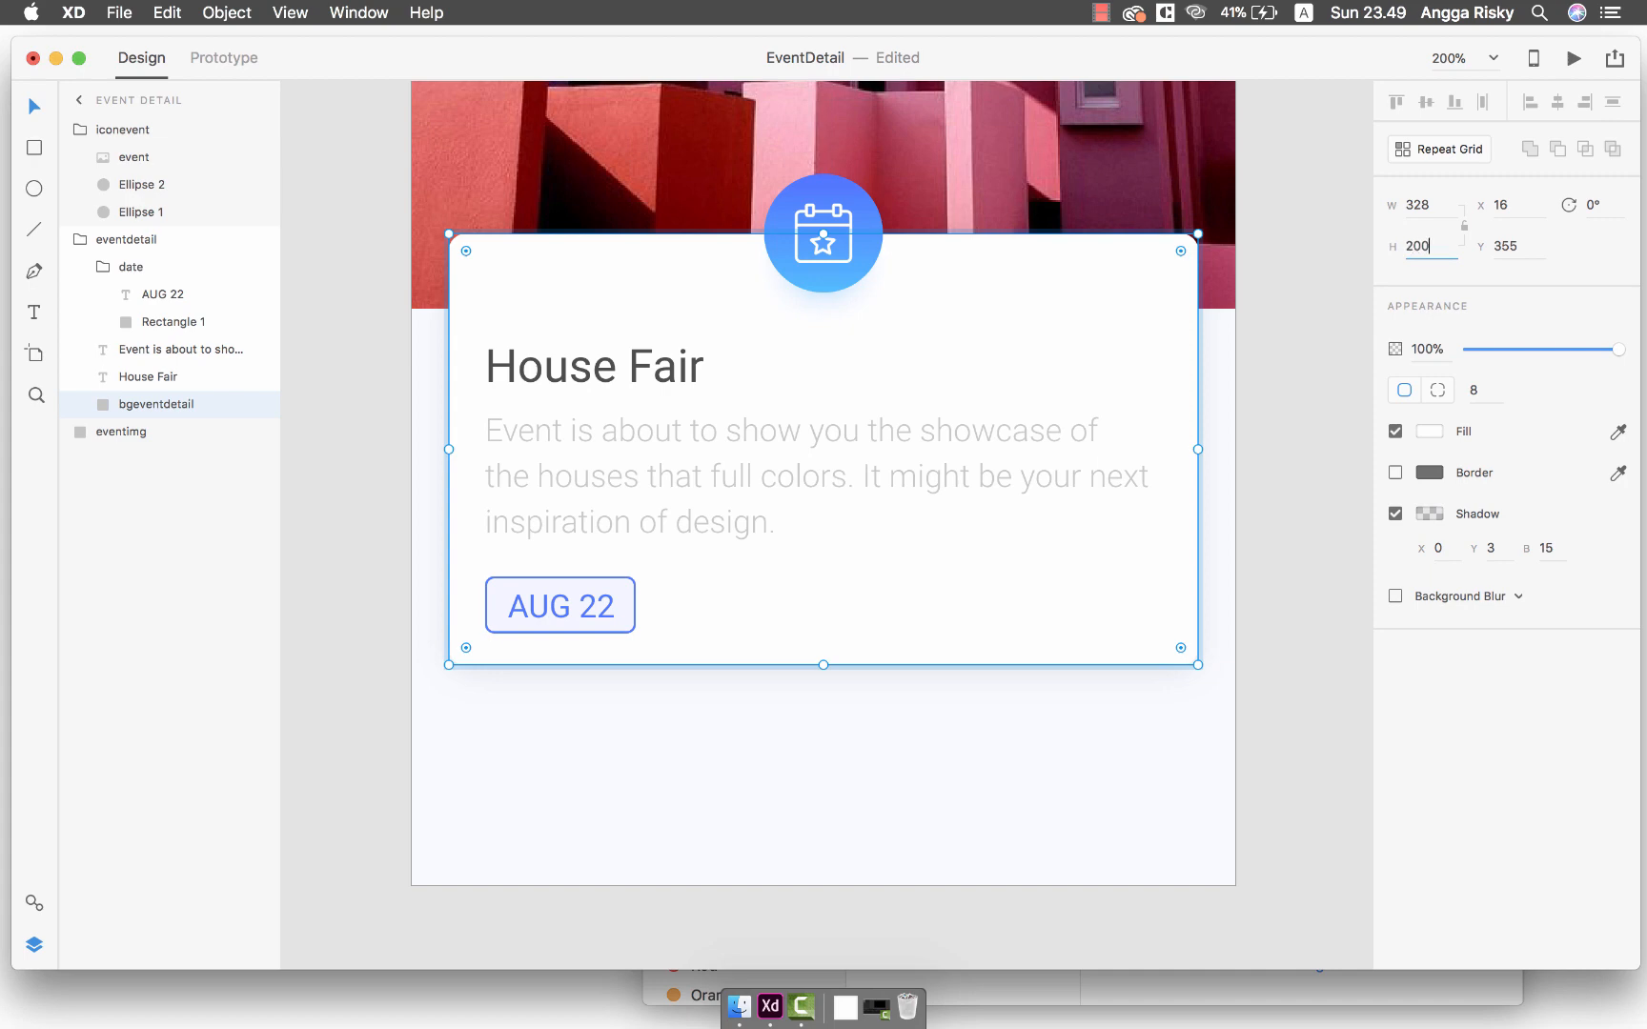
key("cmd+s")
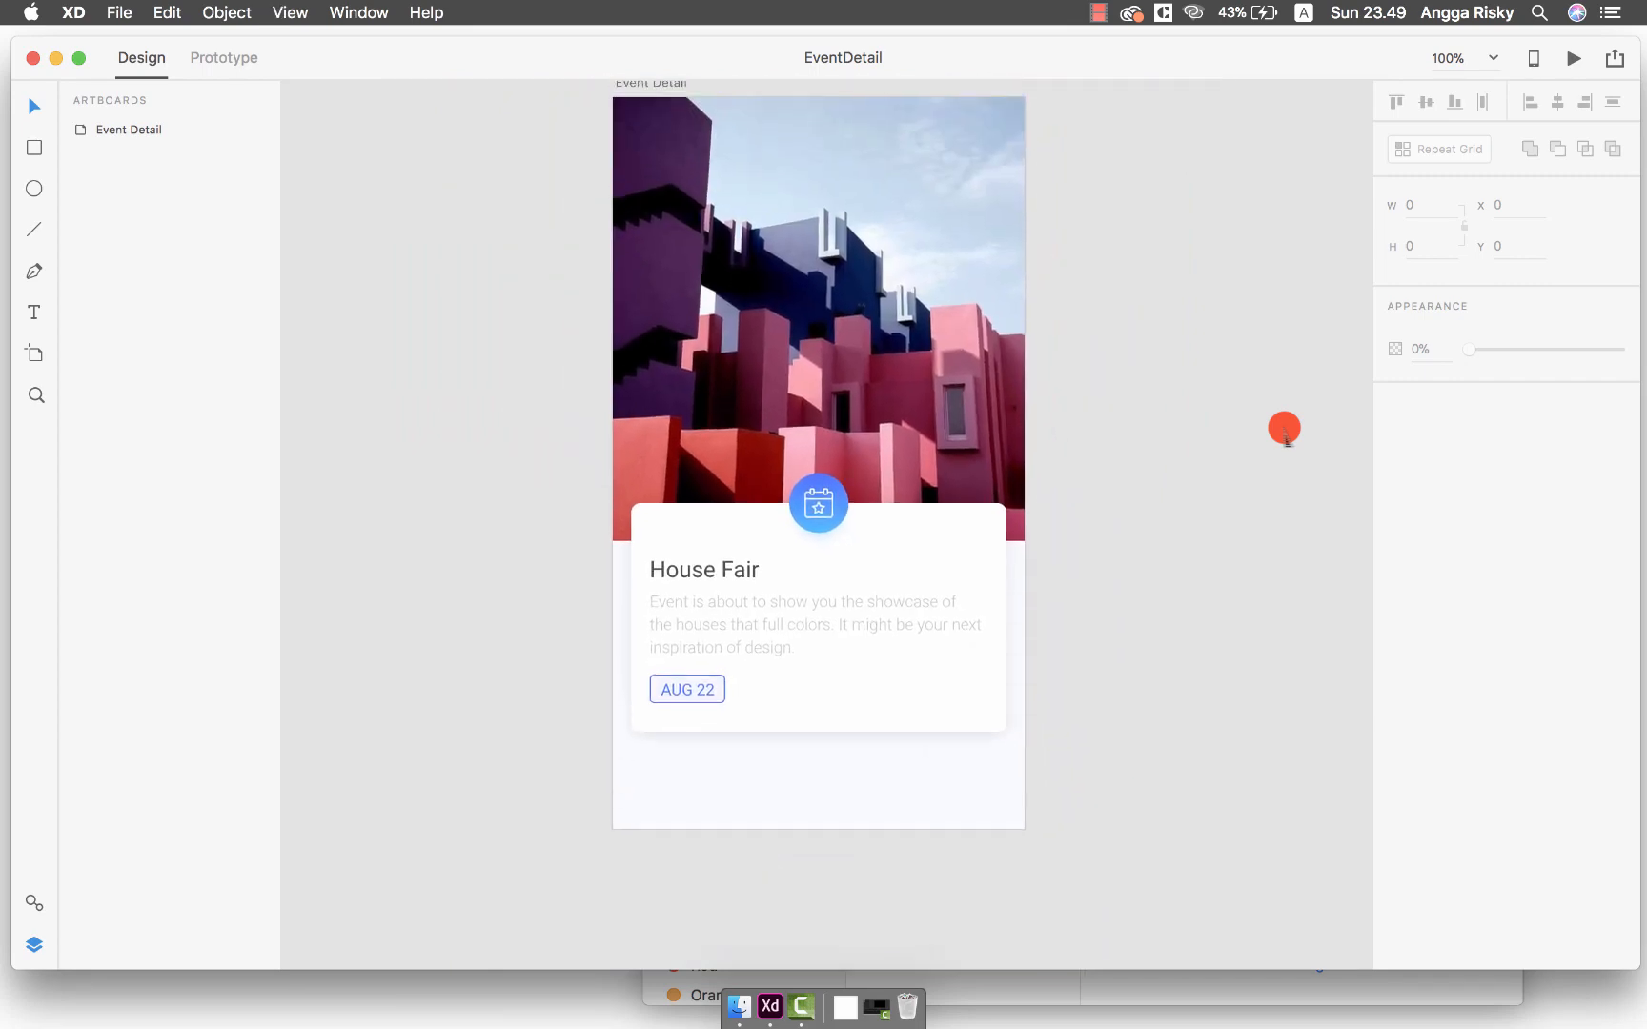
Nudge the eventdetail card group up to y 335
key("cmd+=")
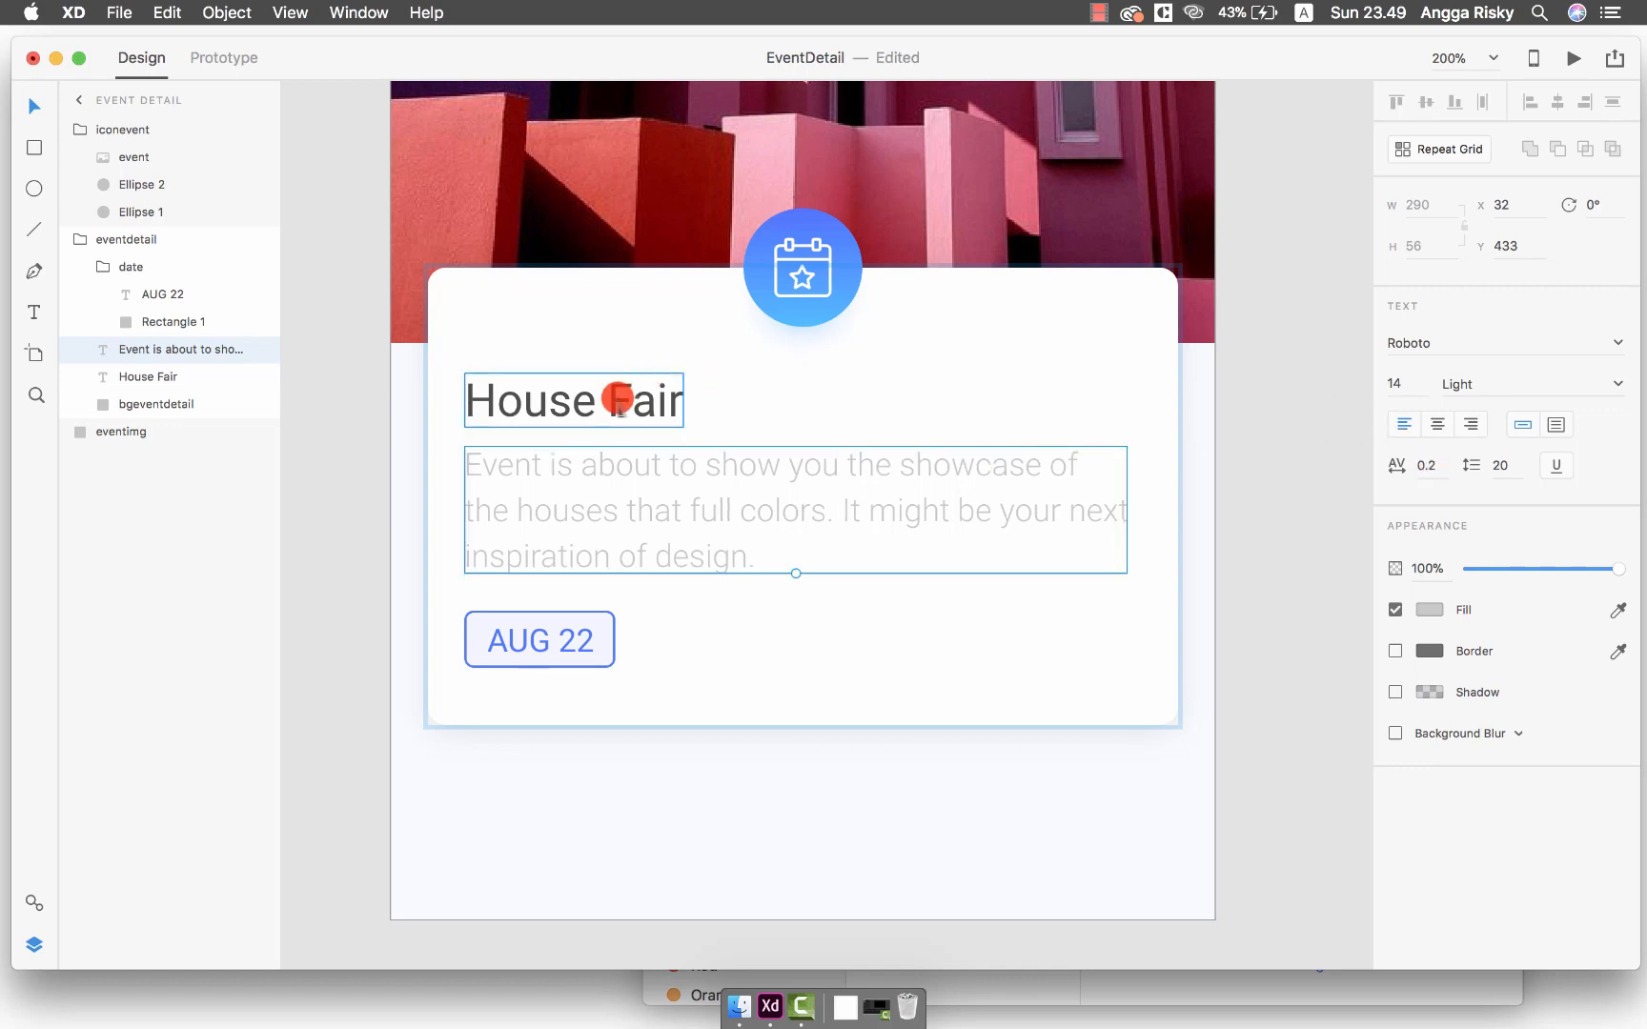
left_click(148, 375)
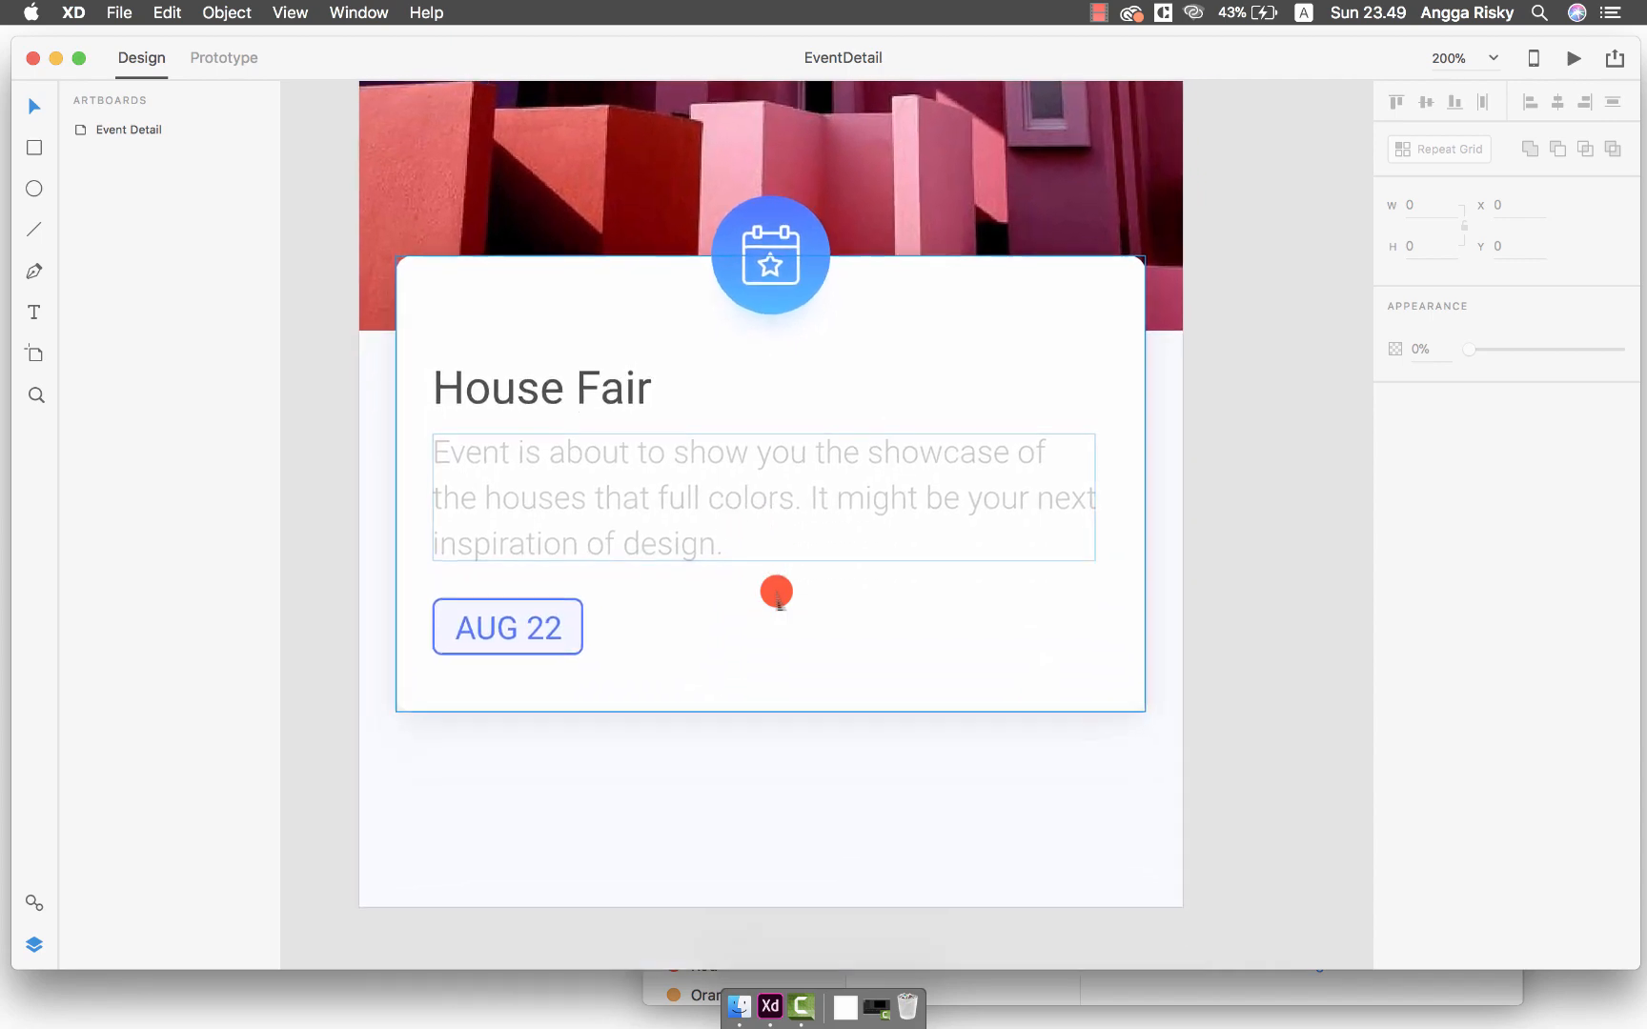
left_click(1445, 58)
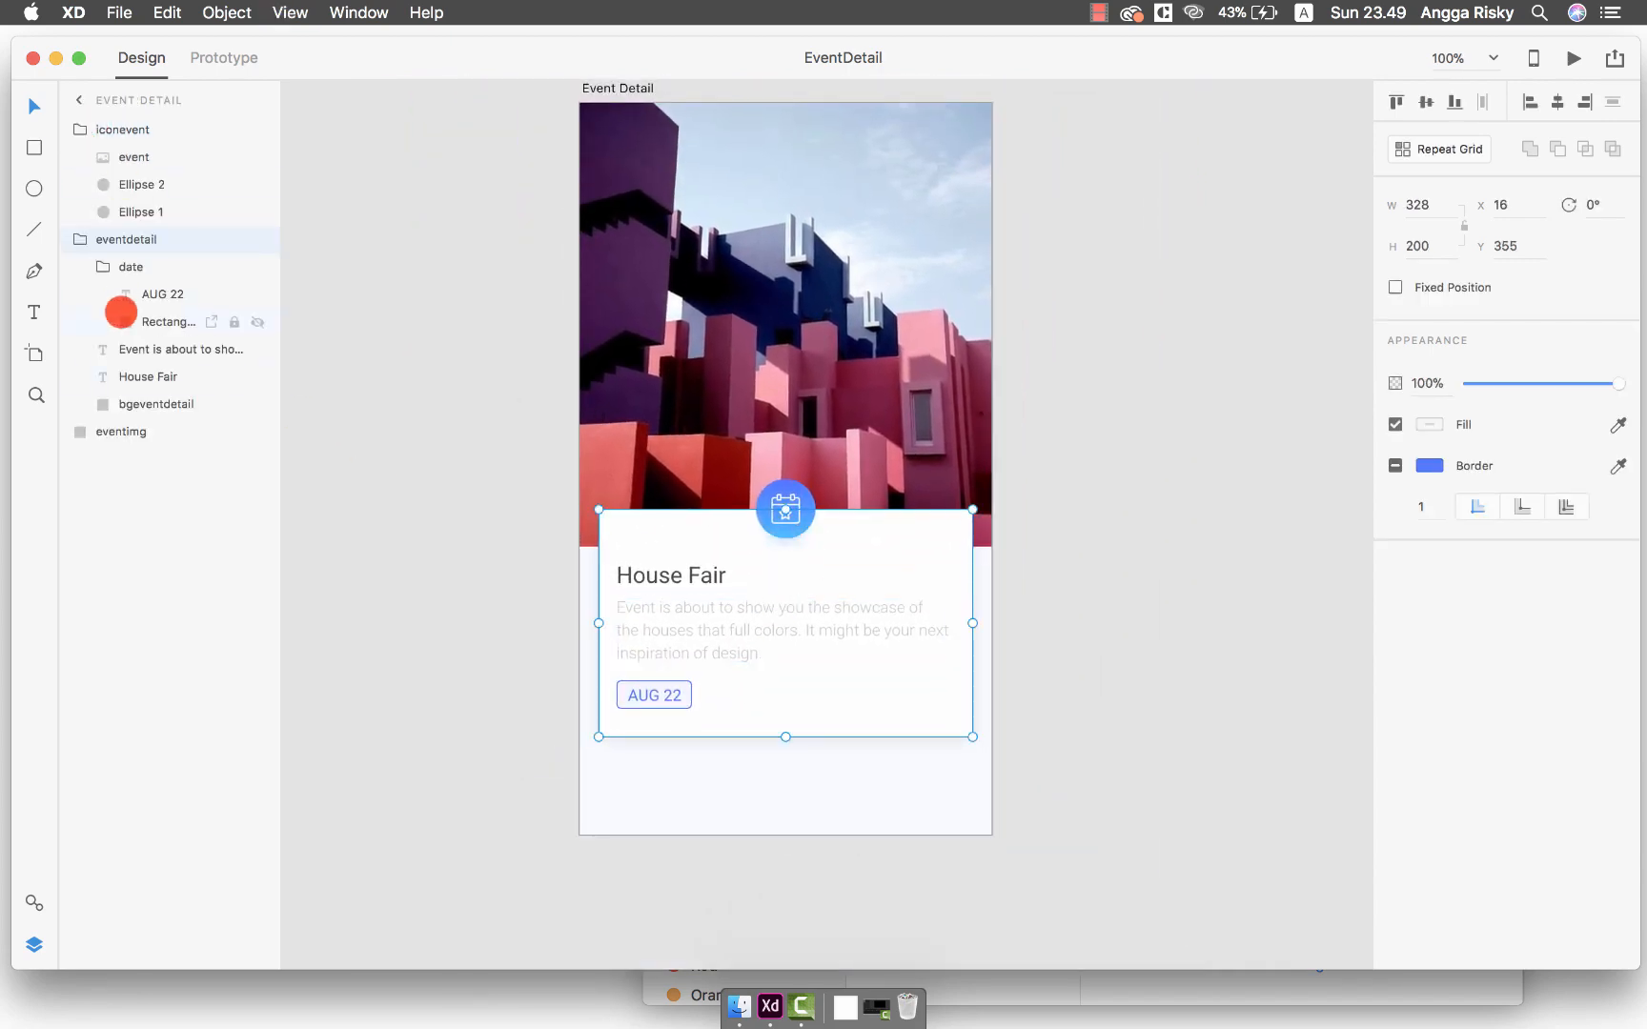
left_click(122, 431)
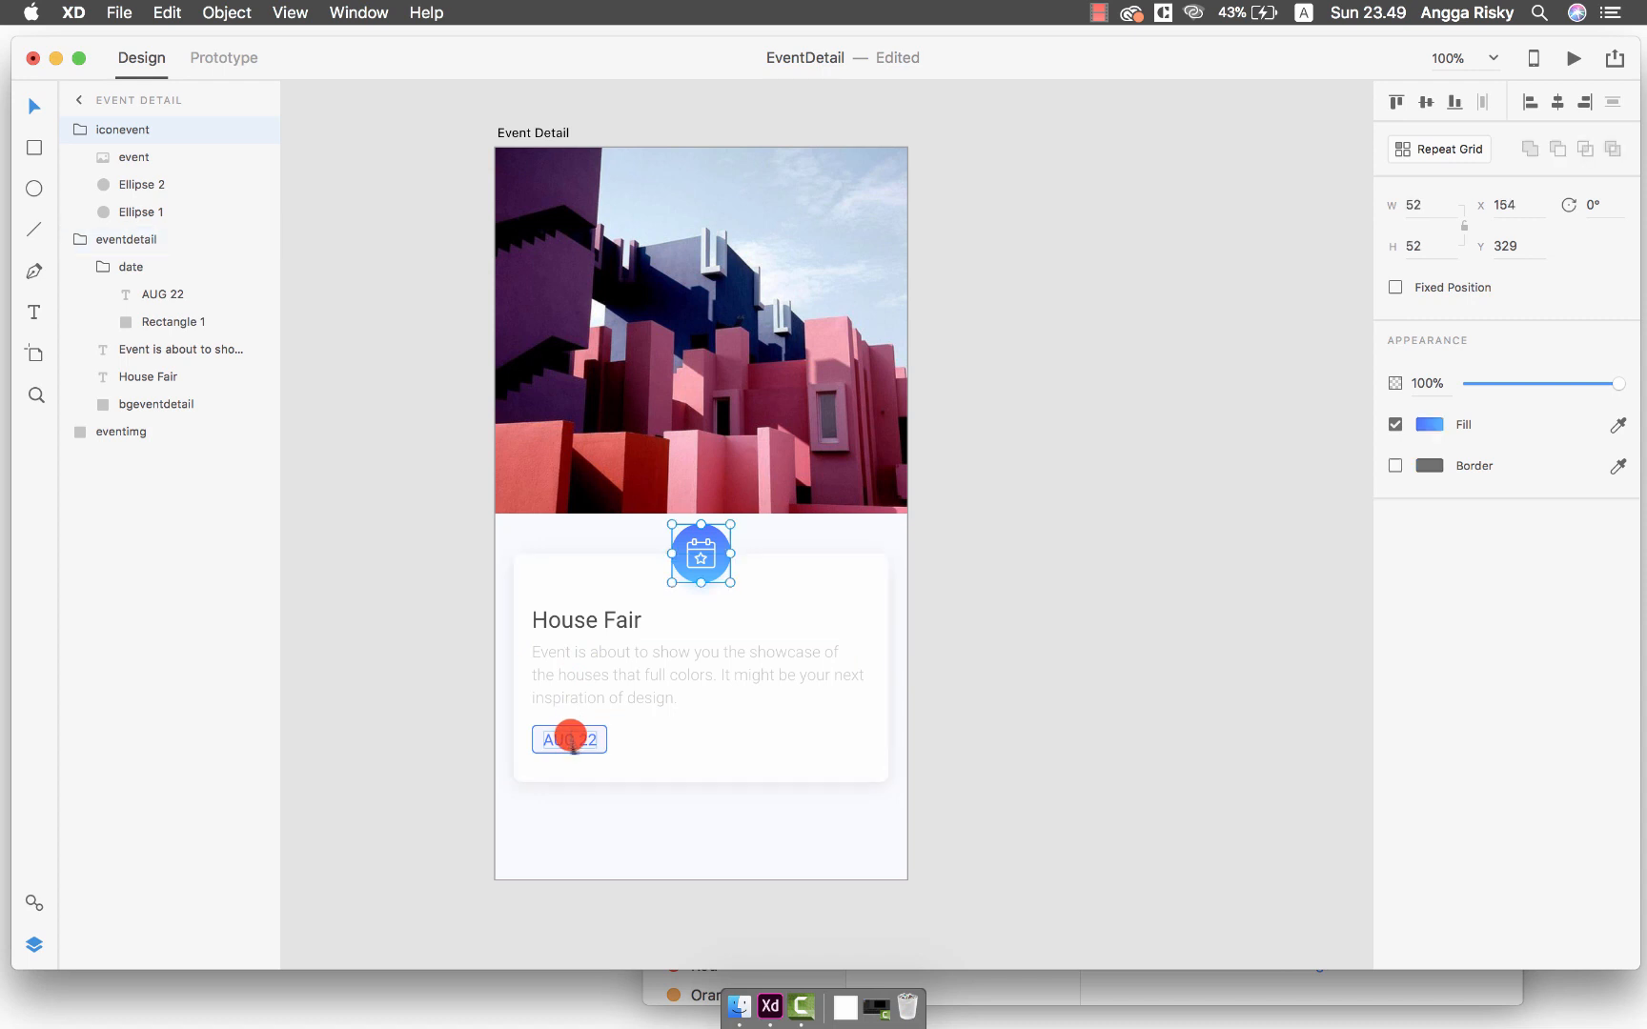
left_click_drag(699, 555, 700, 543)
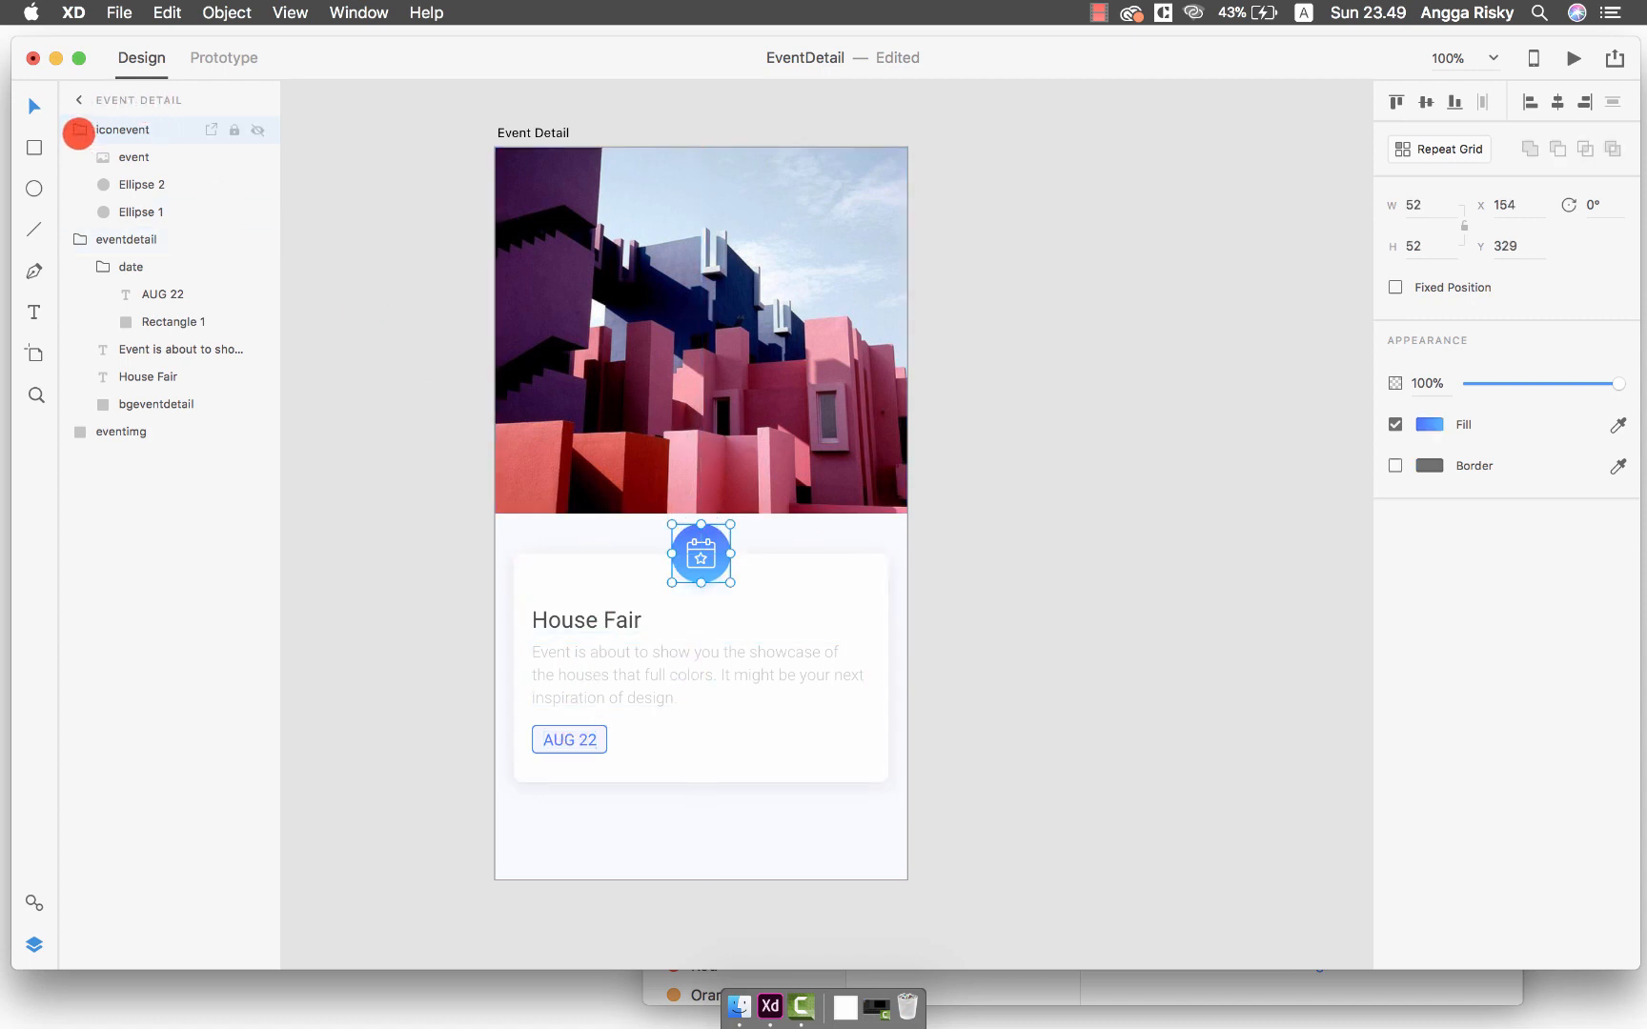
Raise the iconevent group and stretch the header photo to H 369 behind the card, then save
left_click(137, 157)
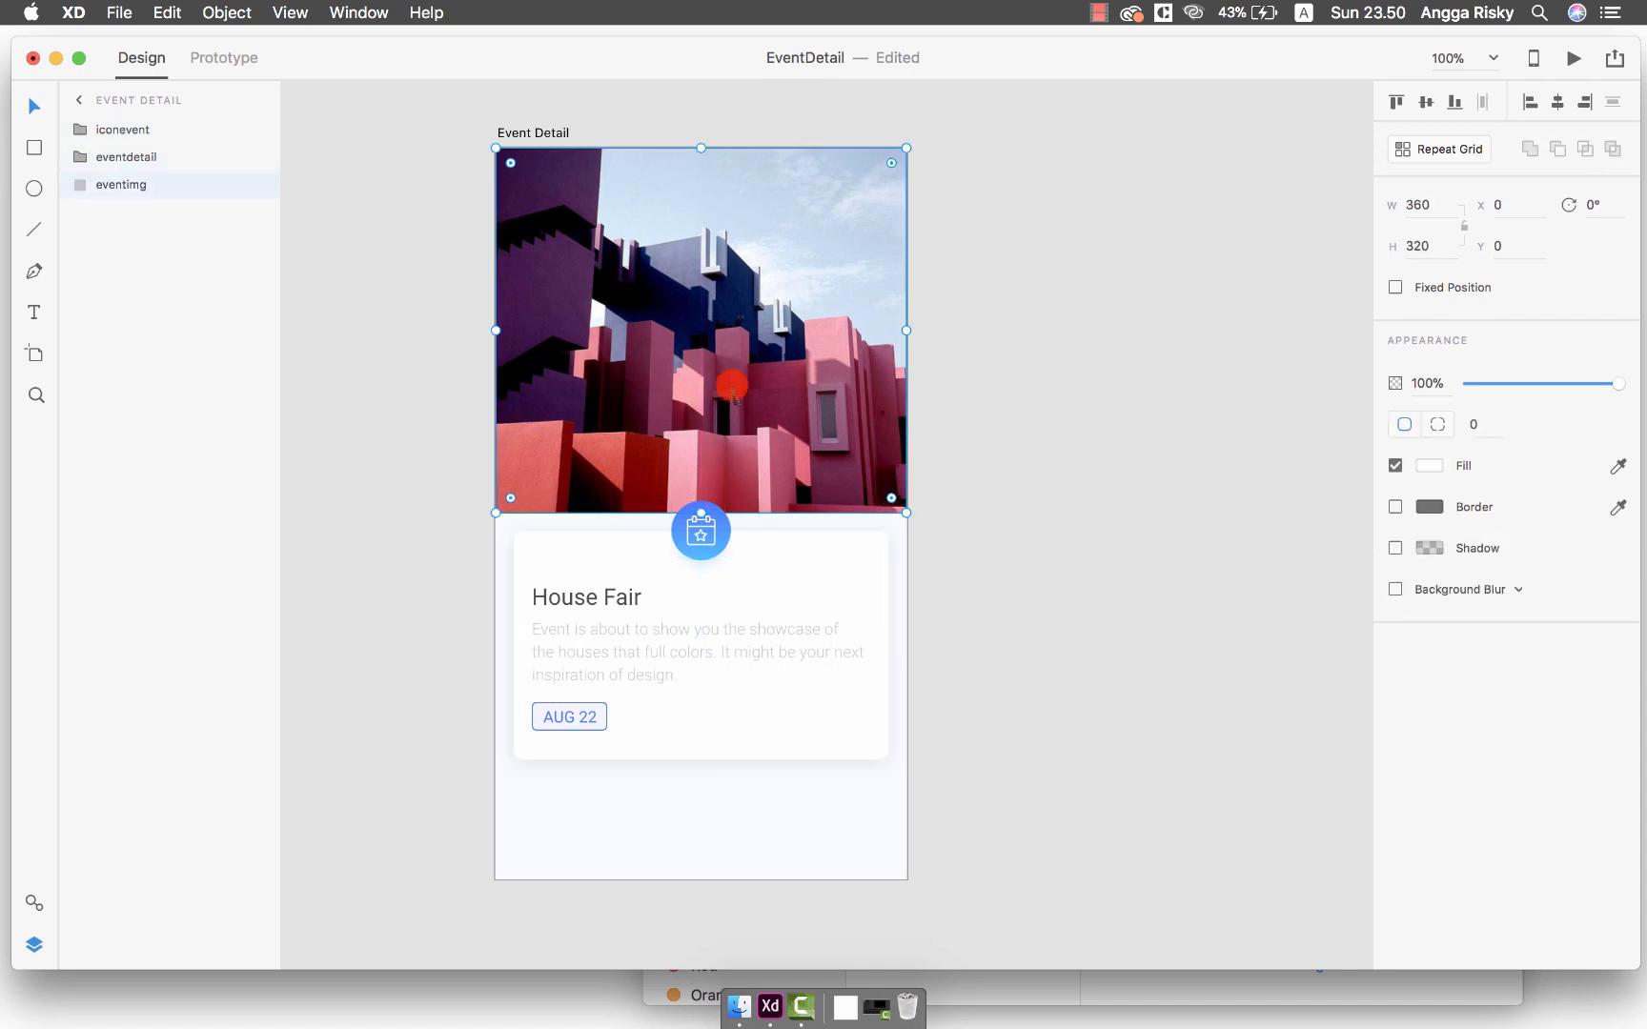
left_click_drag(700, 512, 700, 584)
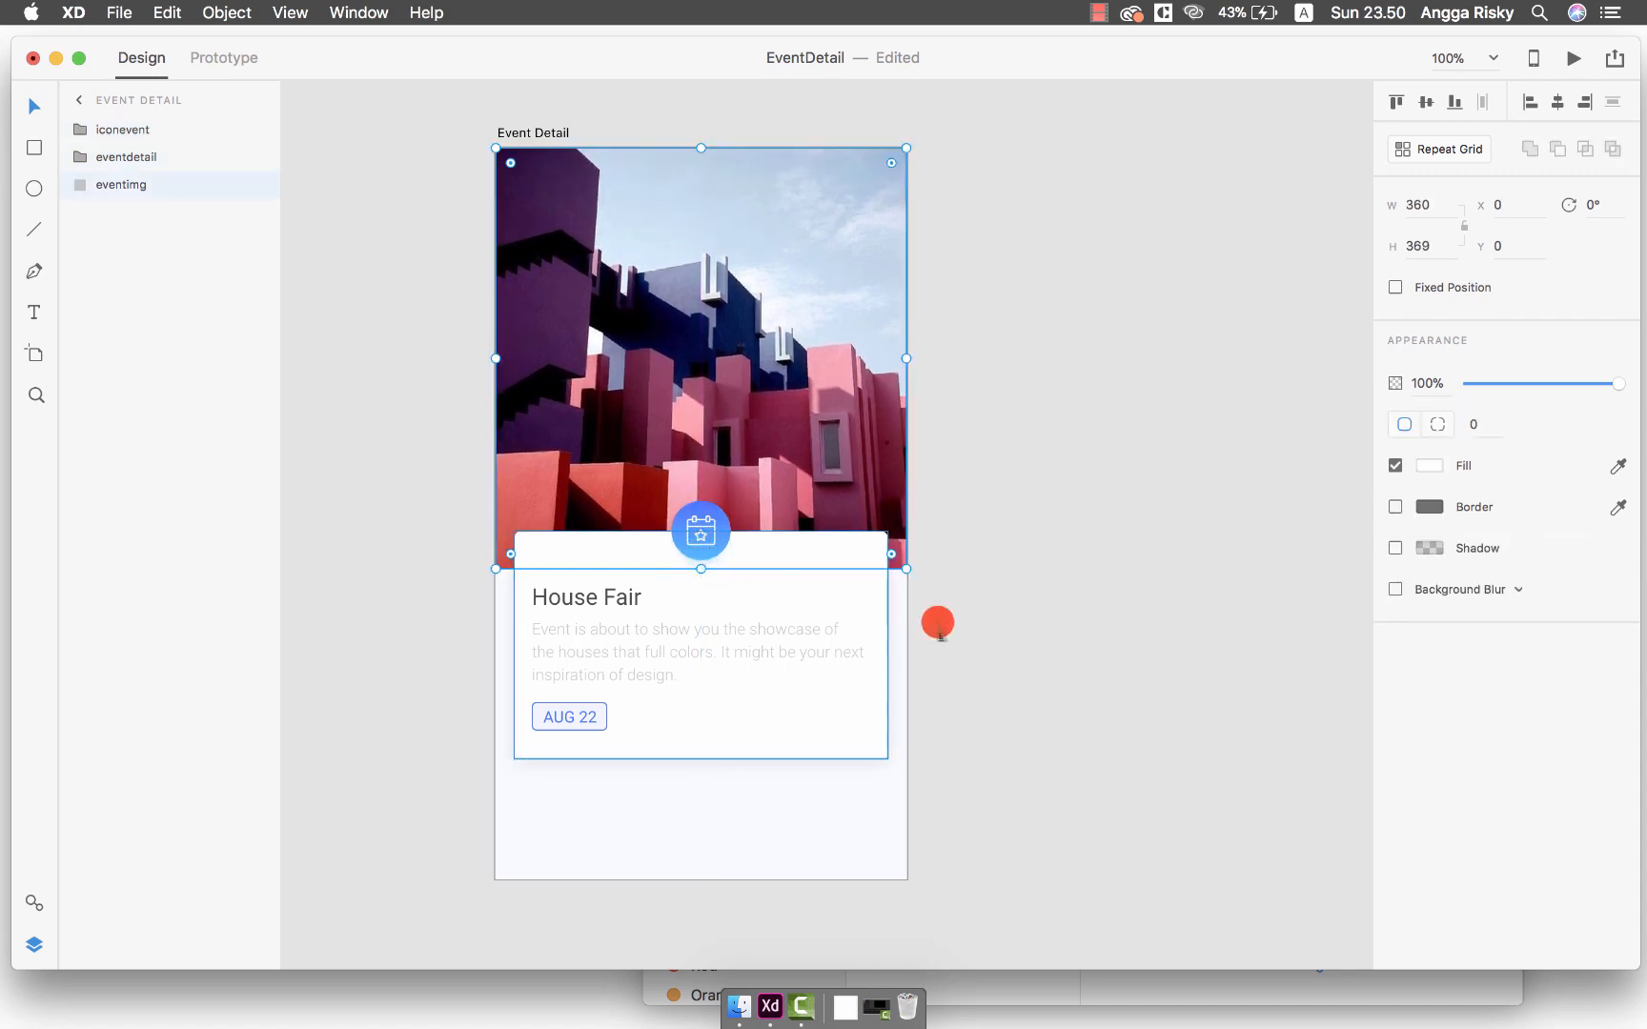
key("cmd+s")
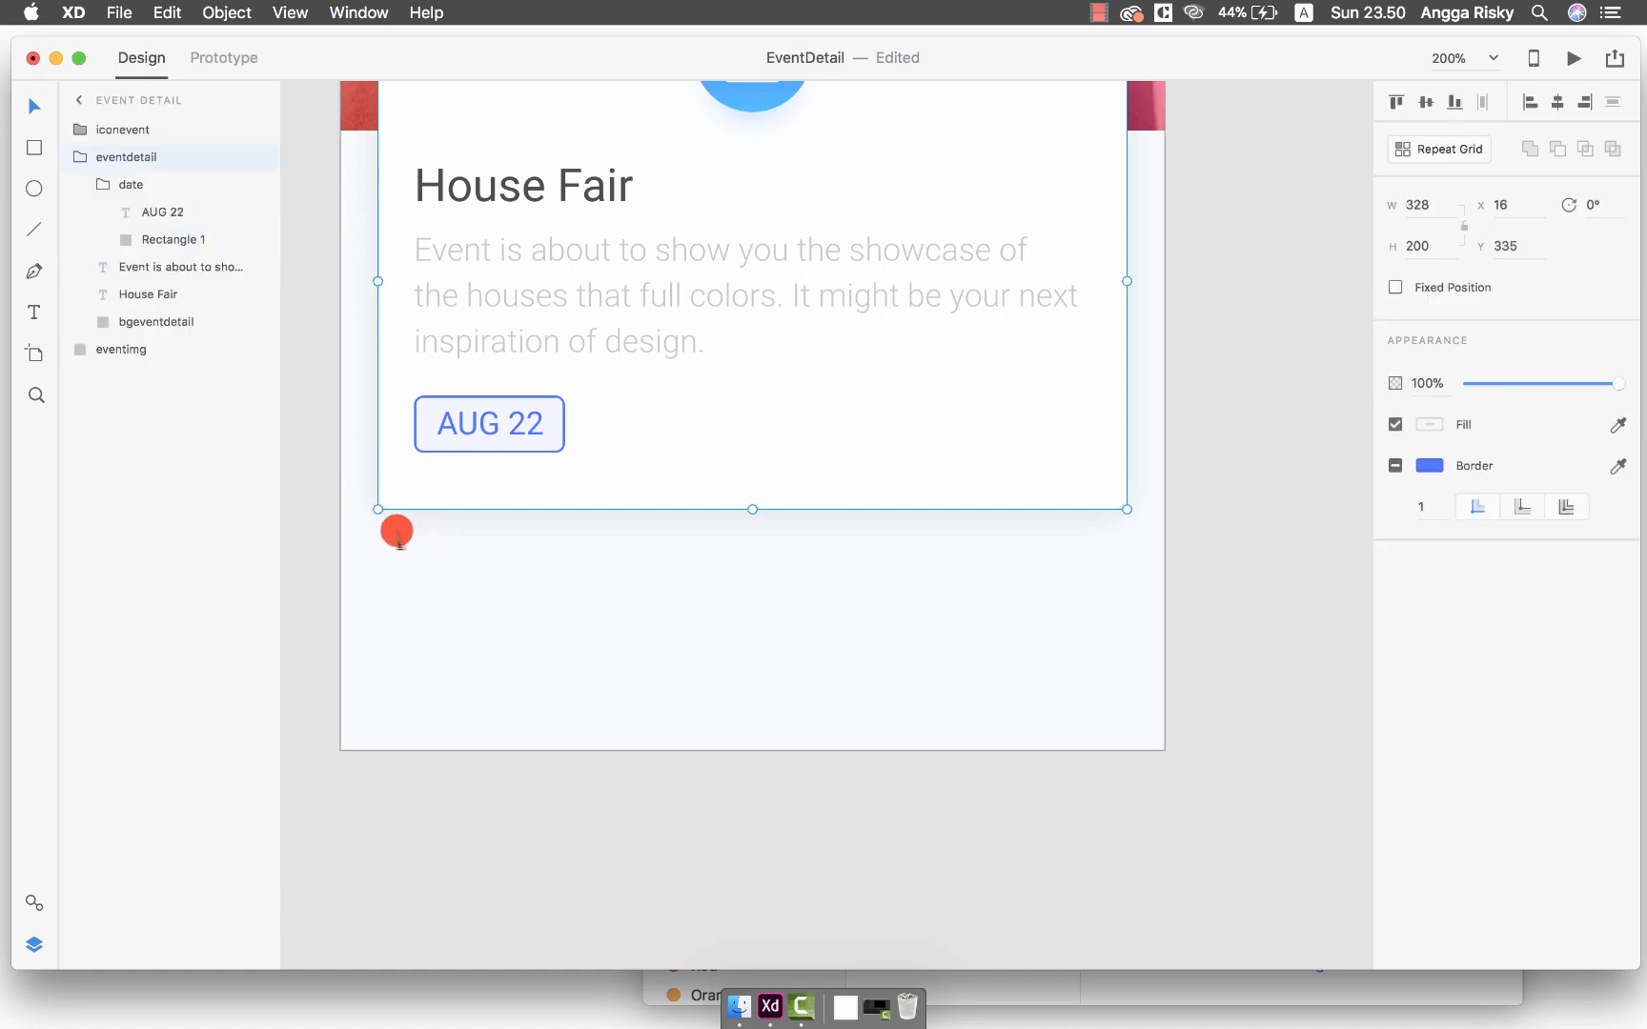
Draw a 328×45 rounded rectangle below the card and group it as 'btndirection'
left_click_drag(378, 547, 856, 635)
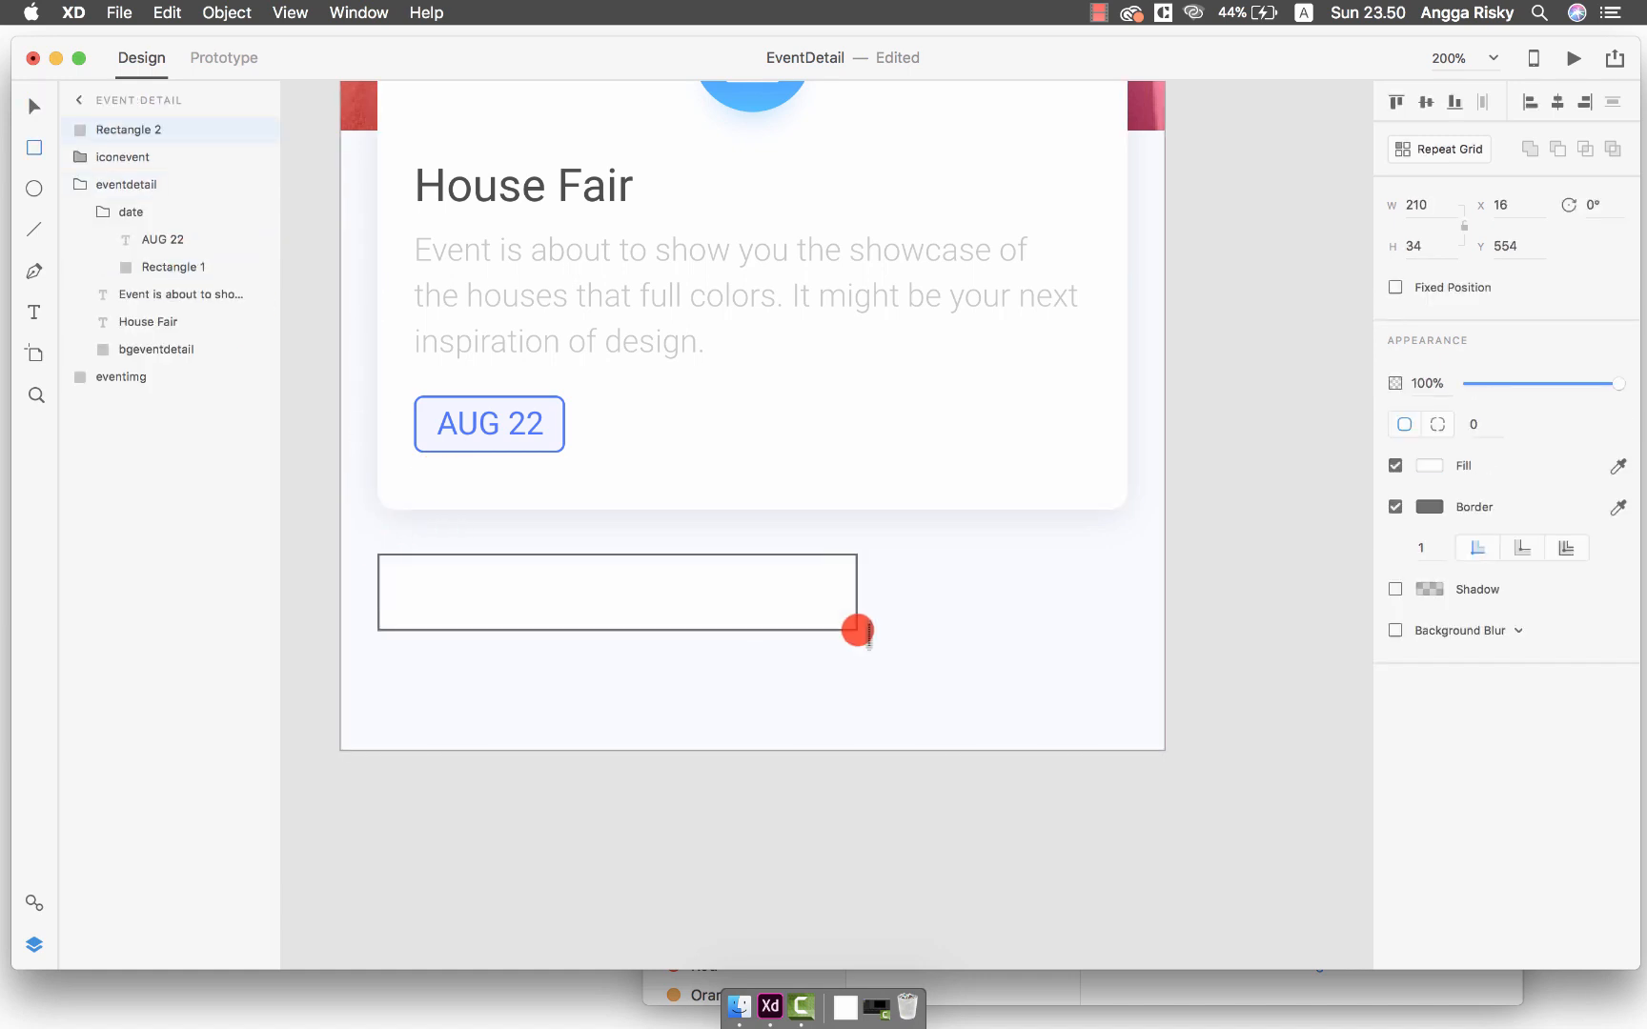
left_click_drag(854, 623, 1129, 660)
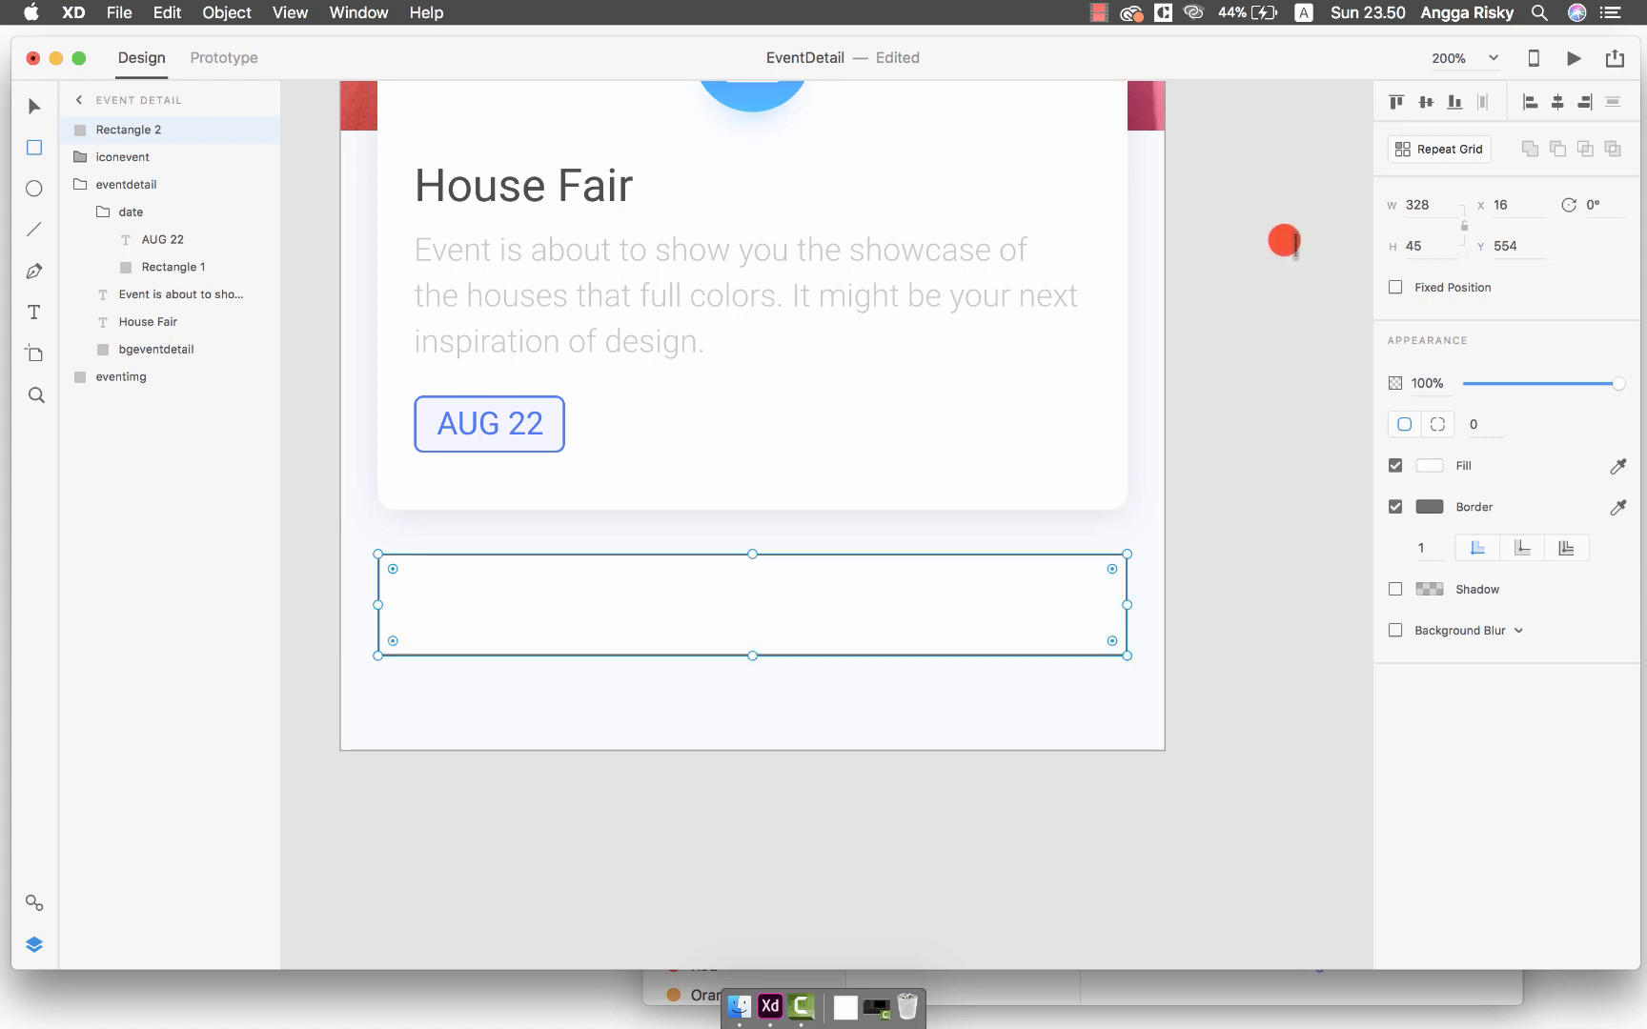
key("cmd+g")
type("btndirection")
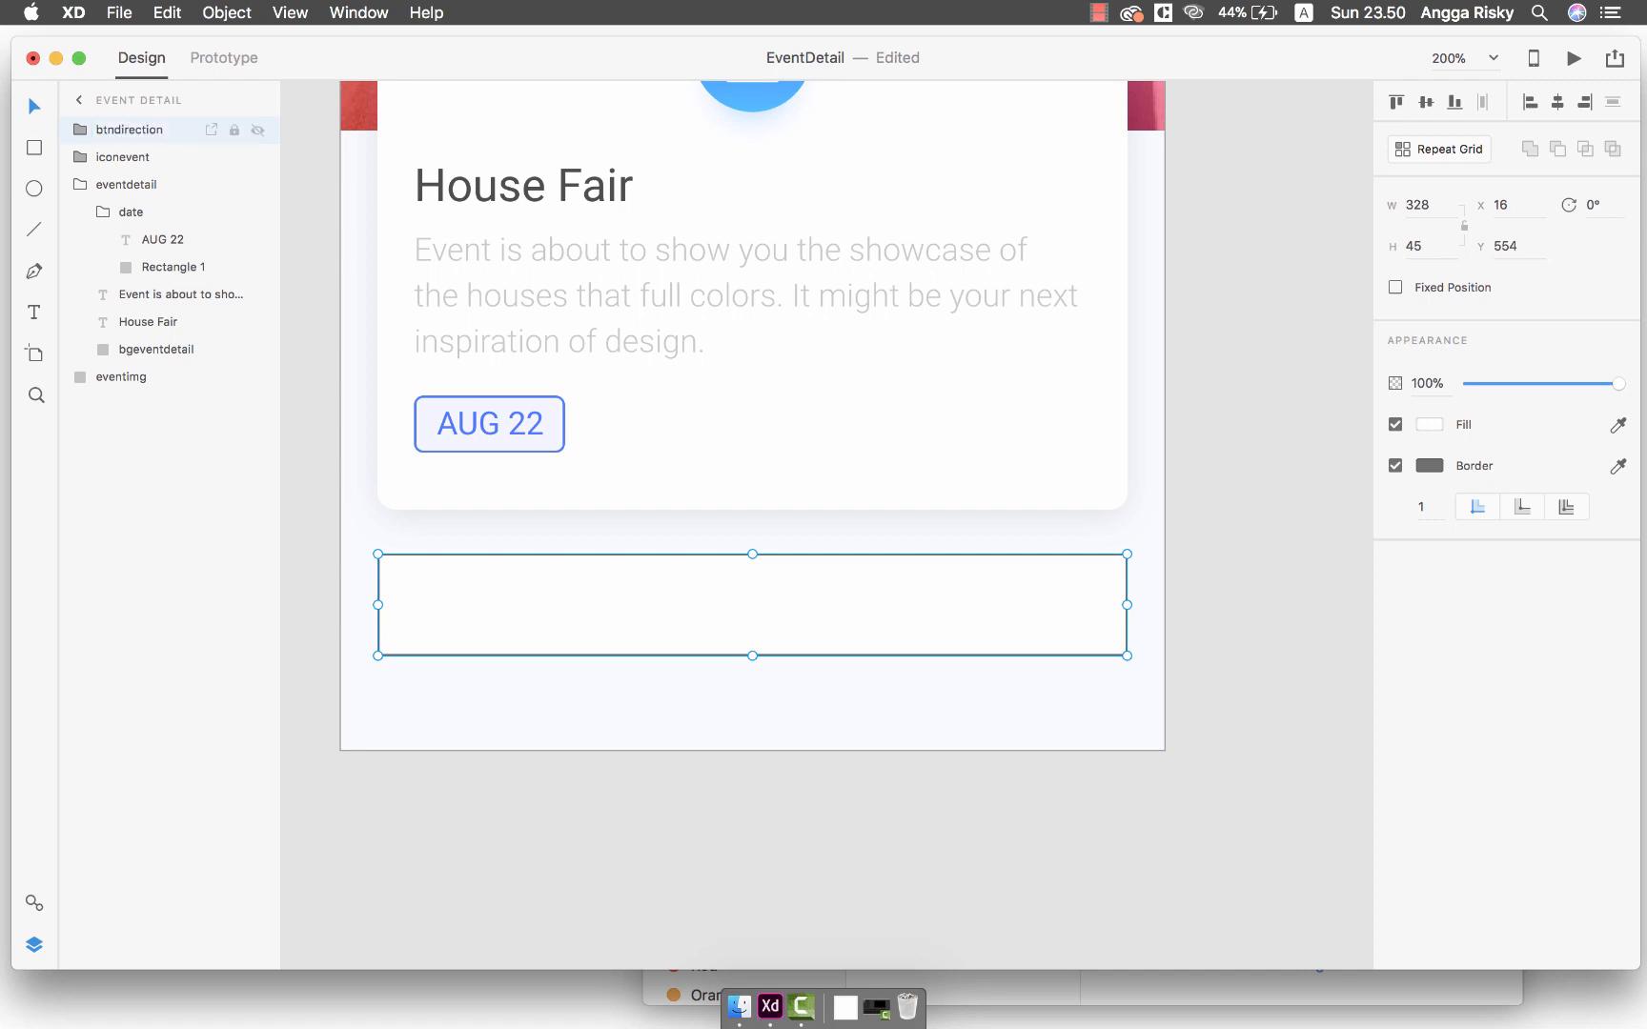
left_click(84, 130)
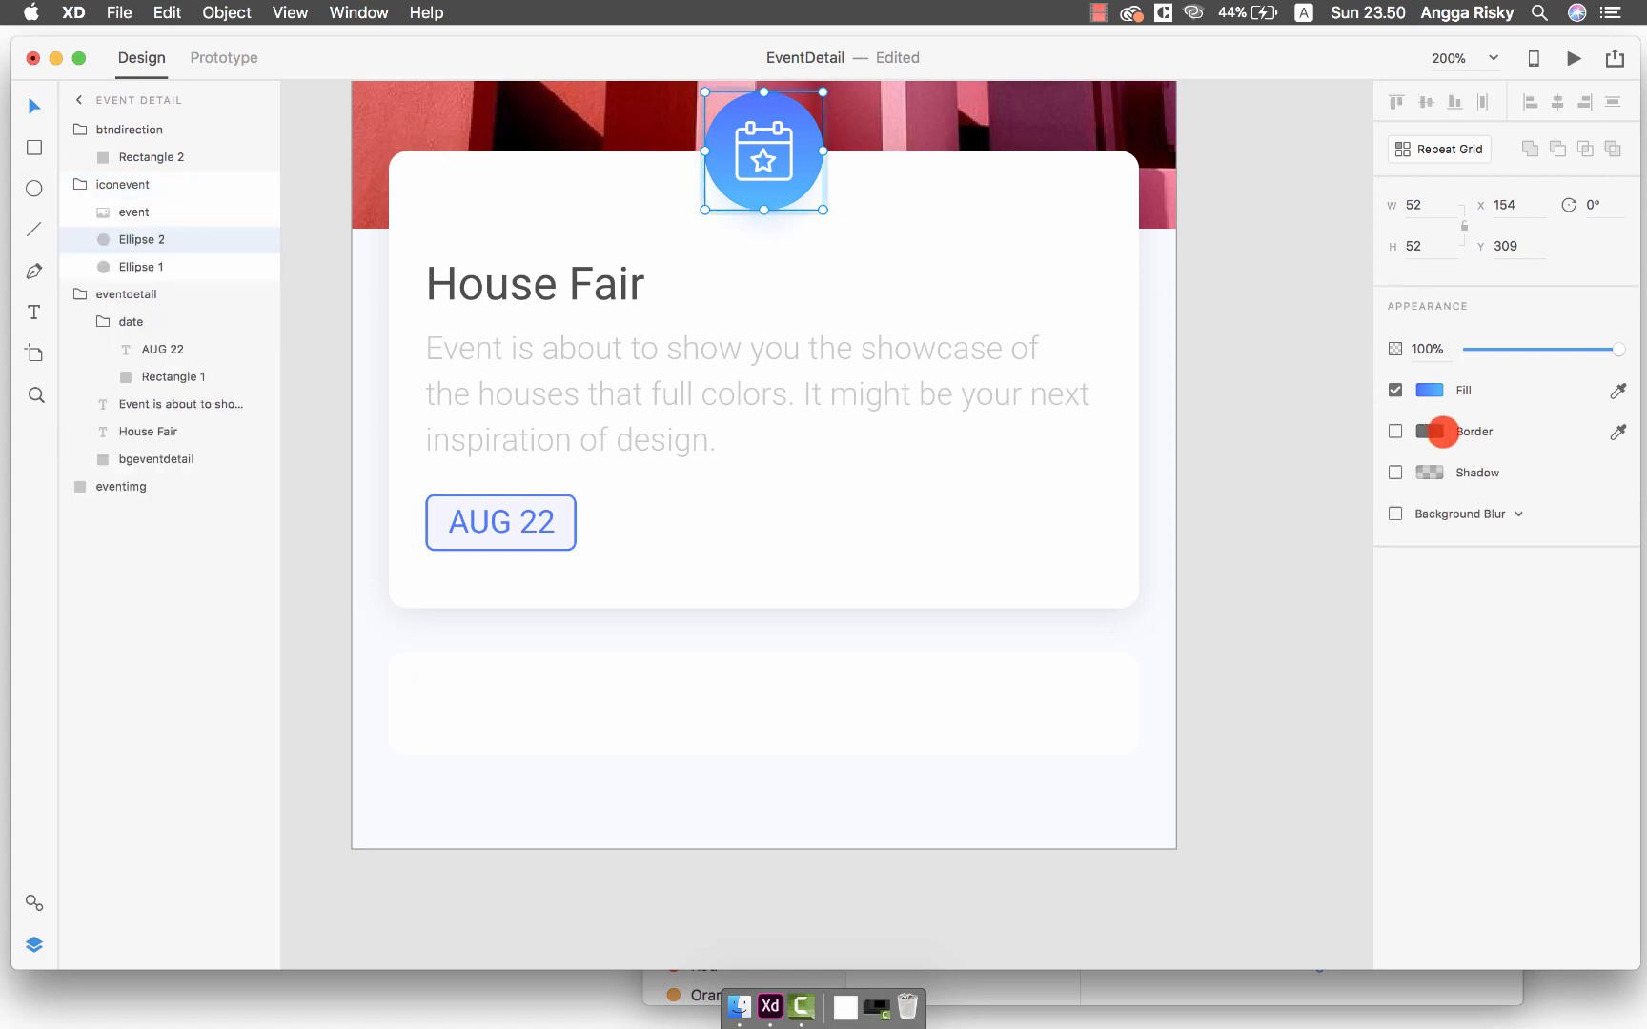
left_click(1428, 389)
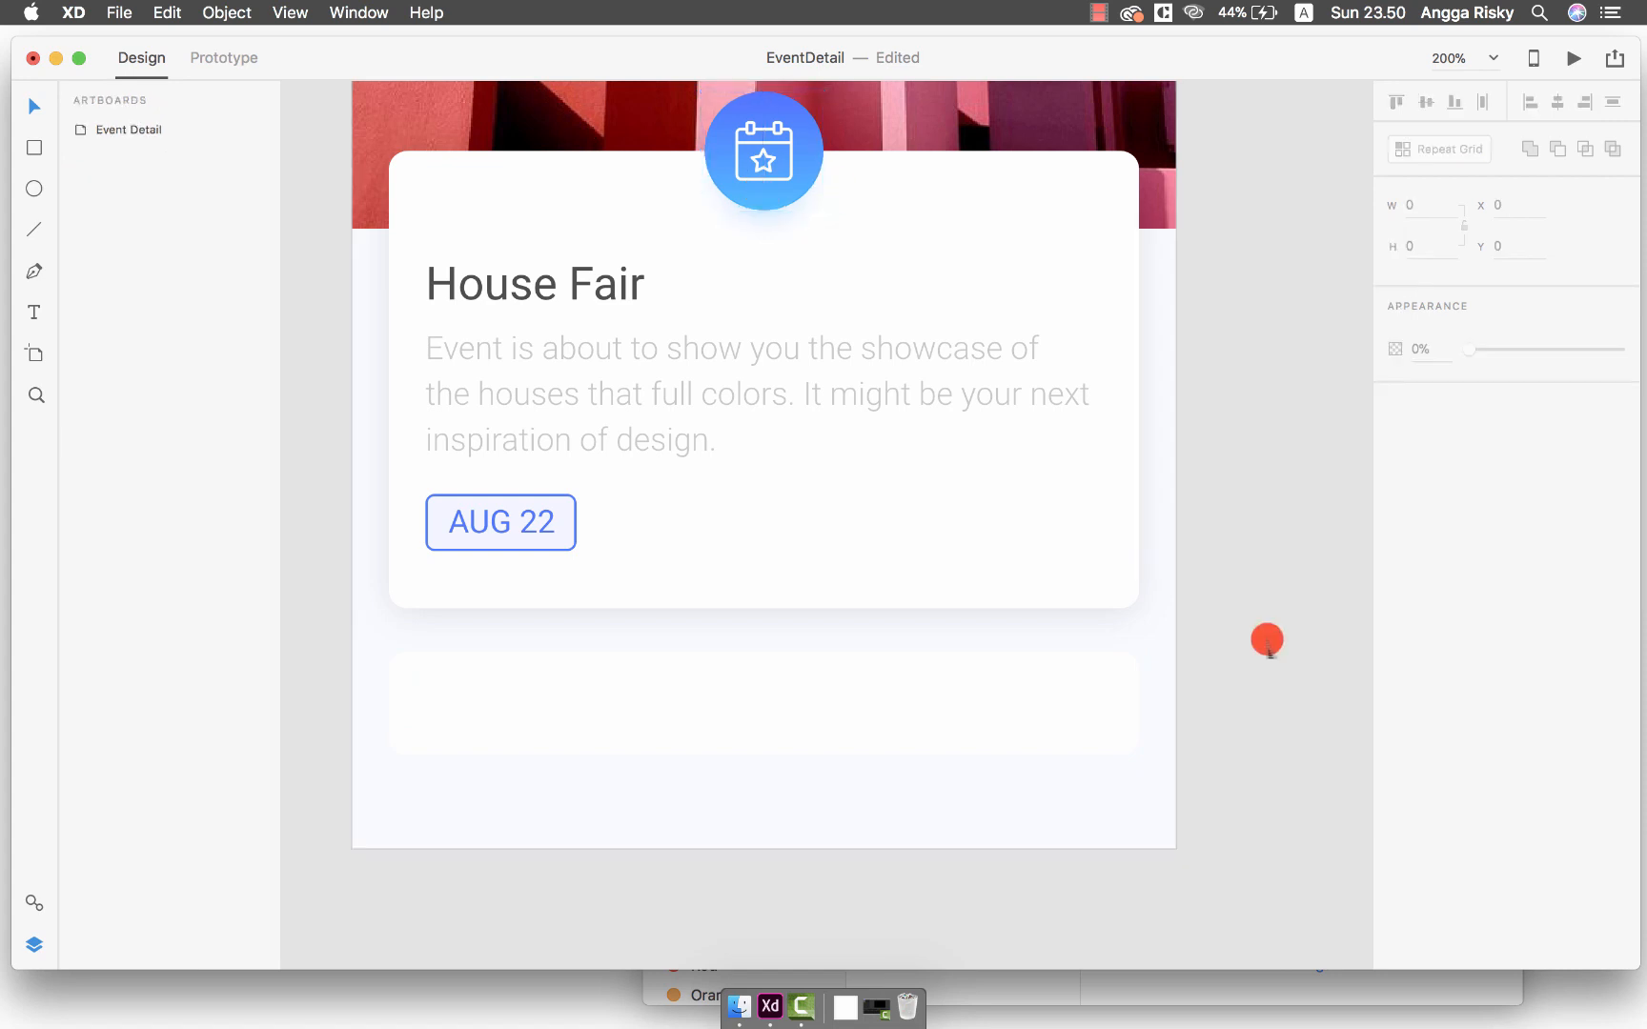
Save the icon circle's blue gradient as a swatch and apply it to the button's fill
left_click(765, 151)
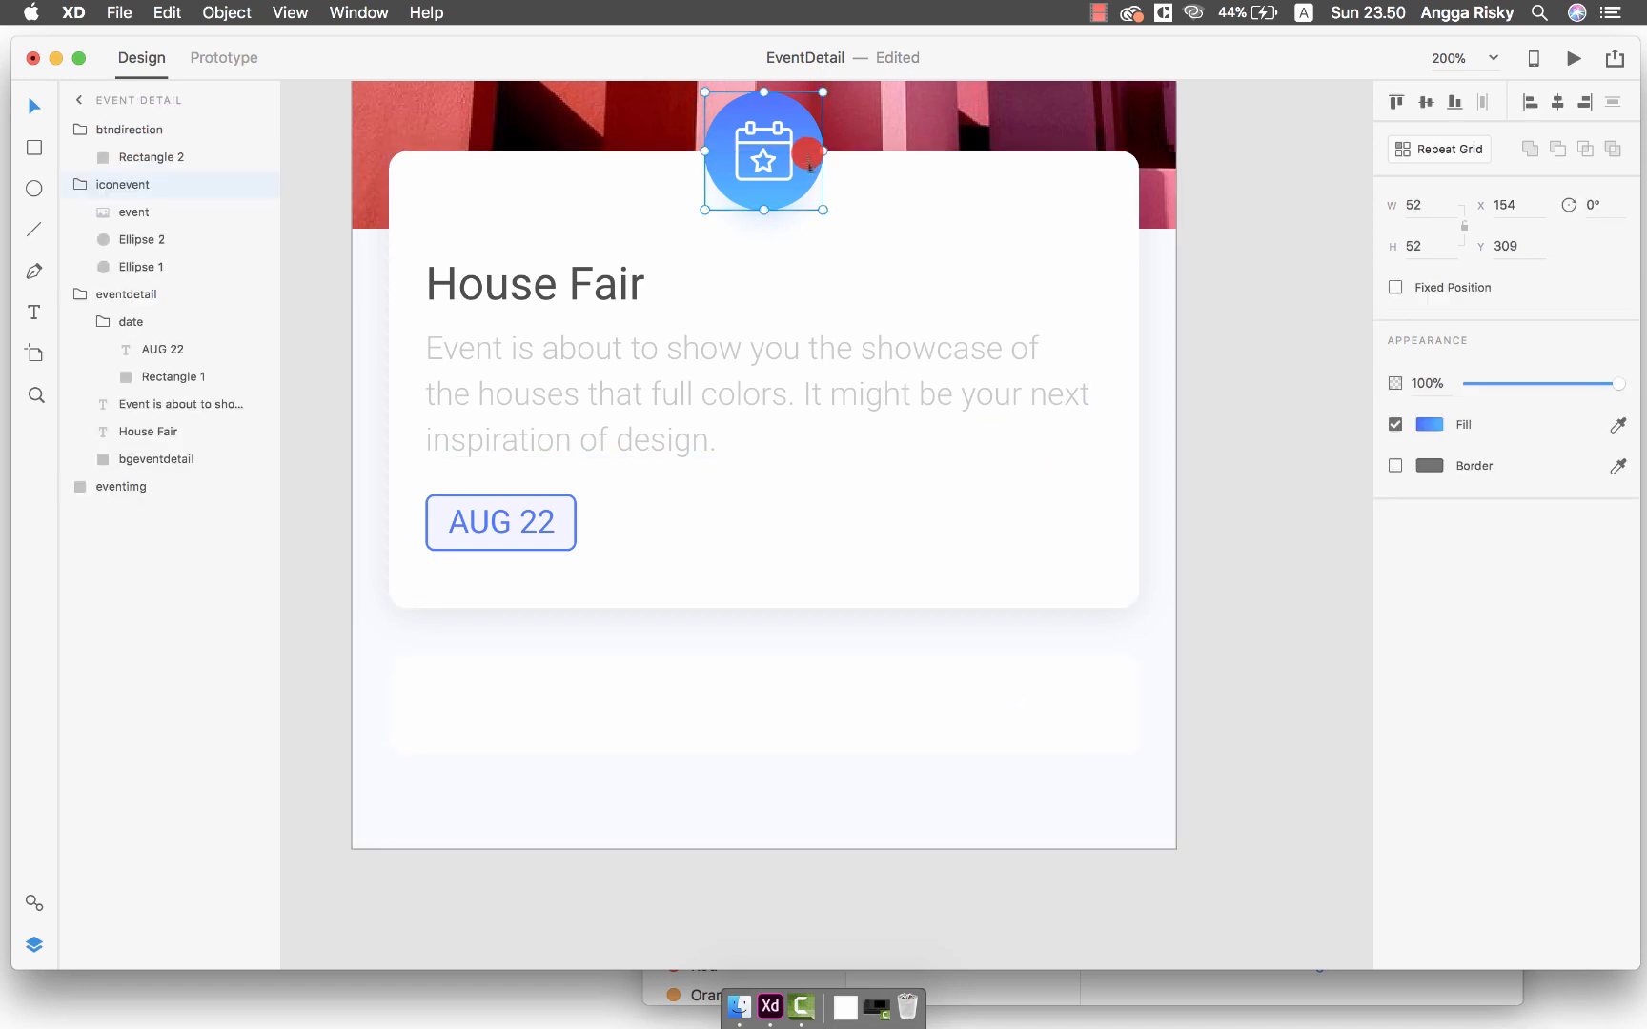
right_click(814, 173)
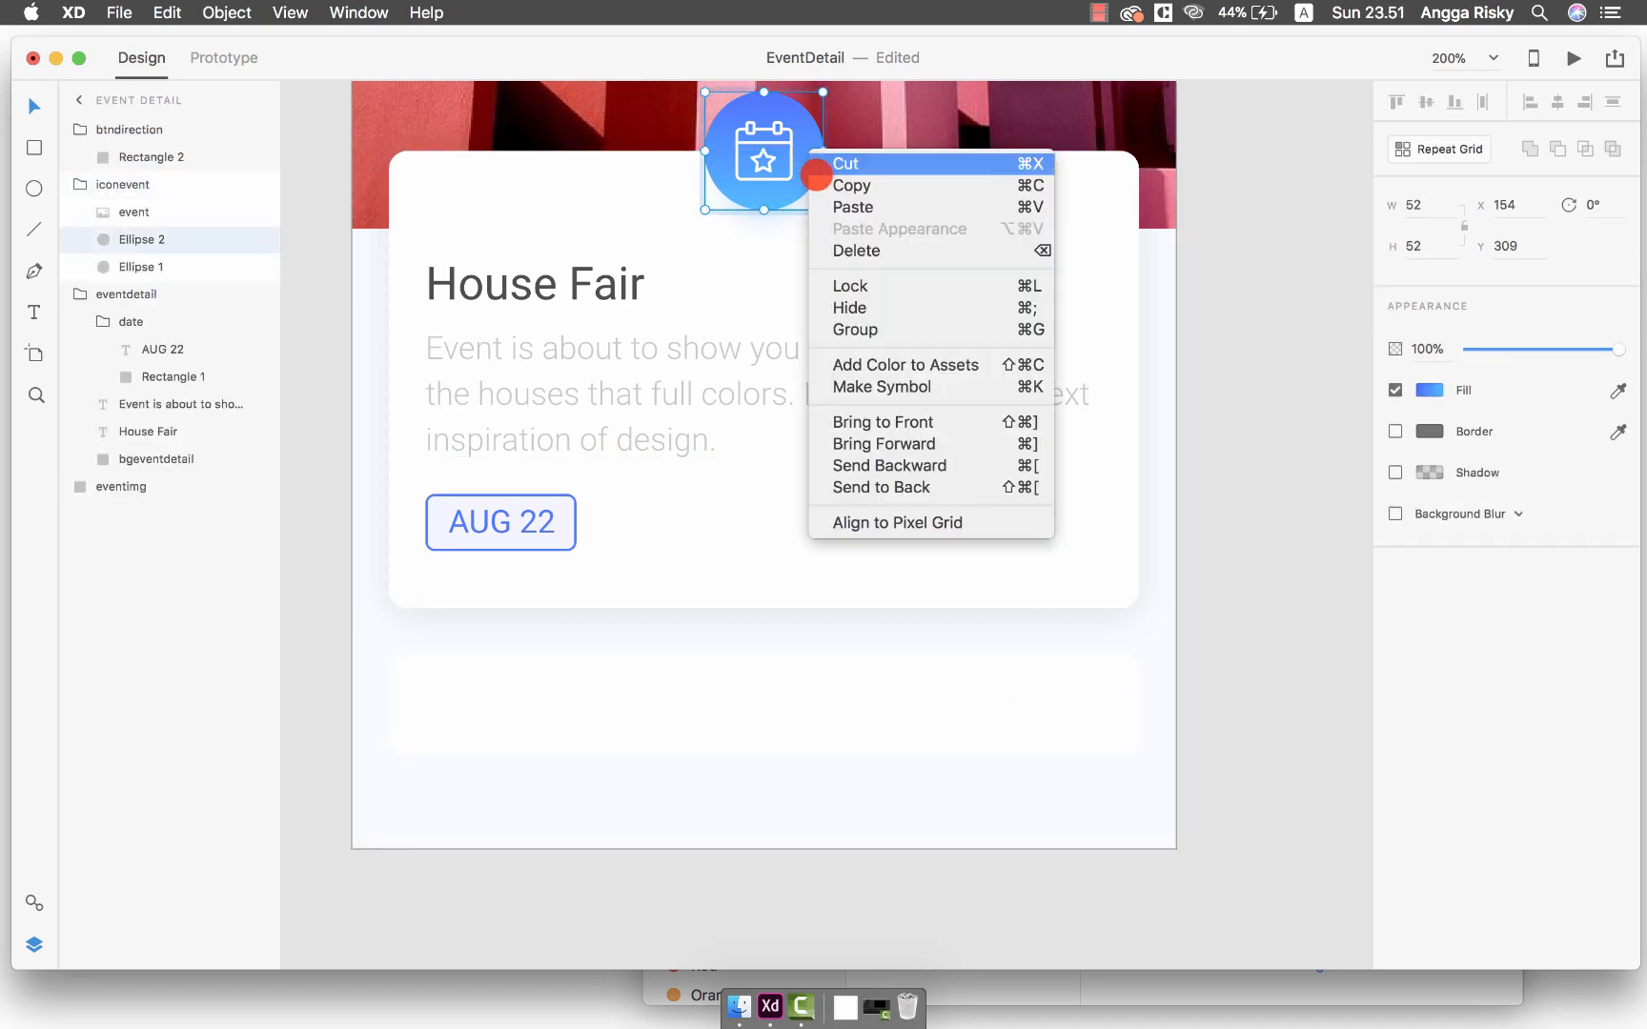
mouse_move(1313, 391)
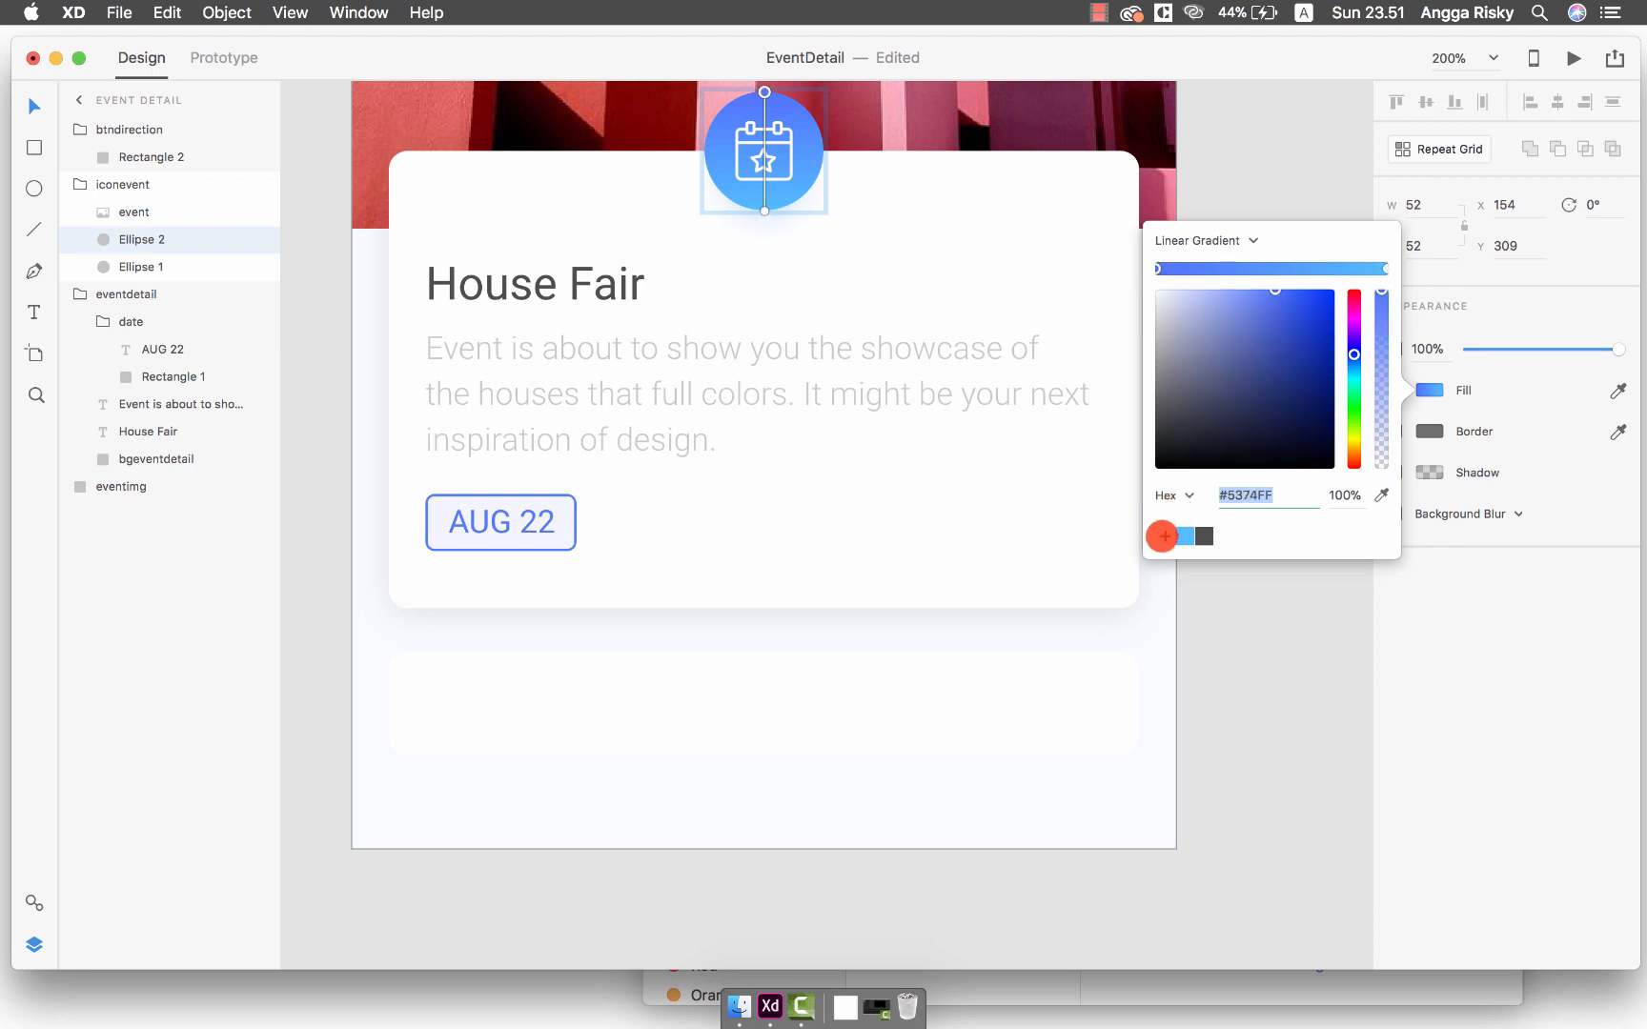
left_click(765, 701)
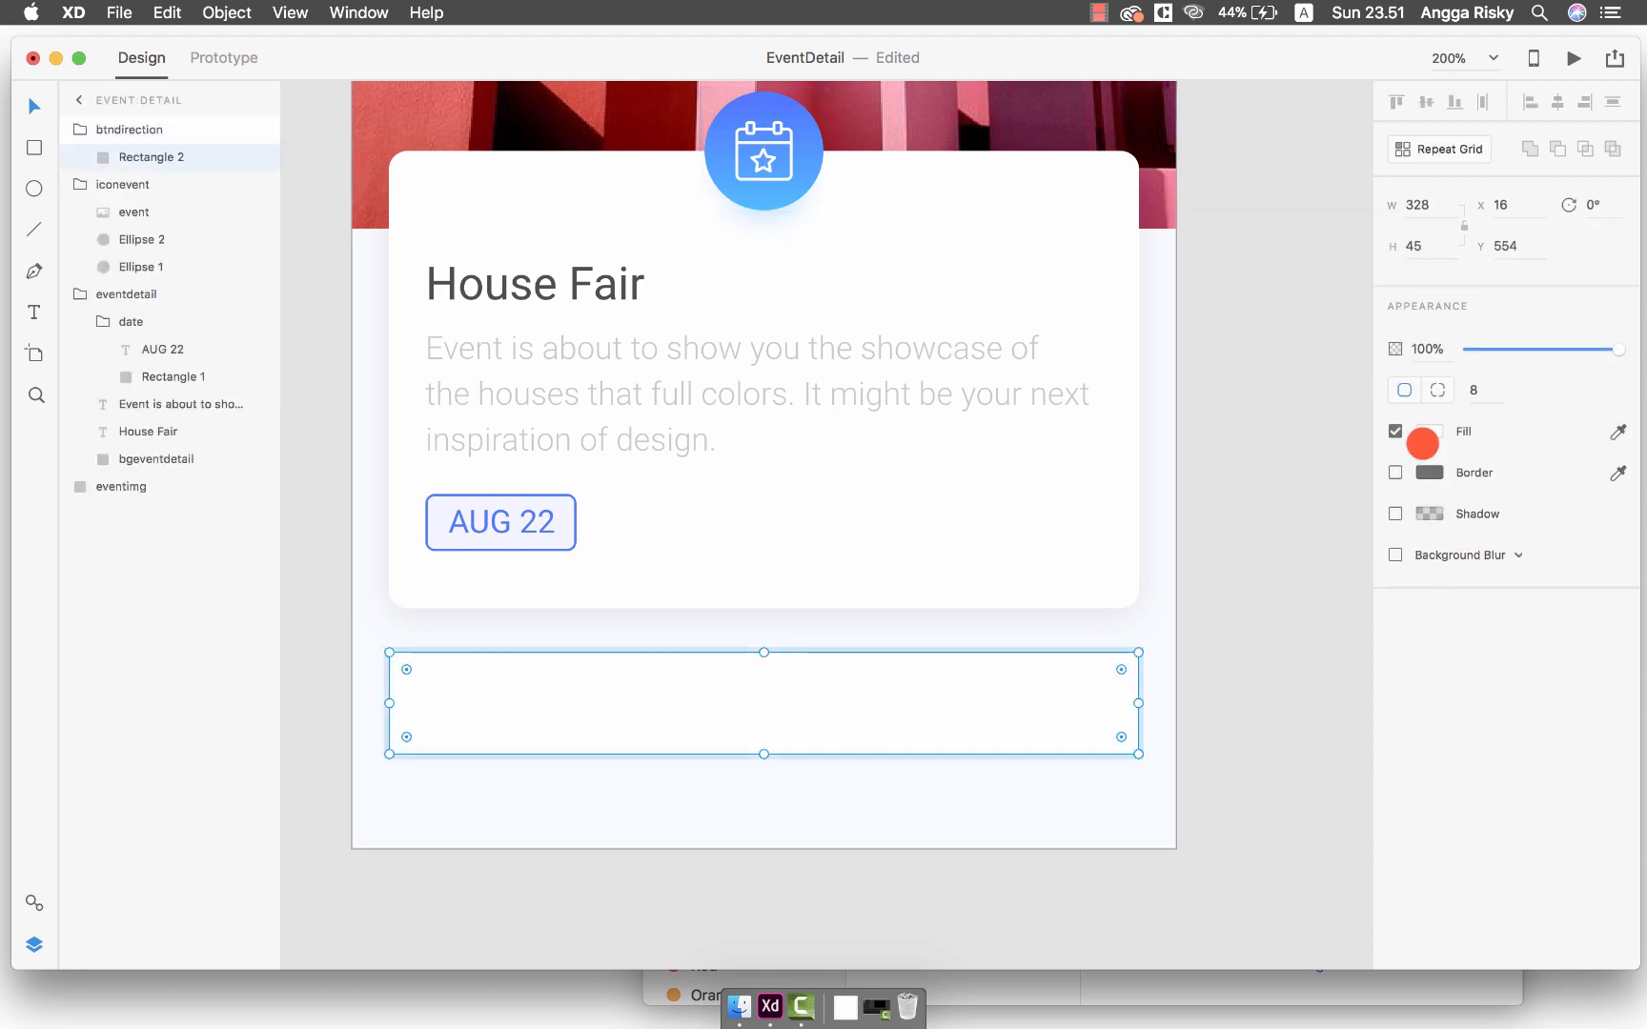
left_click(1423, 444)
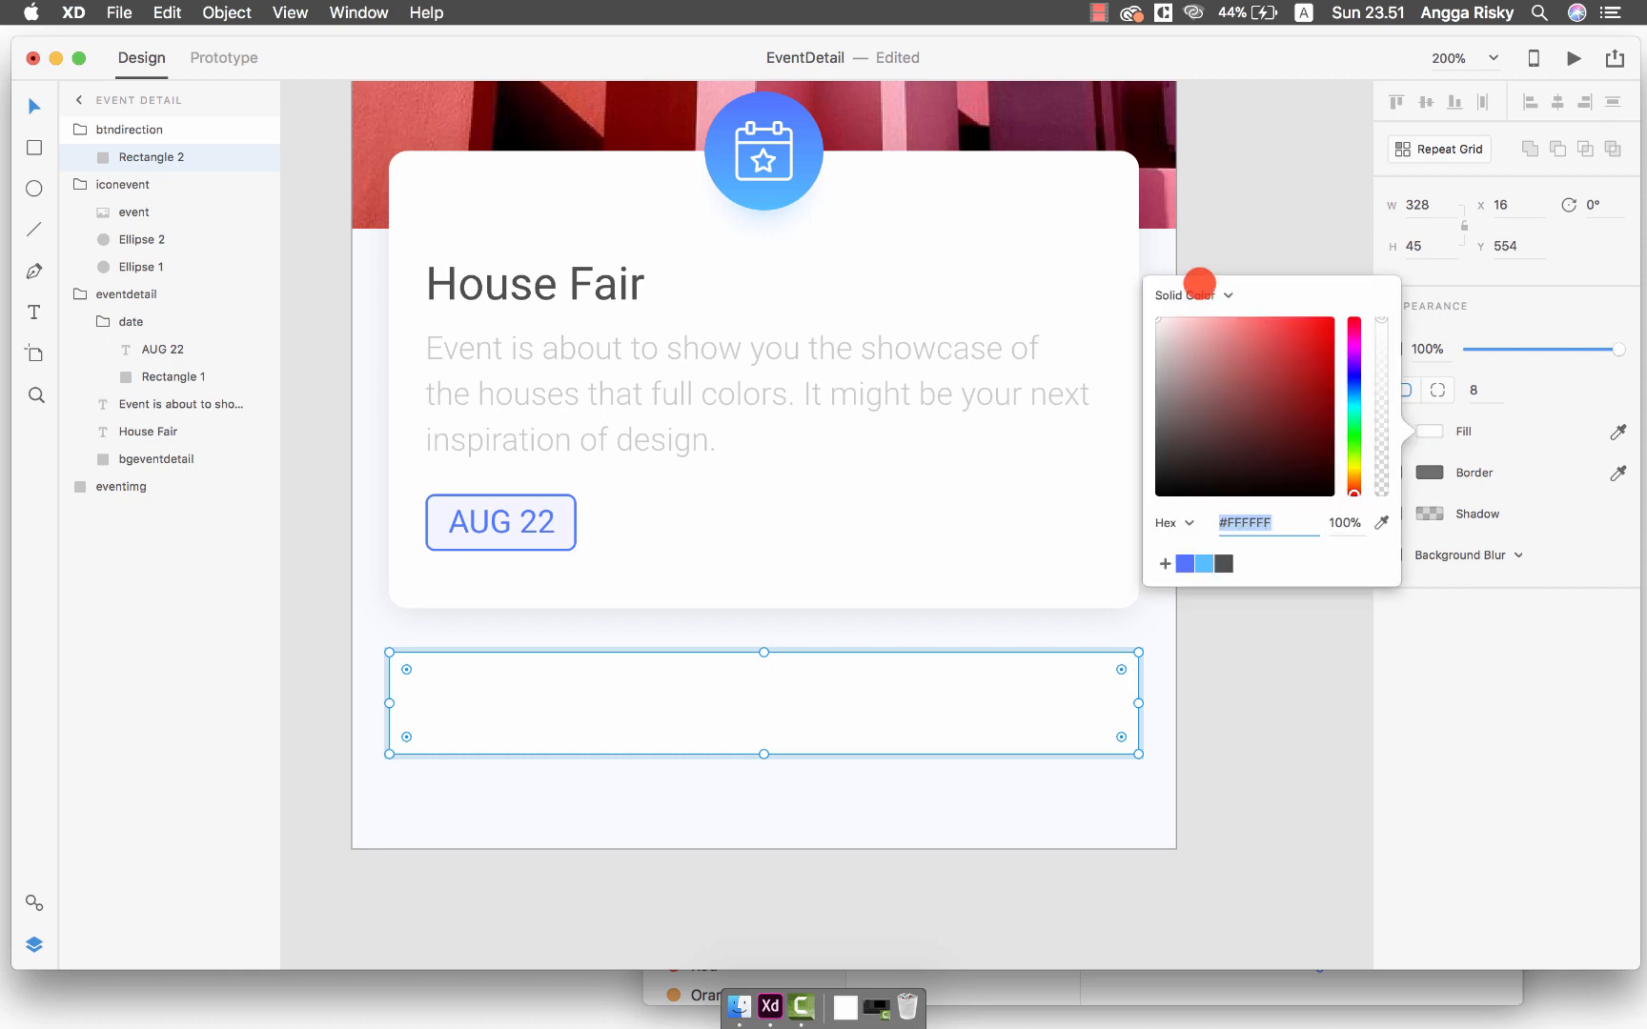
left_click(1190, 296)
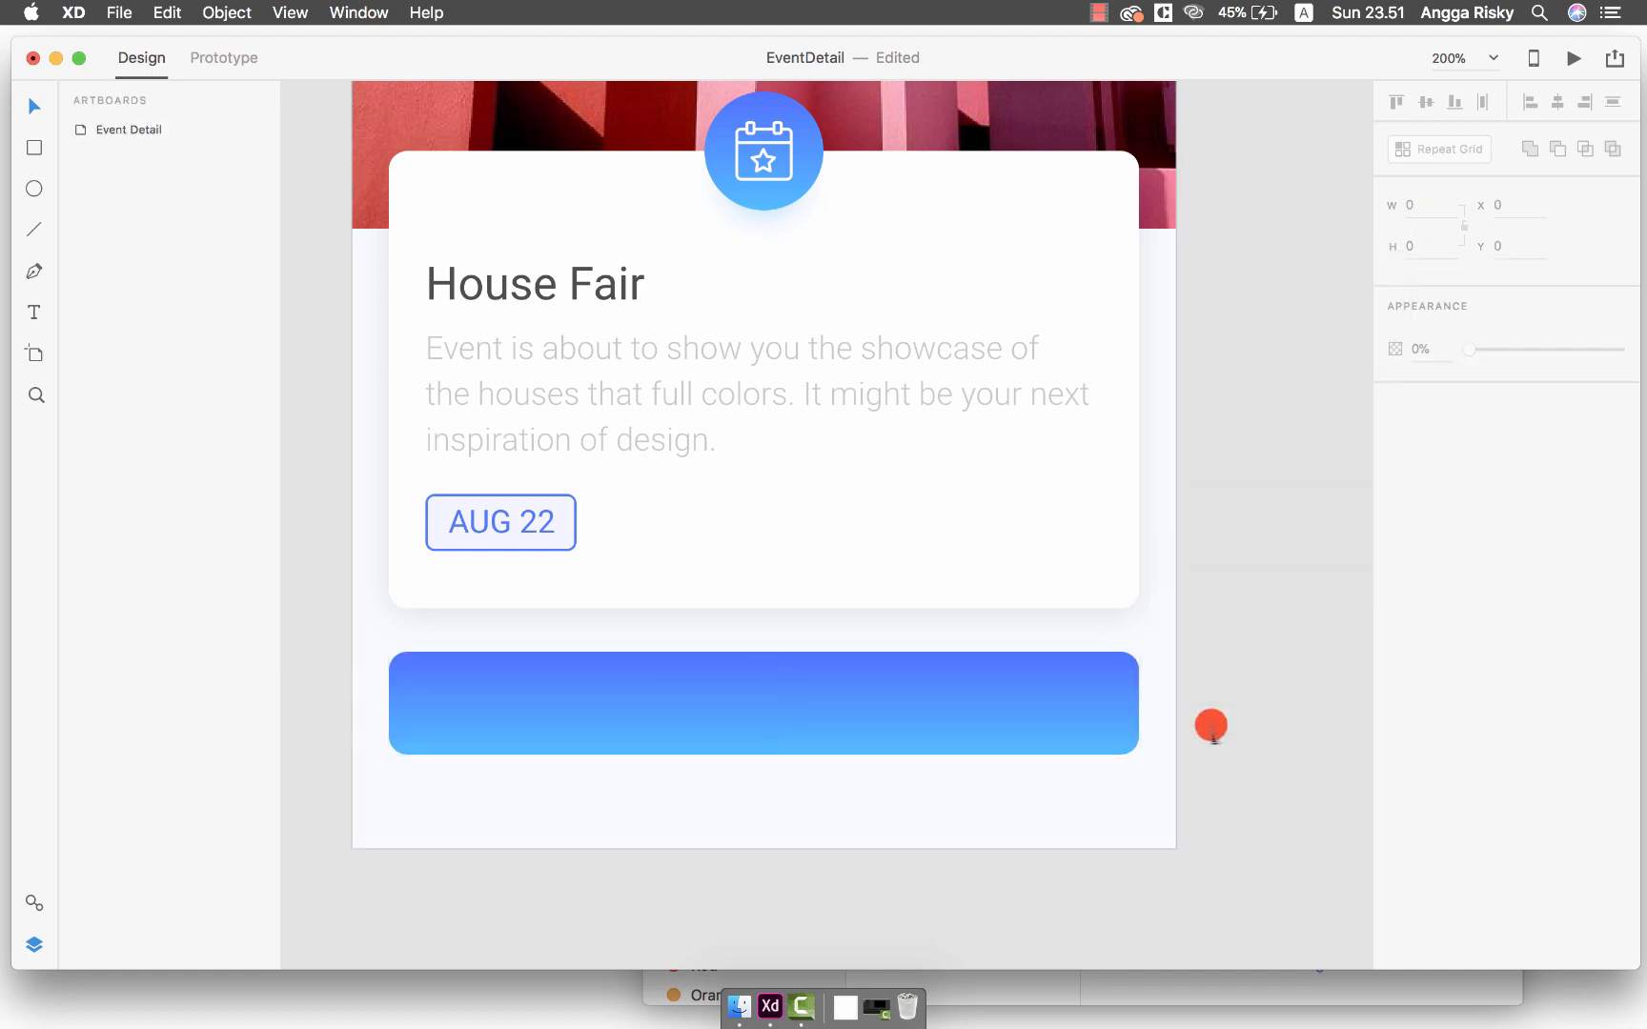
mouse_move(685, 636)
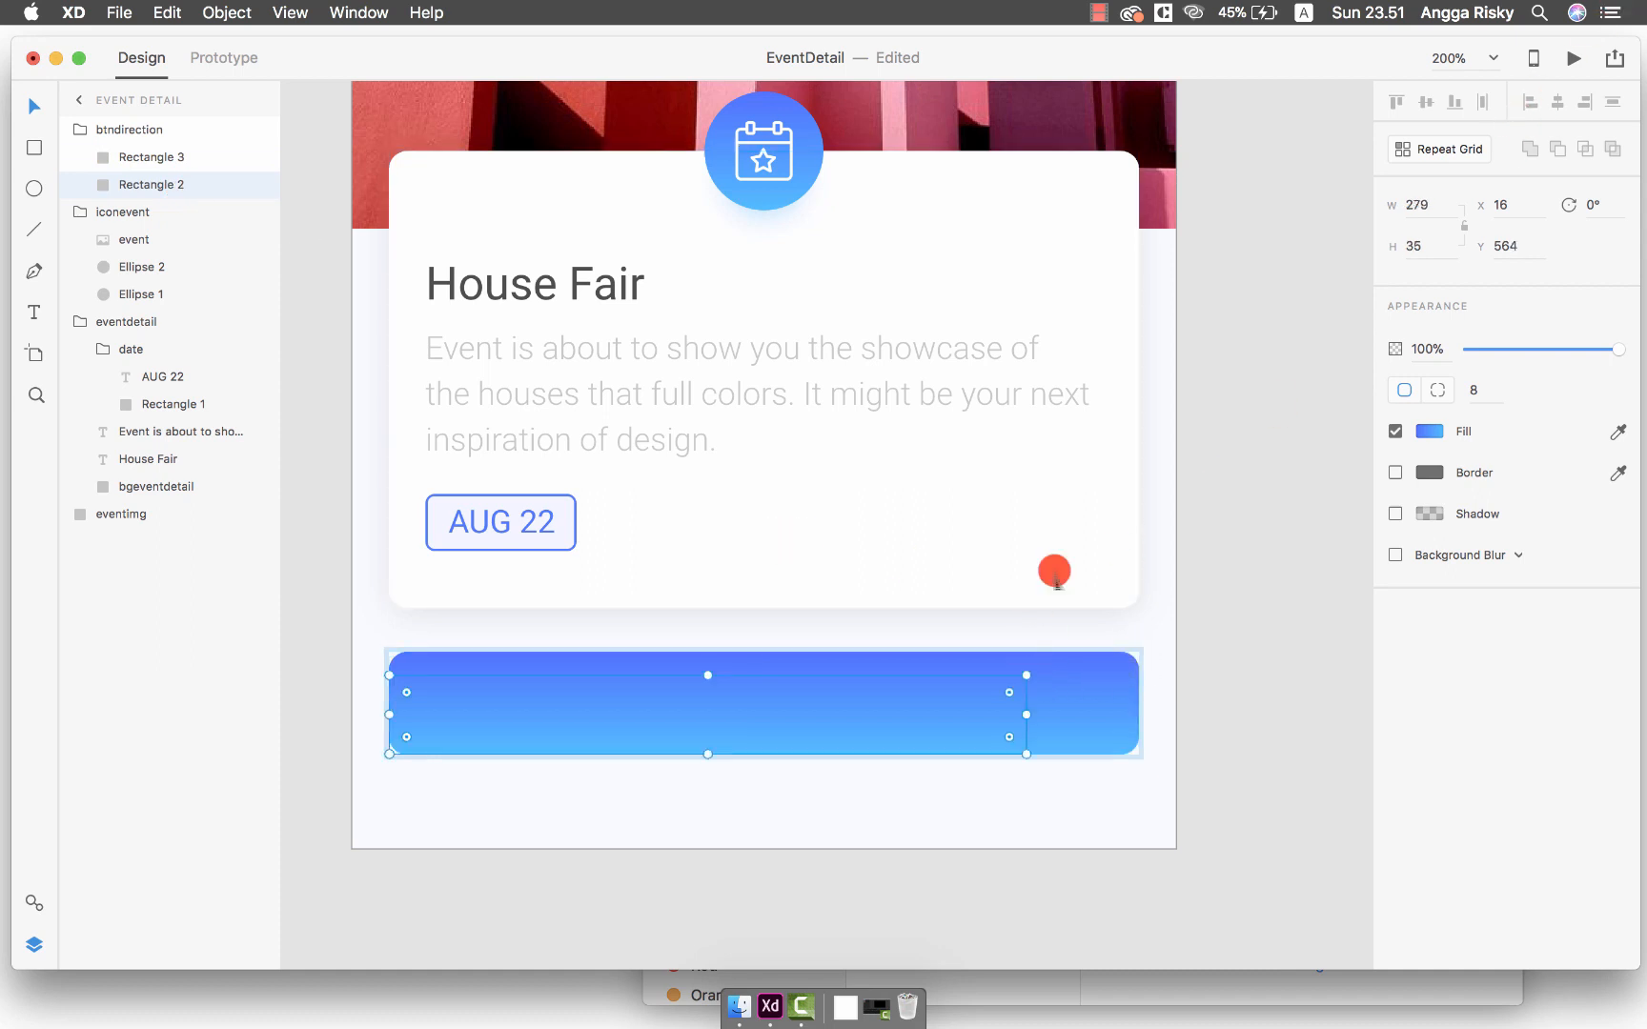
Position the button copy and give it a #5387FF shadow at 38% opacity for a blue glow
left_click_drag(1054, 572, 1117, 511)
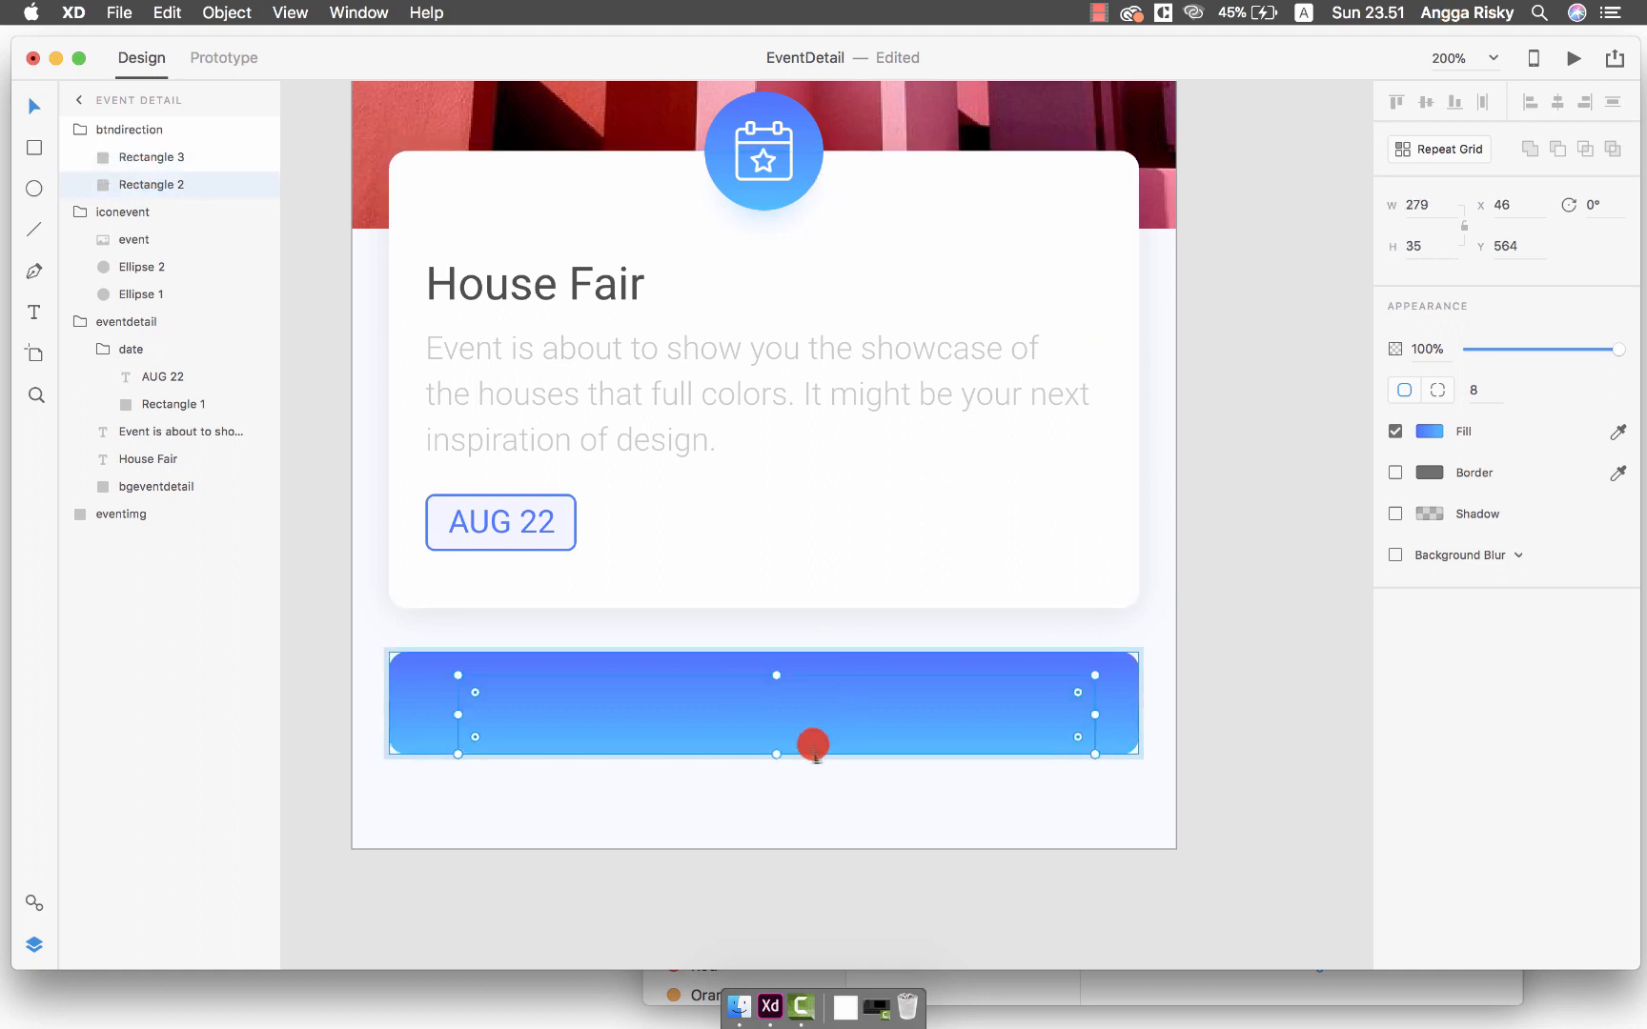
left_click_drag(814, 746, 776, 755)
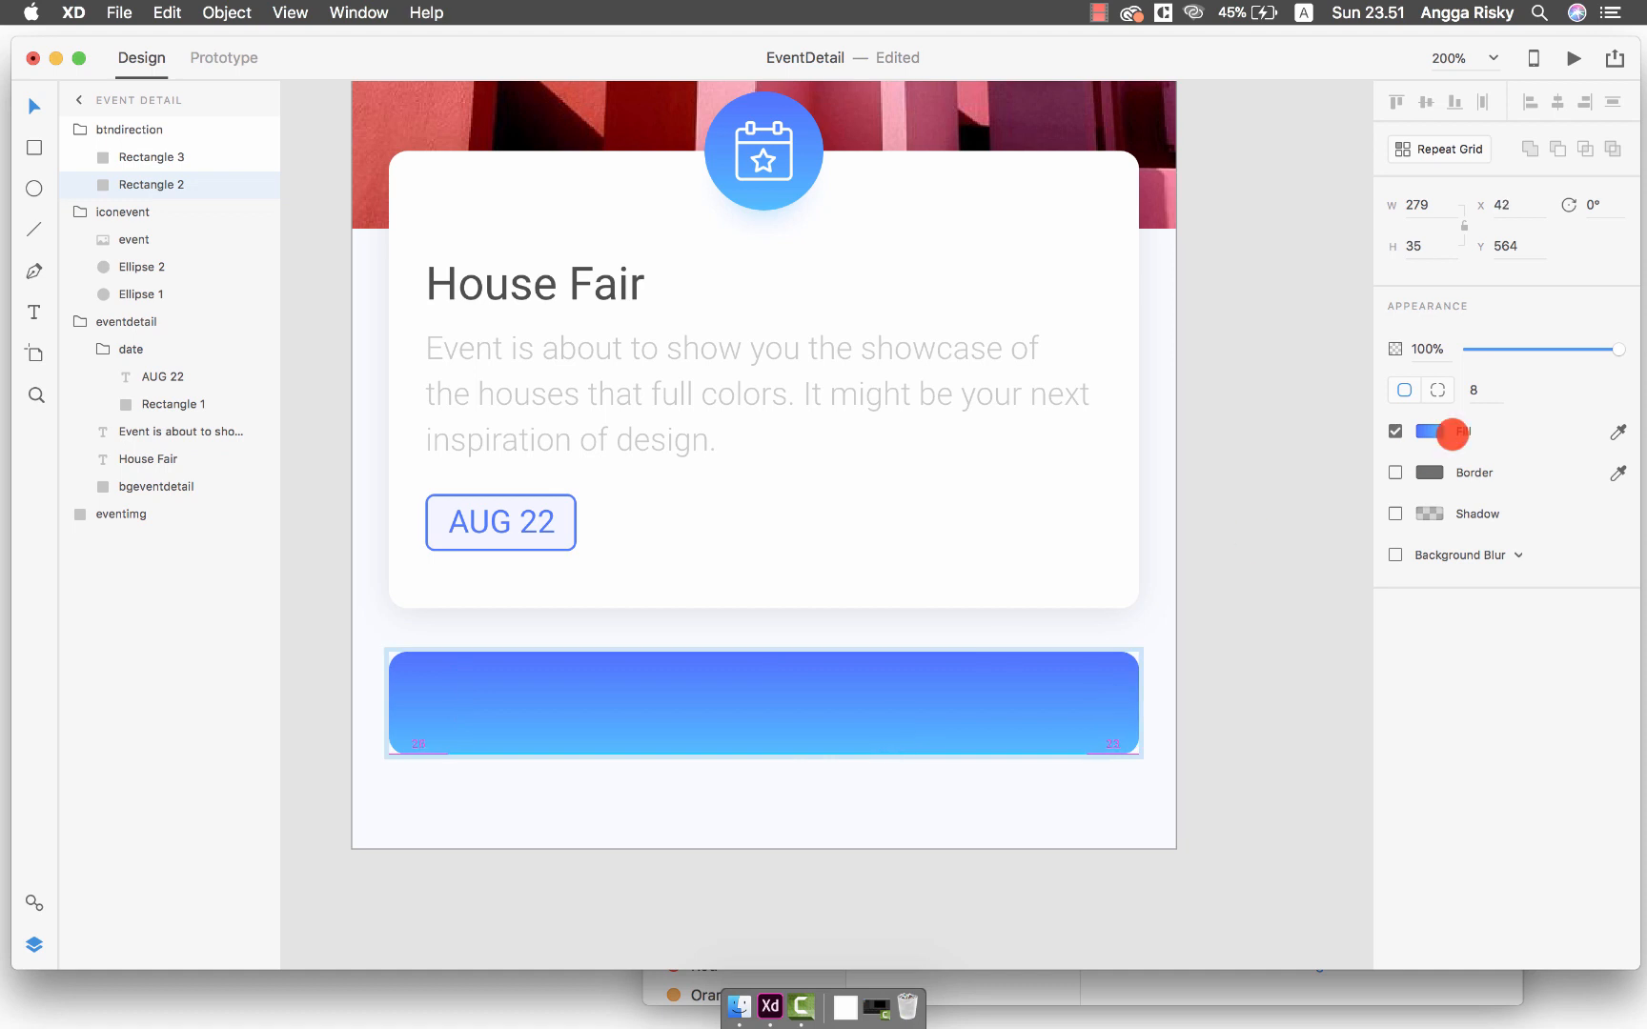
left_click(1396, 513)
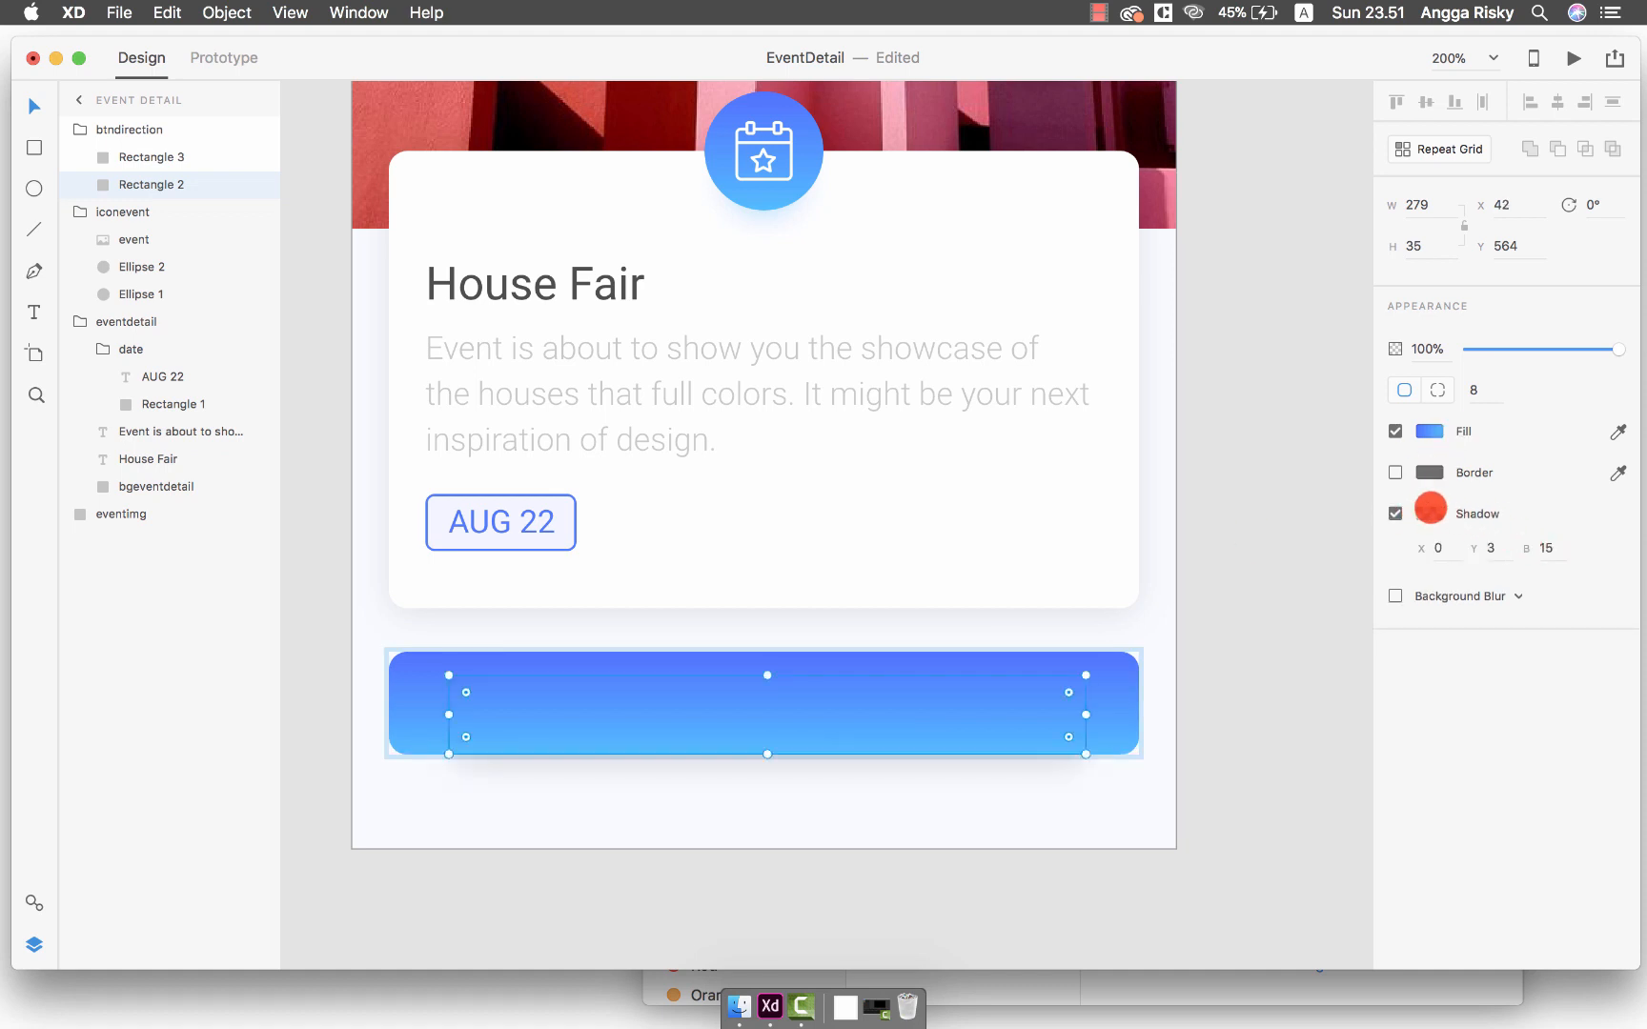
left_click(1428, 513)
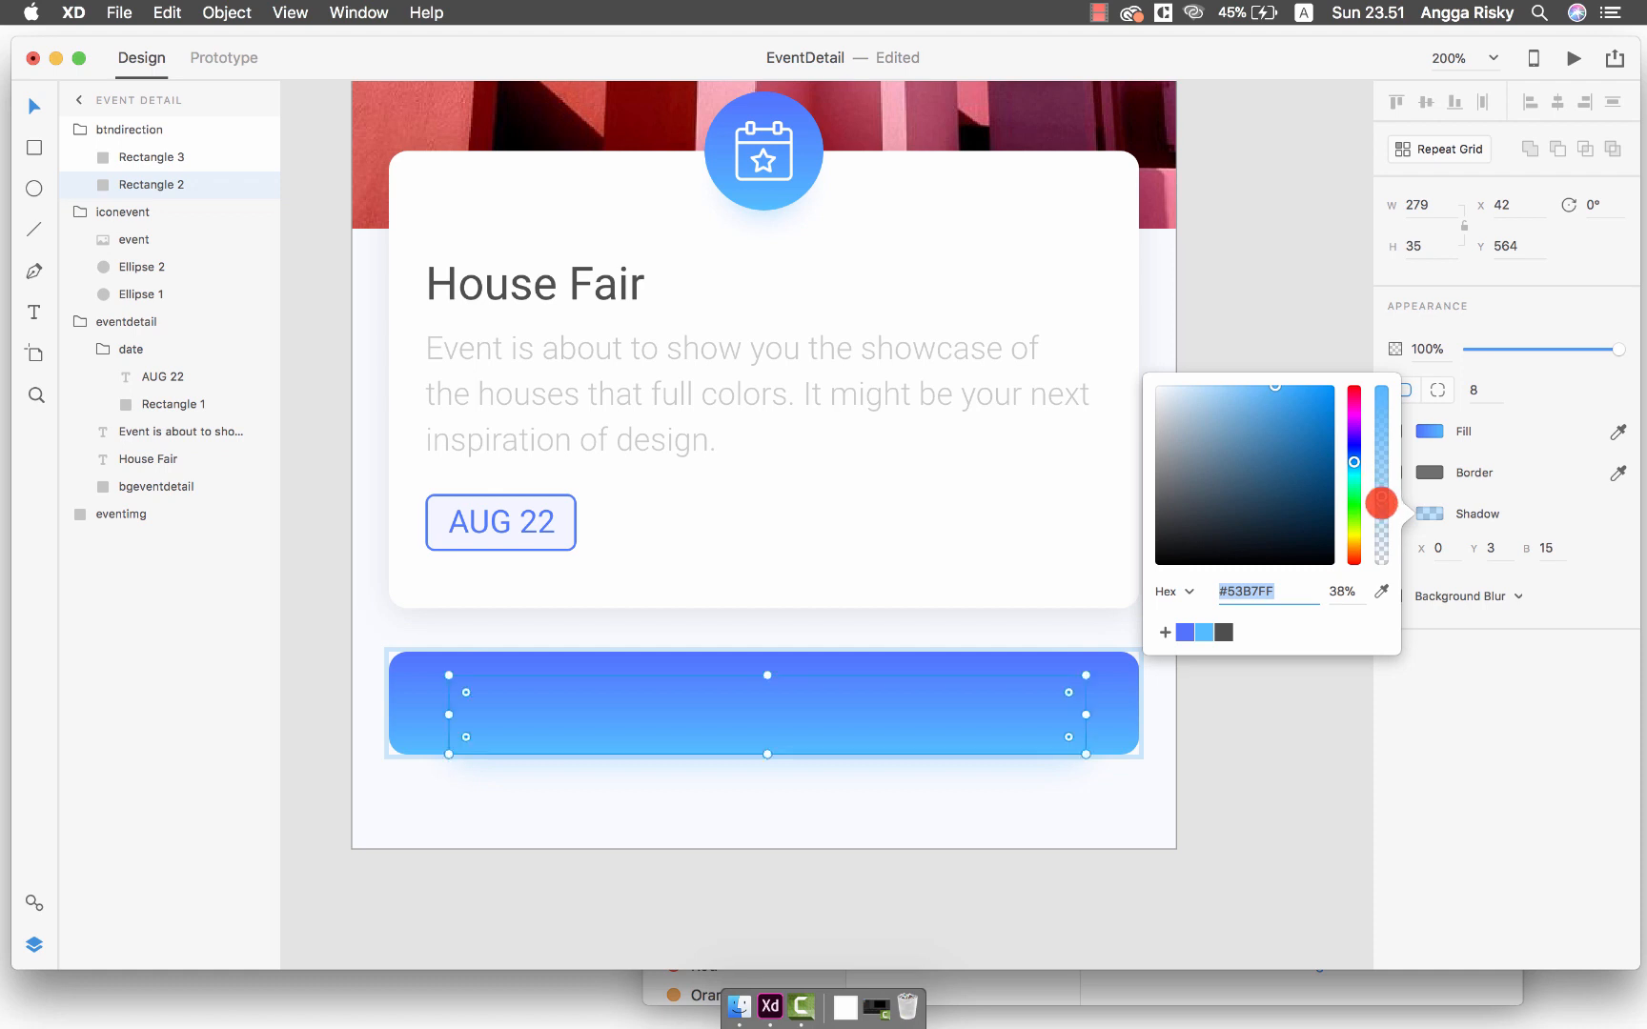
left_click(1258, 730)
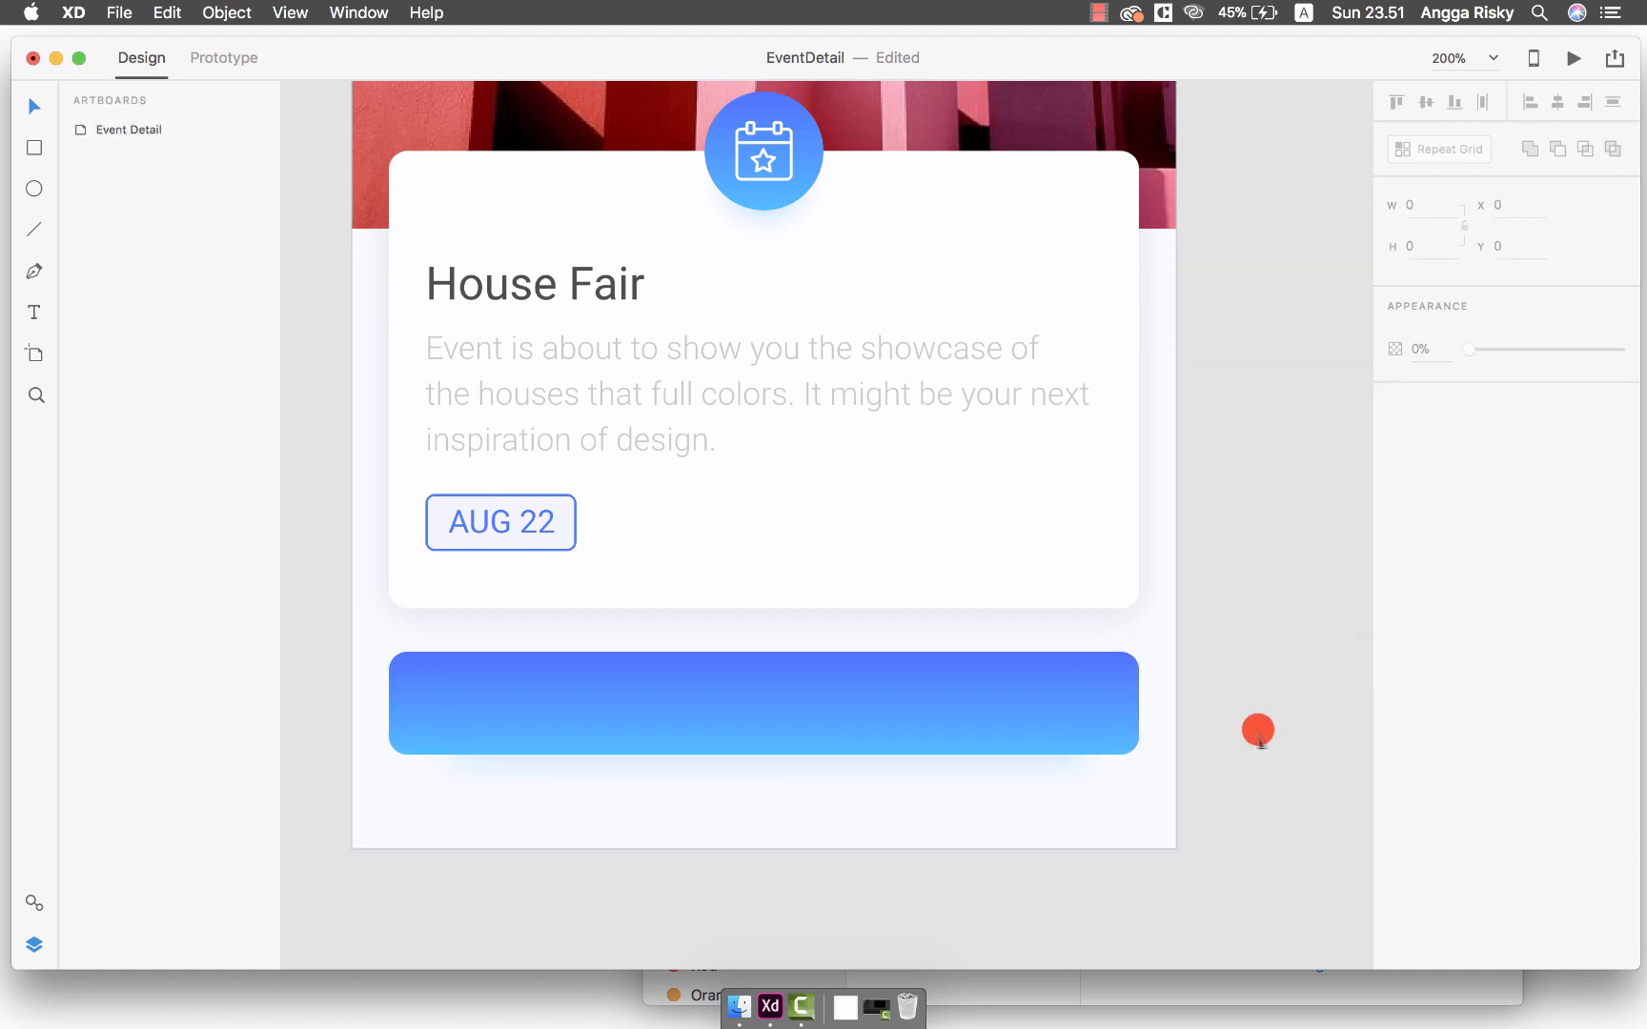
left_click(765, 702)
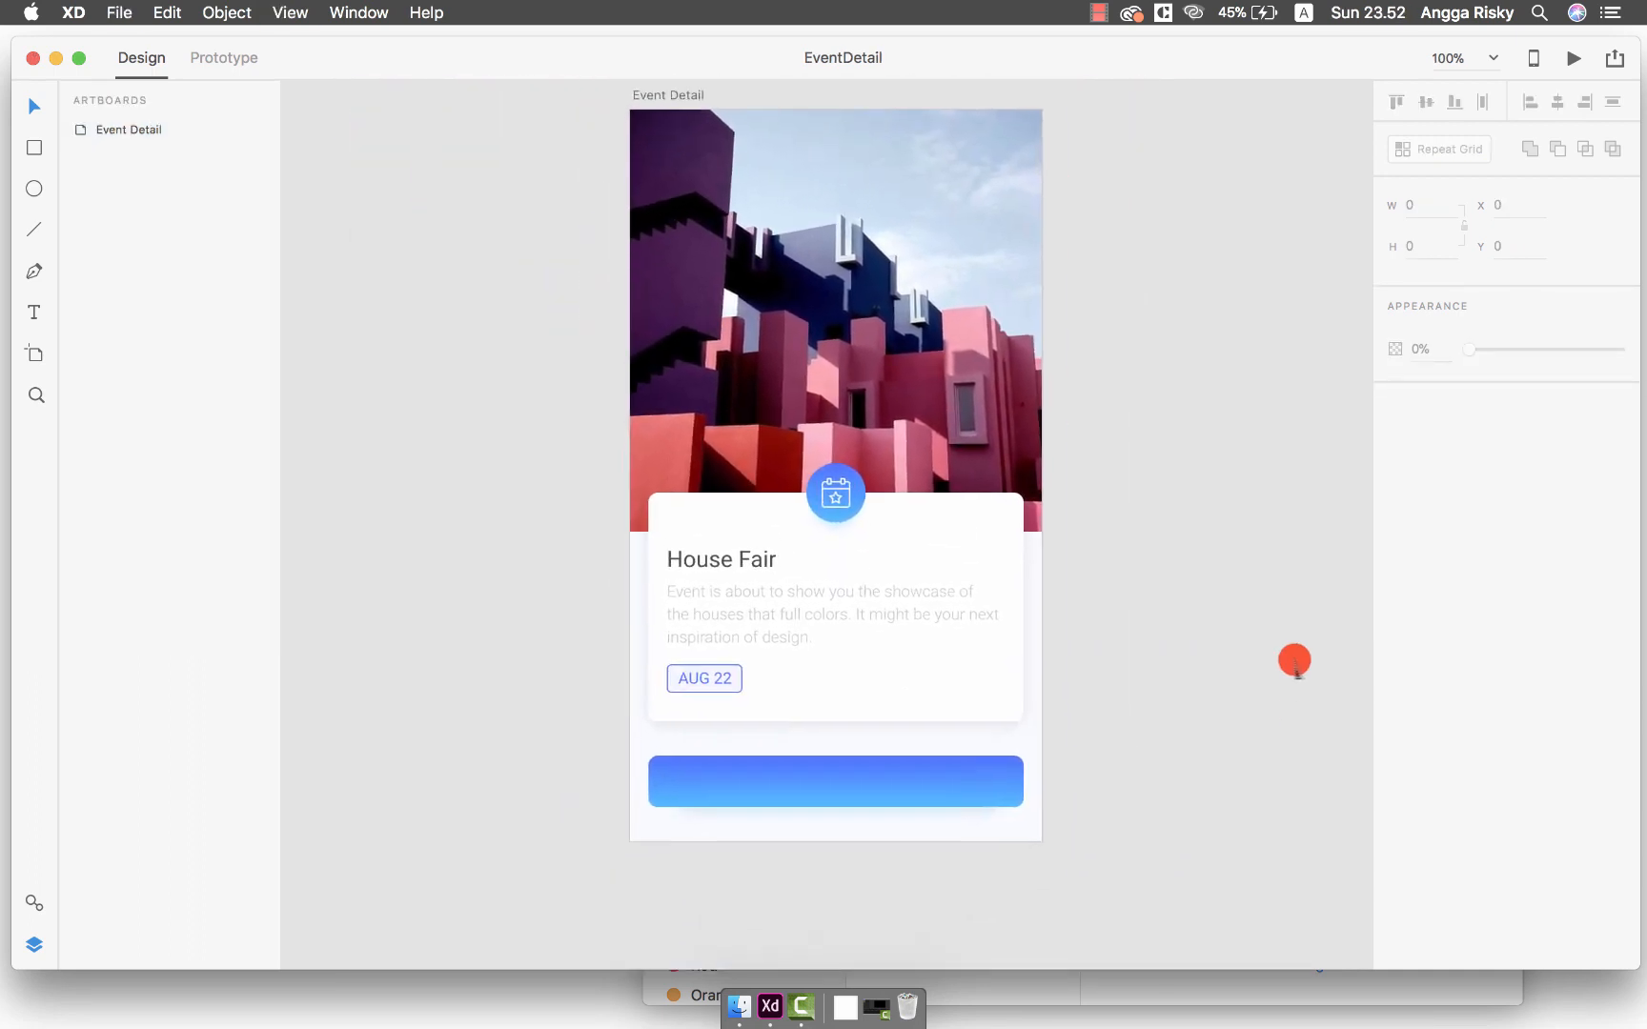
Add a text label on the button and retype it as 'Get a Direction' in white
key("cmd+=")
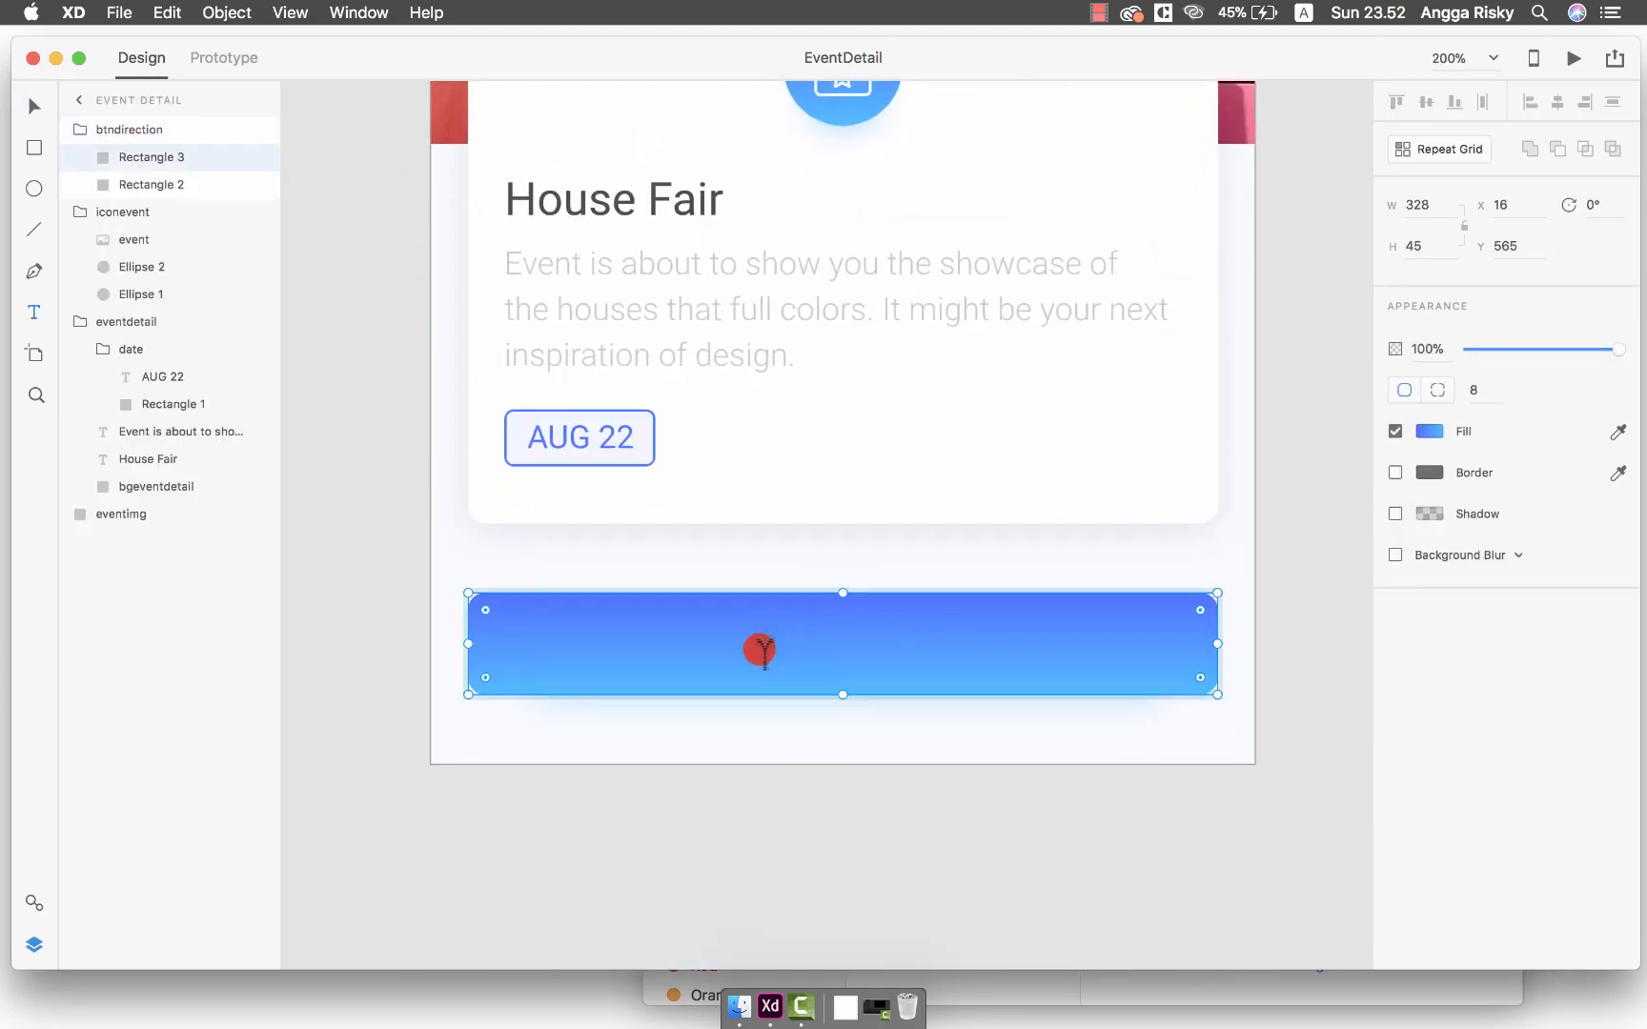
type("GET DIRECTI")
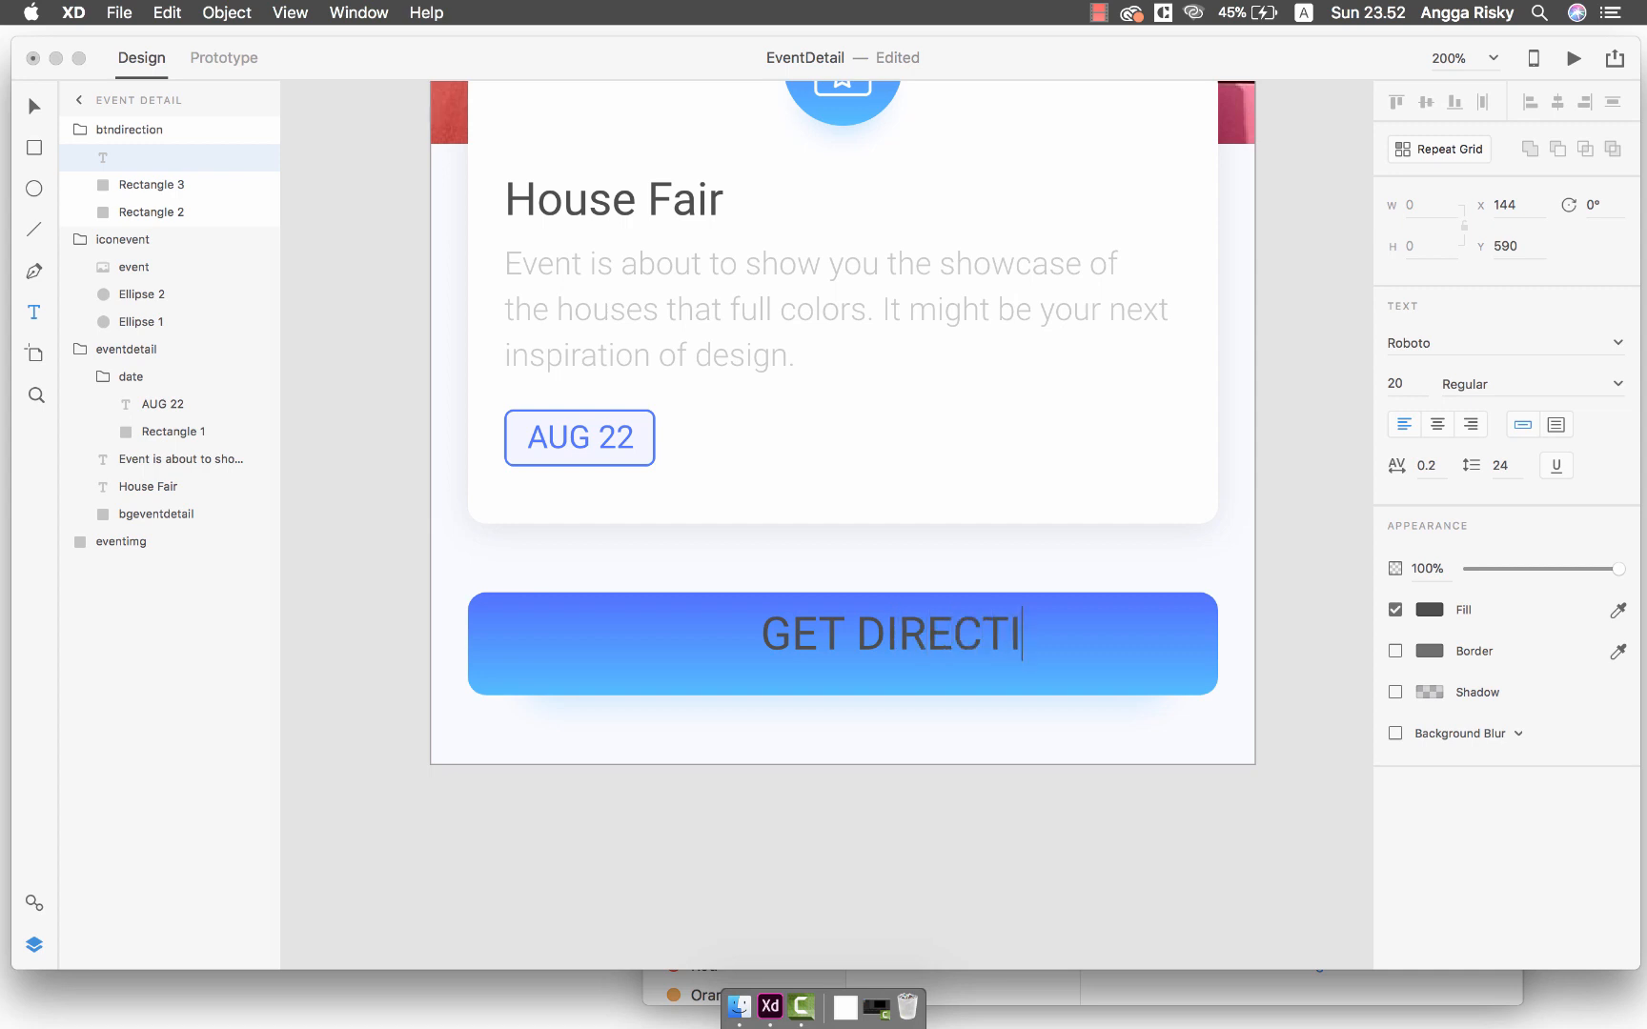
type("ON")
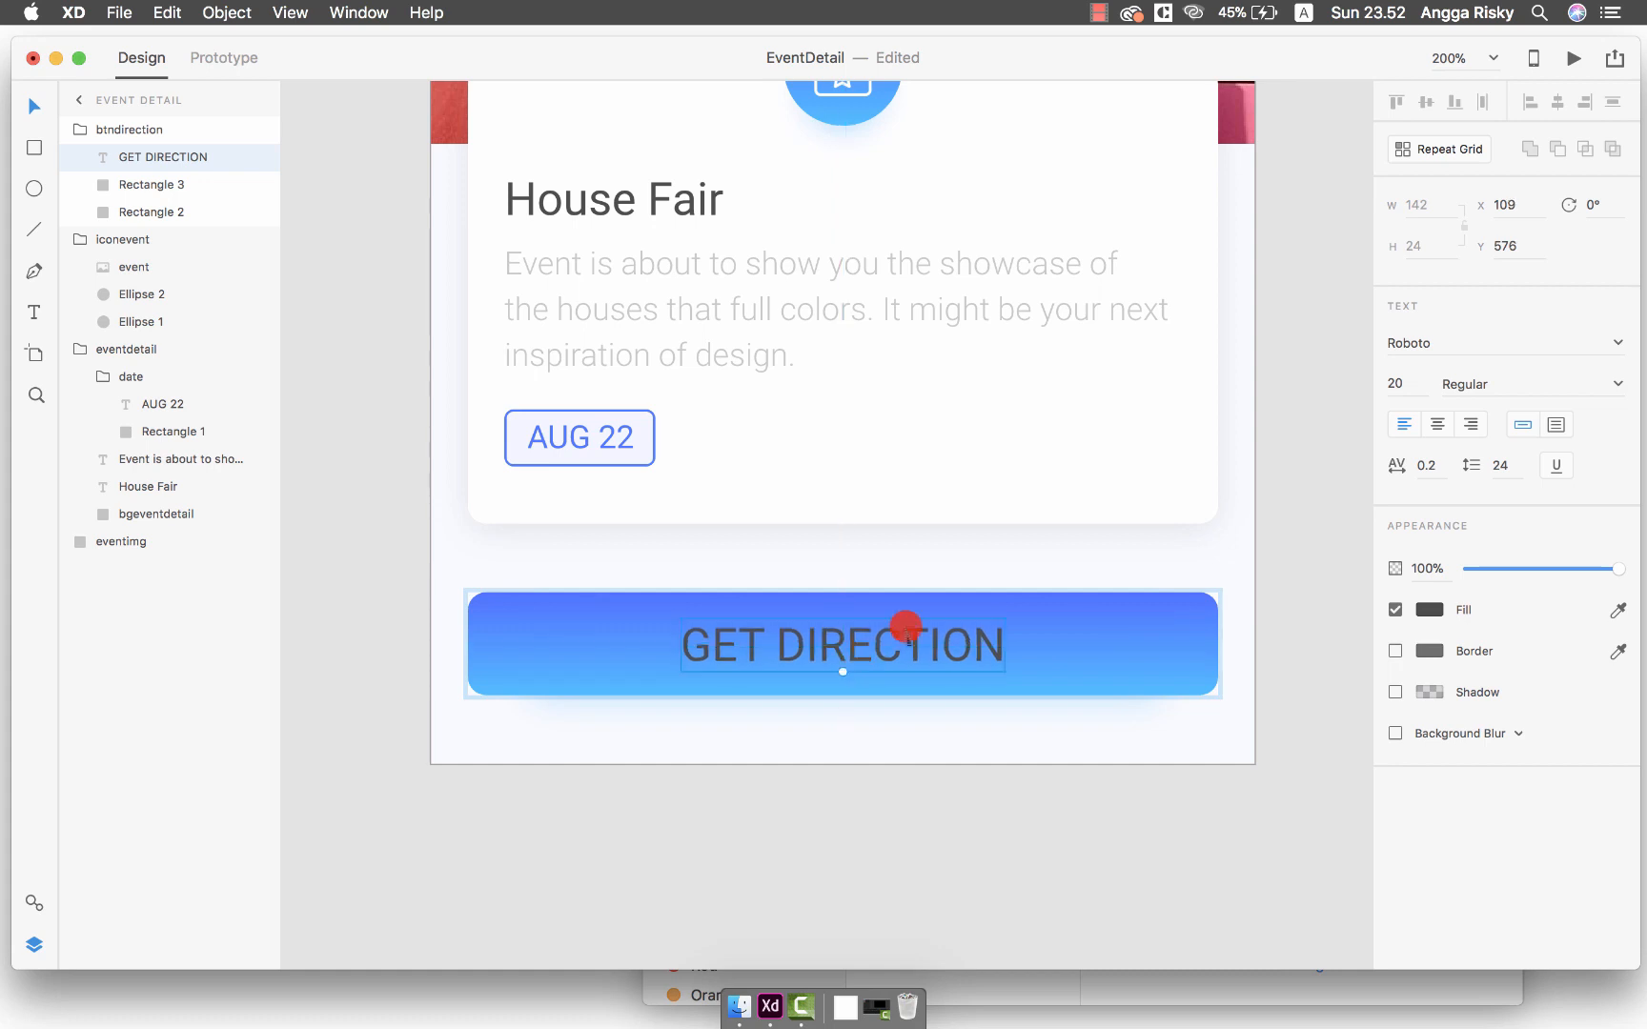
key("ctrl+c")
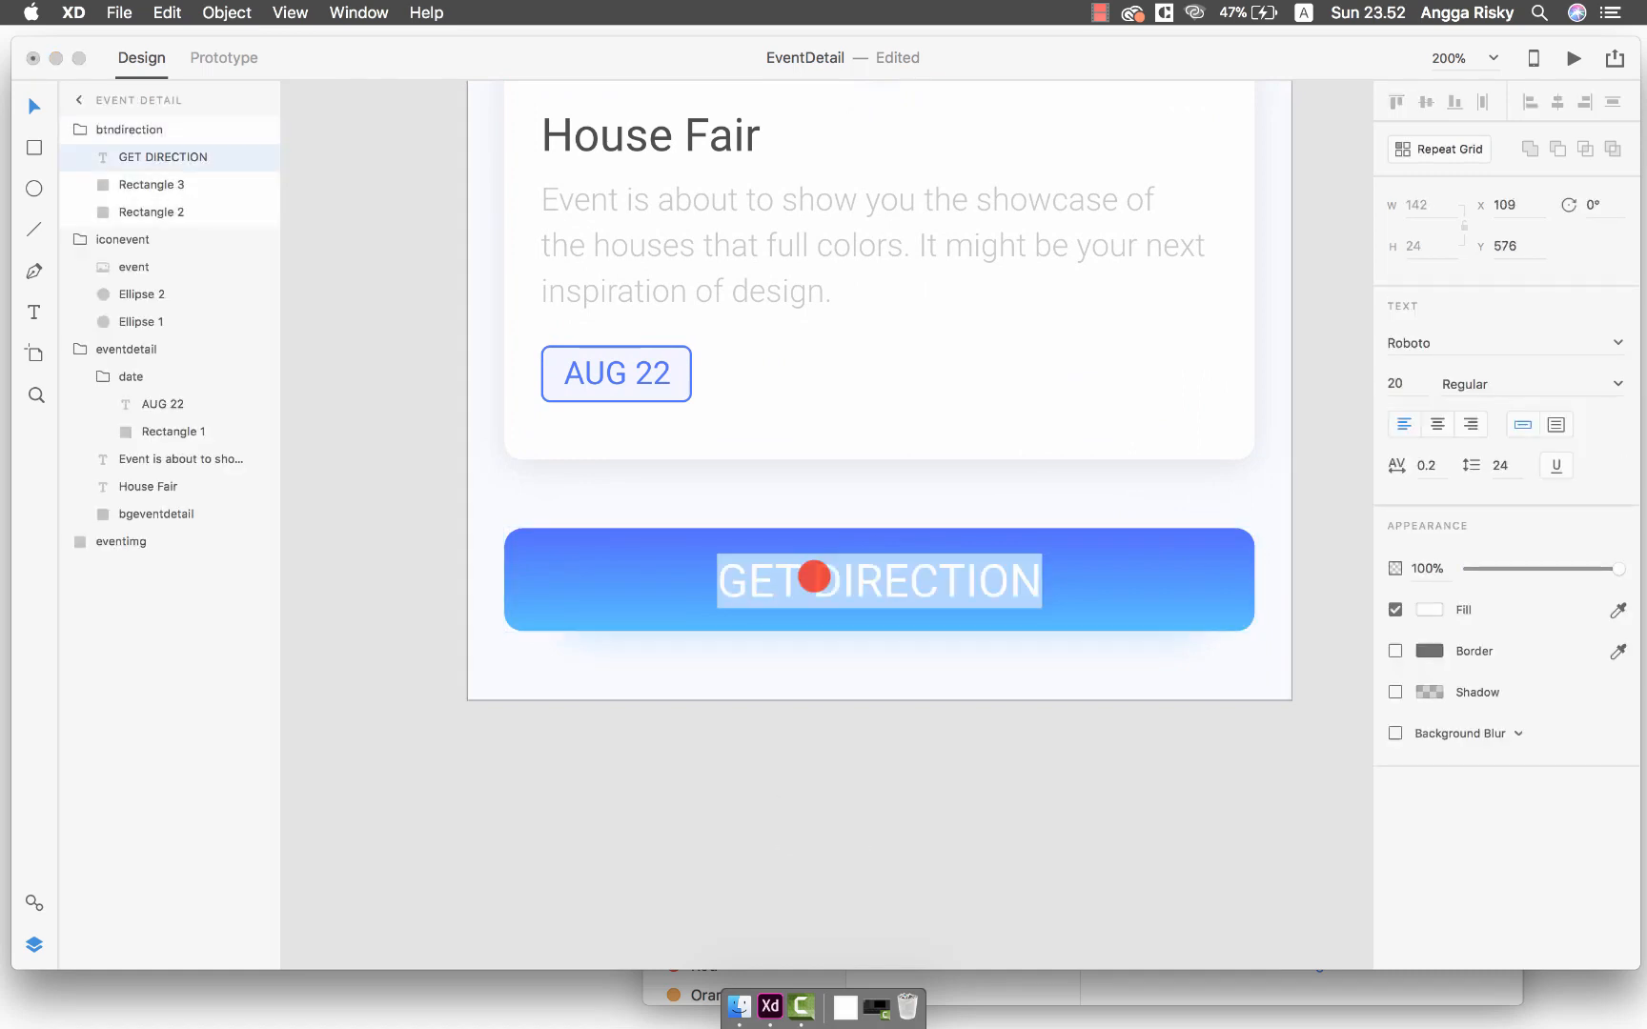
type("Get a")
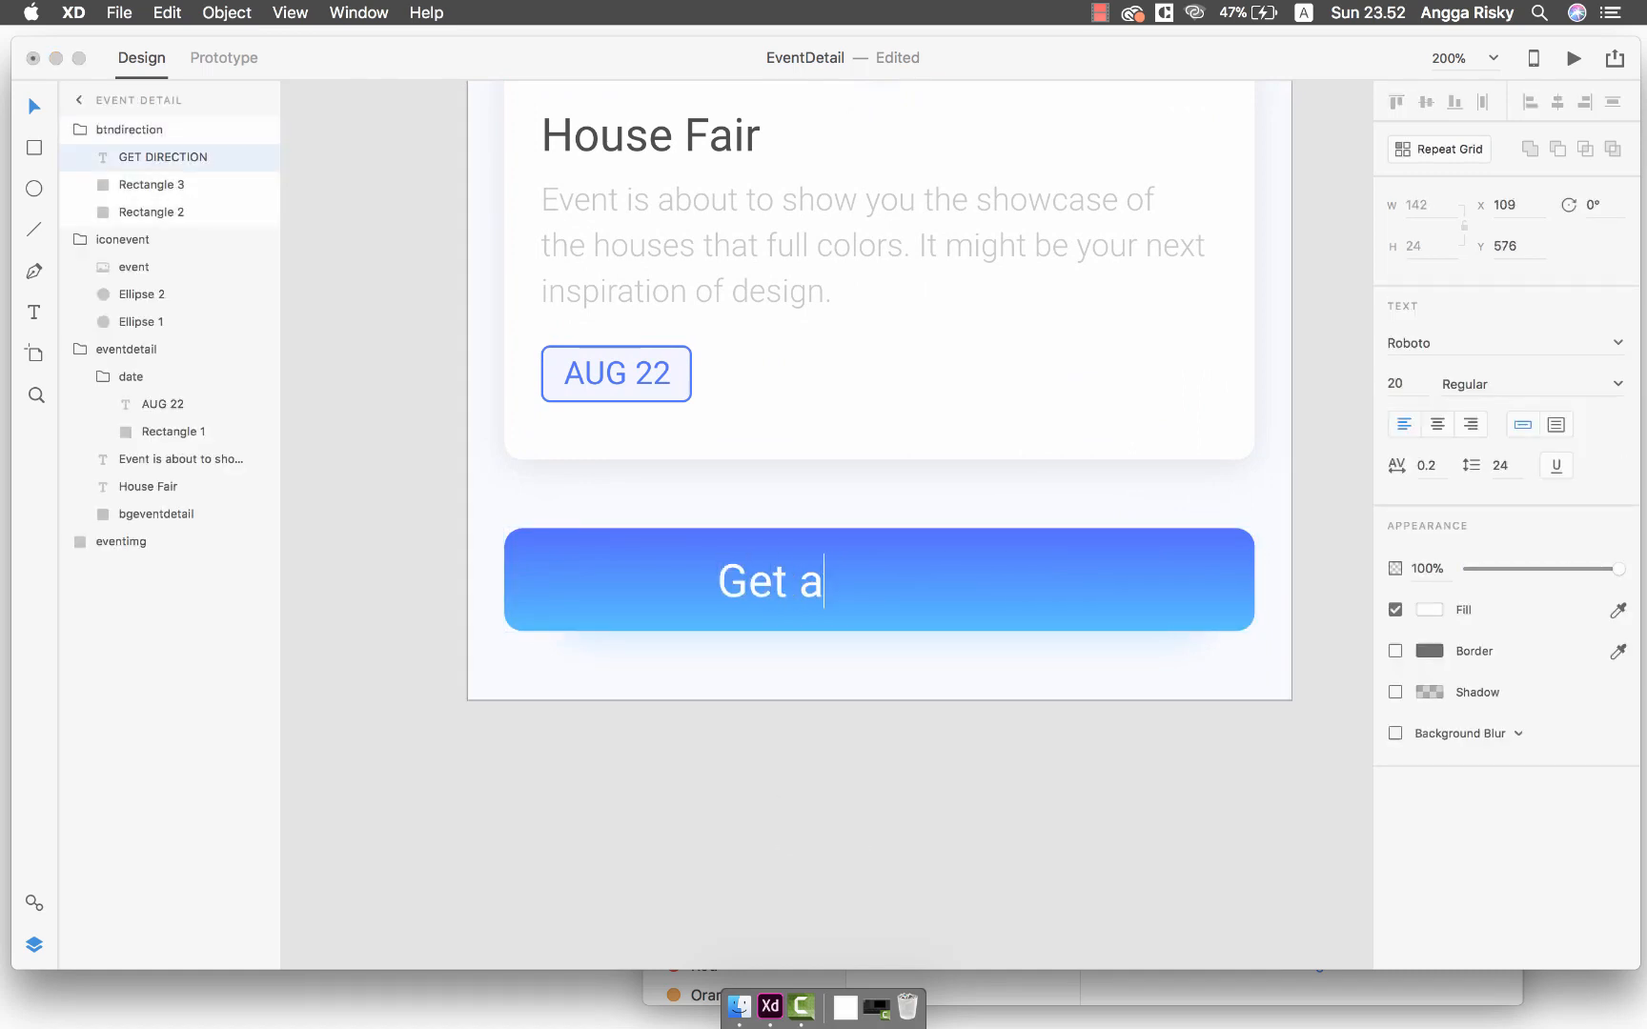
type("Direction")
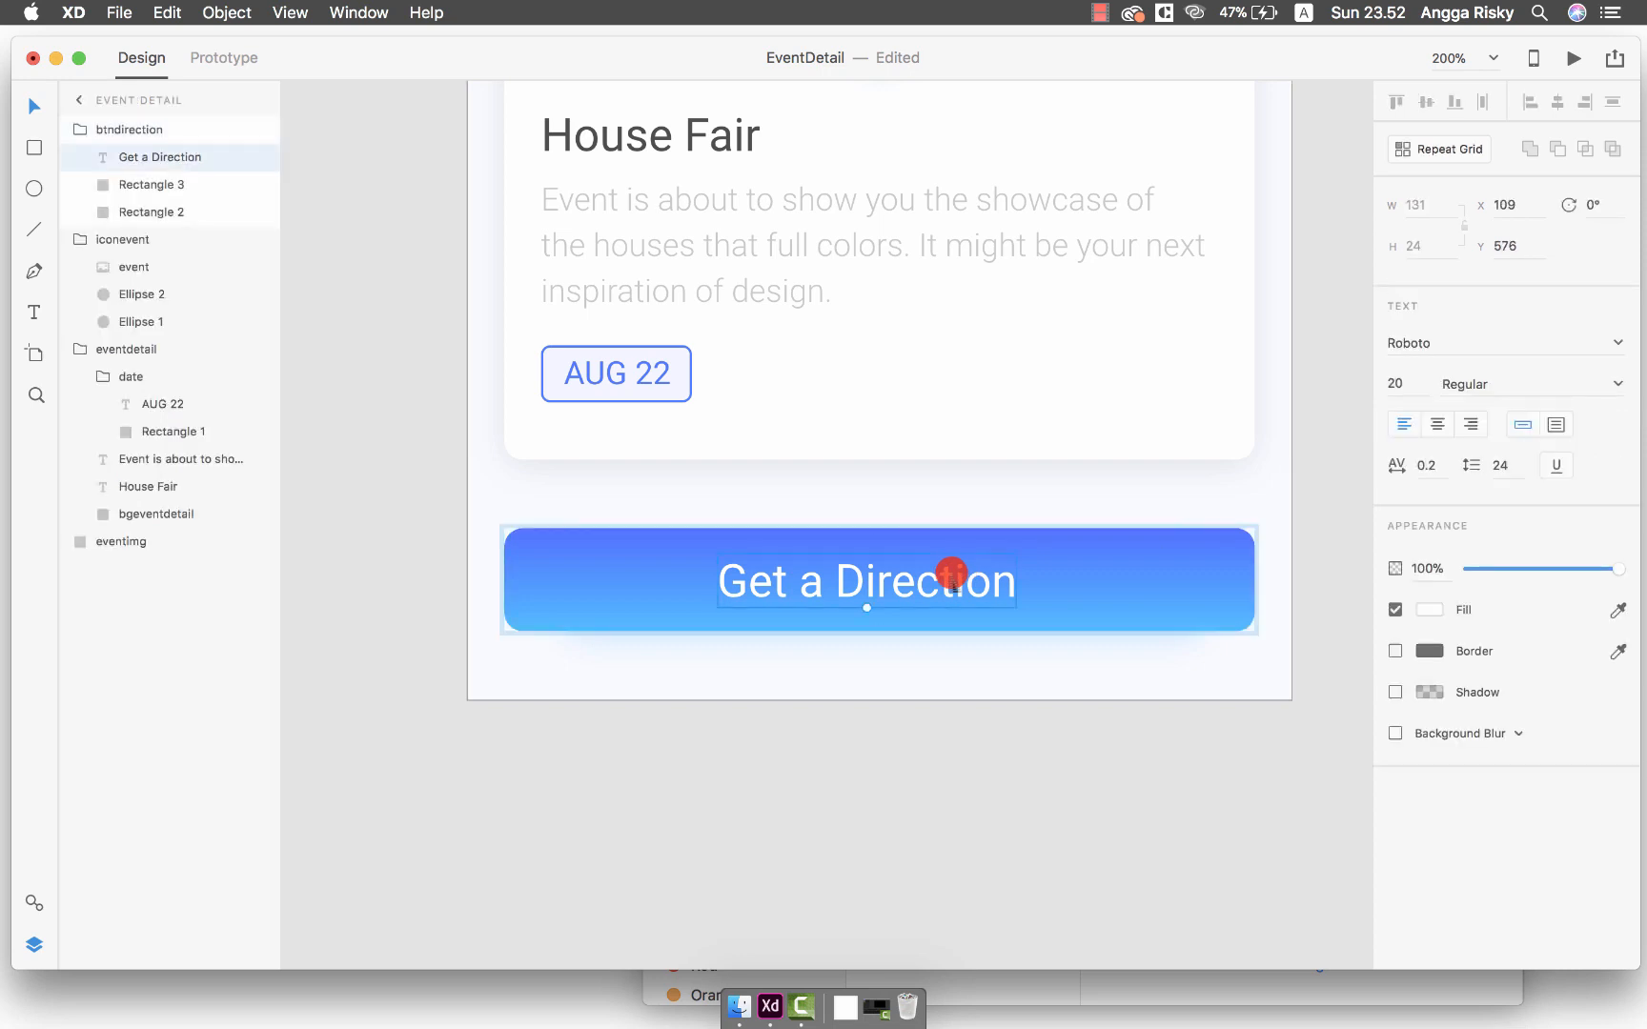
left_click(866, 582)
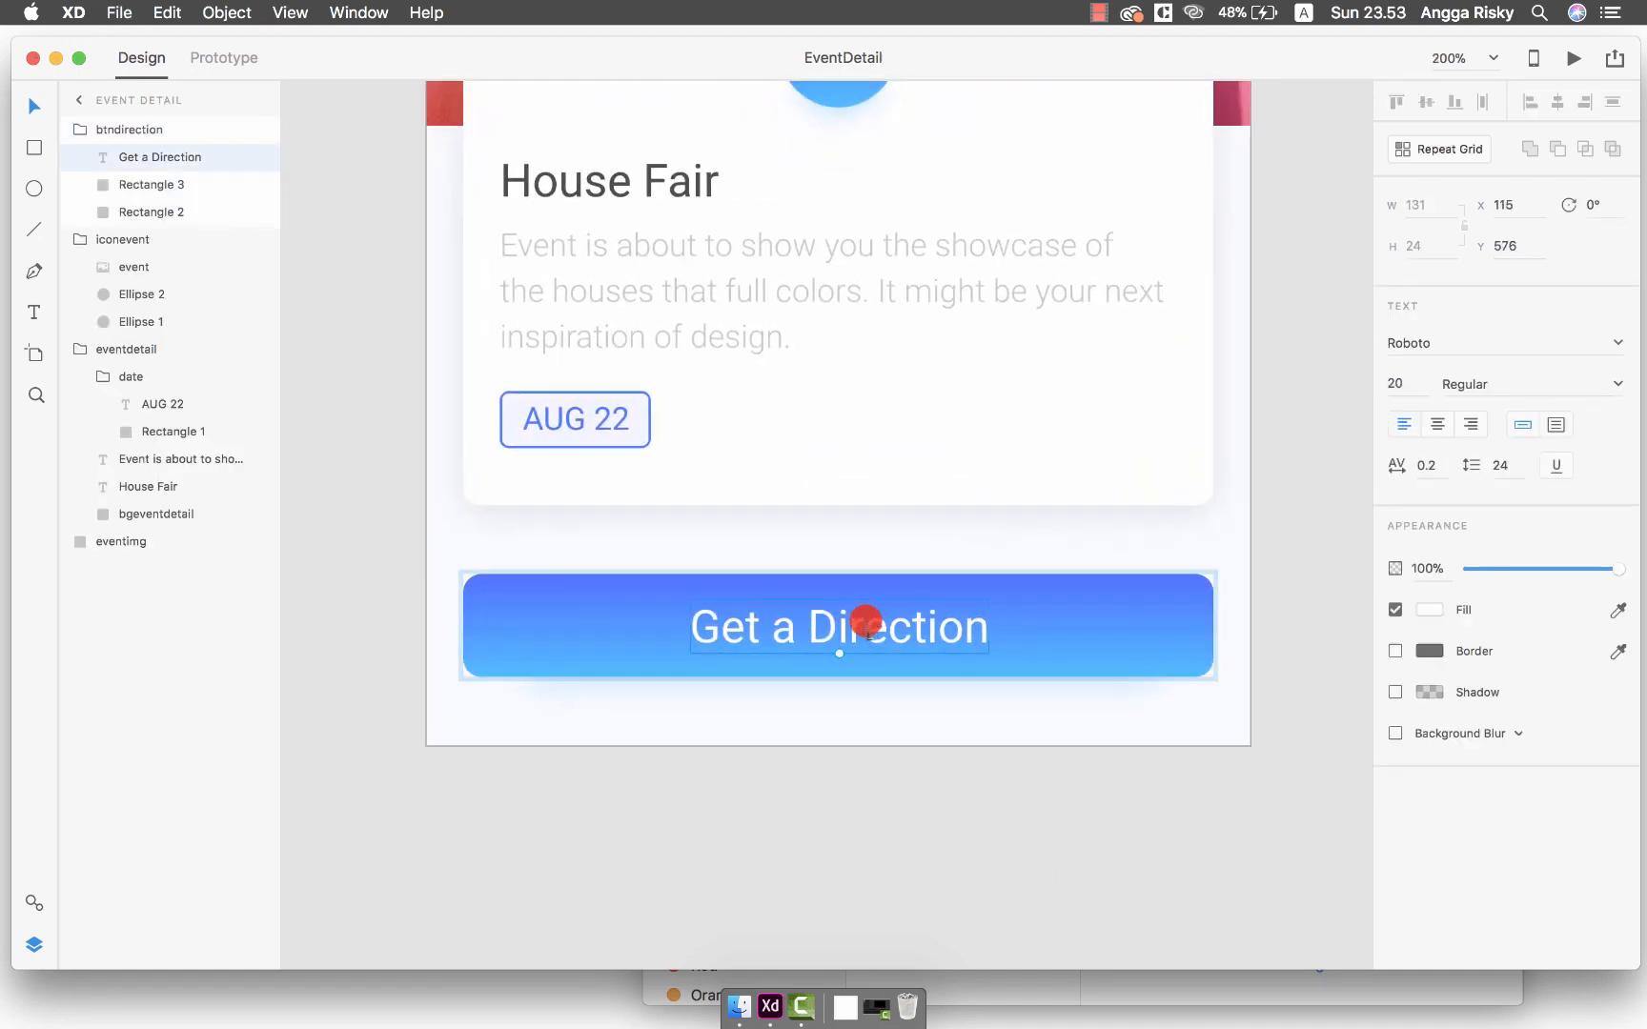
Capitalise the label to 'GET A DIRECTION' and centre it on the button
type("GET D")
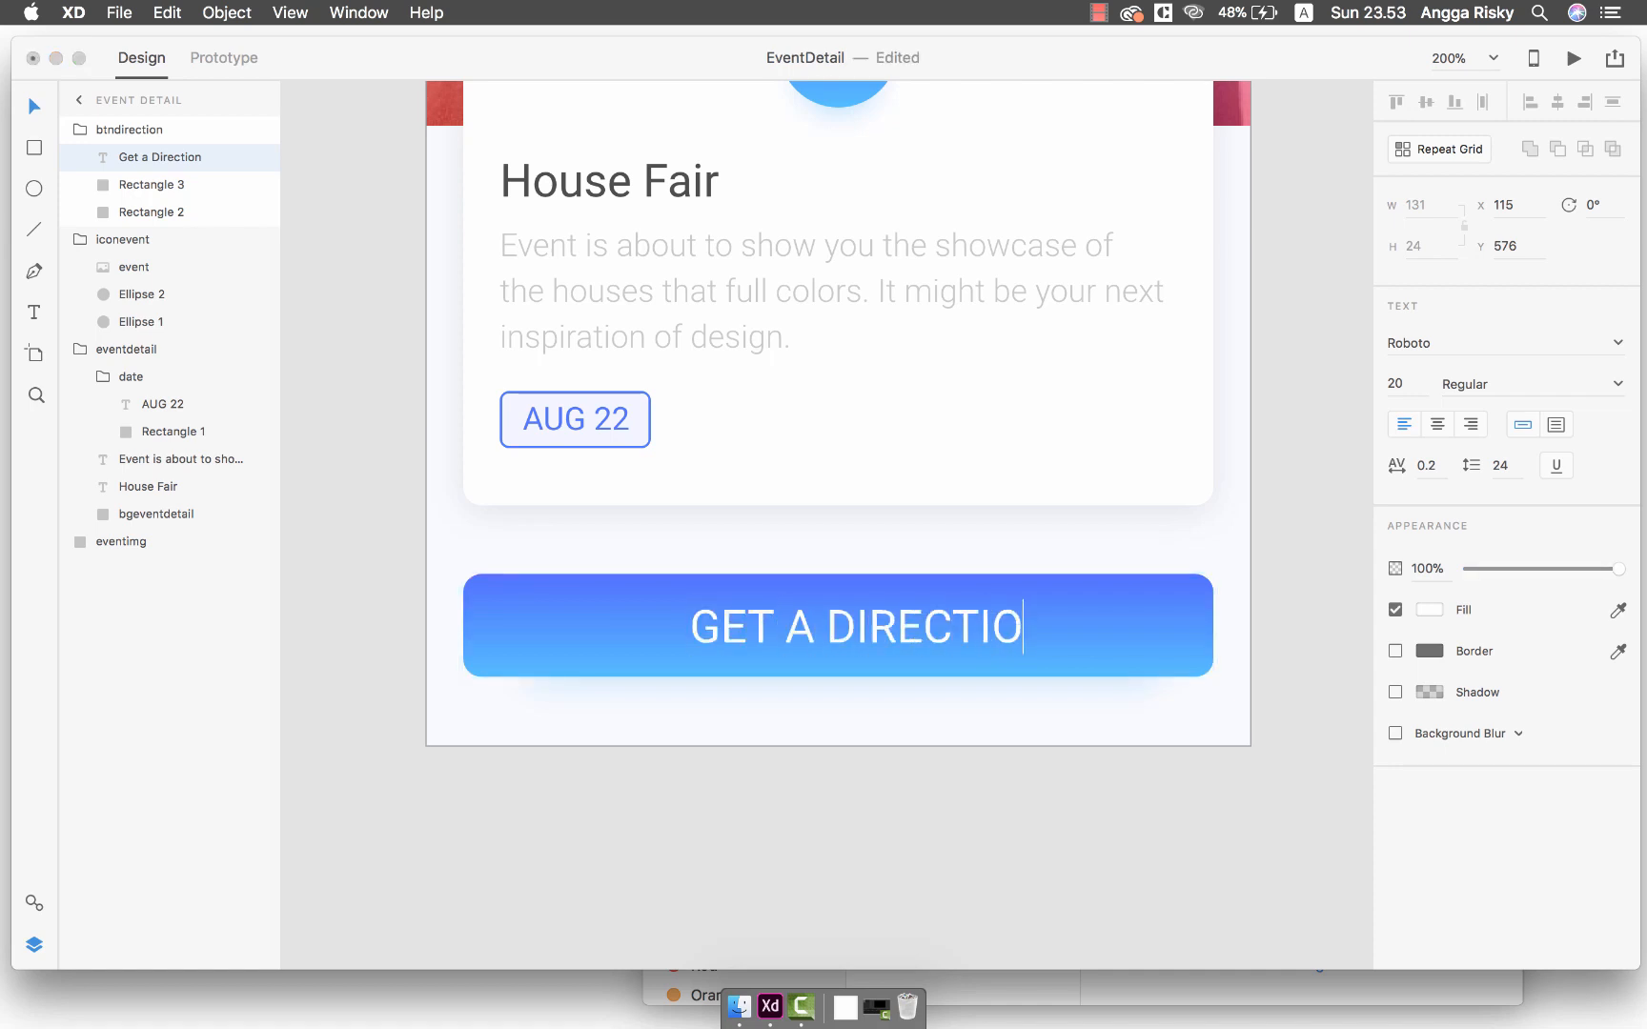
type("N")
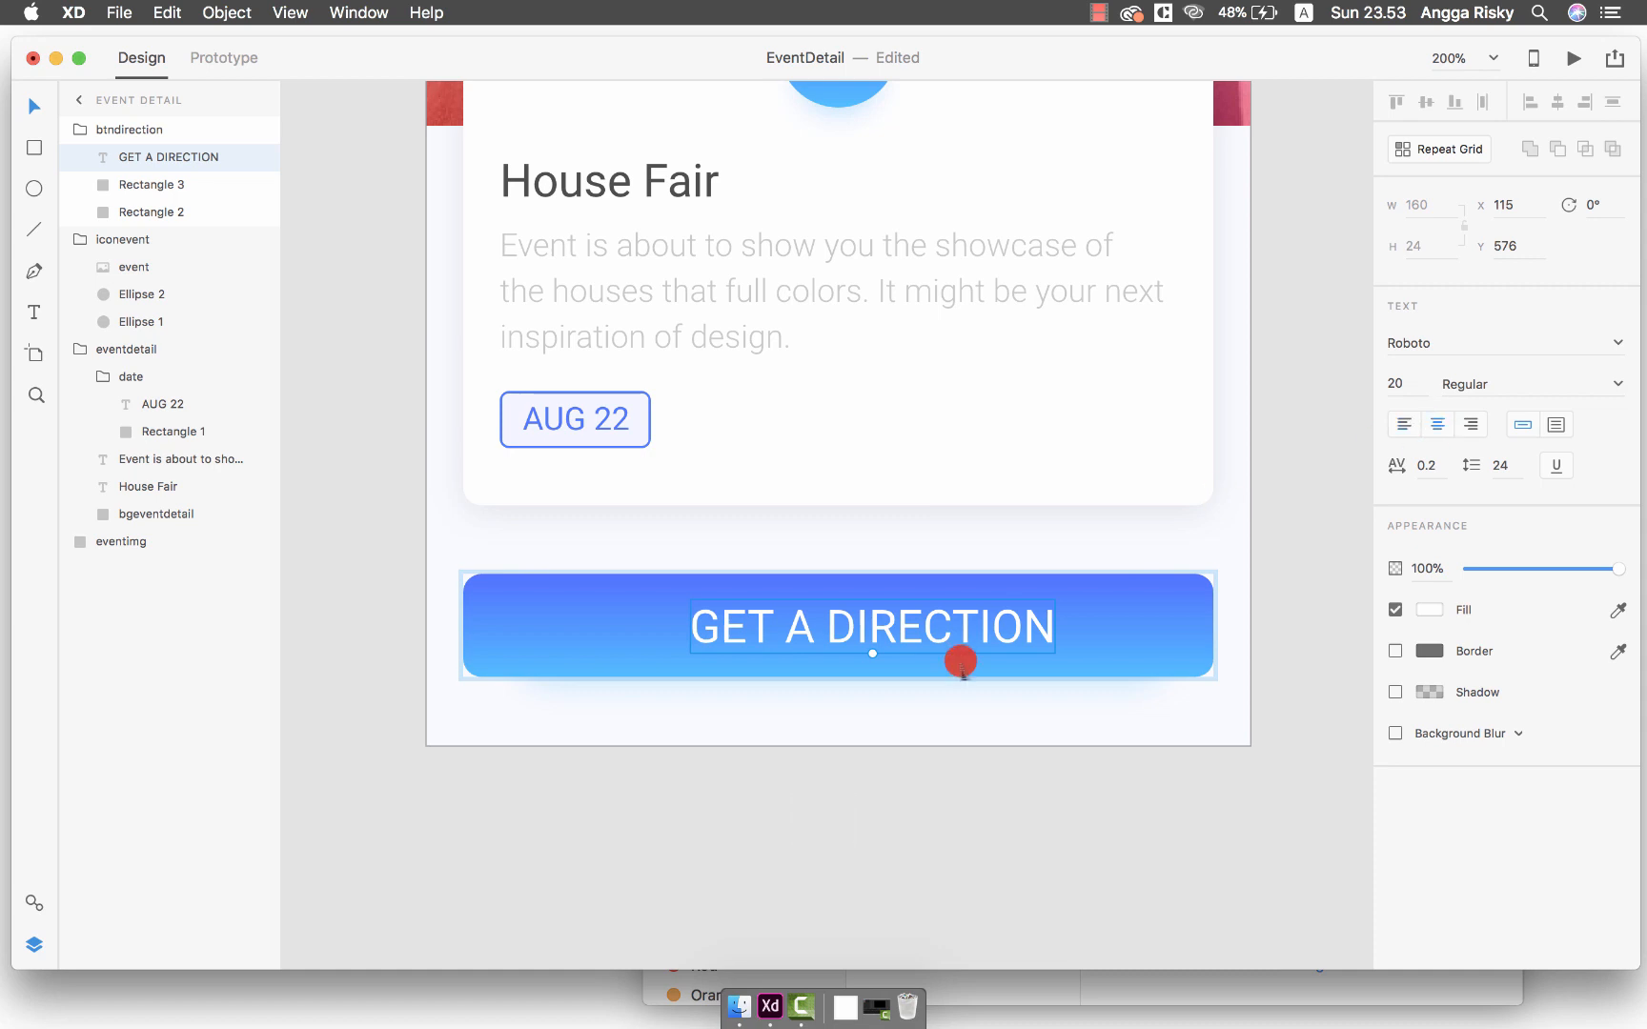
left_click_drag(961, 662, 915, 612)
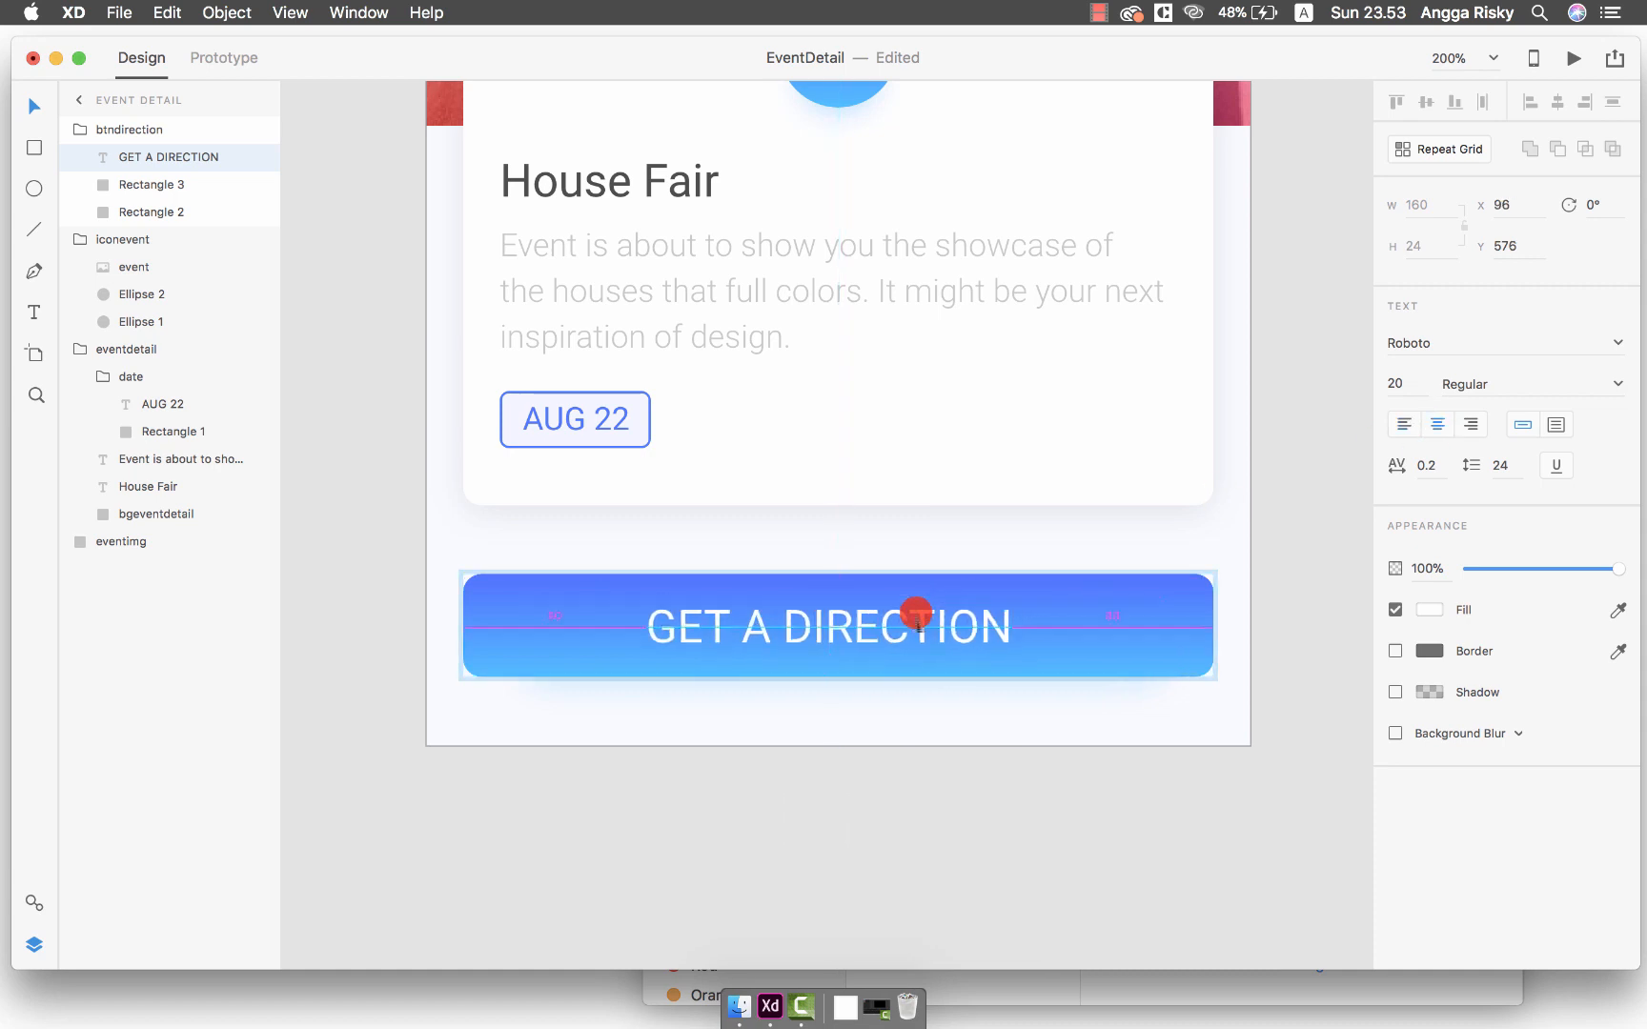
left_click_drag(916, 612, 921, 610)
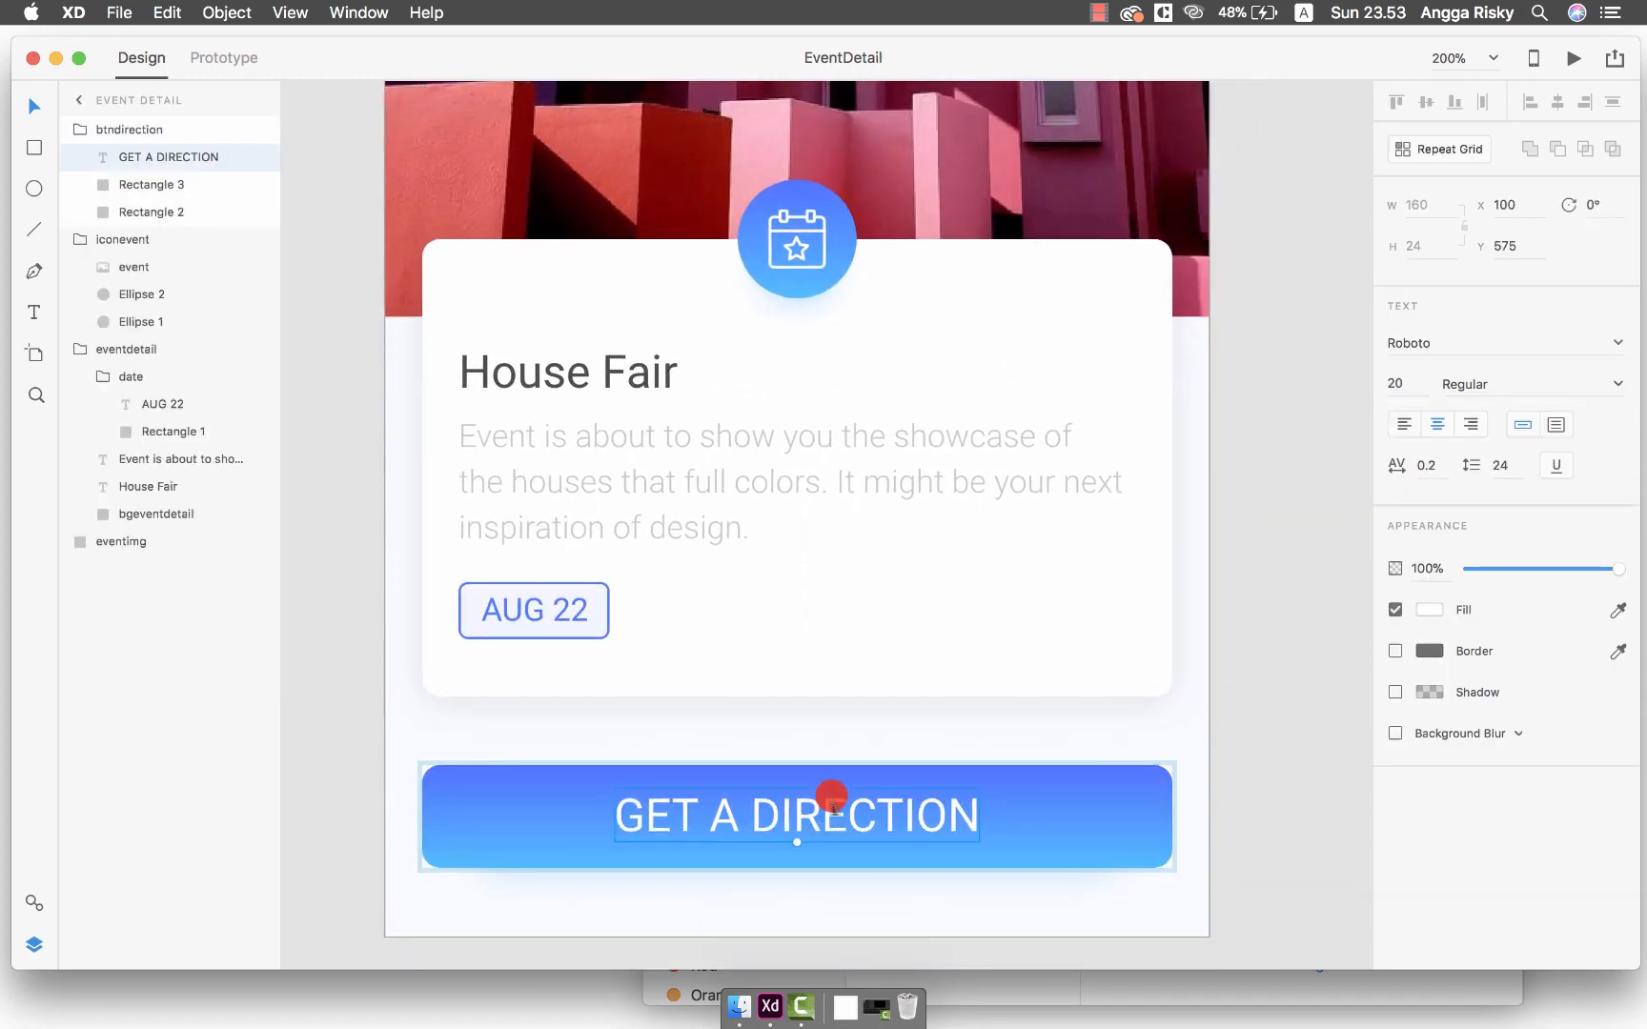
Copy the button label to the top of the header photo and retype it as 'EVENT DETAILS'
left_click(120, 541)
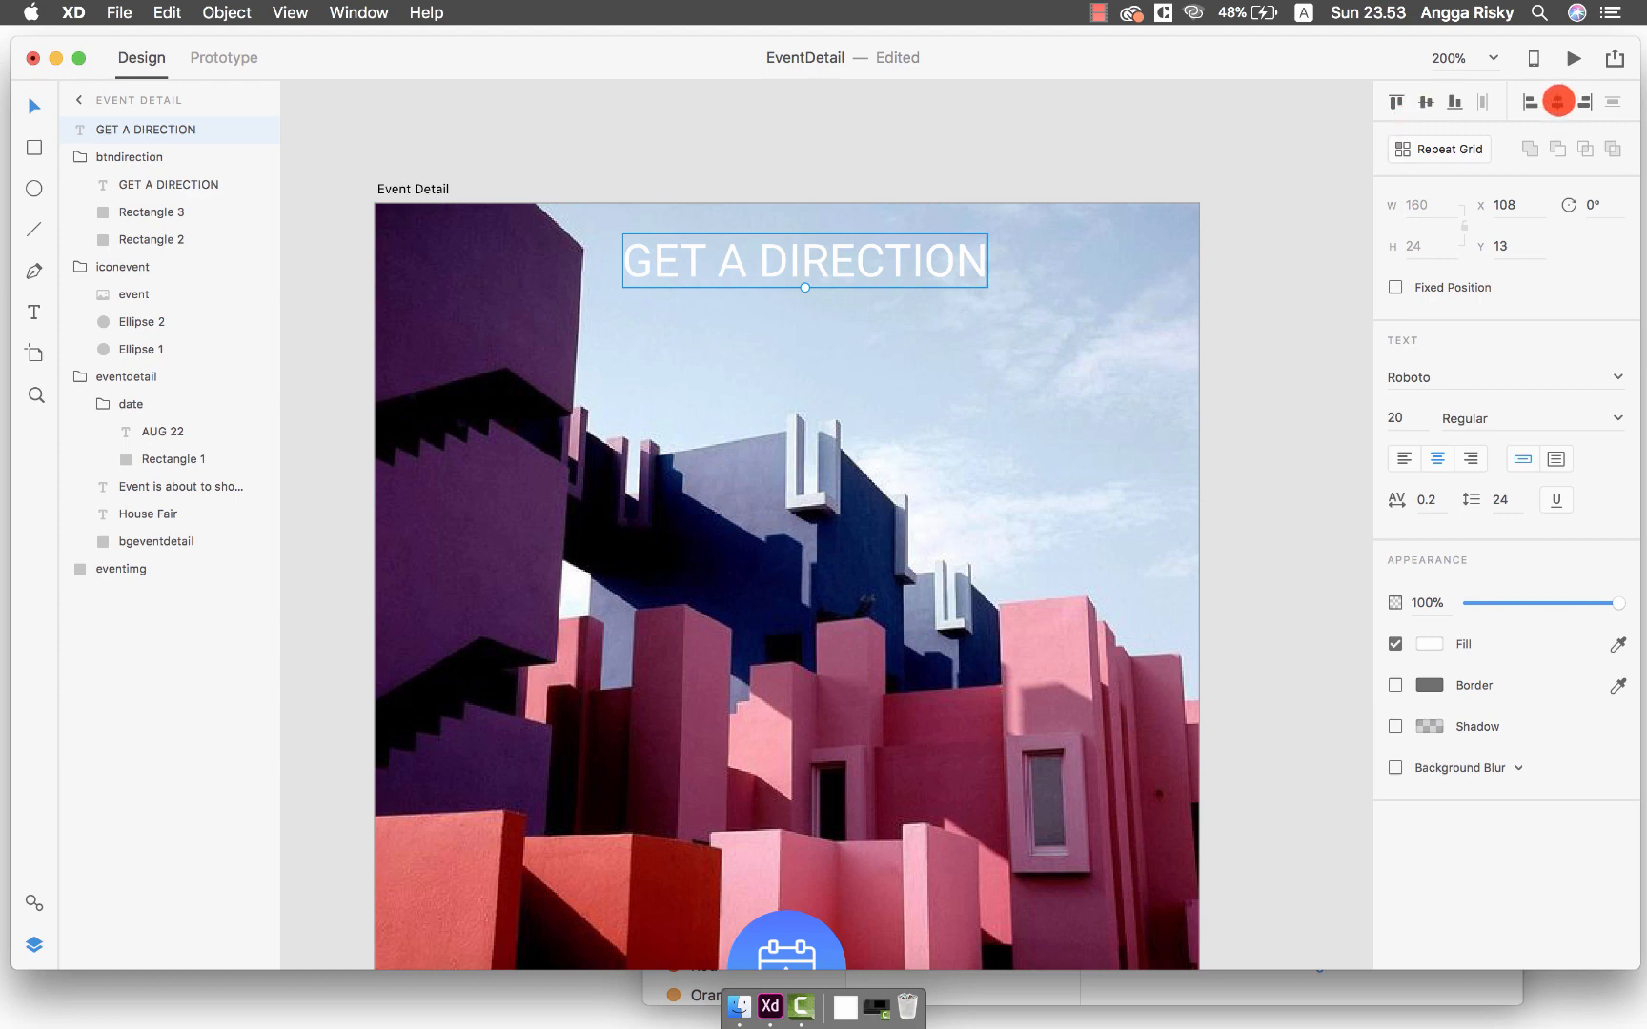
left_click_drag(804, 260, 805, 284)
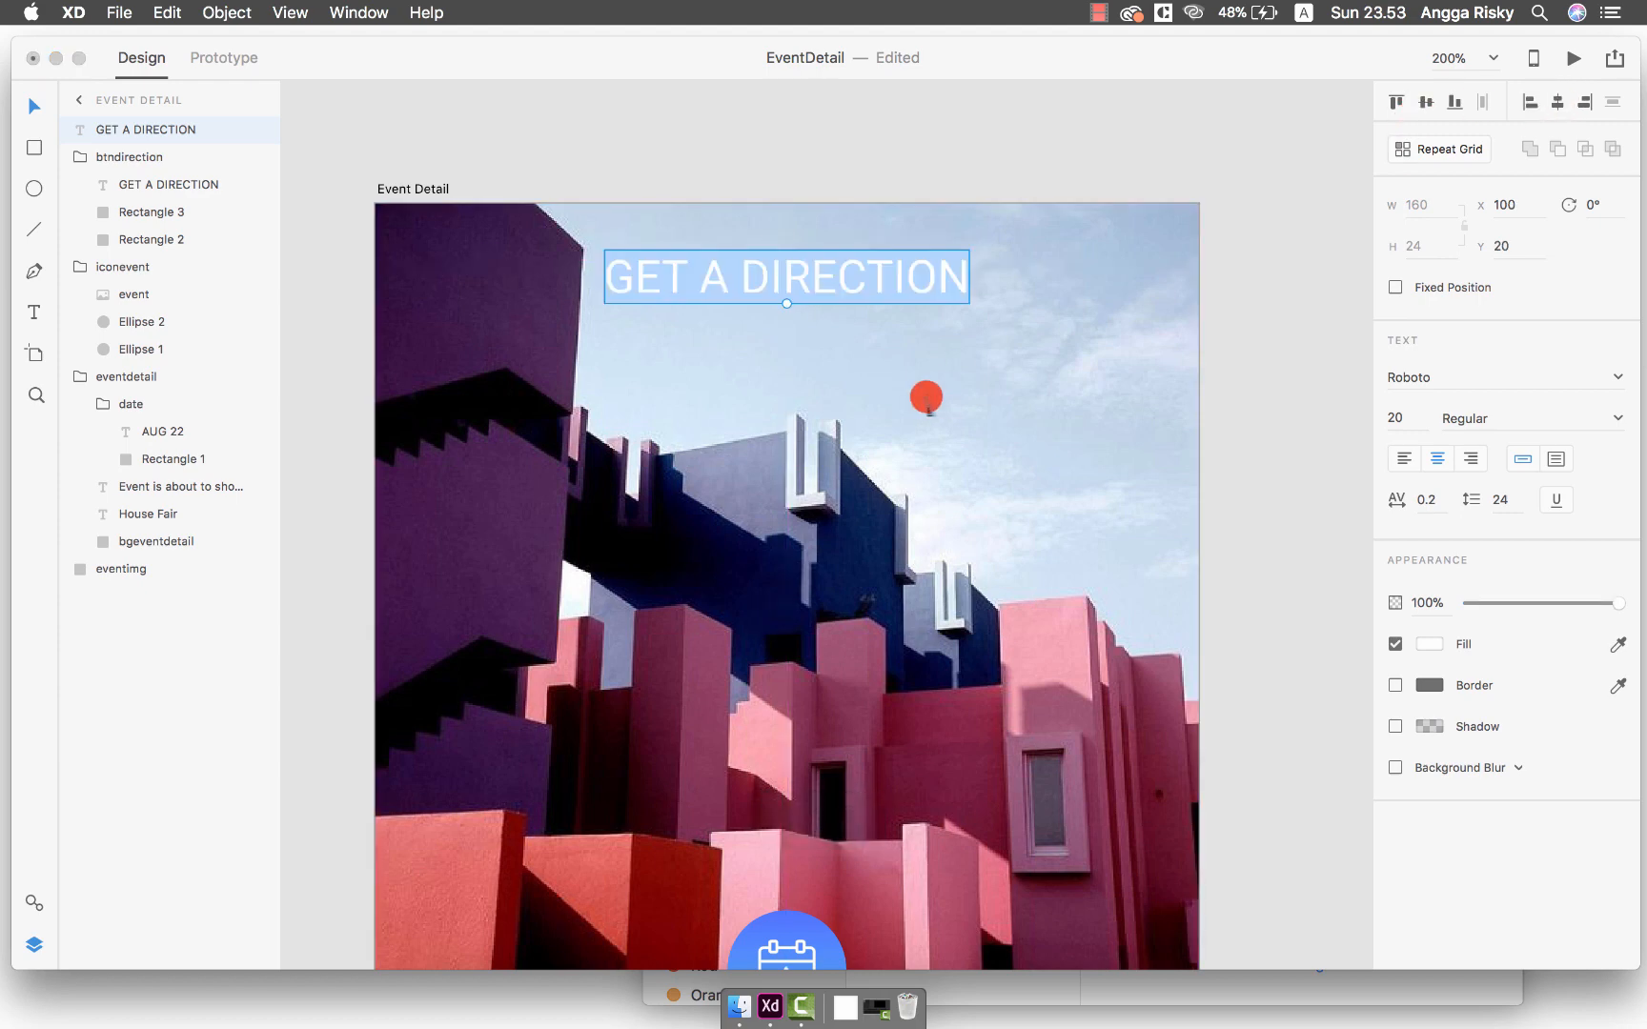
type("EVENT DETAILS")
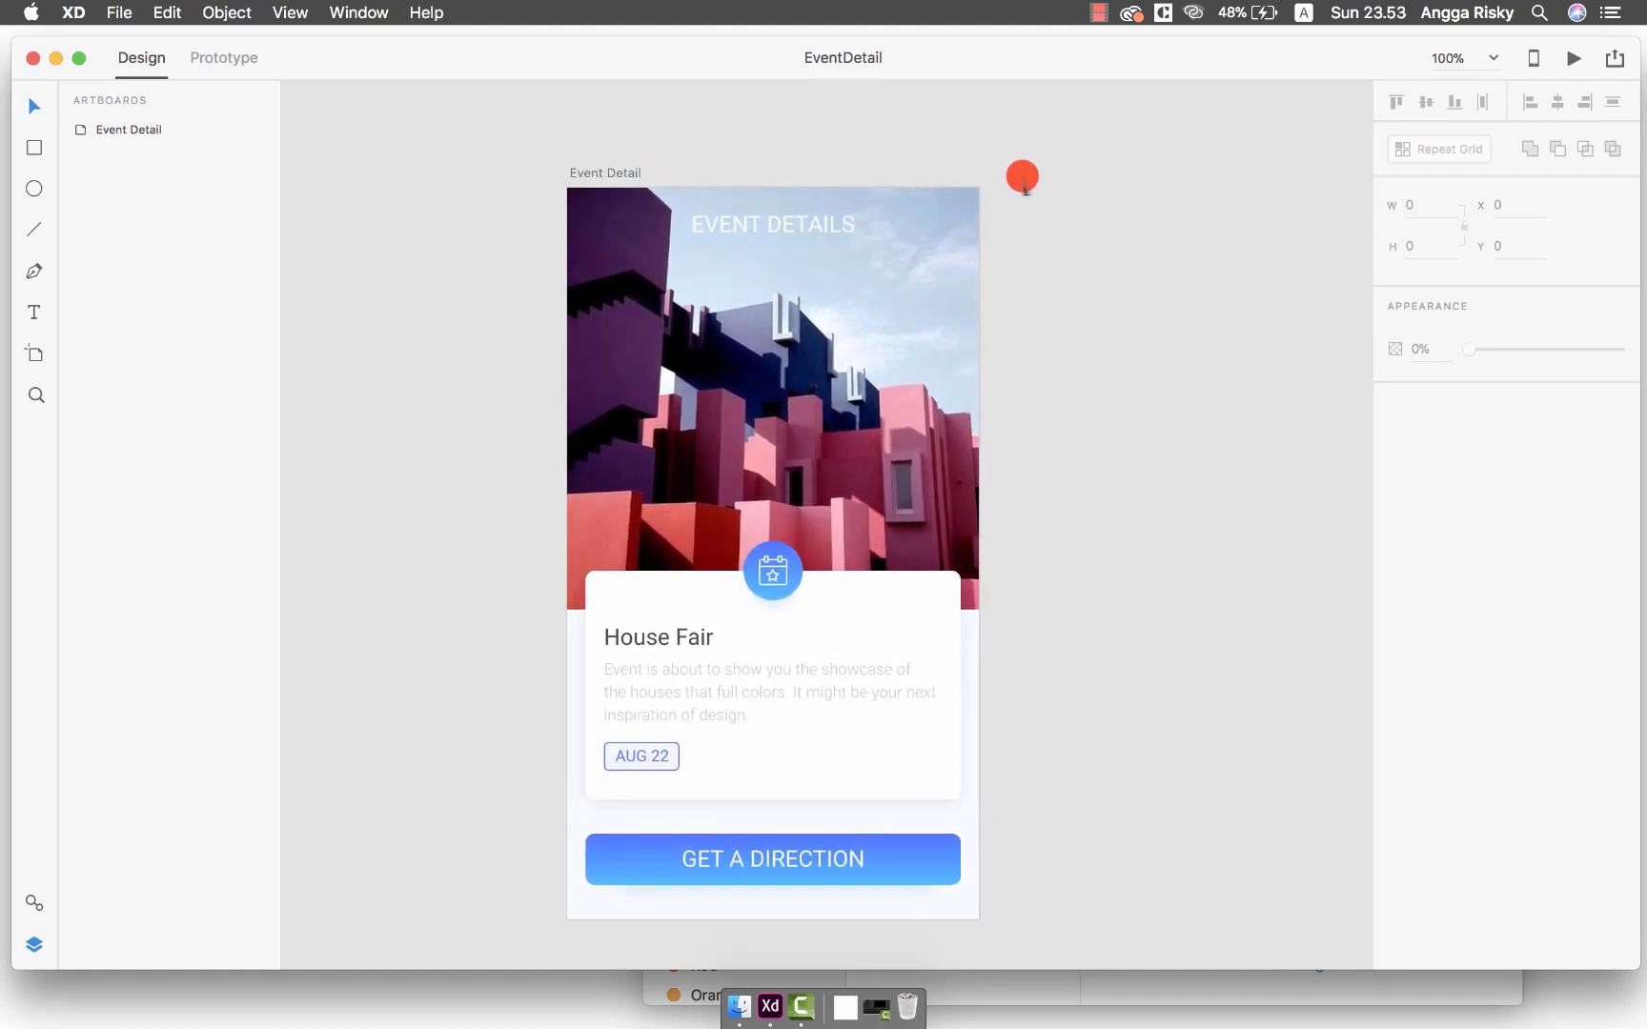
key("cmd+=")
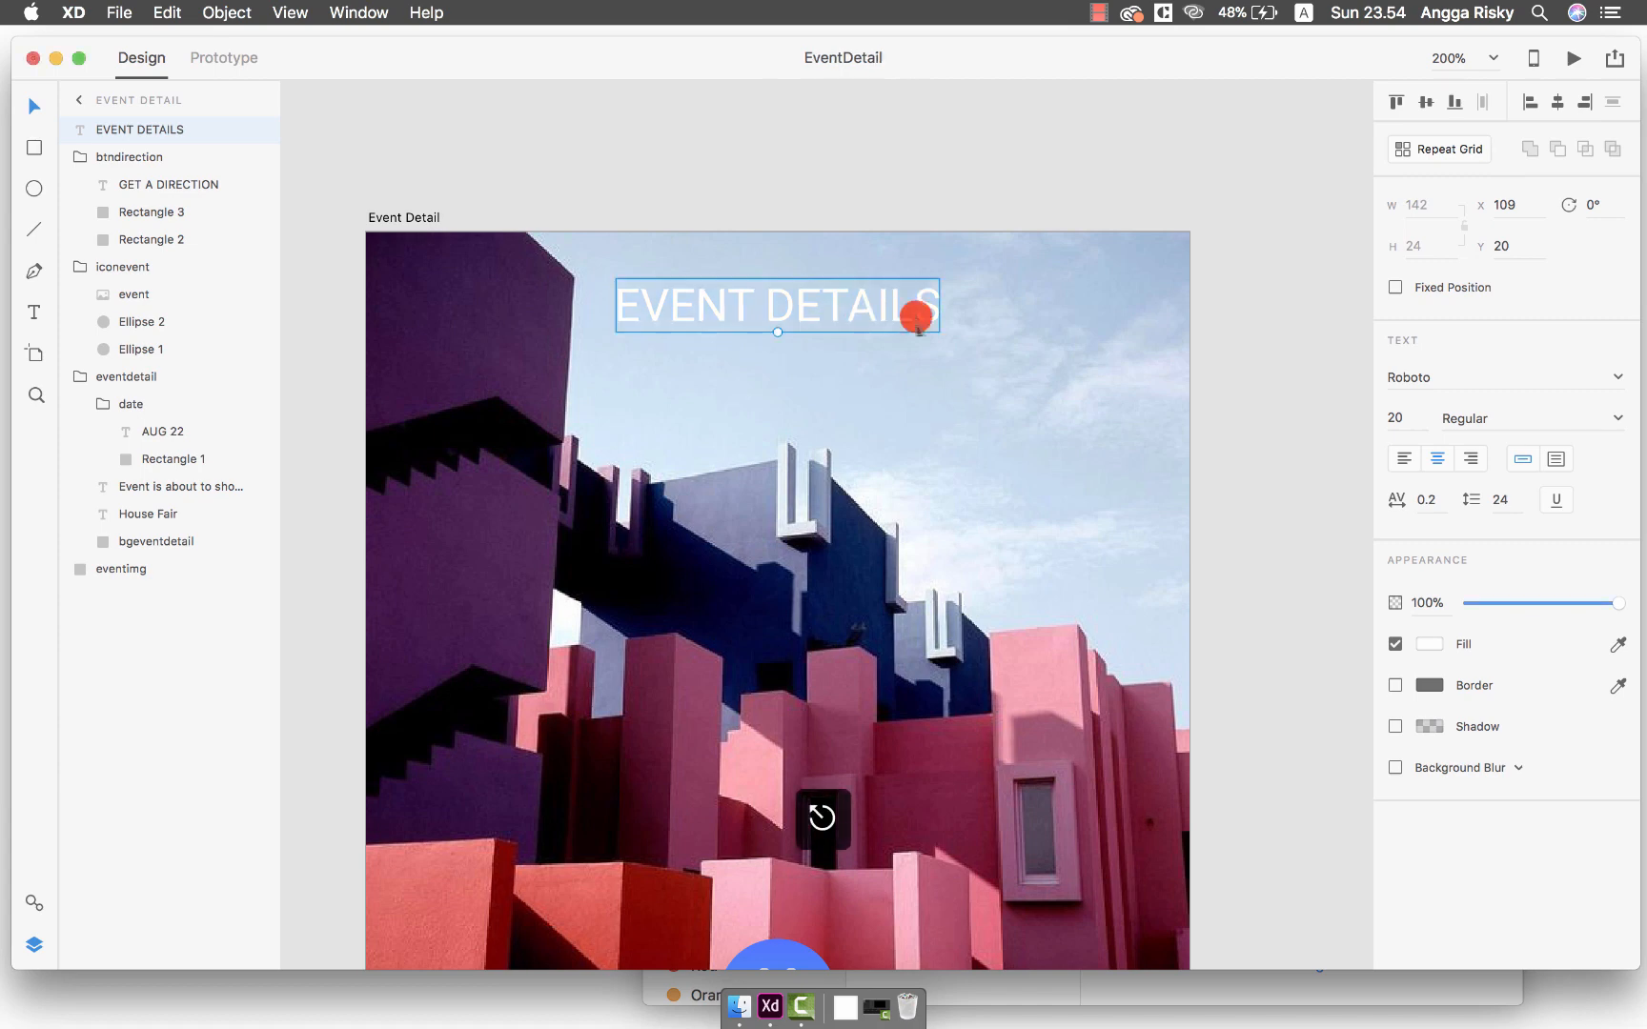
Enable a black shadow on the title at about 44% opacity with offset 0/3 and blur 4
left_click(1396, 727)
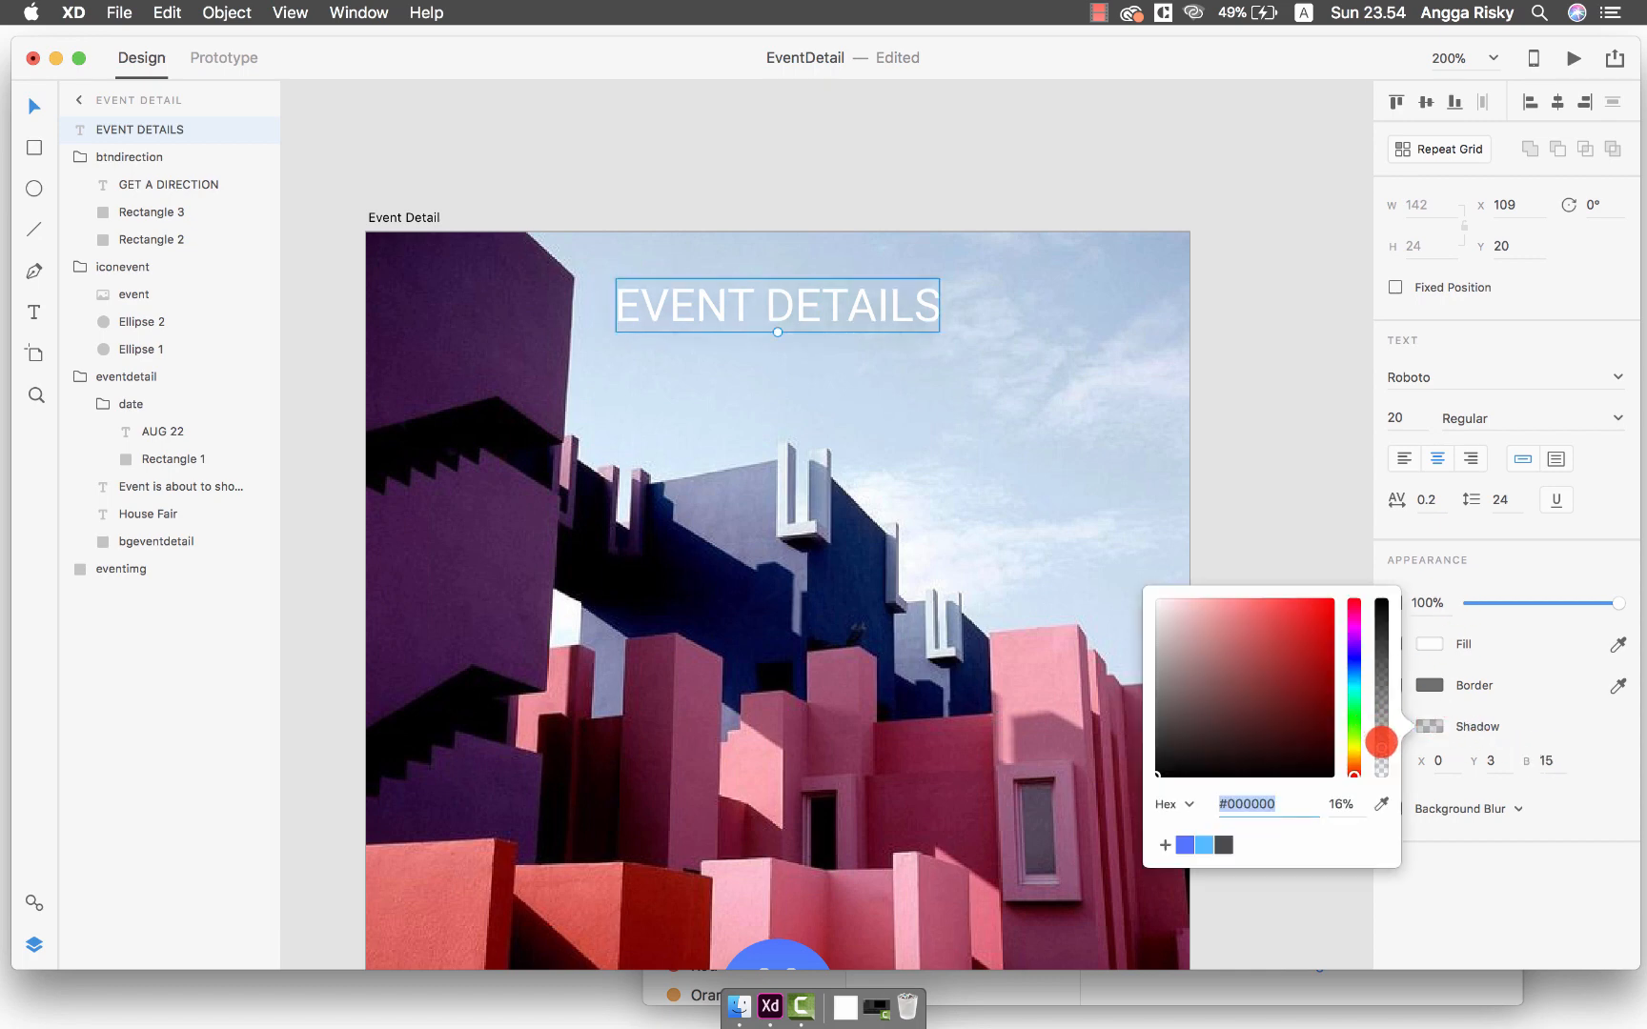
left_click_drag(1379, 742, 1378, 698)
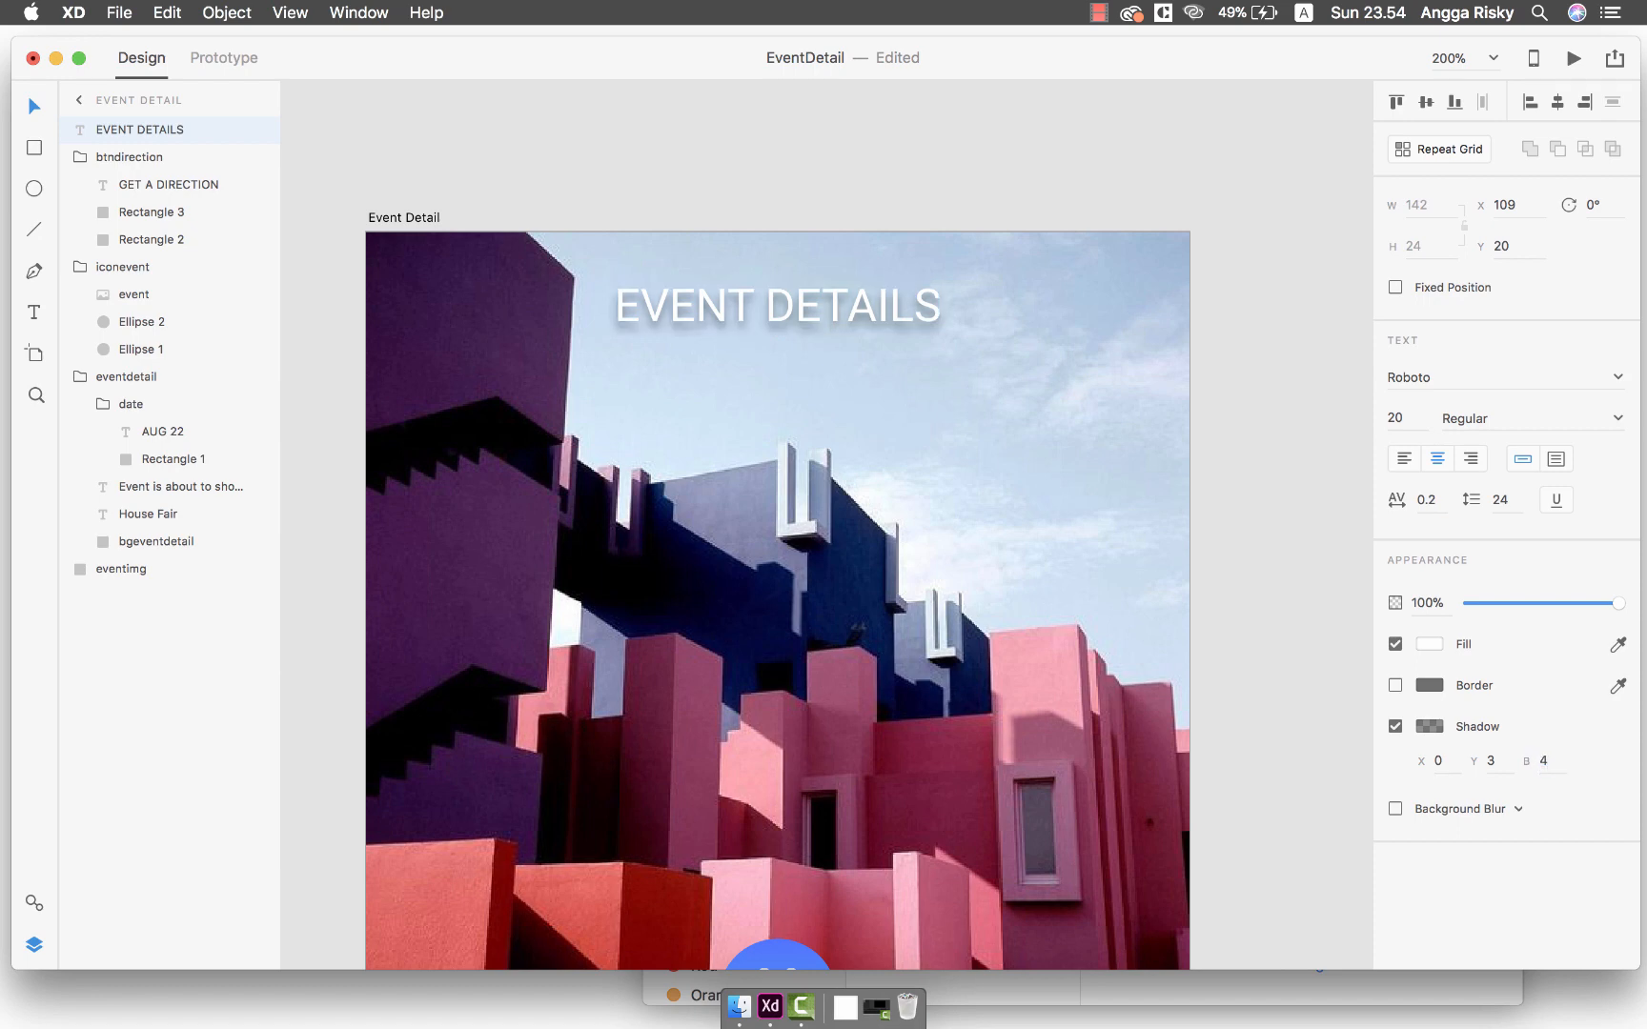
left_click(1417, 644)
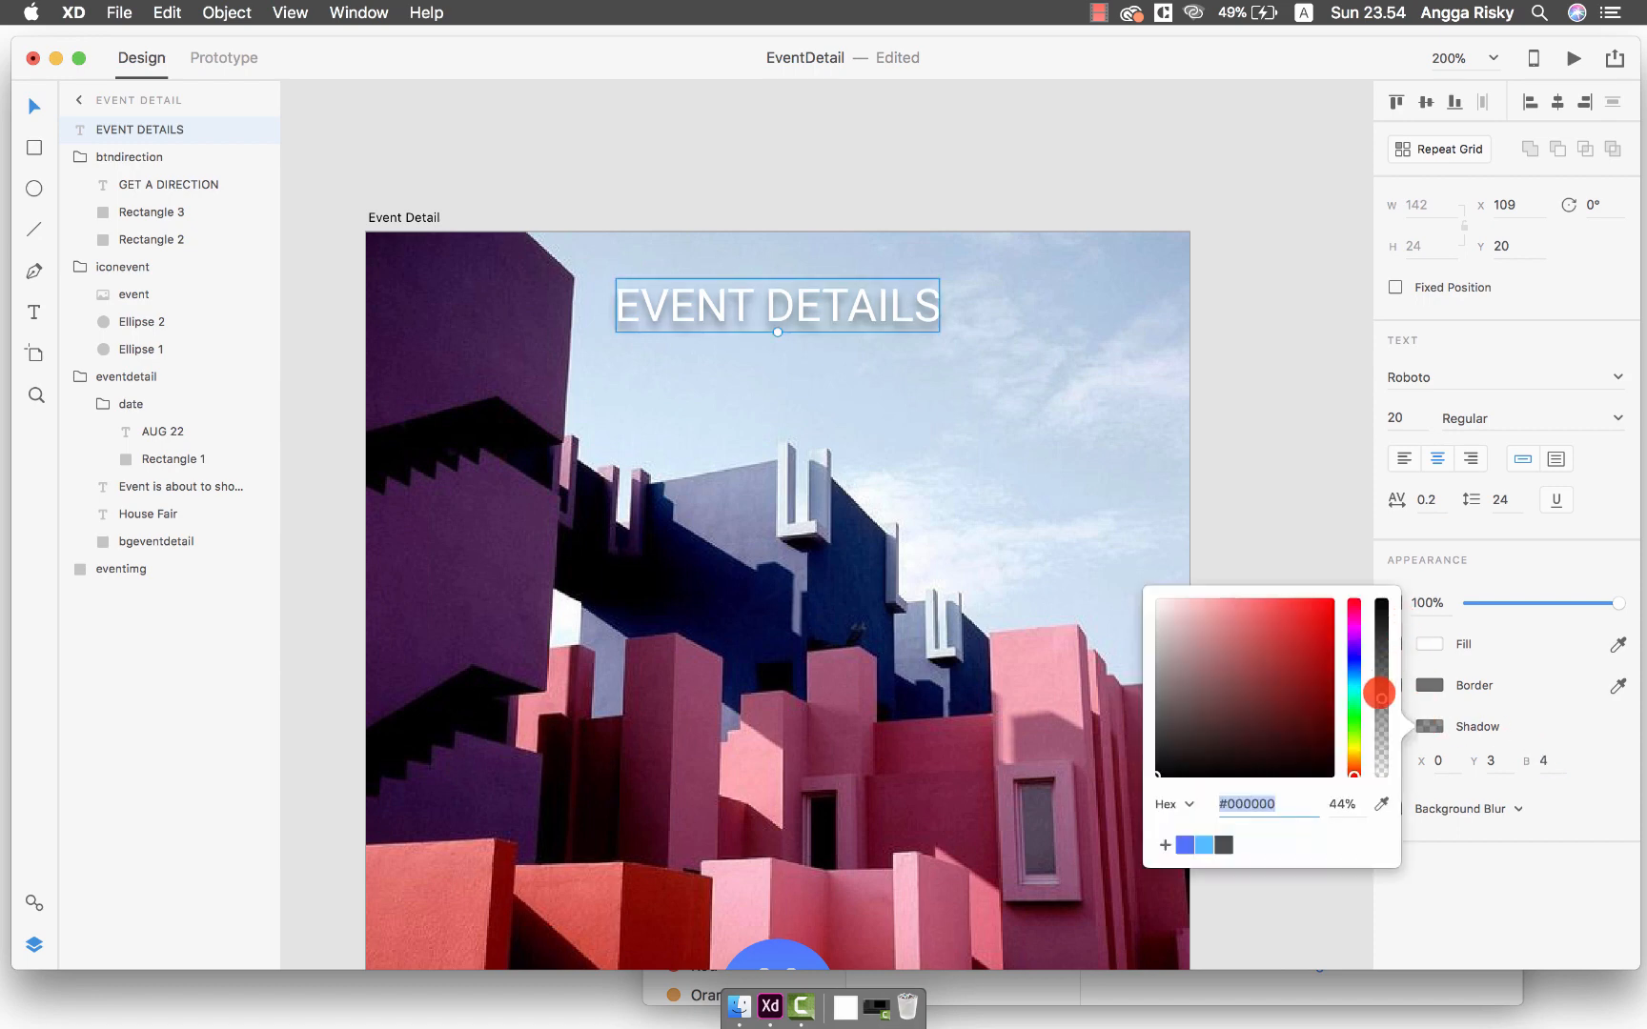
left_click_drag(1381, 694, 1380, 743)
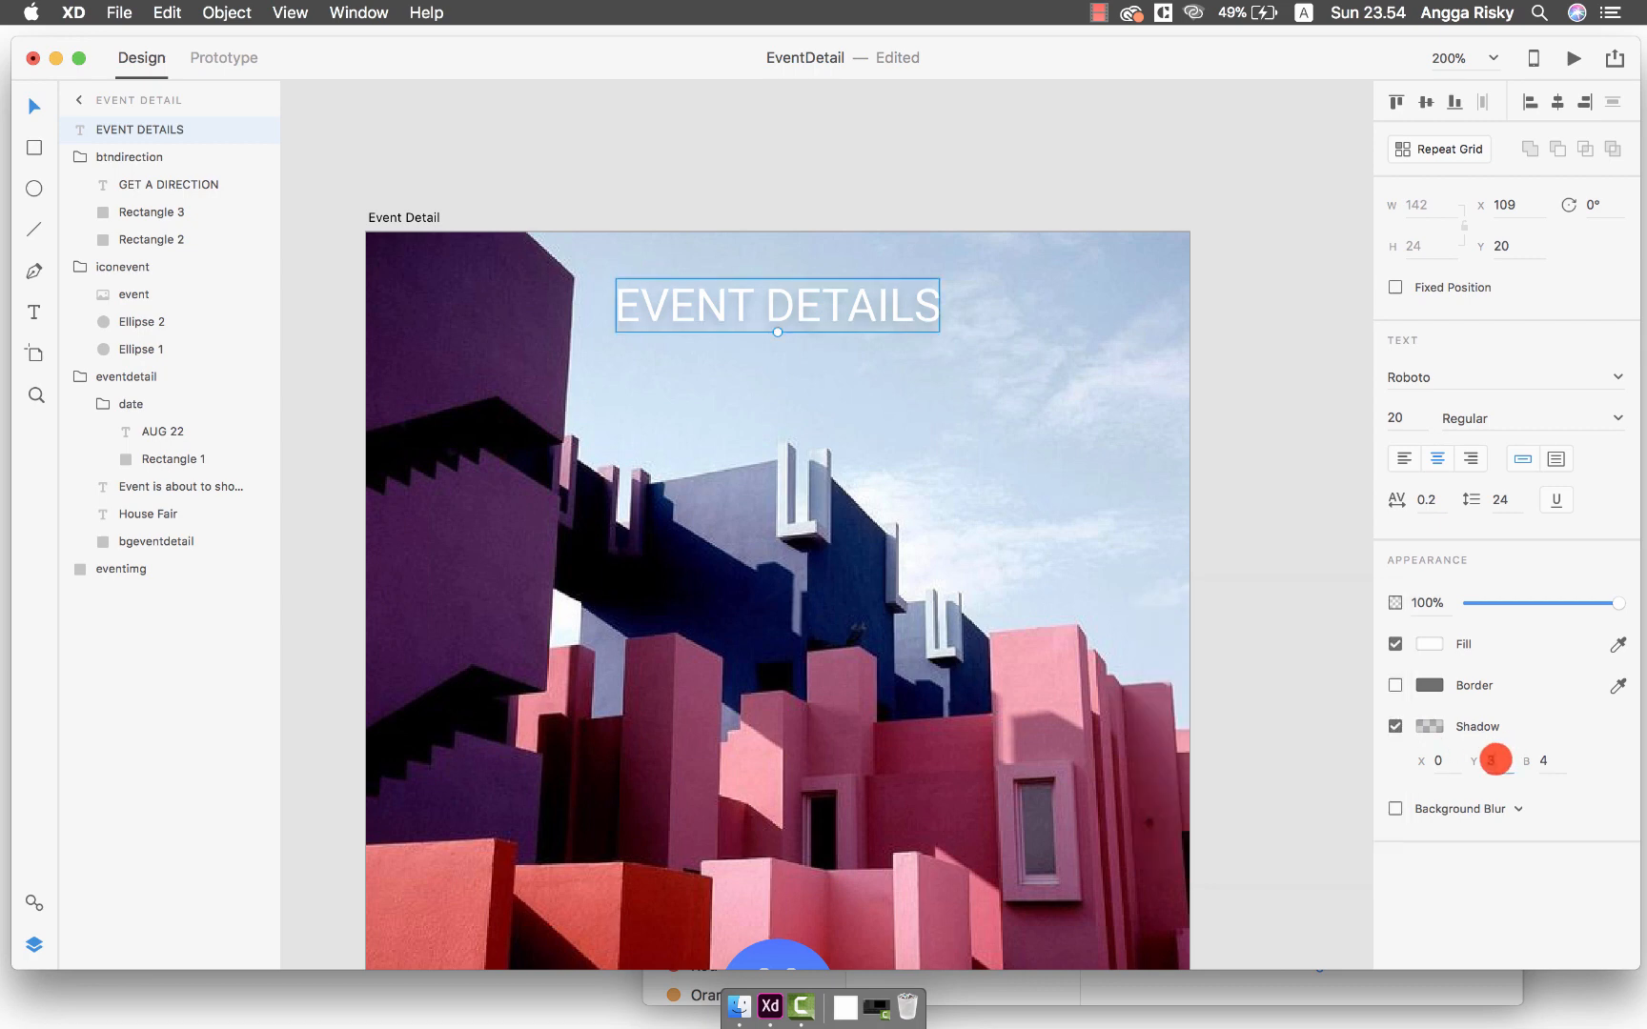
left_click(1496, 759)
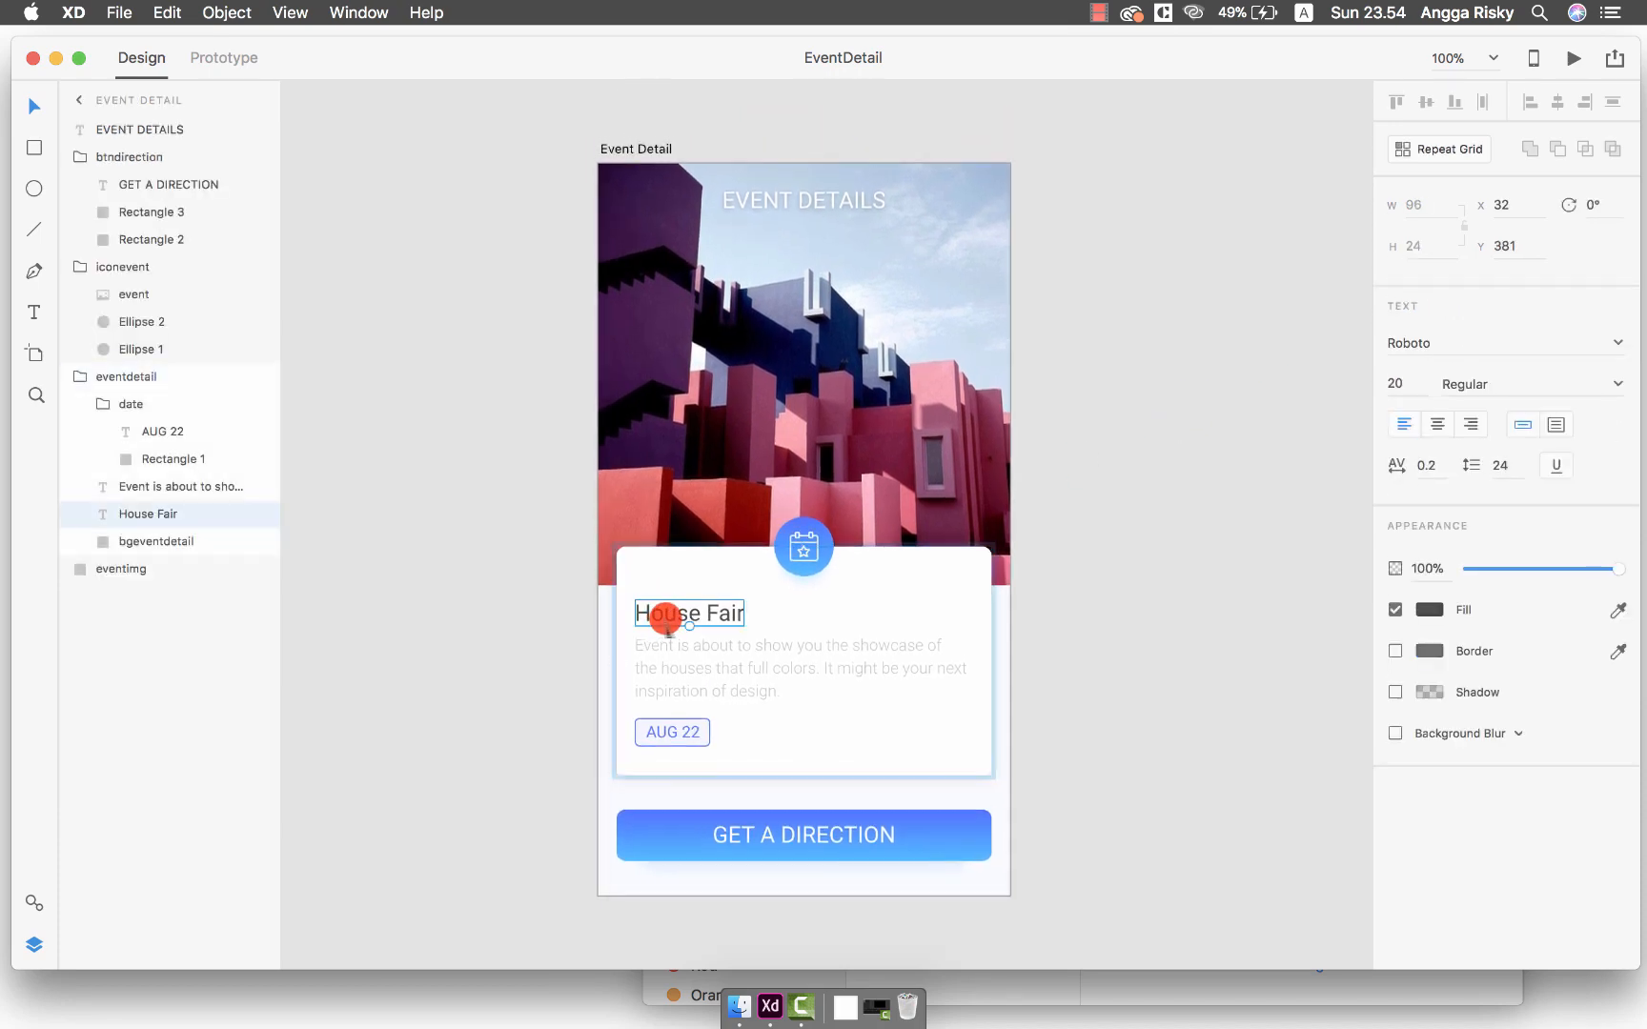
Retype the card title as uppercase 'HOUSE FAIR' and save the design
type("HOU")
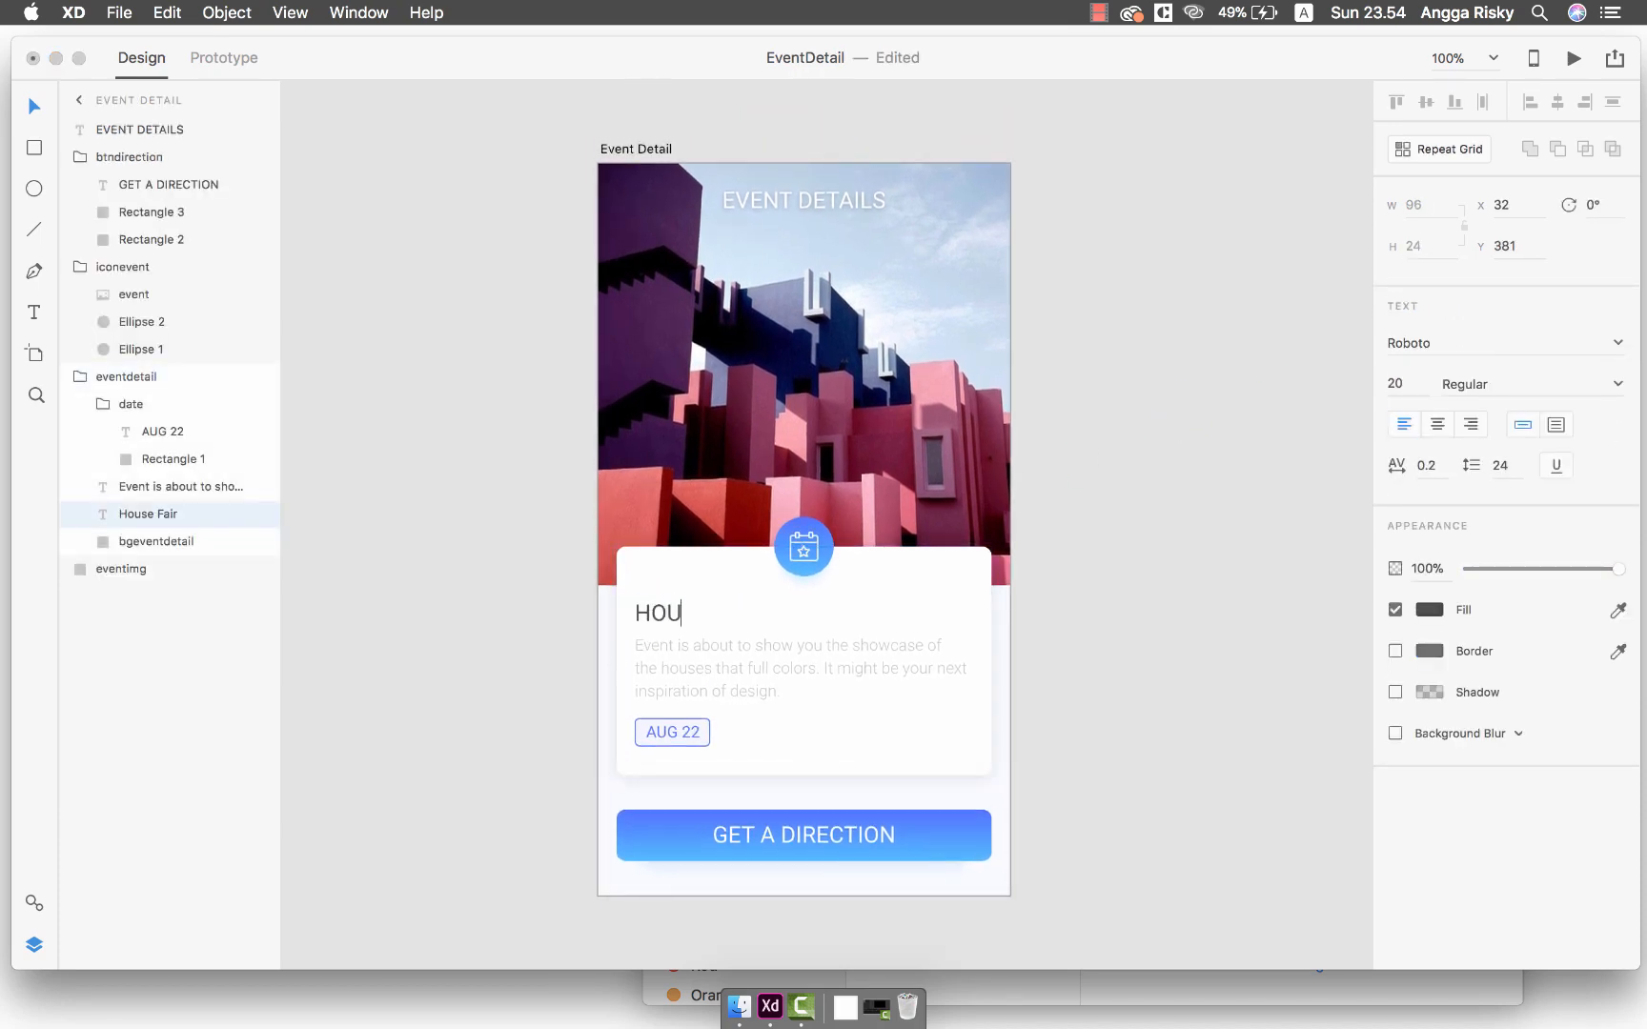
type("SE FAIR")
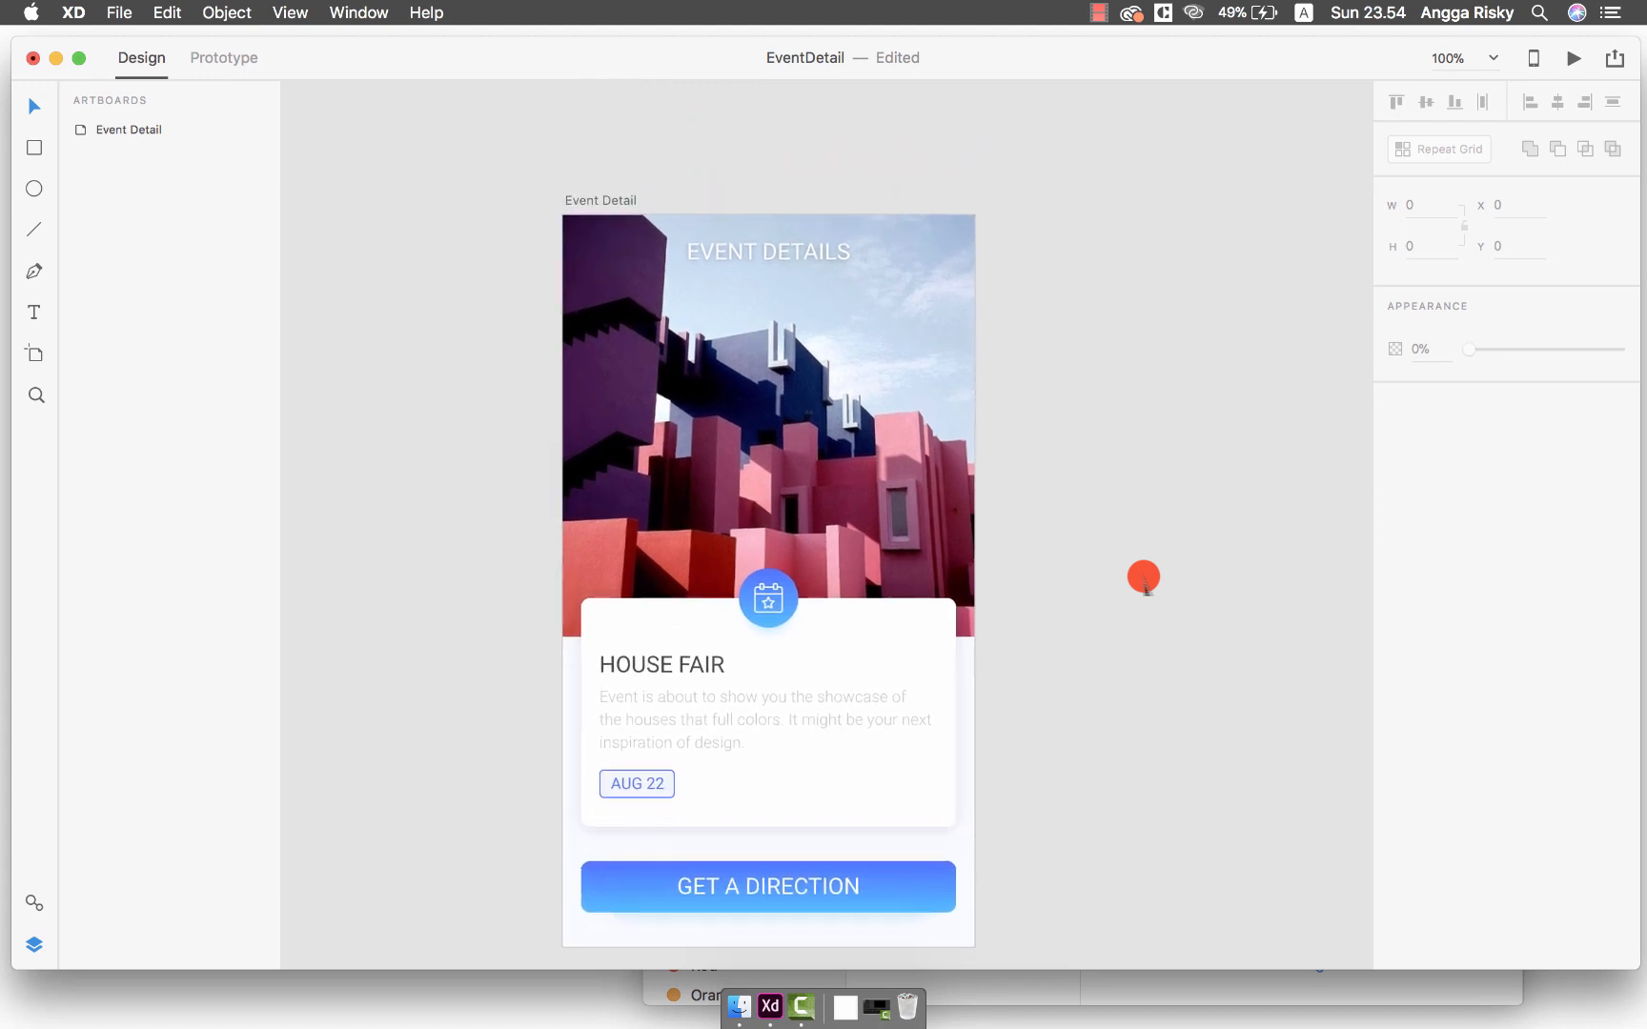
key("cmd+s")
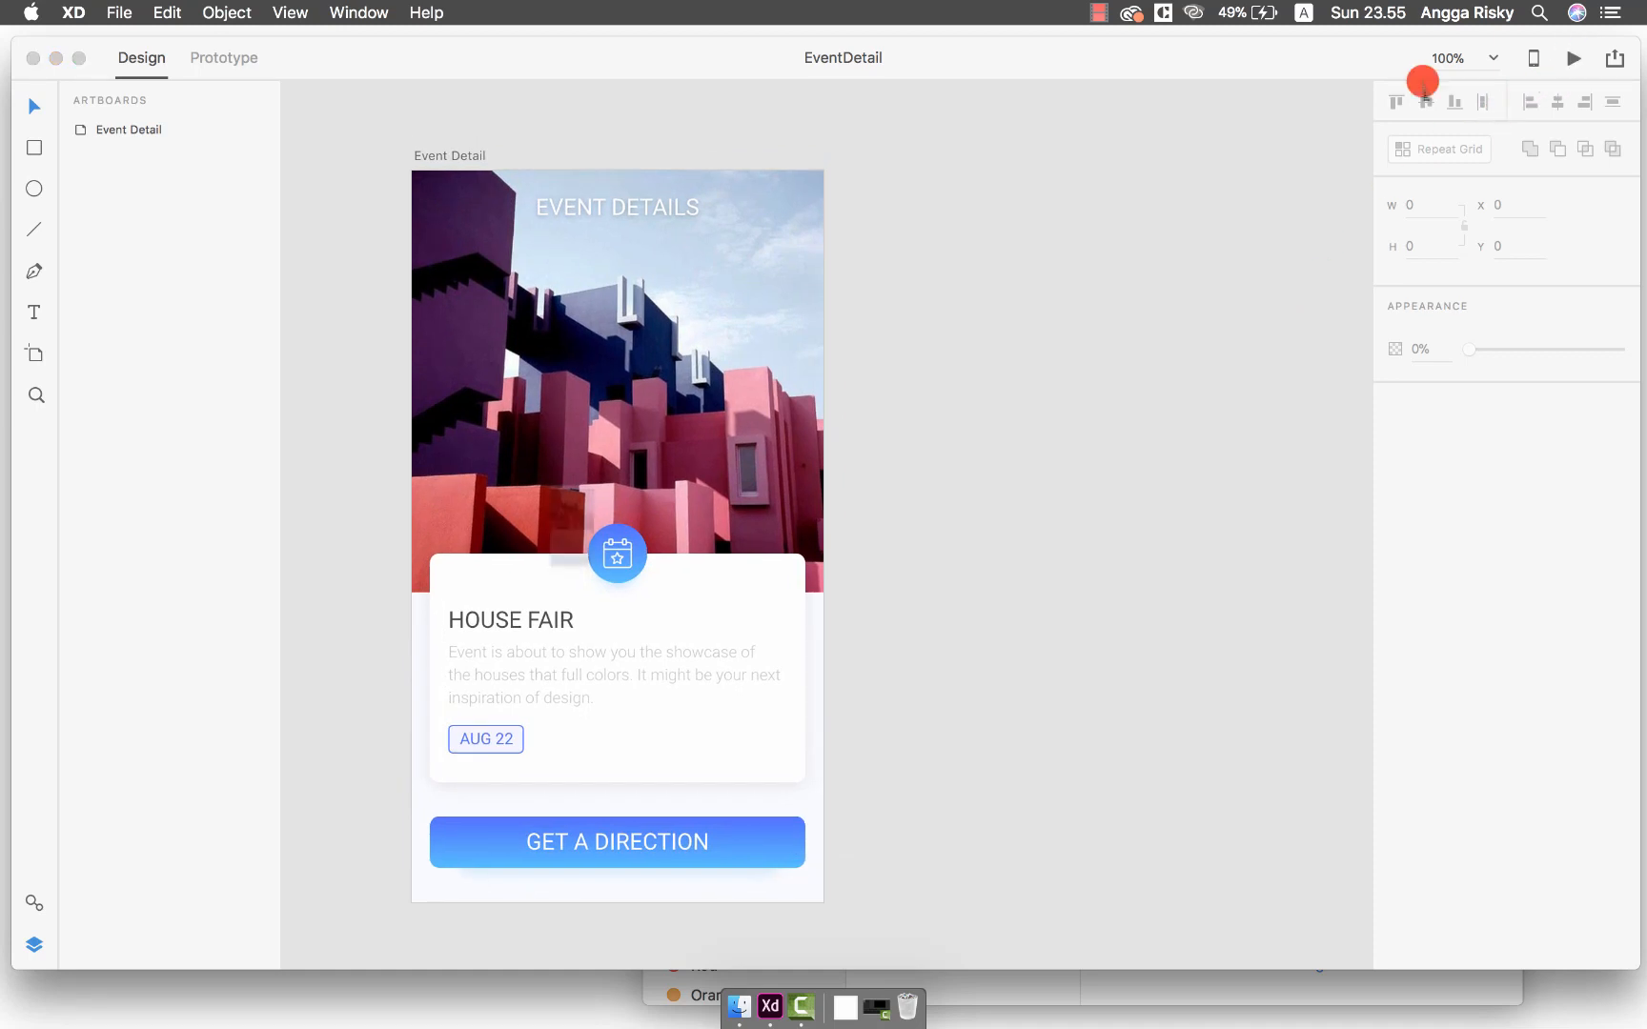
Launch Desktop Preview of the Event Detail artboard, closing and reopening it once
left_click(1573, 57)
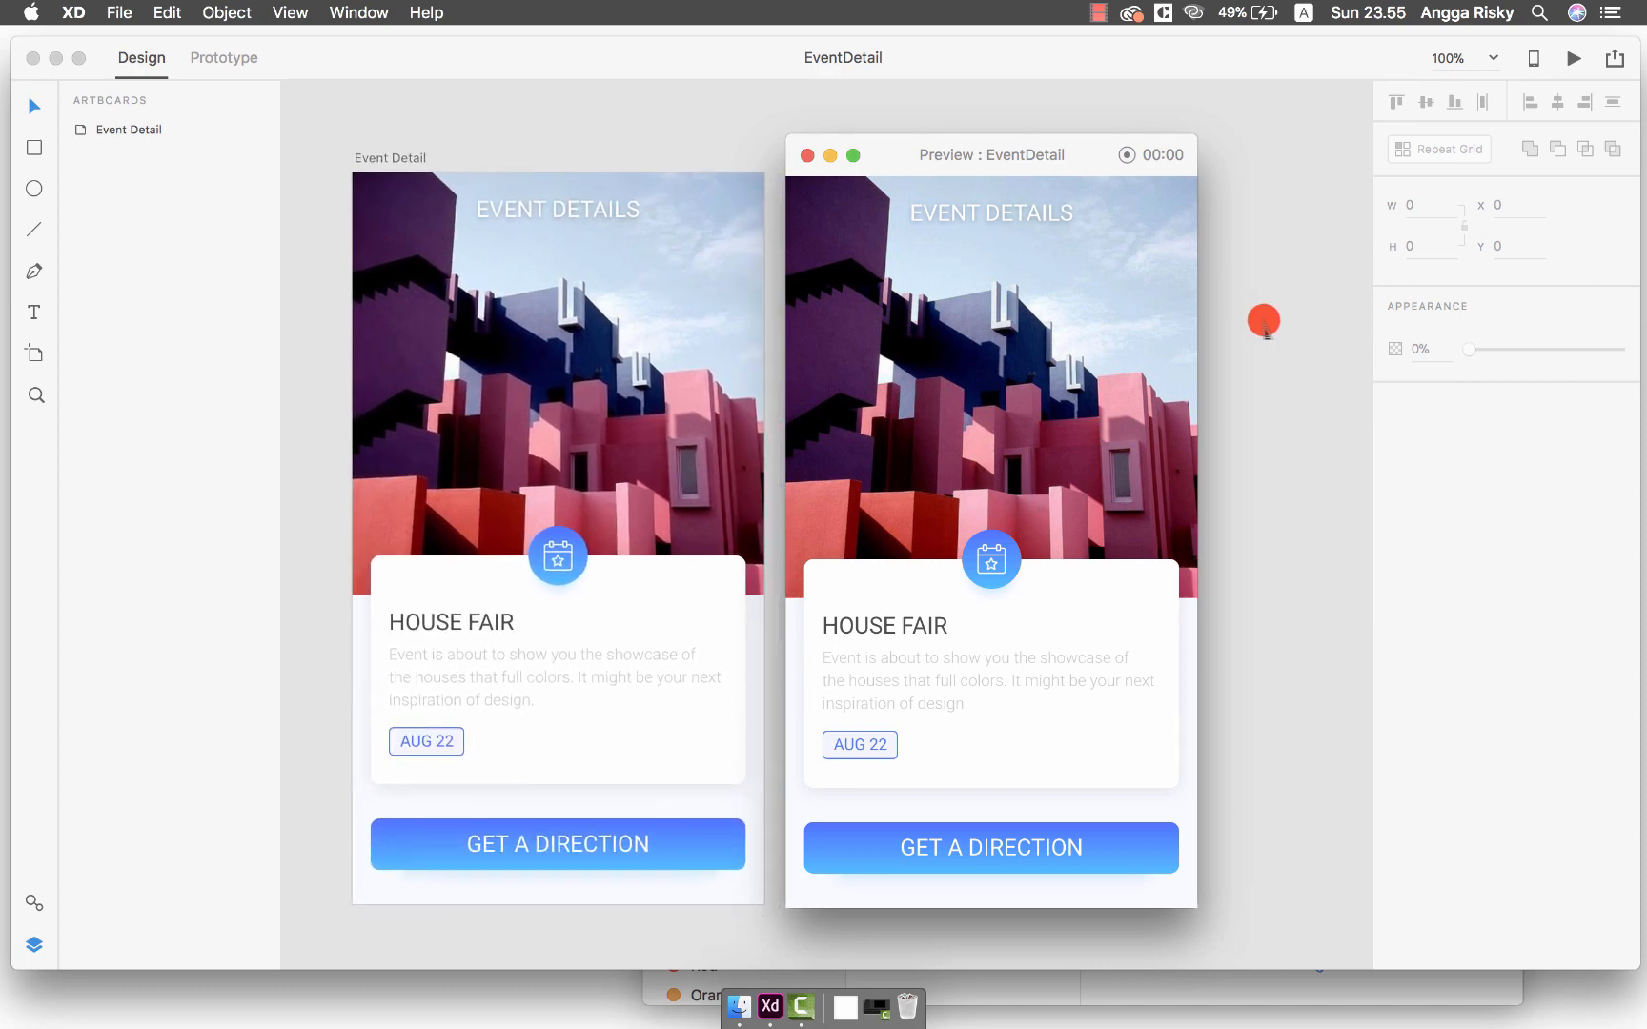
left_click(804, 154)
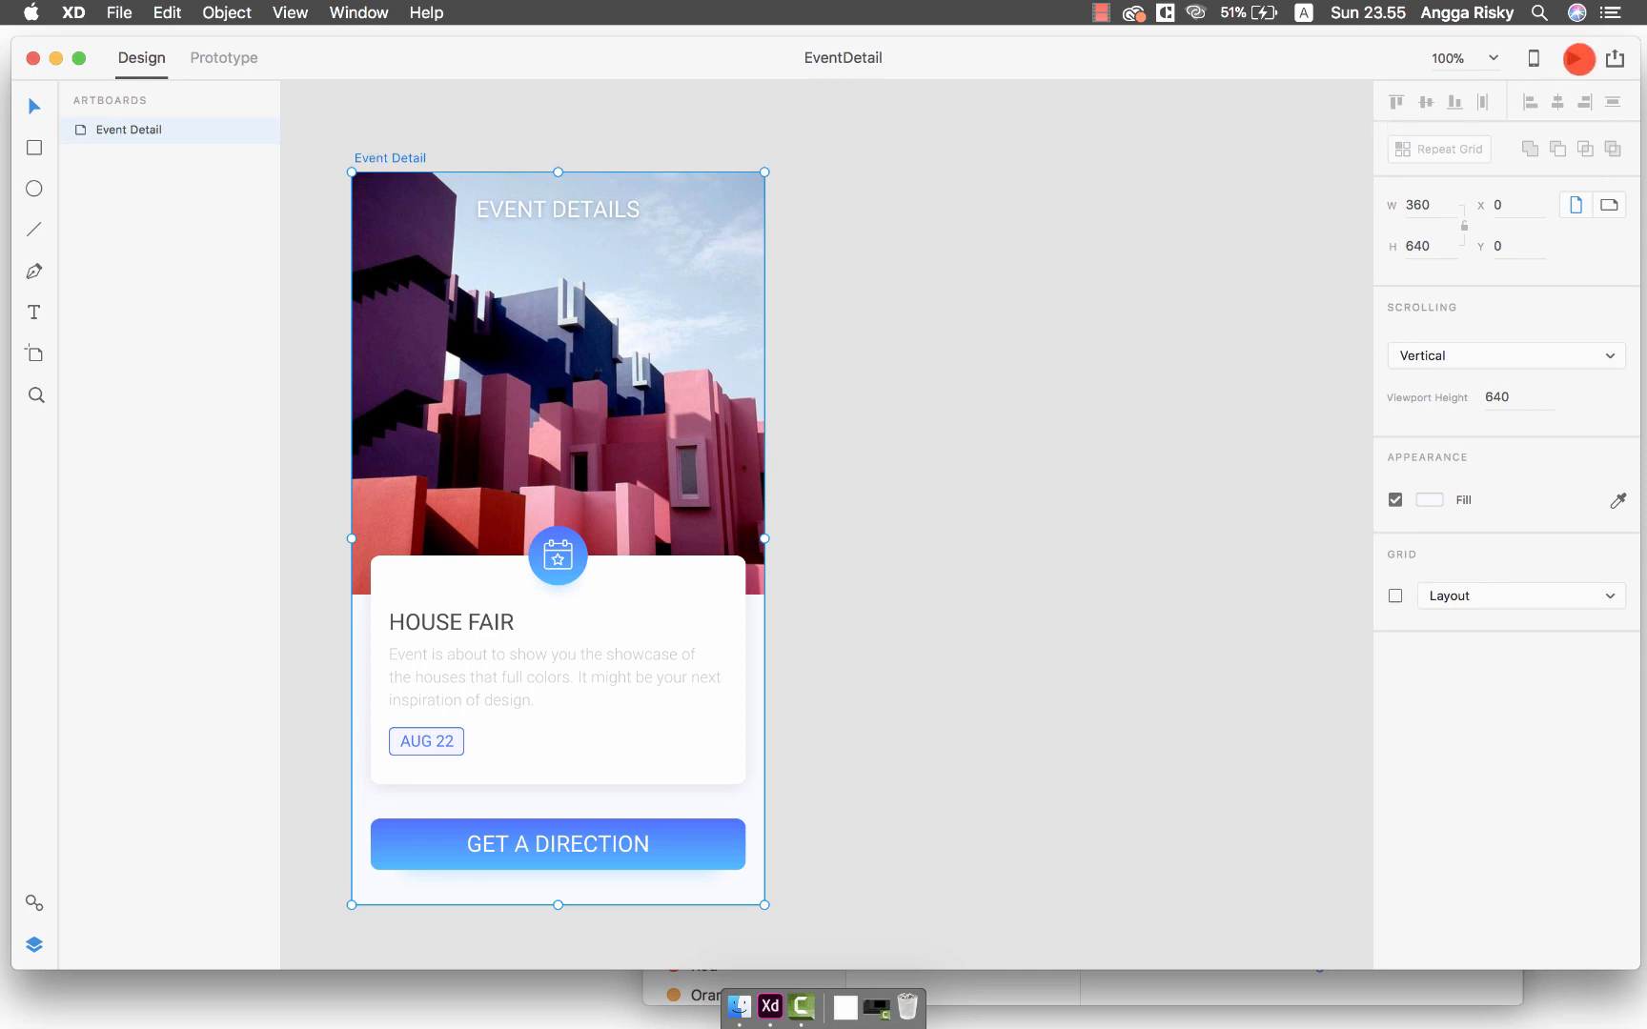
left_click(1573, 57)
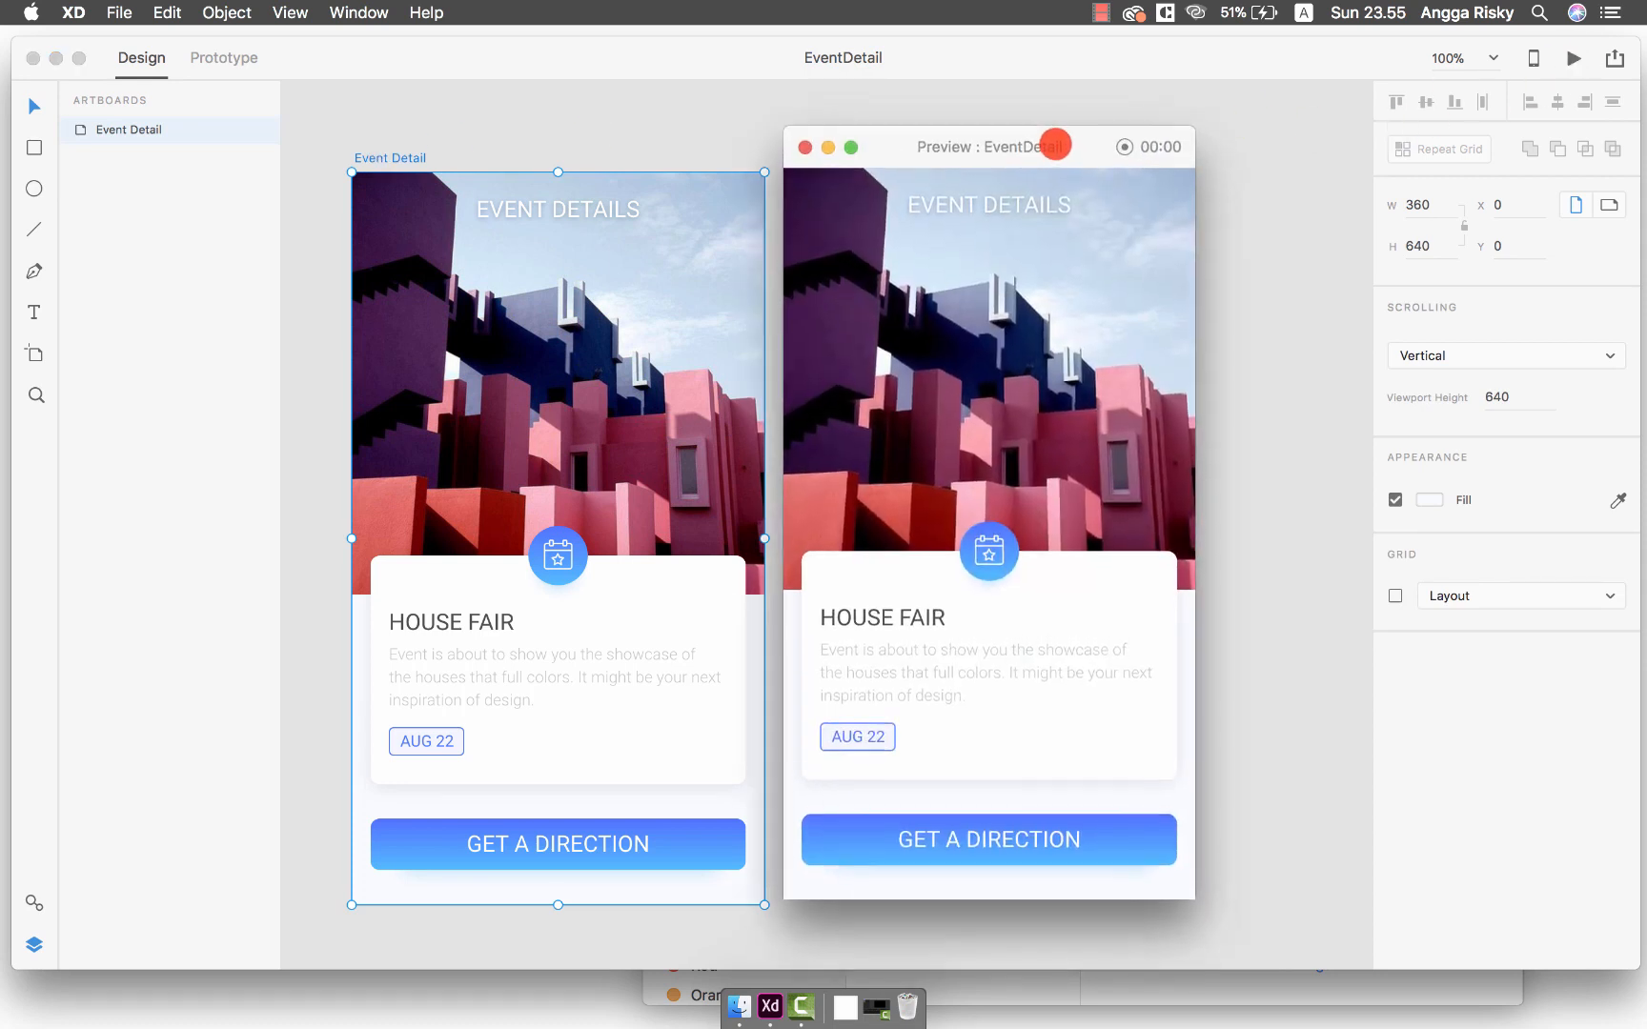